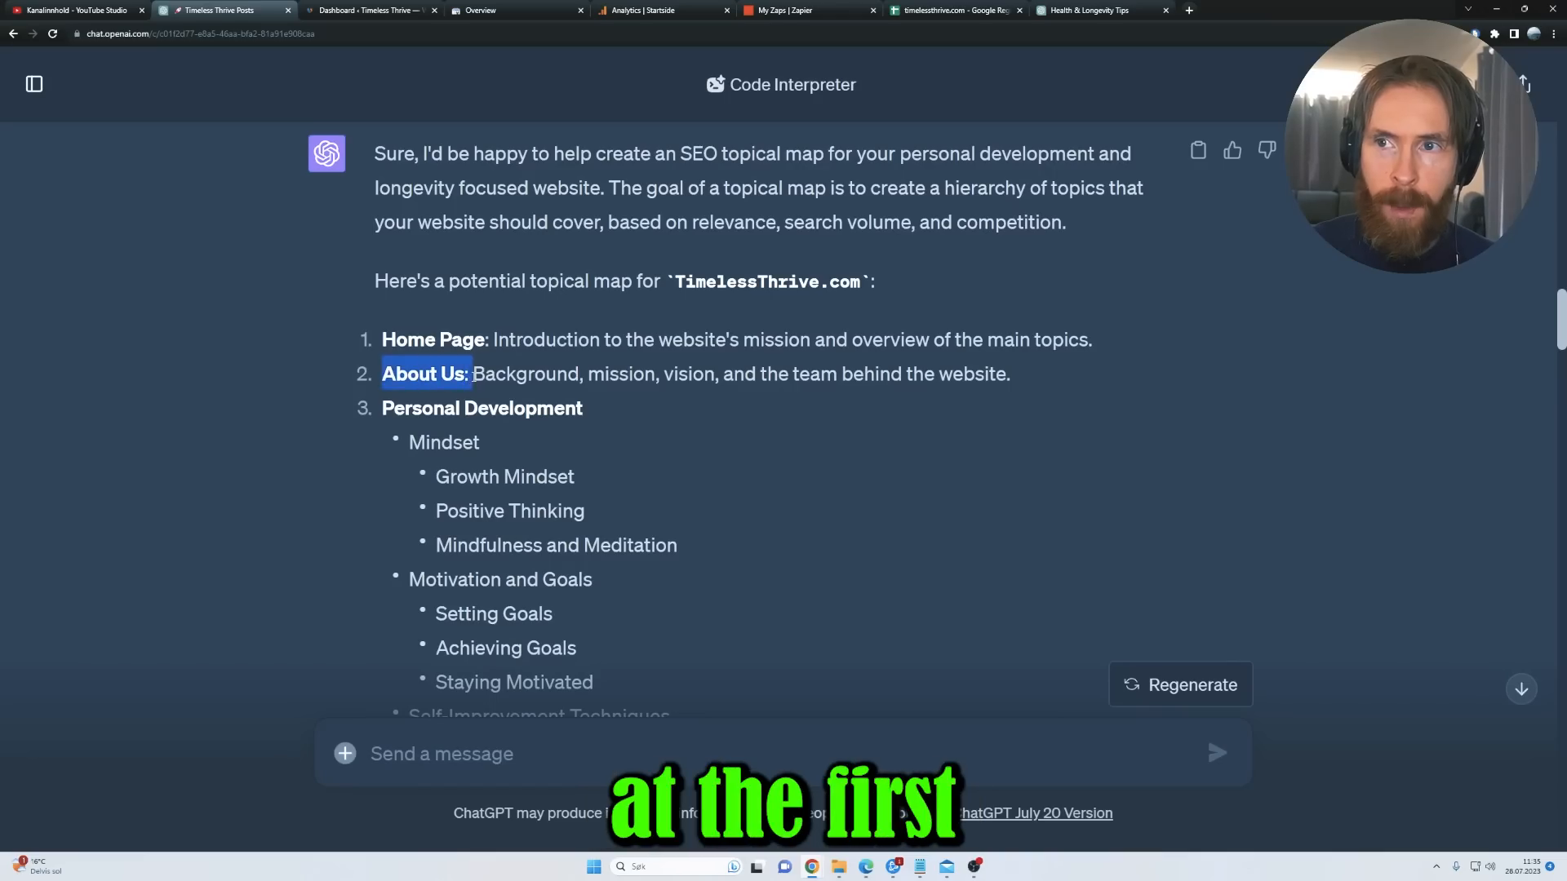
# Step: Review the Zap's Google Sheets new-row trigger and opening action steps in the editor
pyautogui.click(809, 10)
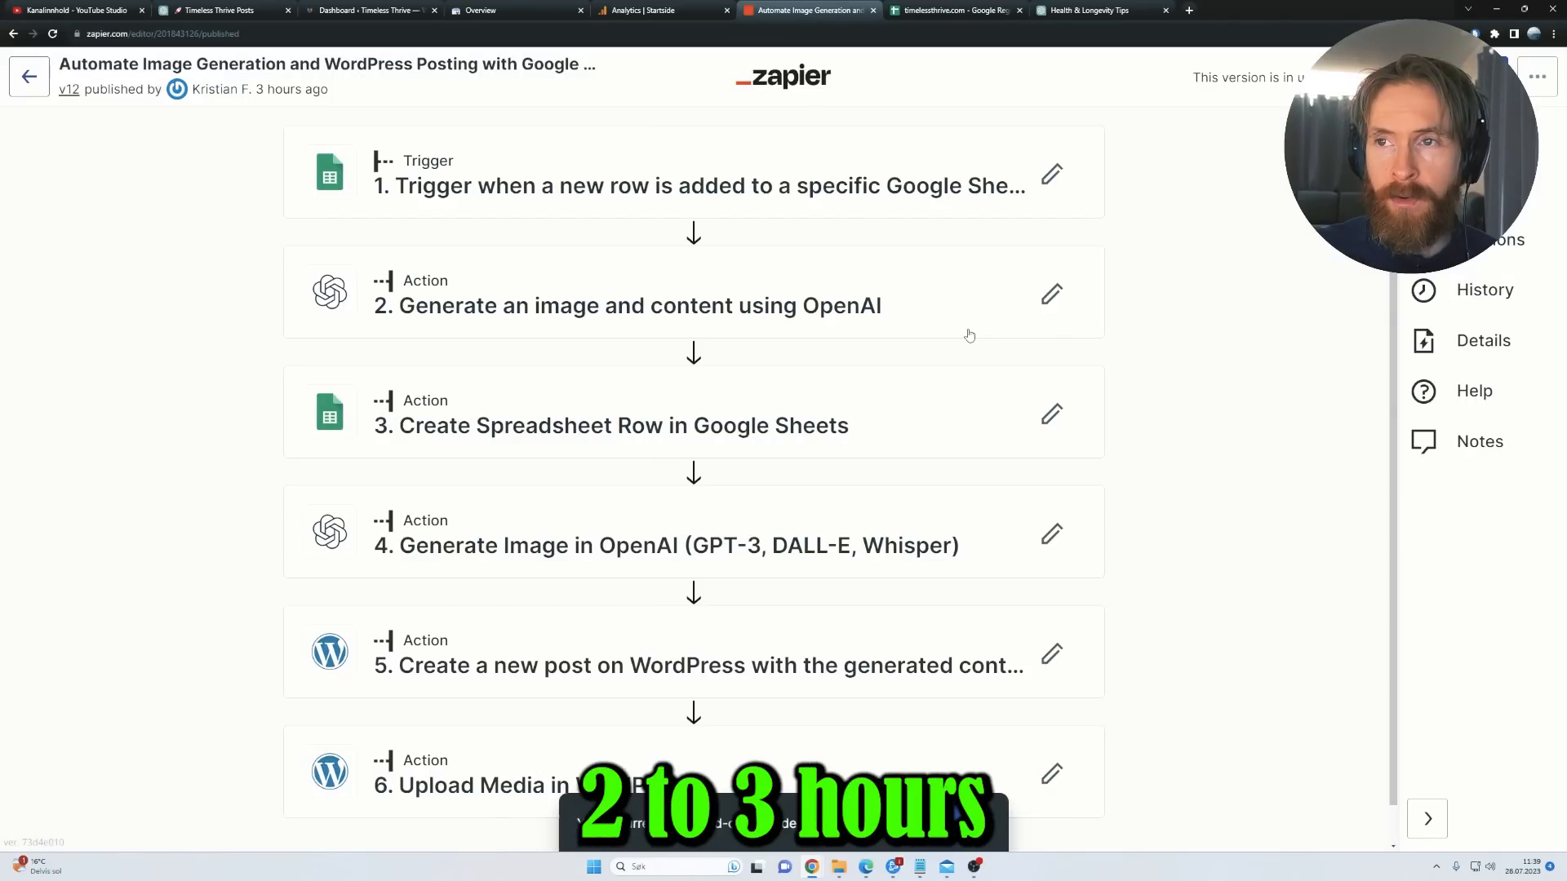
pyautogui.click(220, 11)
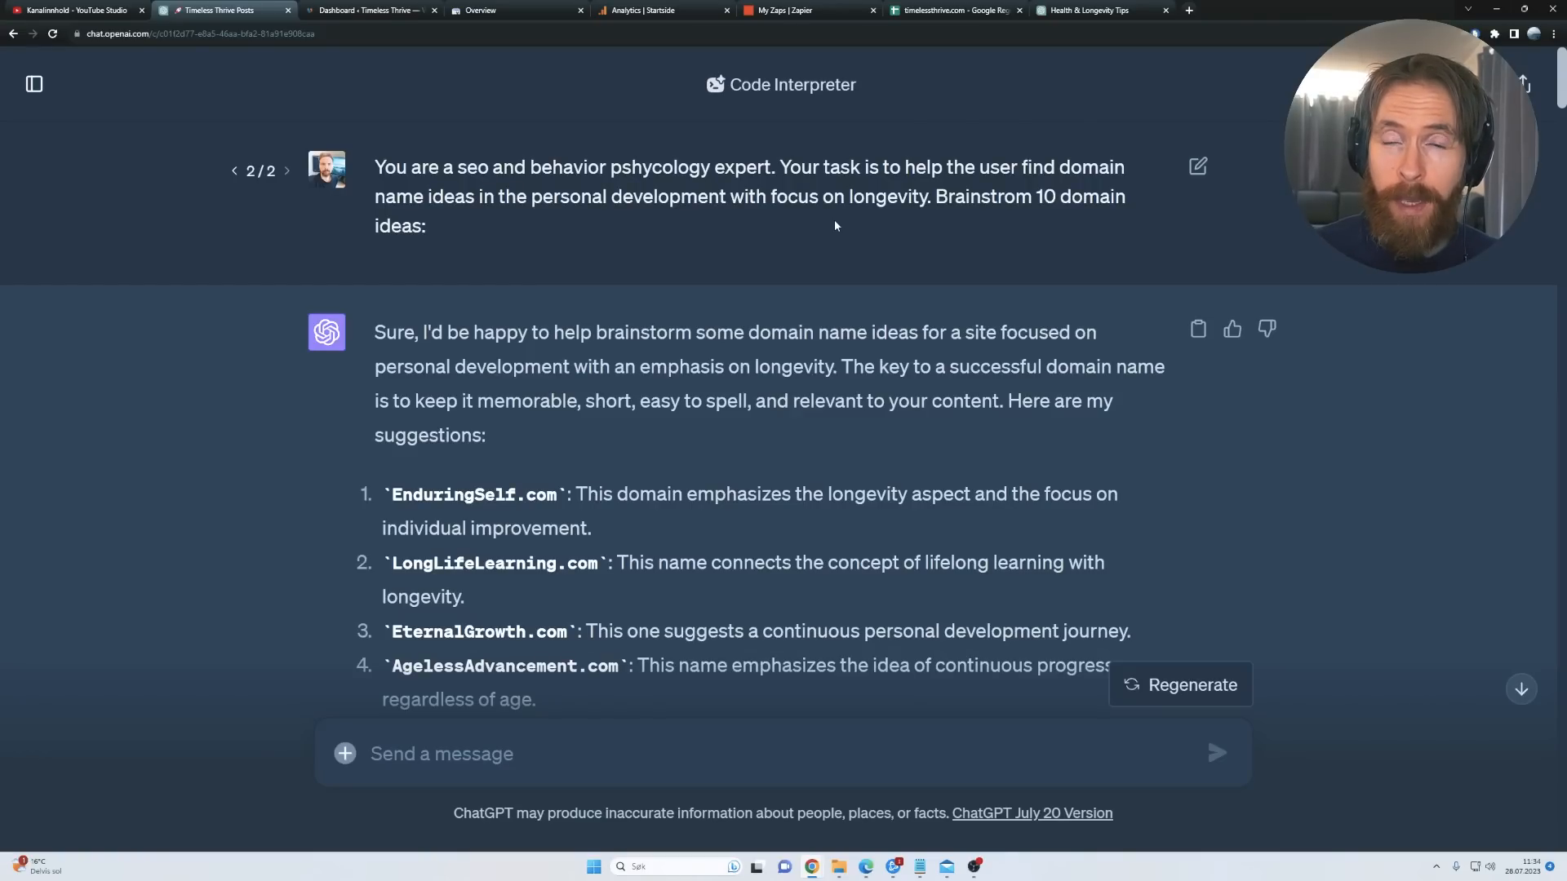
pyautogui.moveTo(819, 218)
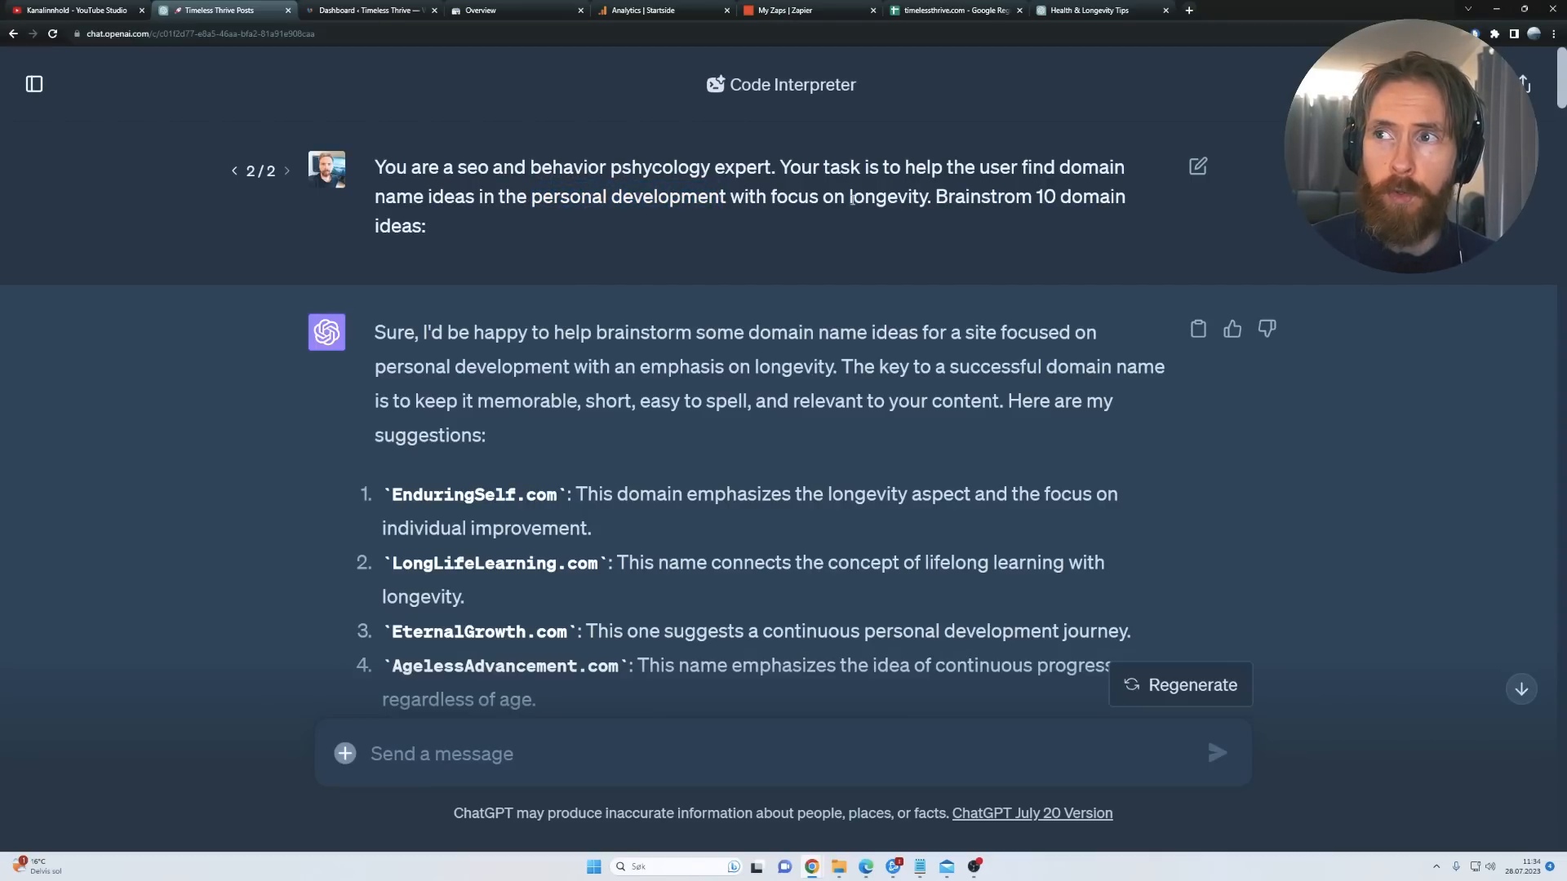
pyautogui.scroll(-3)
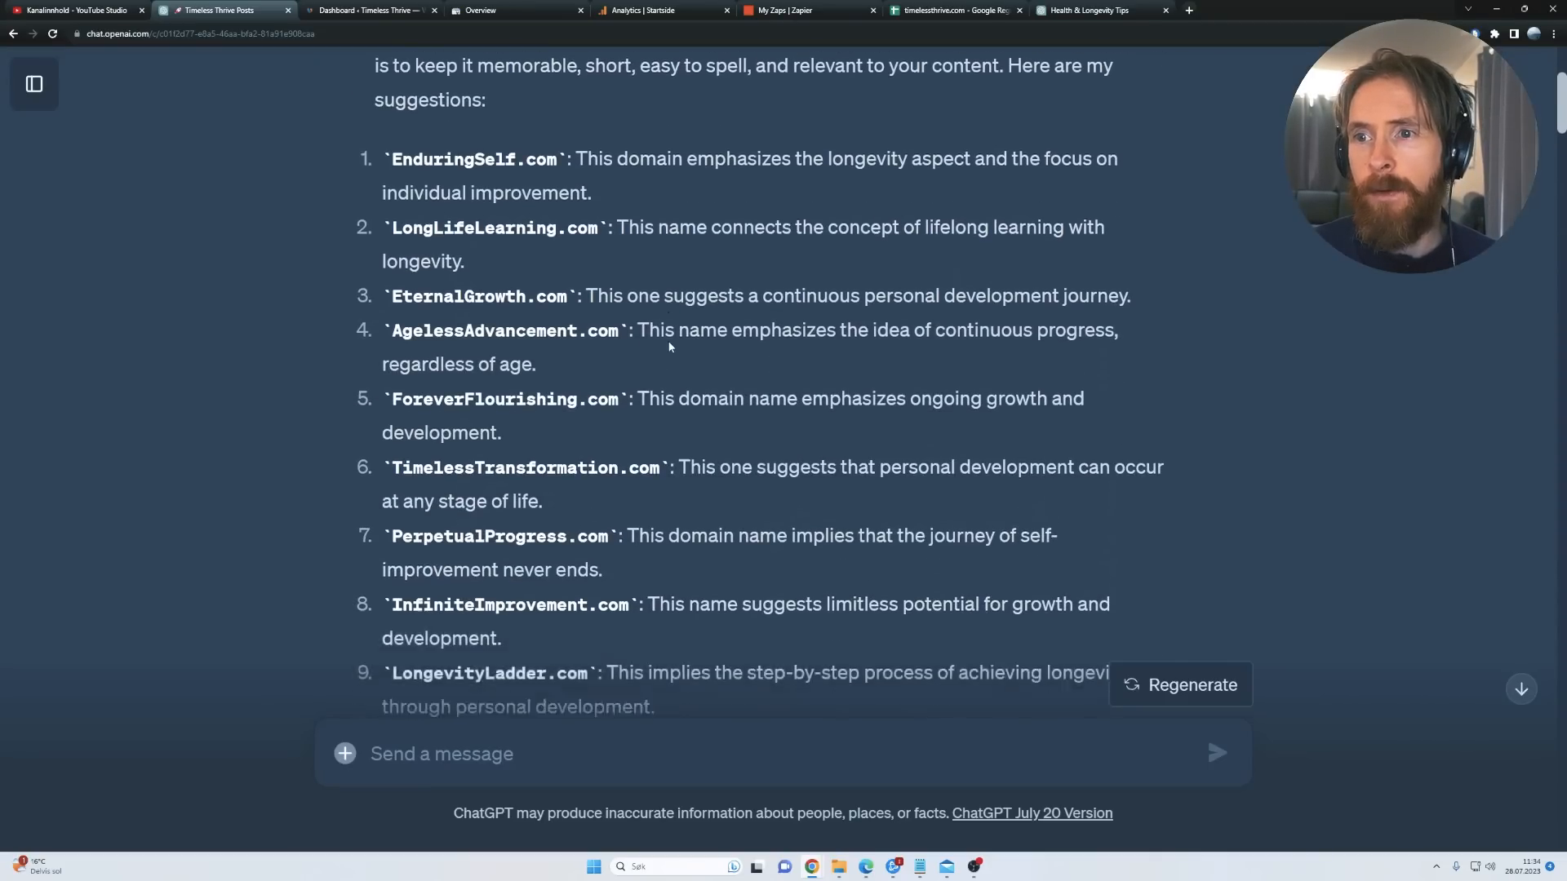
pyautogui.scroll(-3)
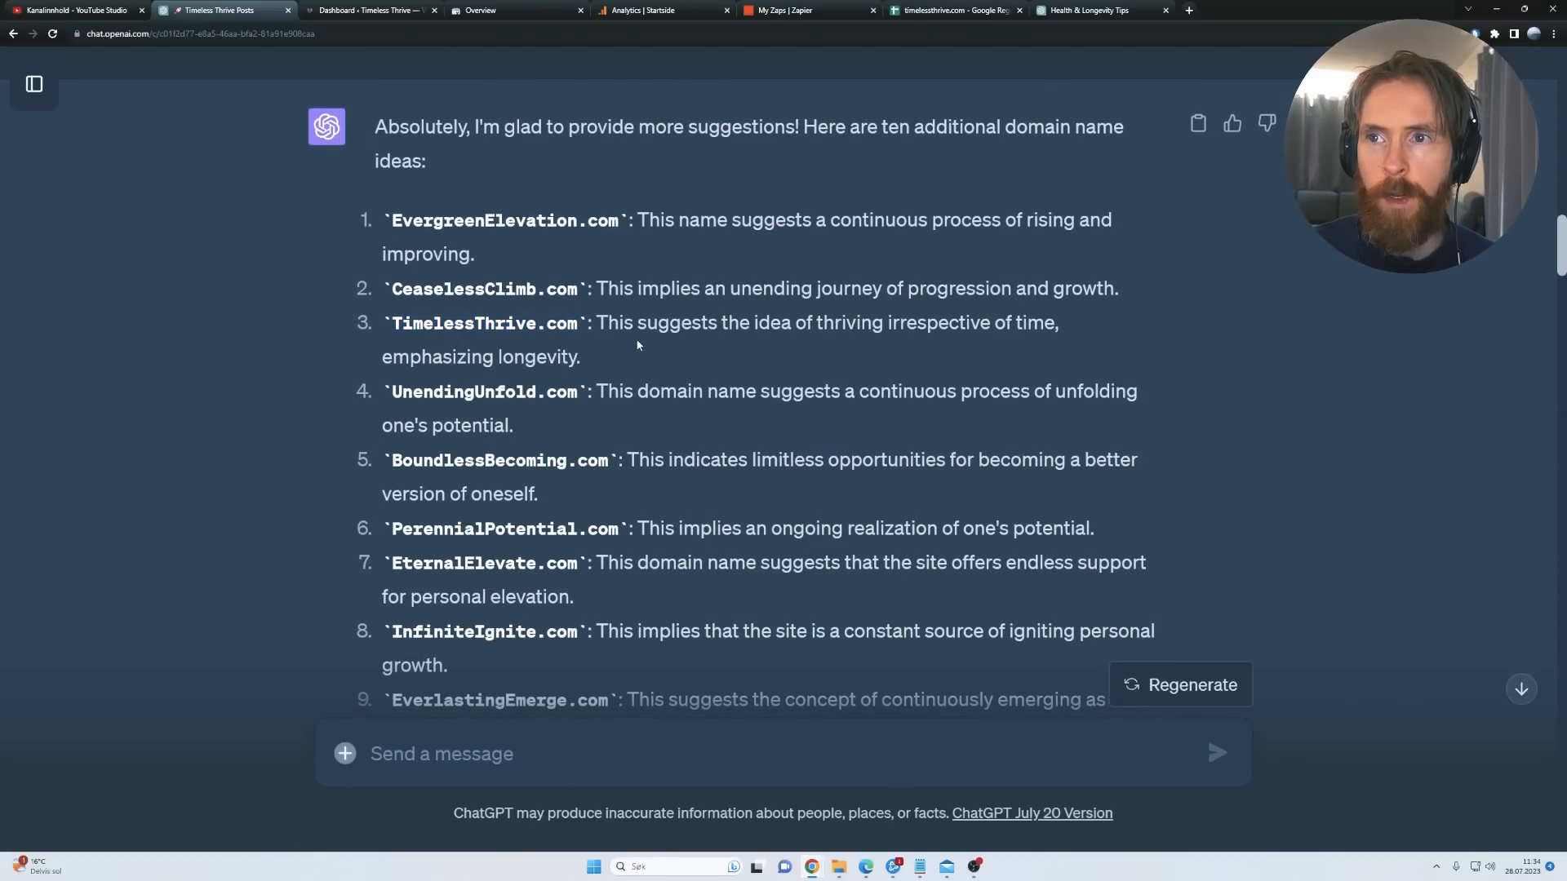
pyautogui.scroll(-3)
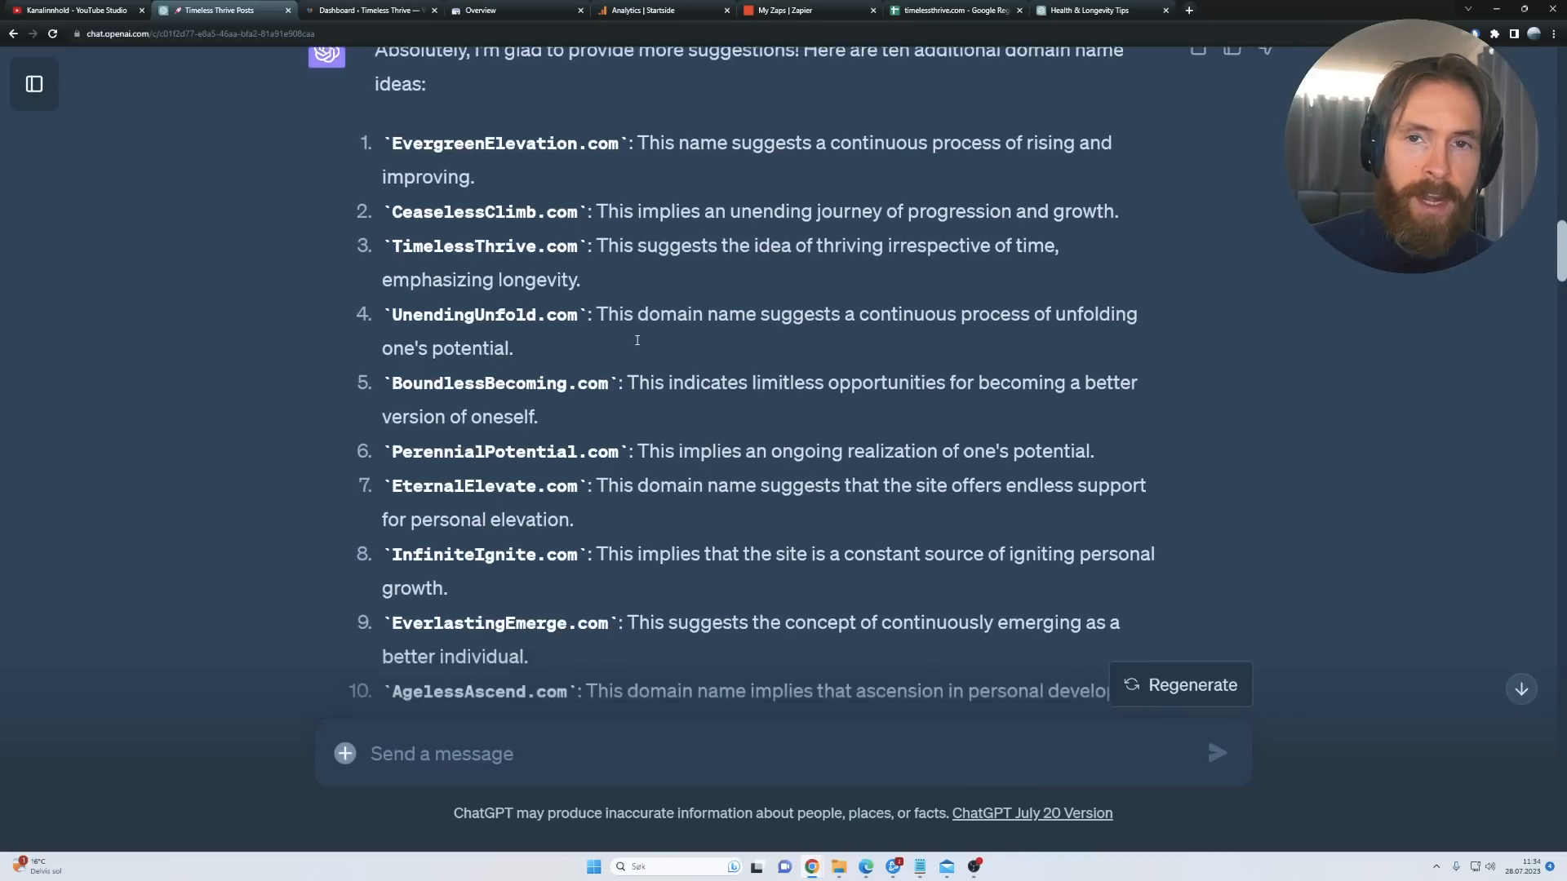
pyautogui.scroll(-3)
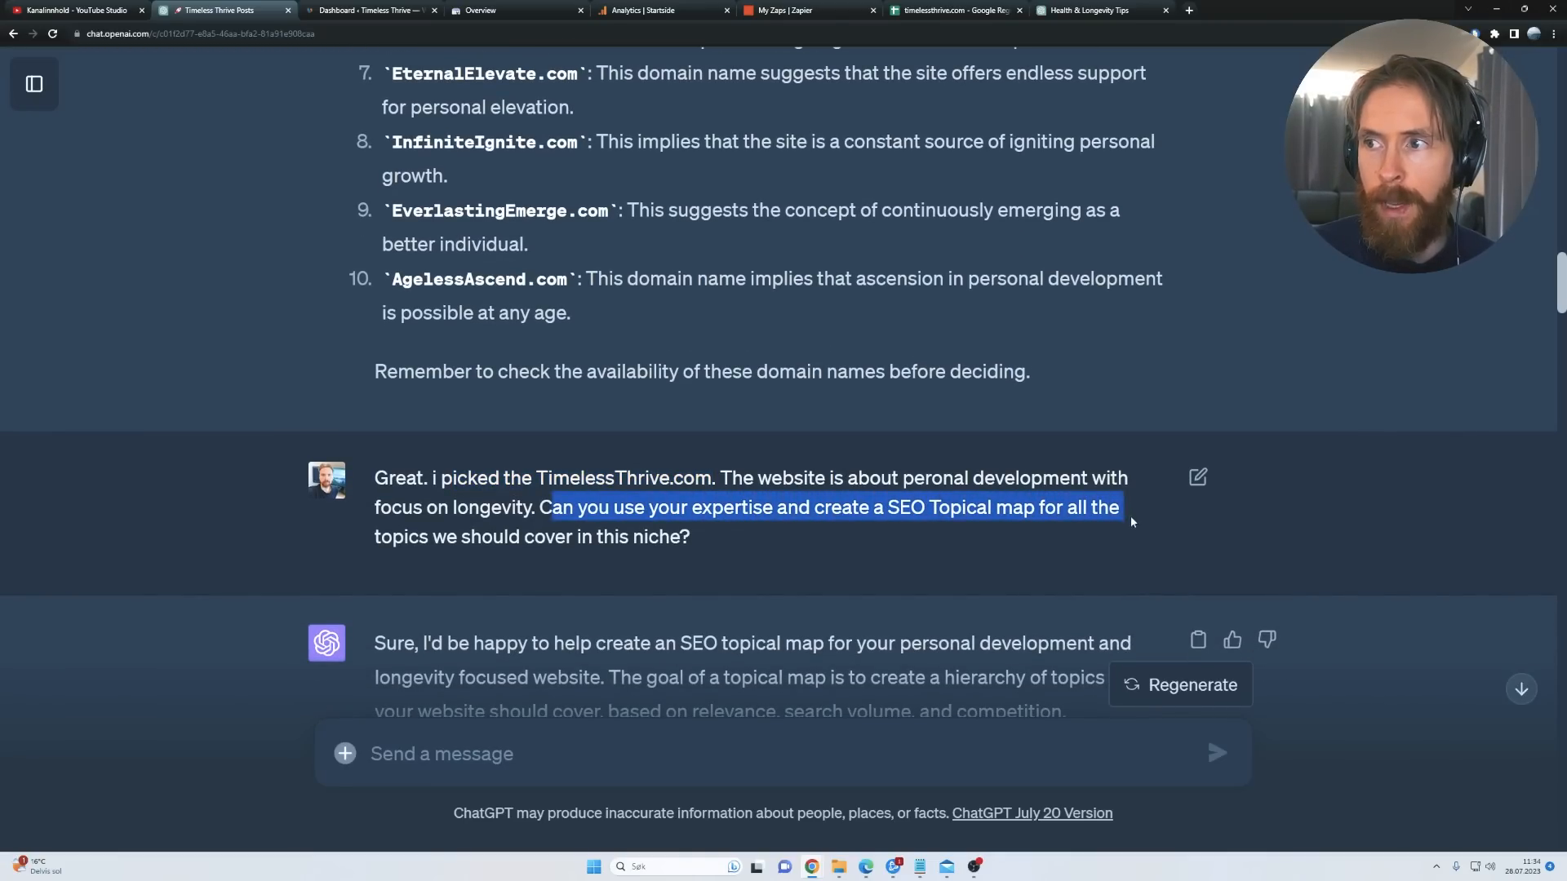
pyautogui.click(746, 550)
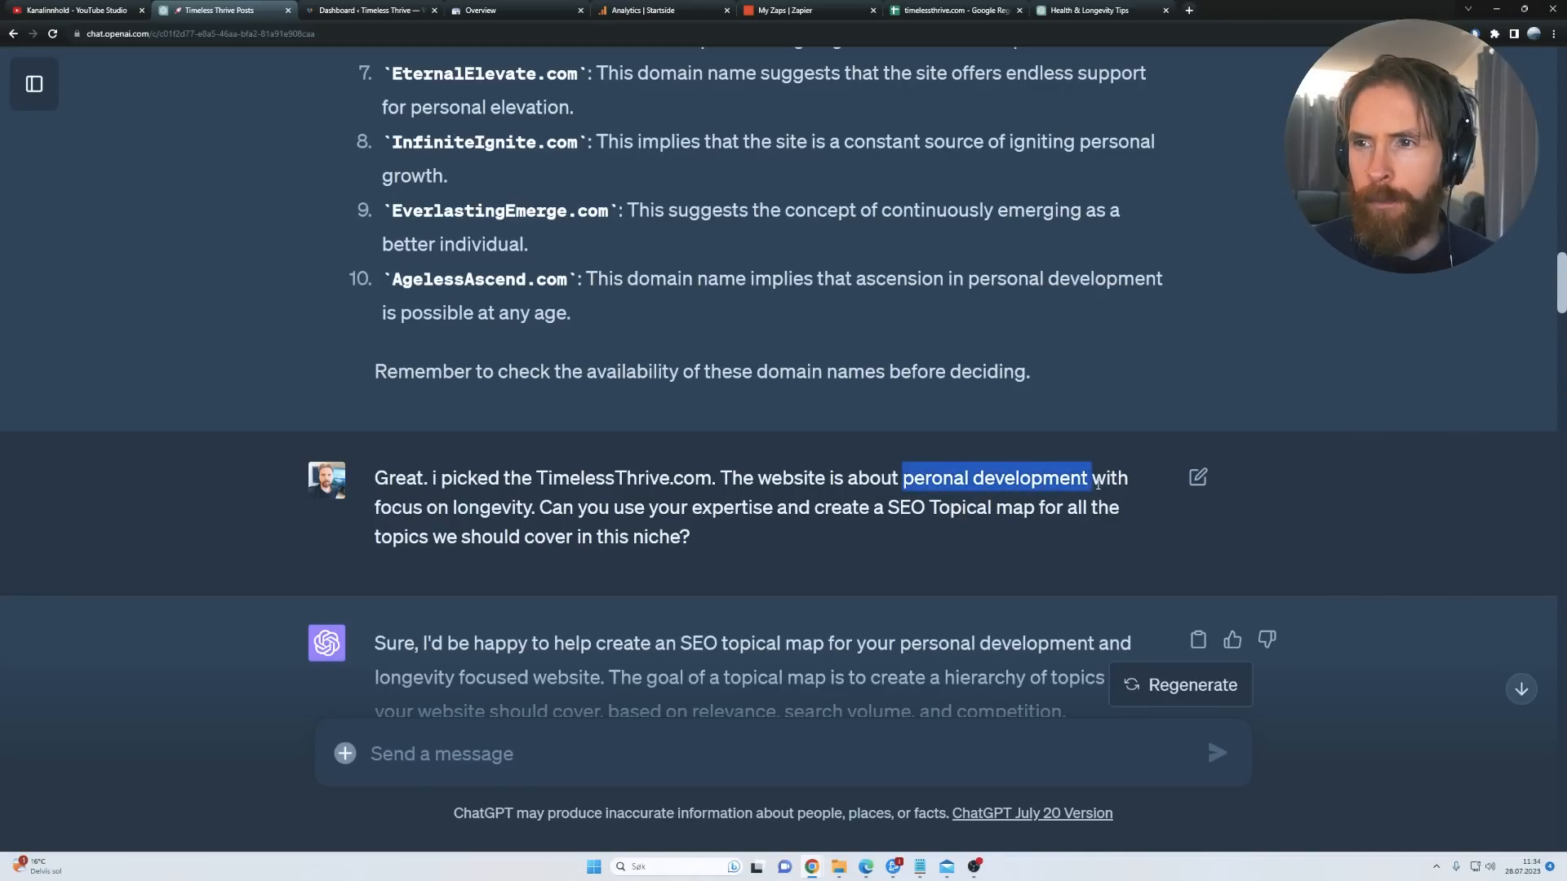
pyautogui.click(724, 543)
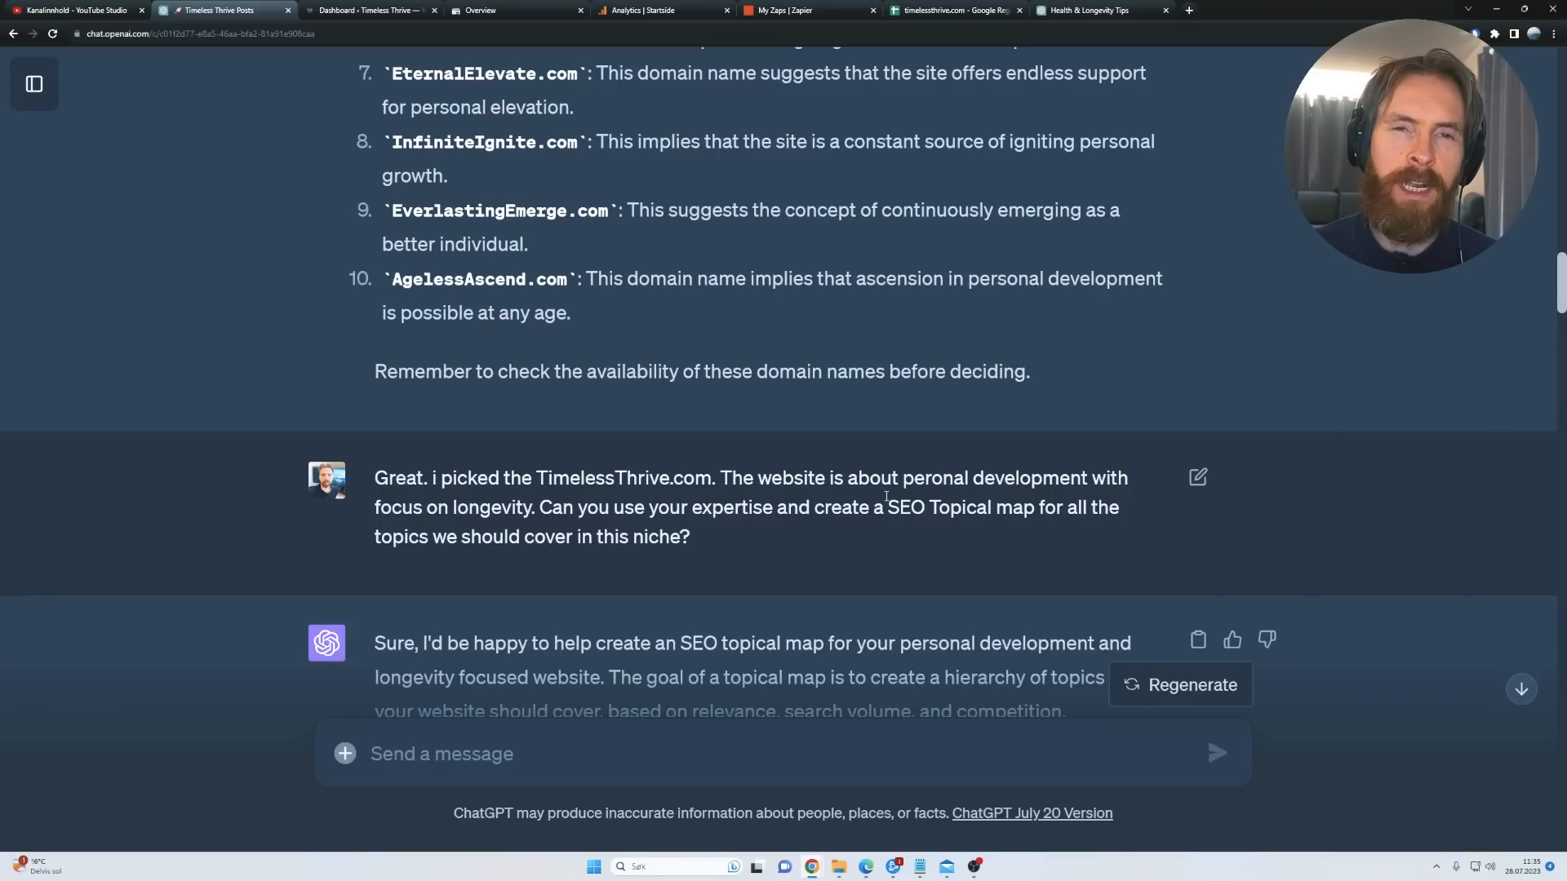
# Step: Highlight the Longevity Practices subtopic and the prompt asking to list blog post titles
pyautogui.scroll(-3)
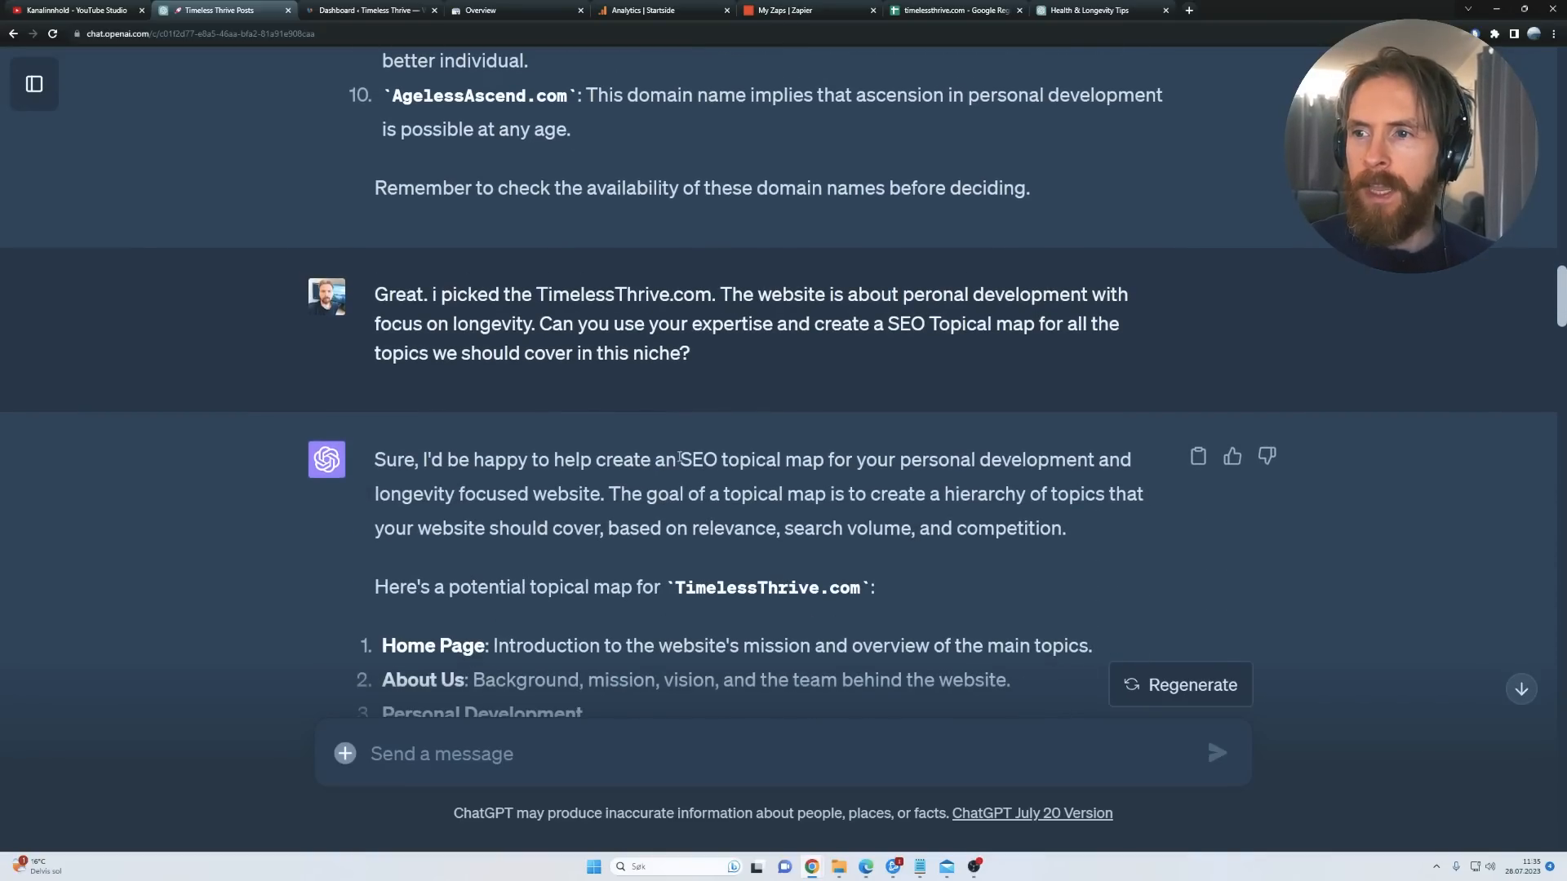
pyautogui.scroll(-3)
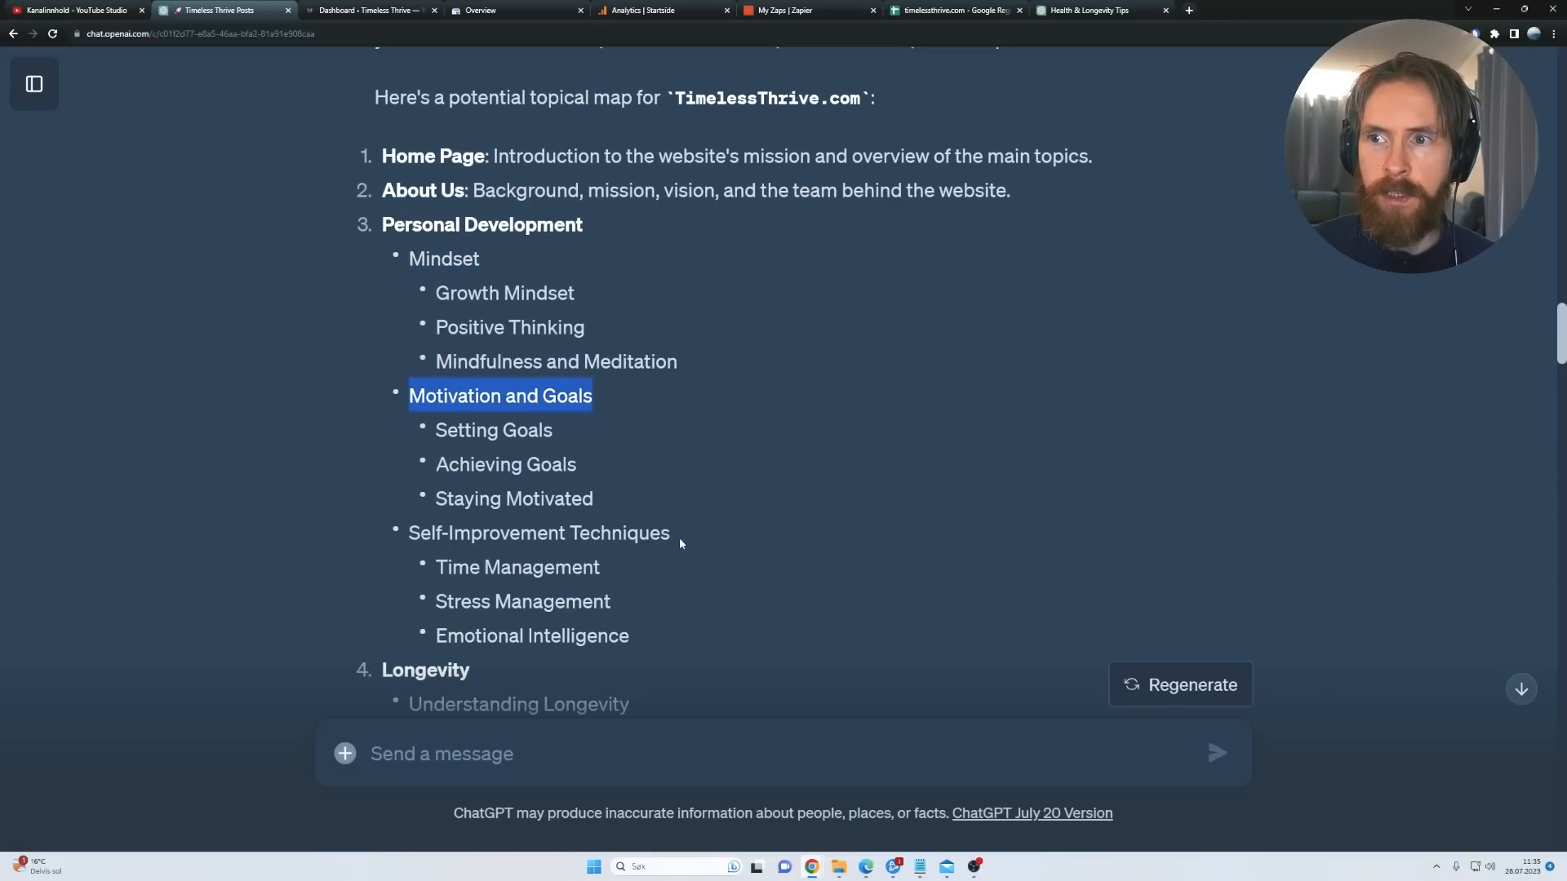
pyautogui.scroll(-3)
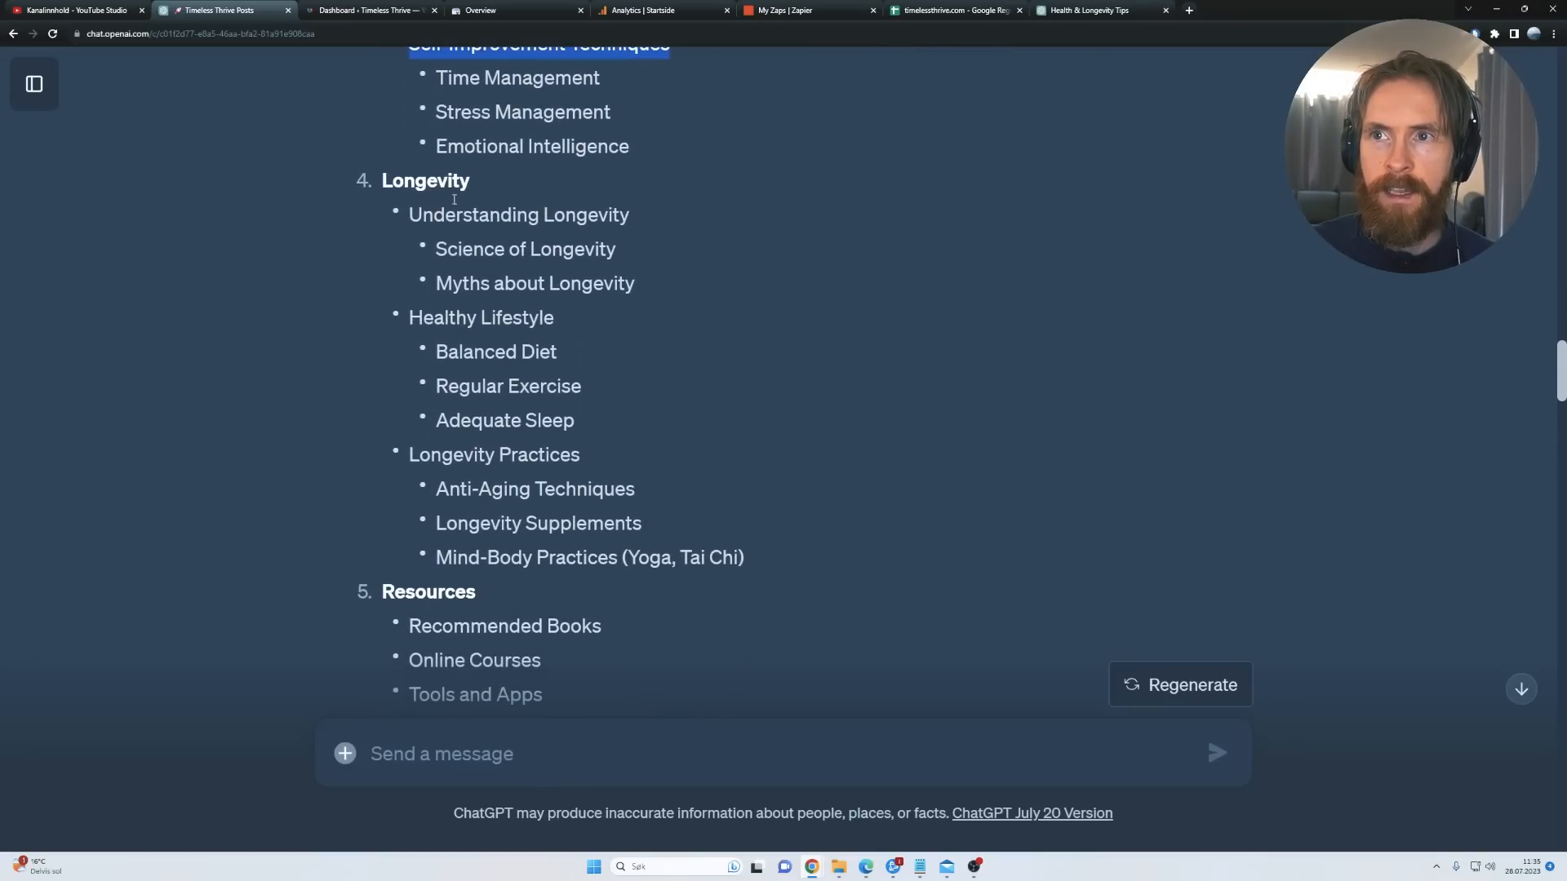
pyautogui.moveTo(409, 214); pyautogui.dragTo(616, 249)
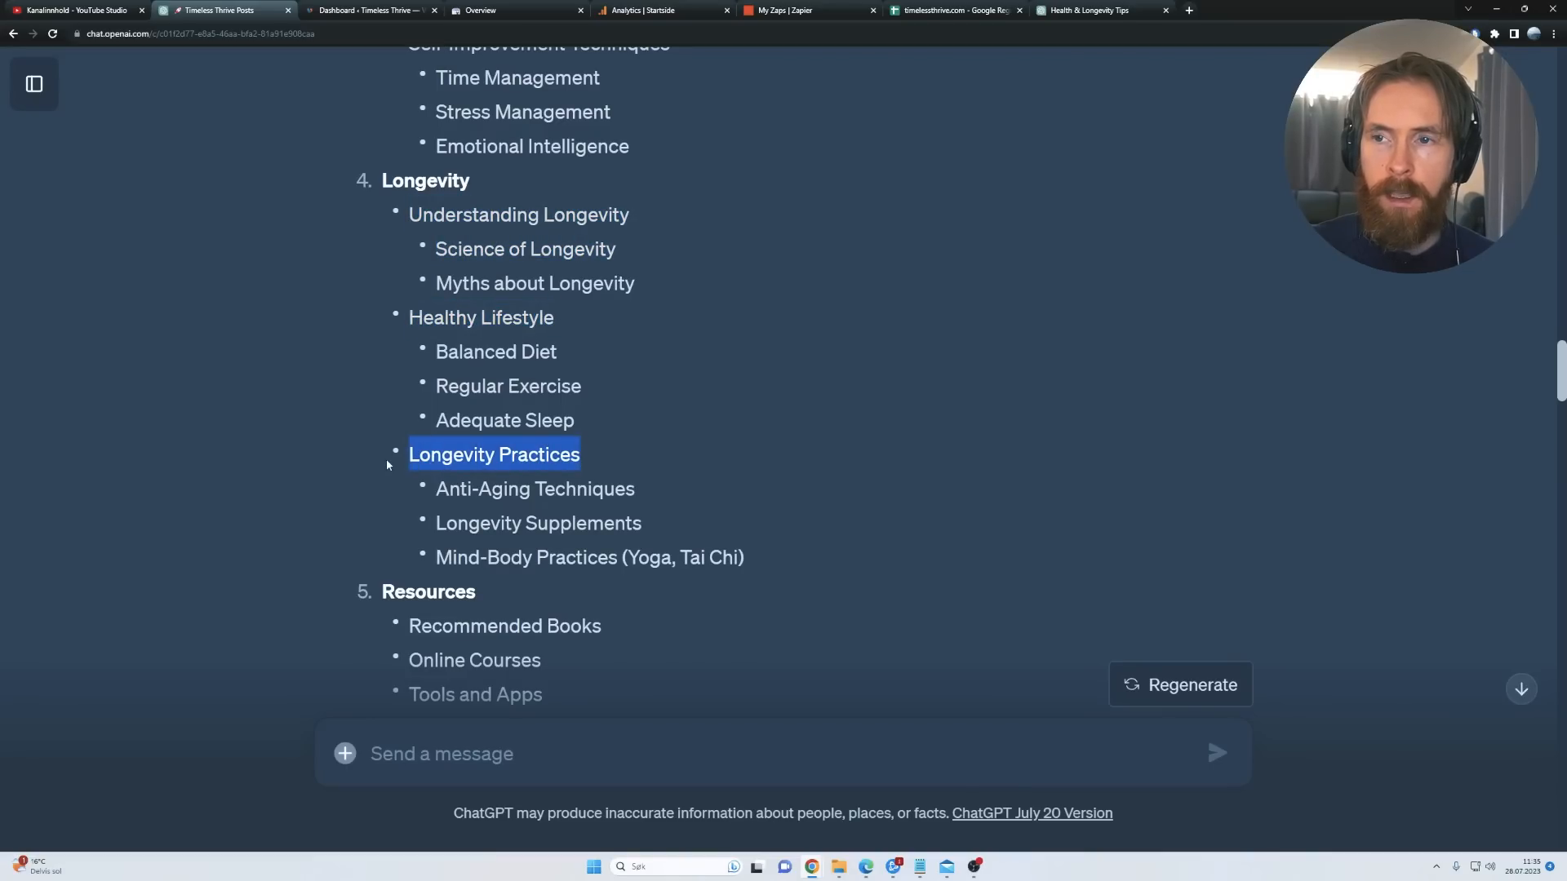
pyautogui.scroll(-3)
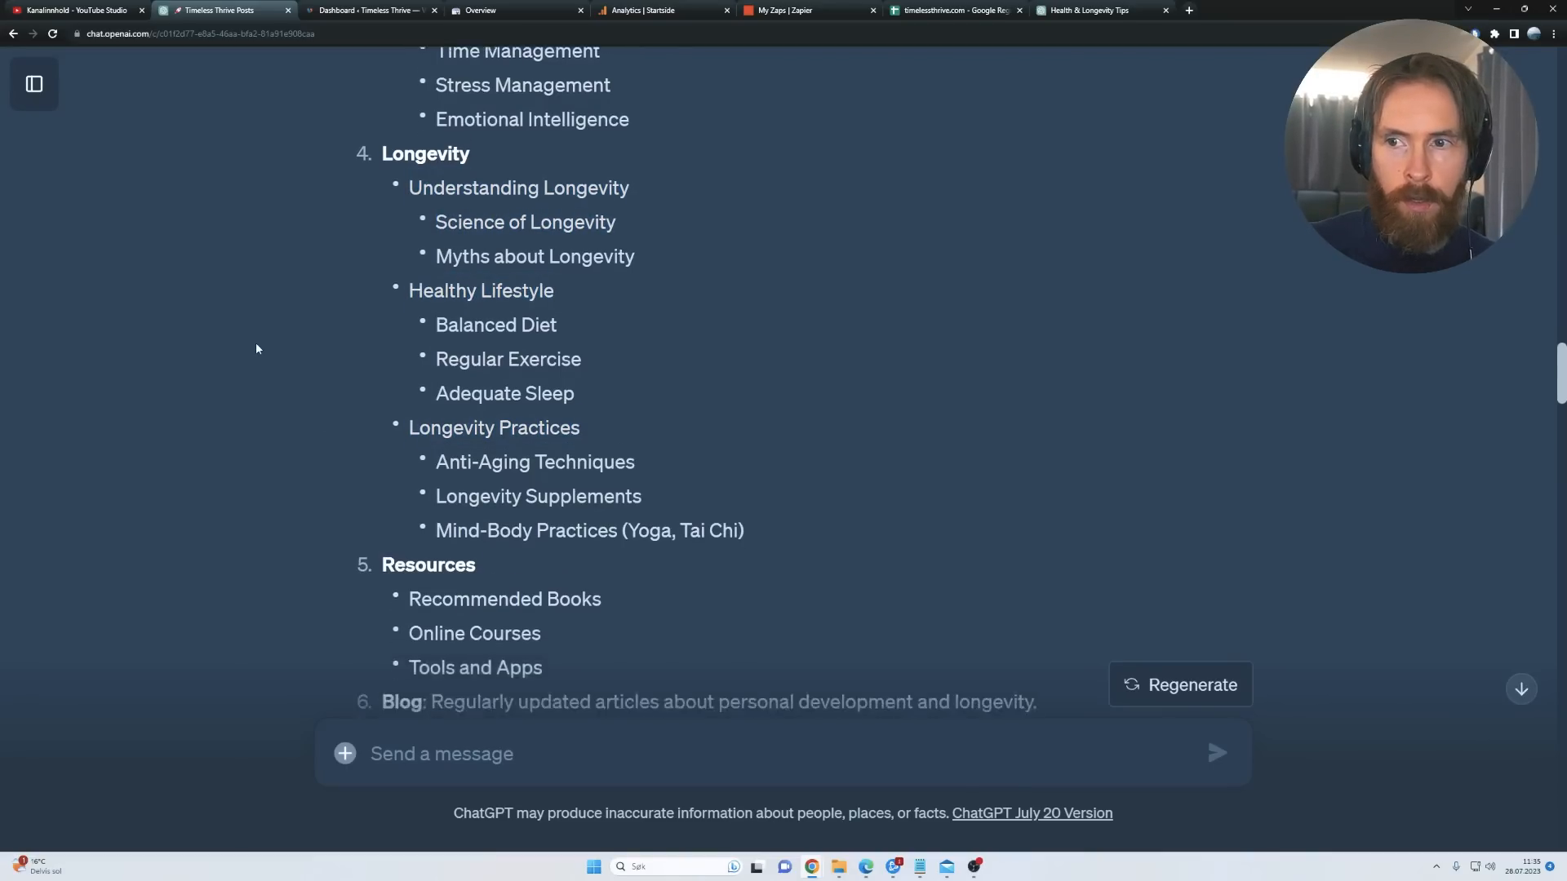
pyautogui.scroll(-3)
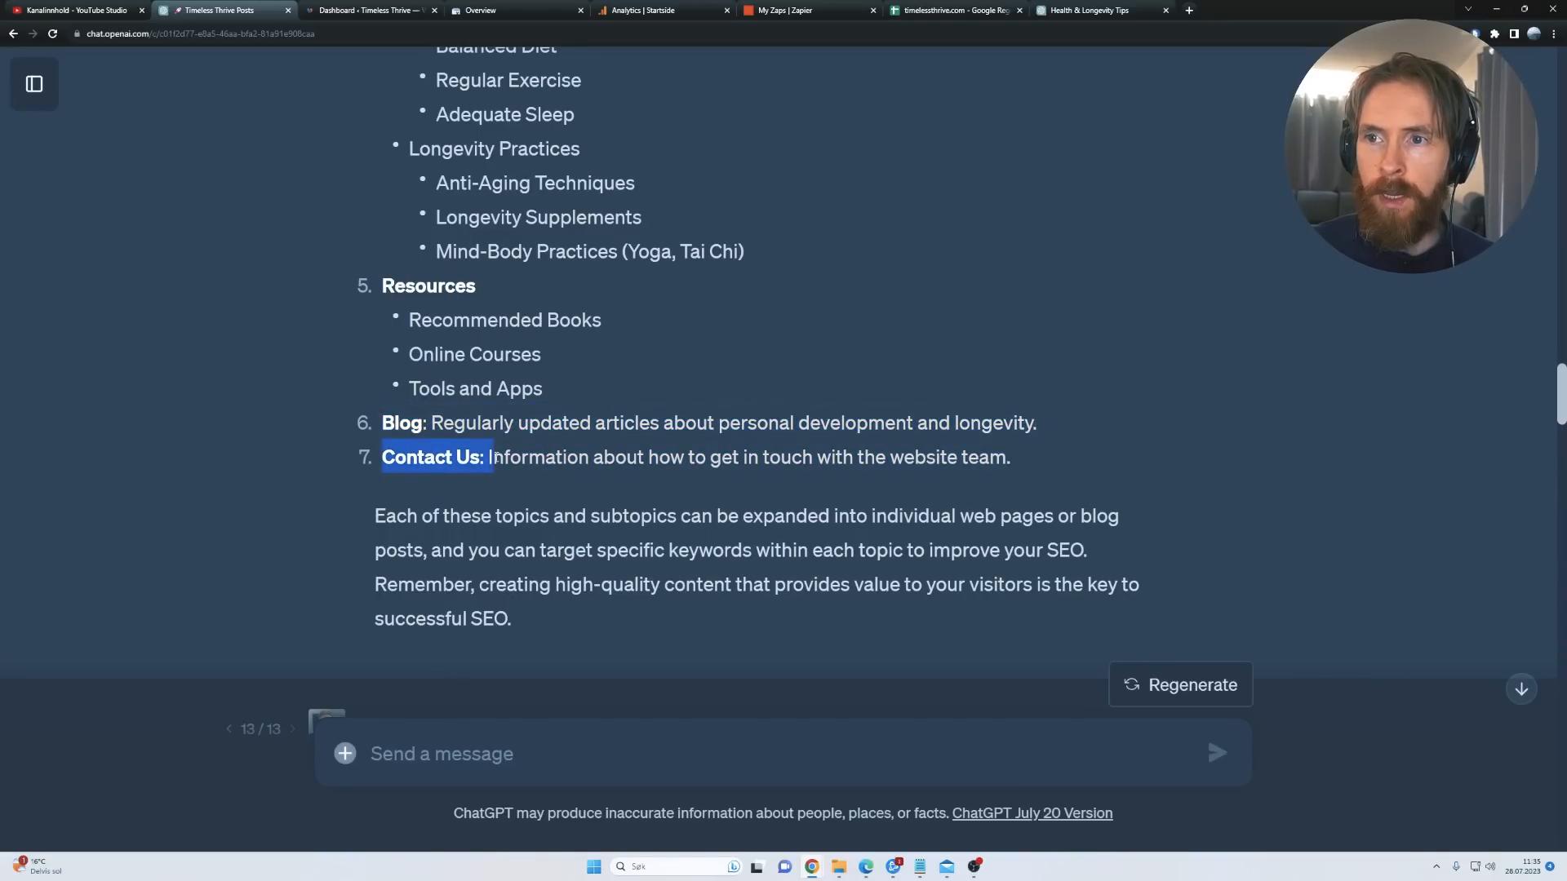
pyautogui.click(295, 414)
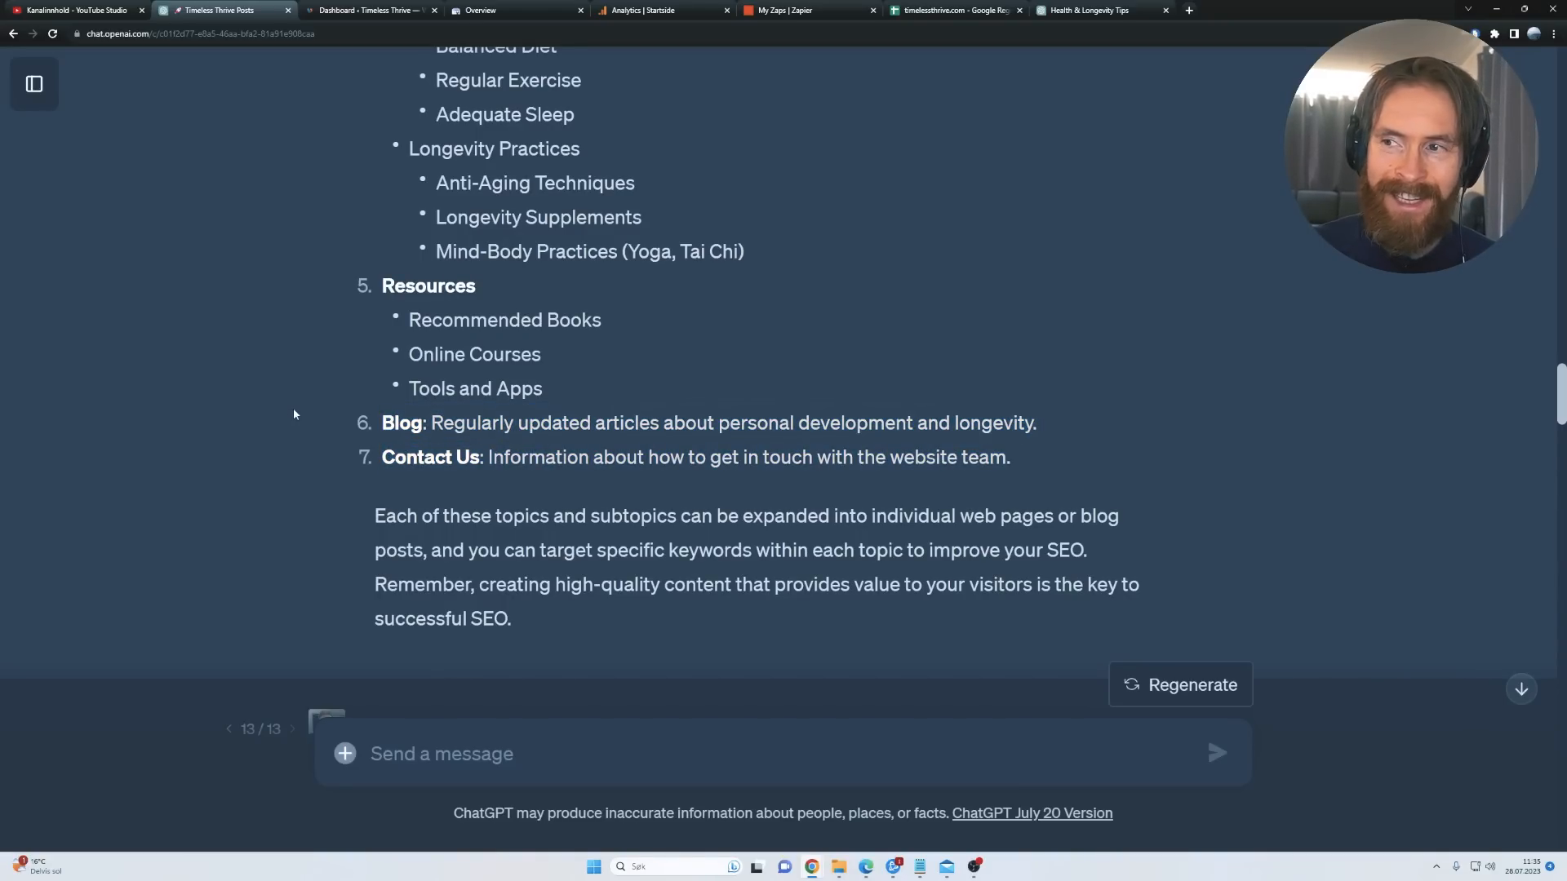
pyautogui.moveTo(281, 408)
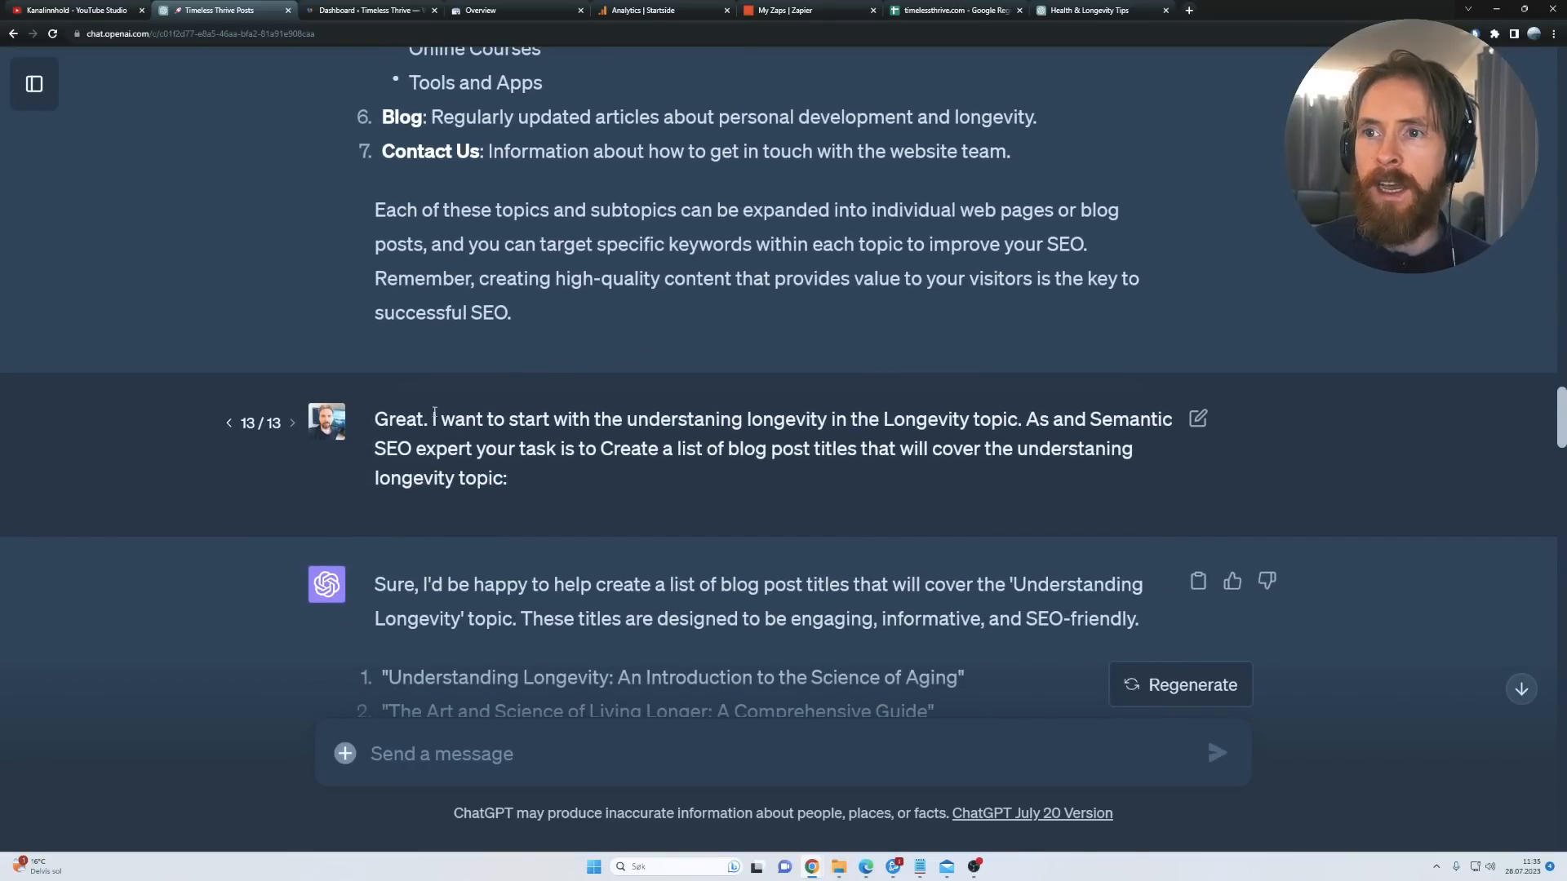
pyautogui.moveTo(509, 418); pyautogui.dragTo(794, 418)
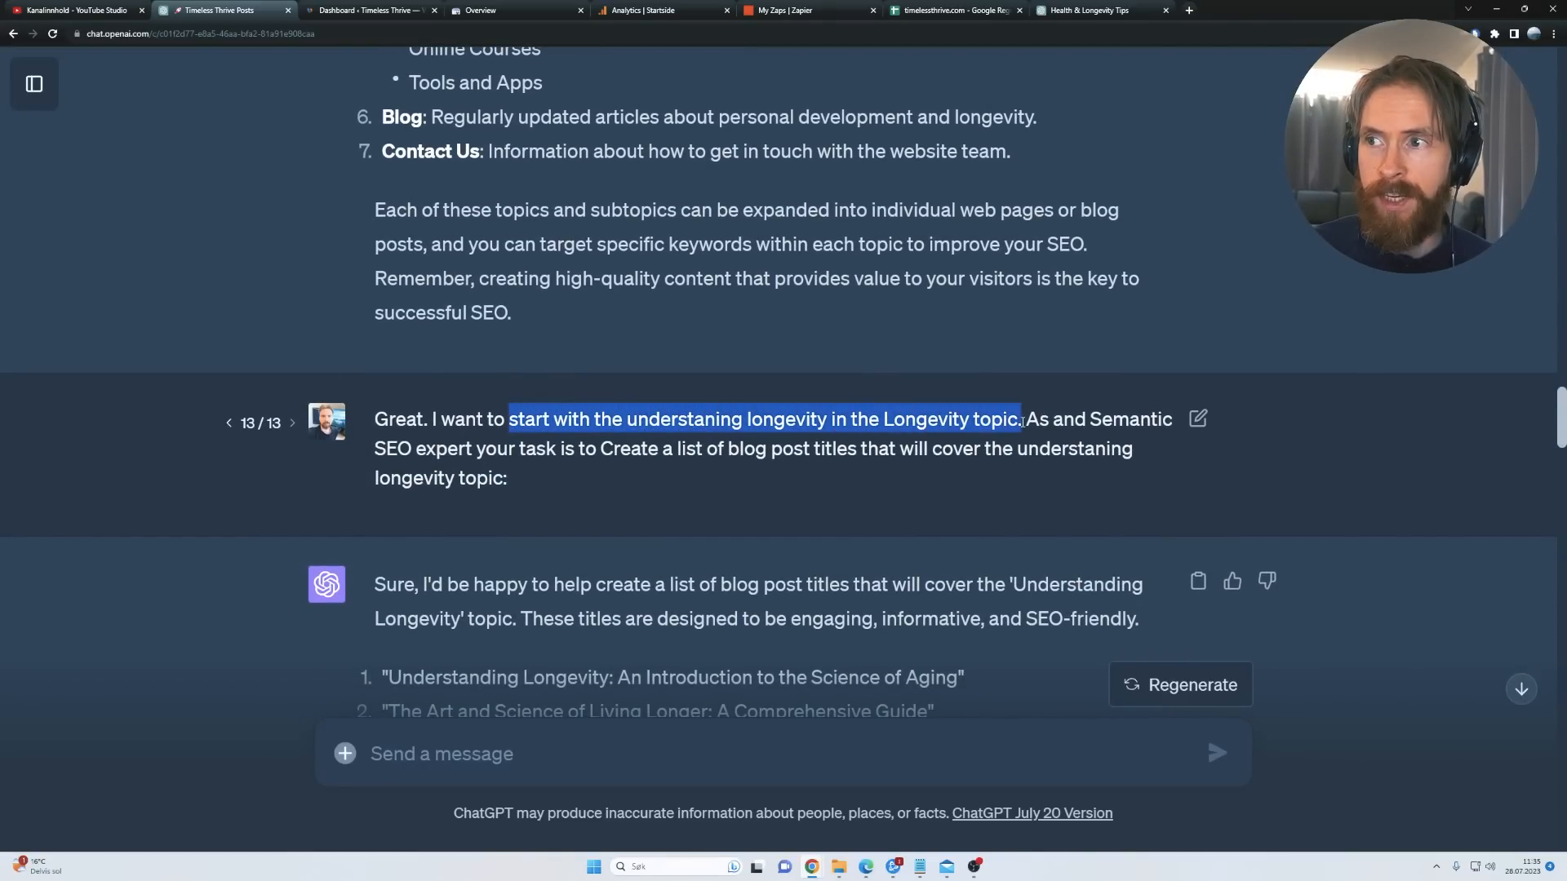
pyautogui.moveTo(1023, 419); pyautogui.dragTo(774, 448)
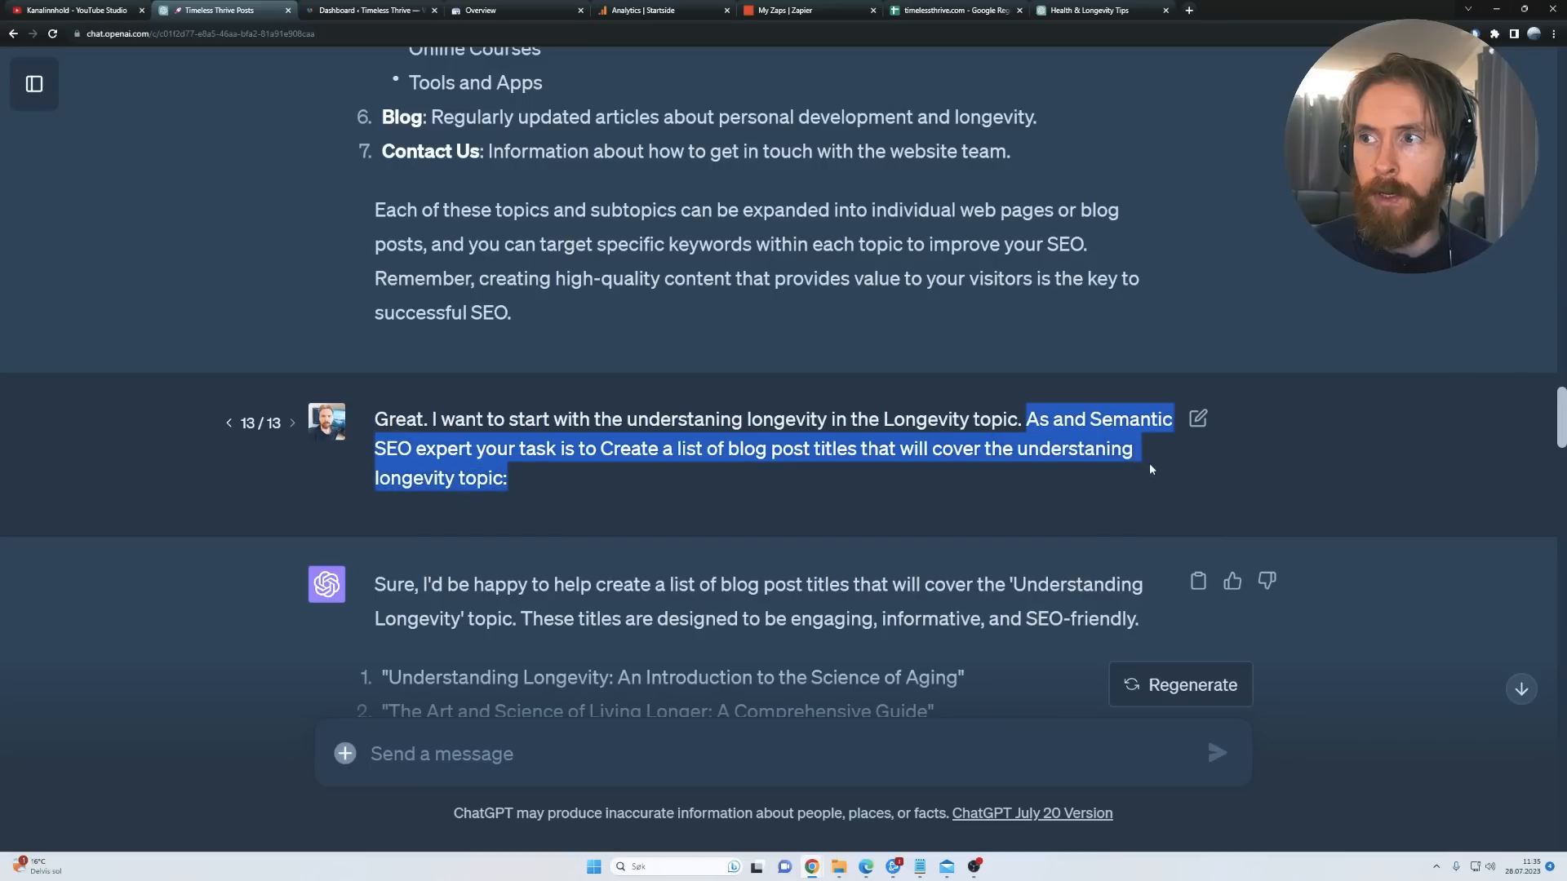
pyautogui.click(419, 449)
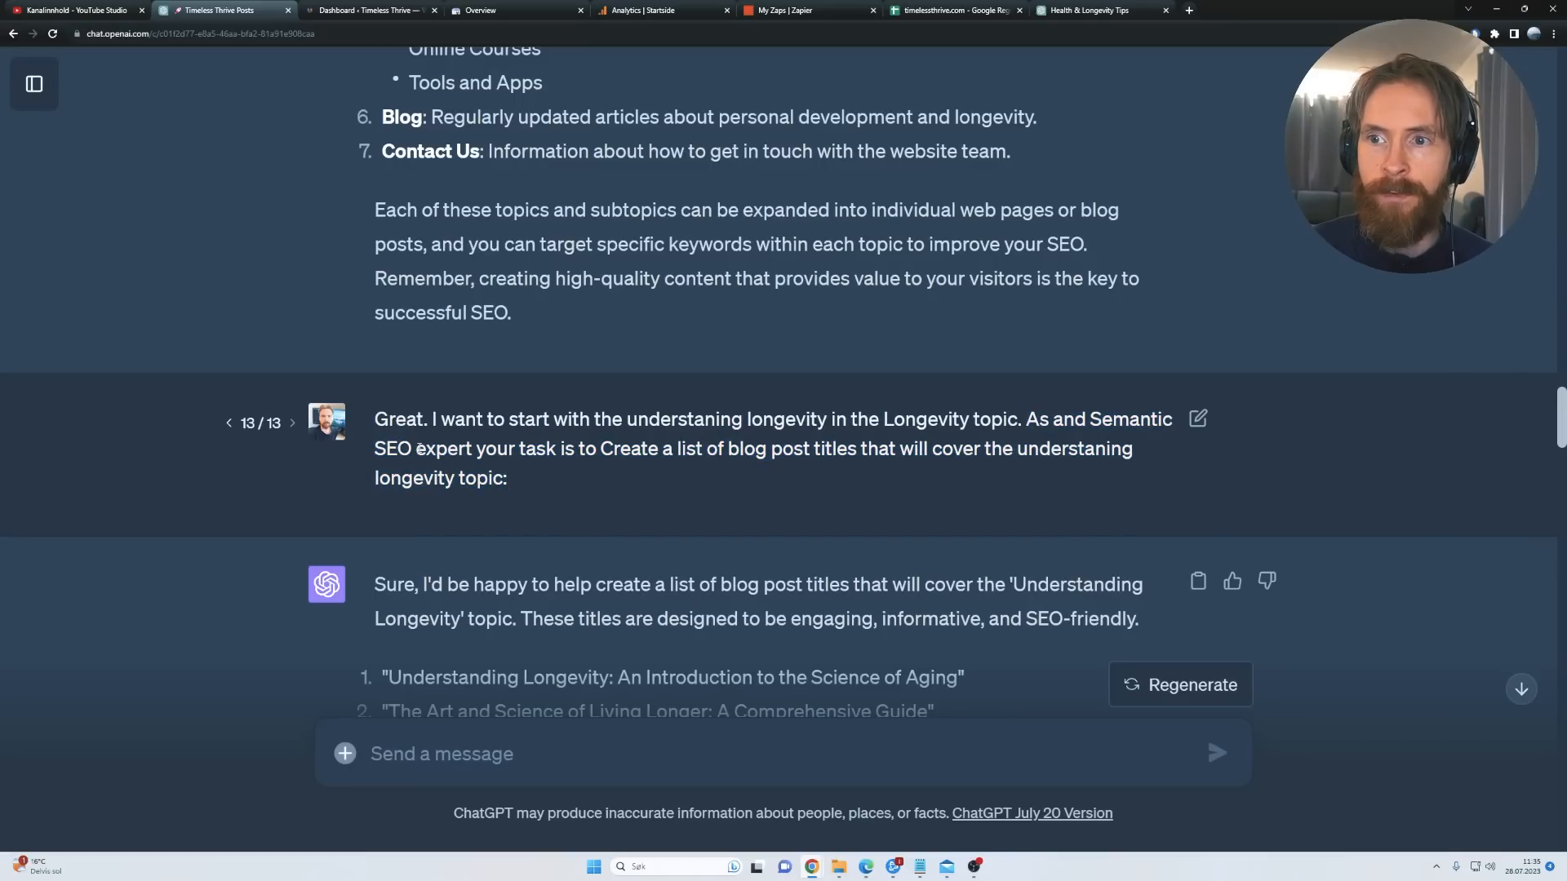
pyautogui.scroll(-3)
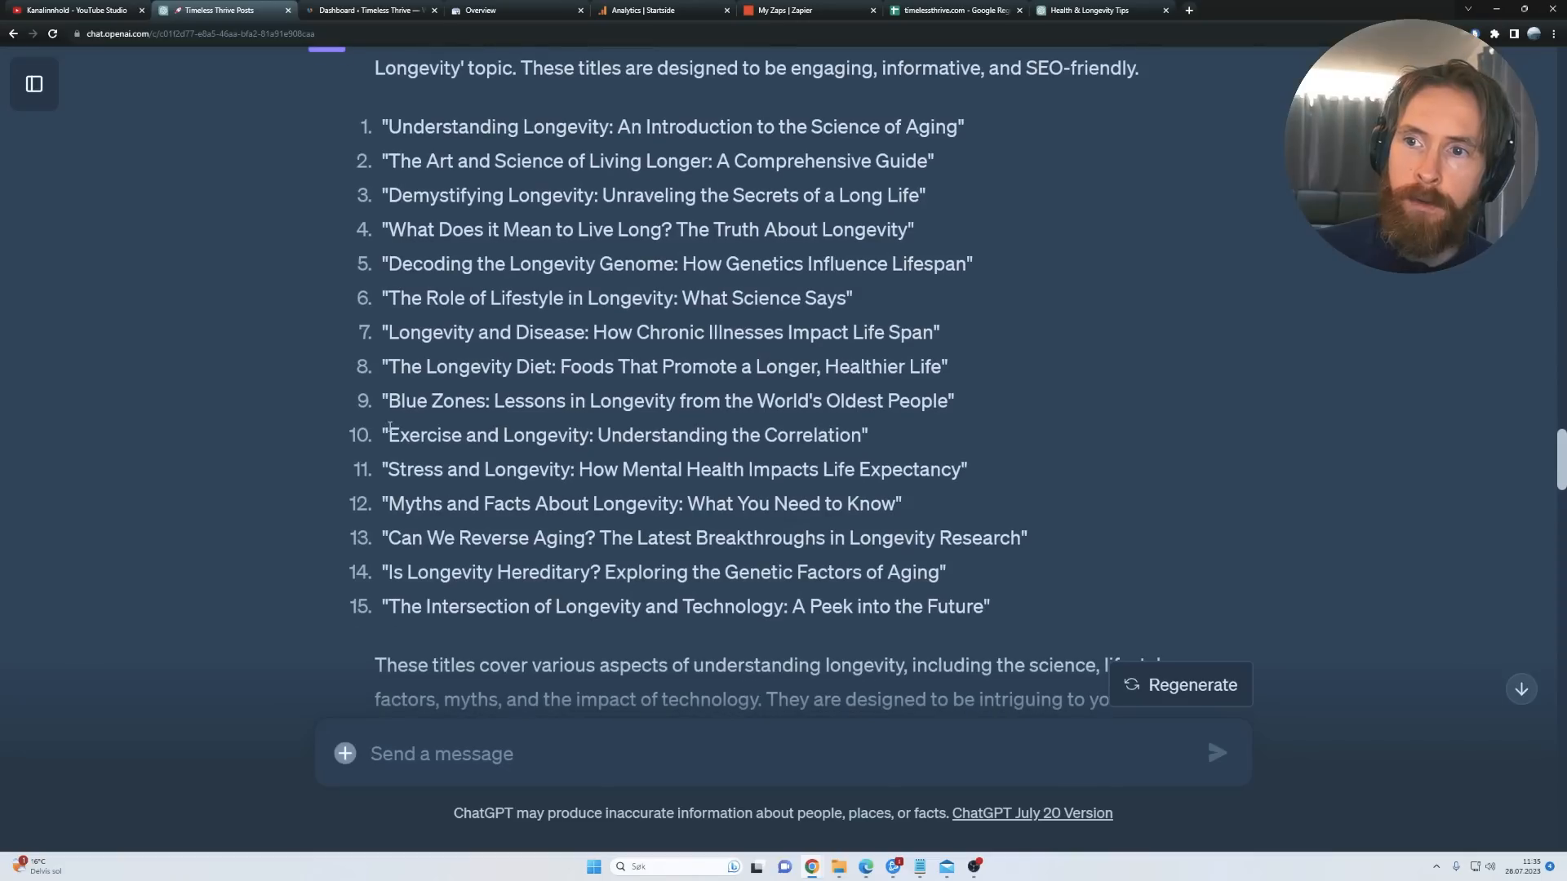
pyautogui.moveTo(273, 397)
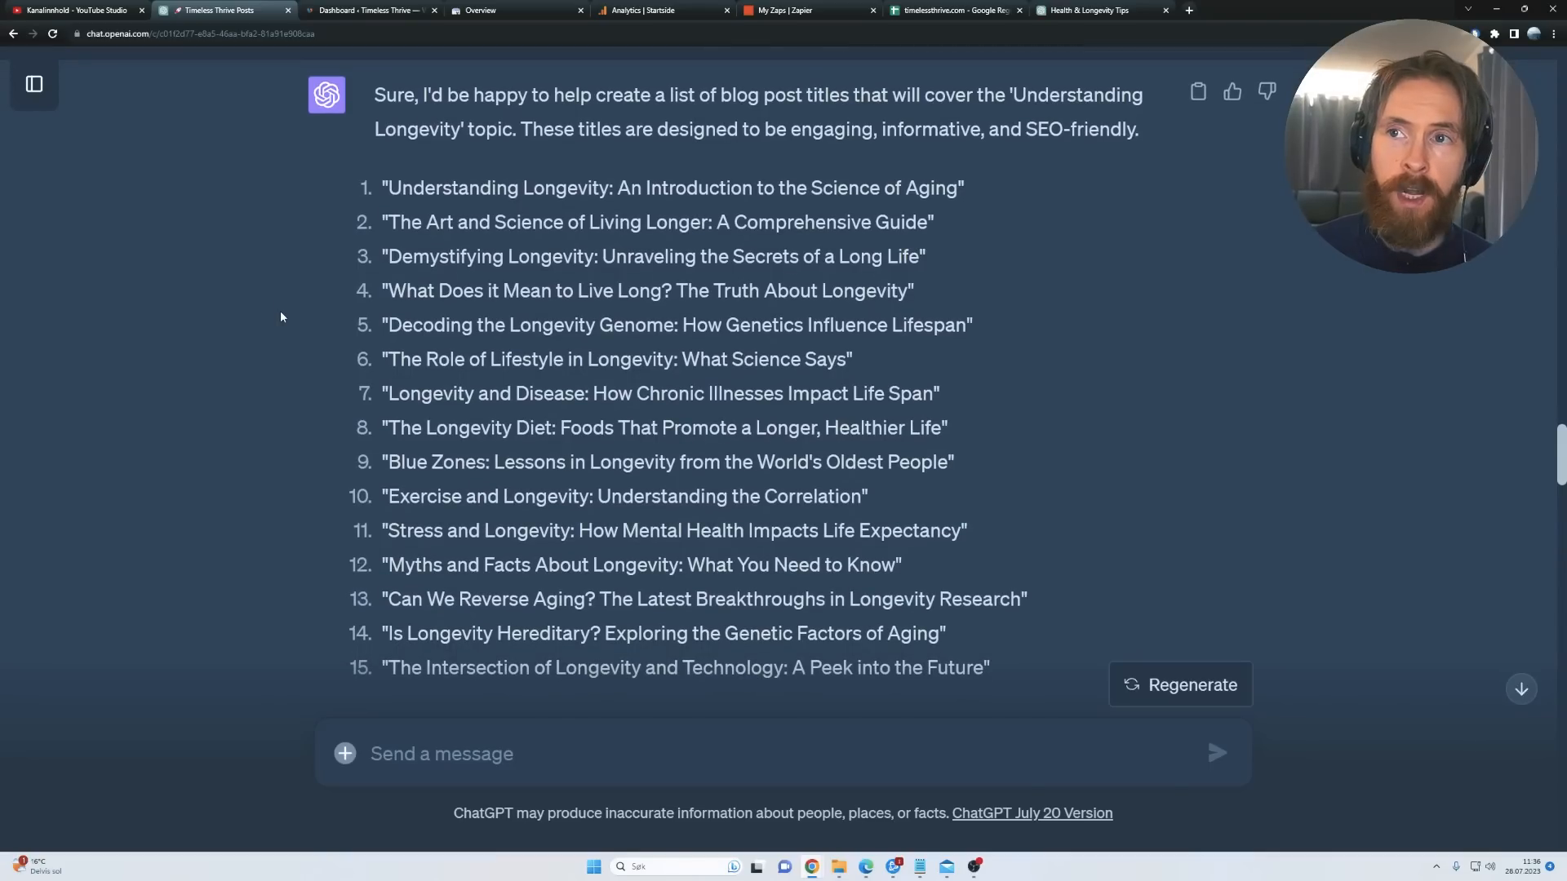
pyautogui.moveTo(607, 269)
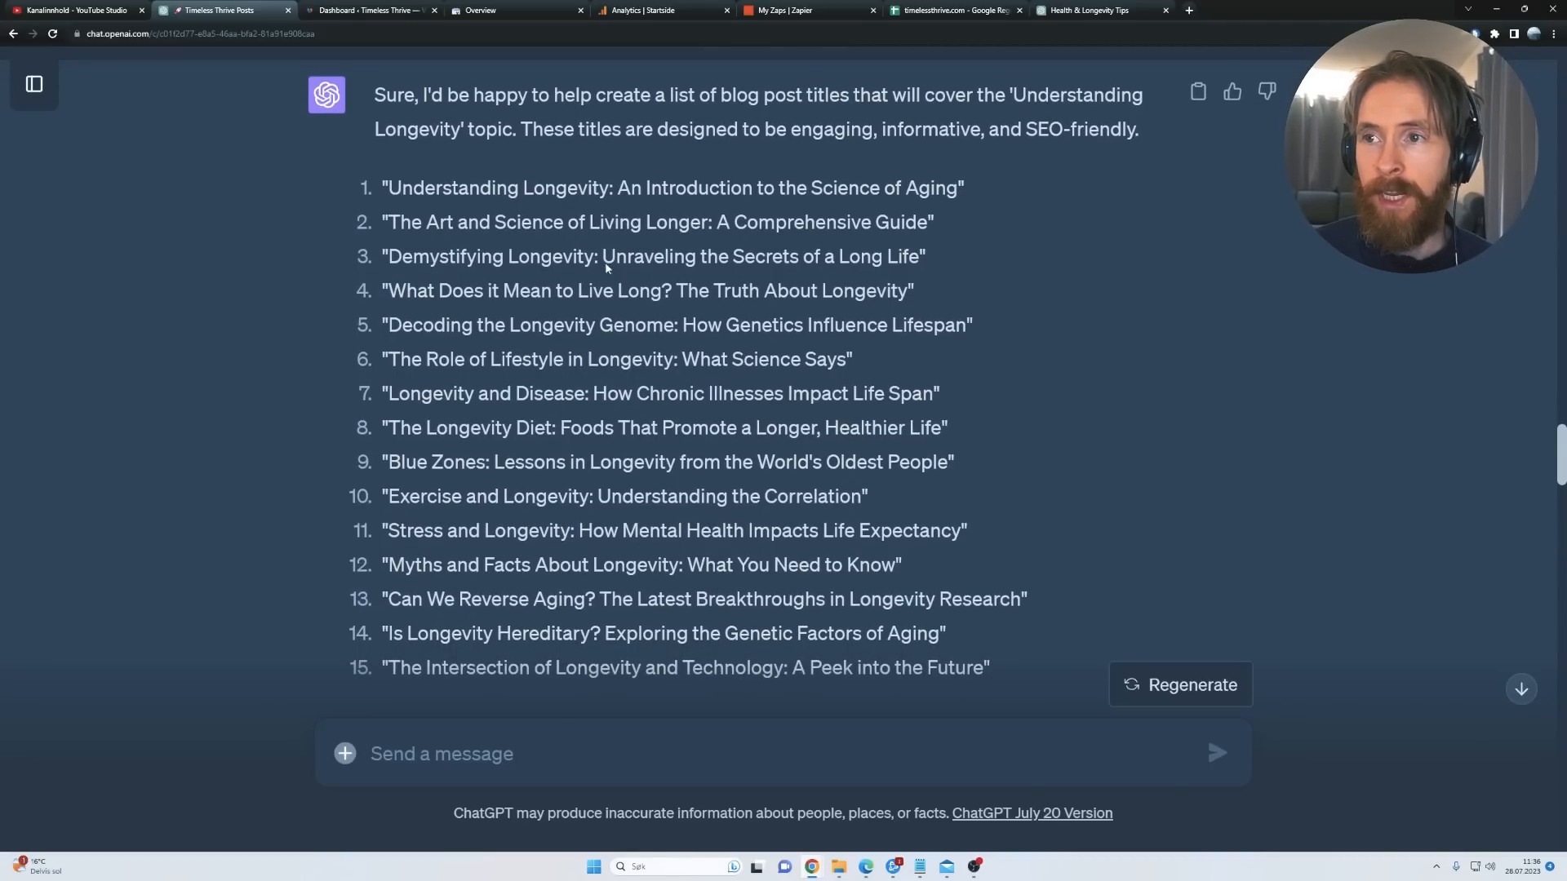
# Step: Scroll through the remaining Zap steps, then bring up the timelessthrive.com spreadsheet
pyautogui.scroll(-3)
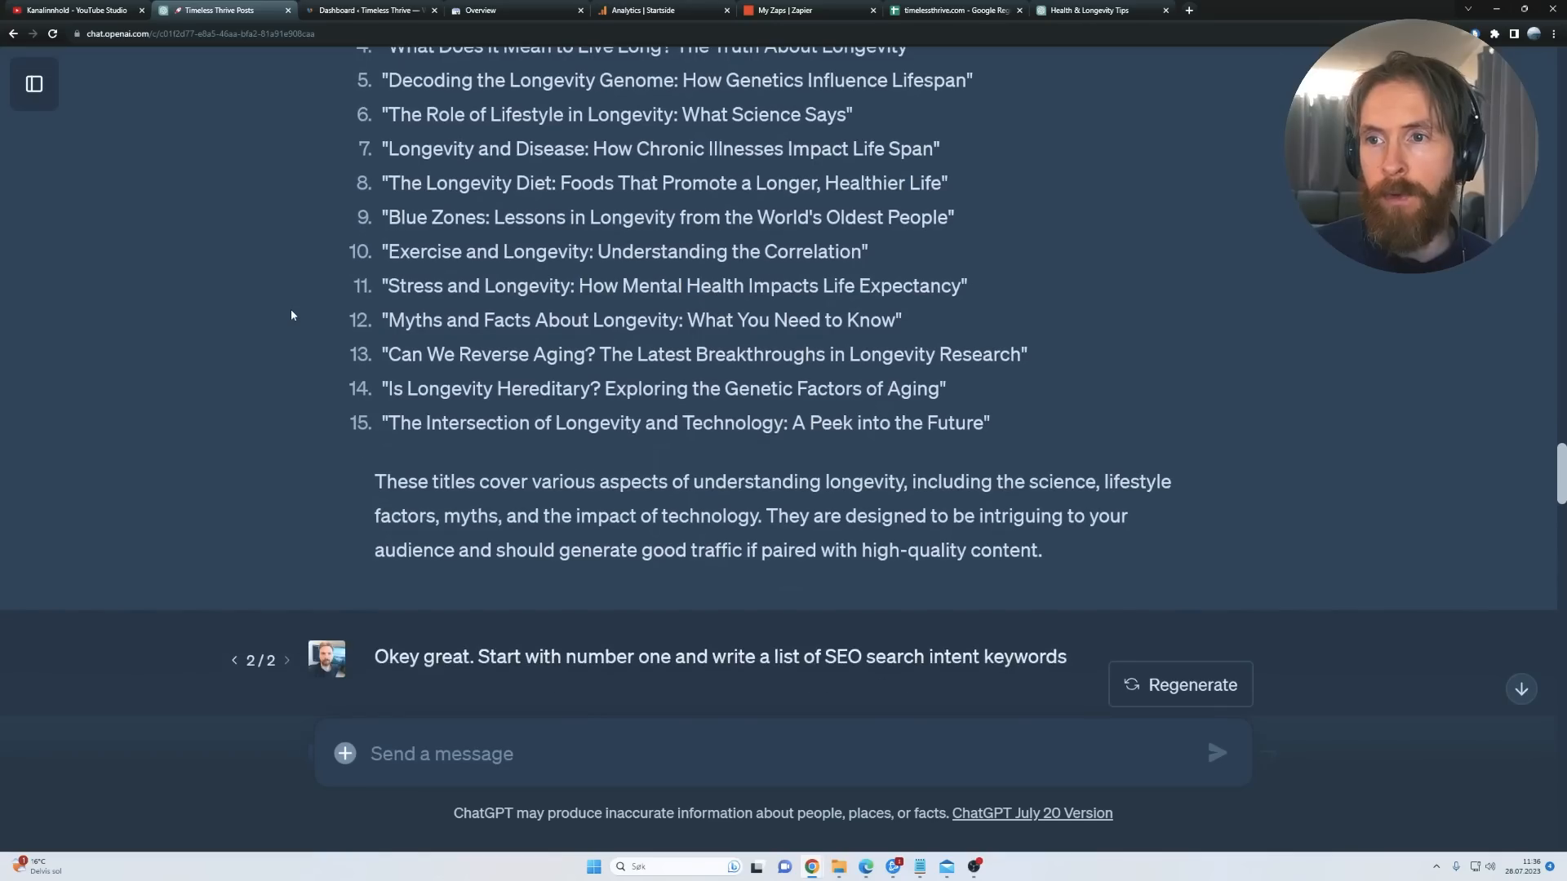
pyautogui.scroll(-3)
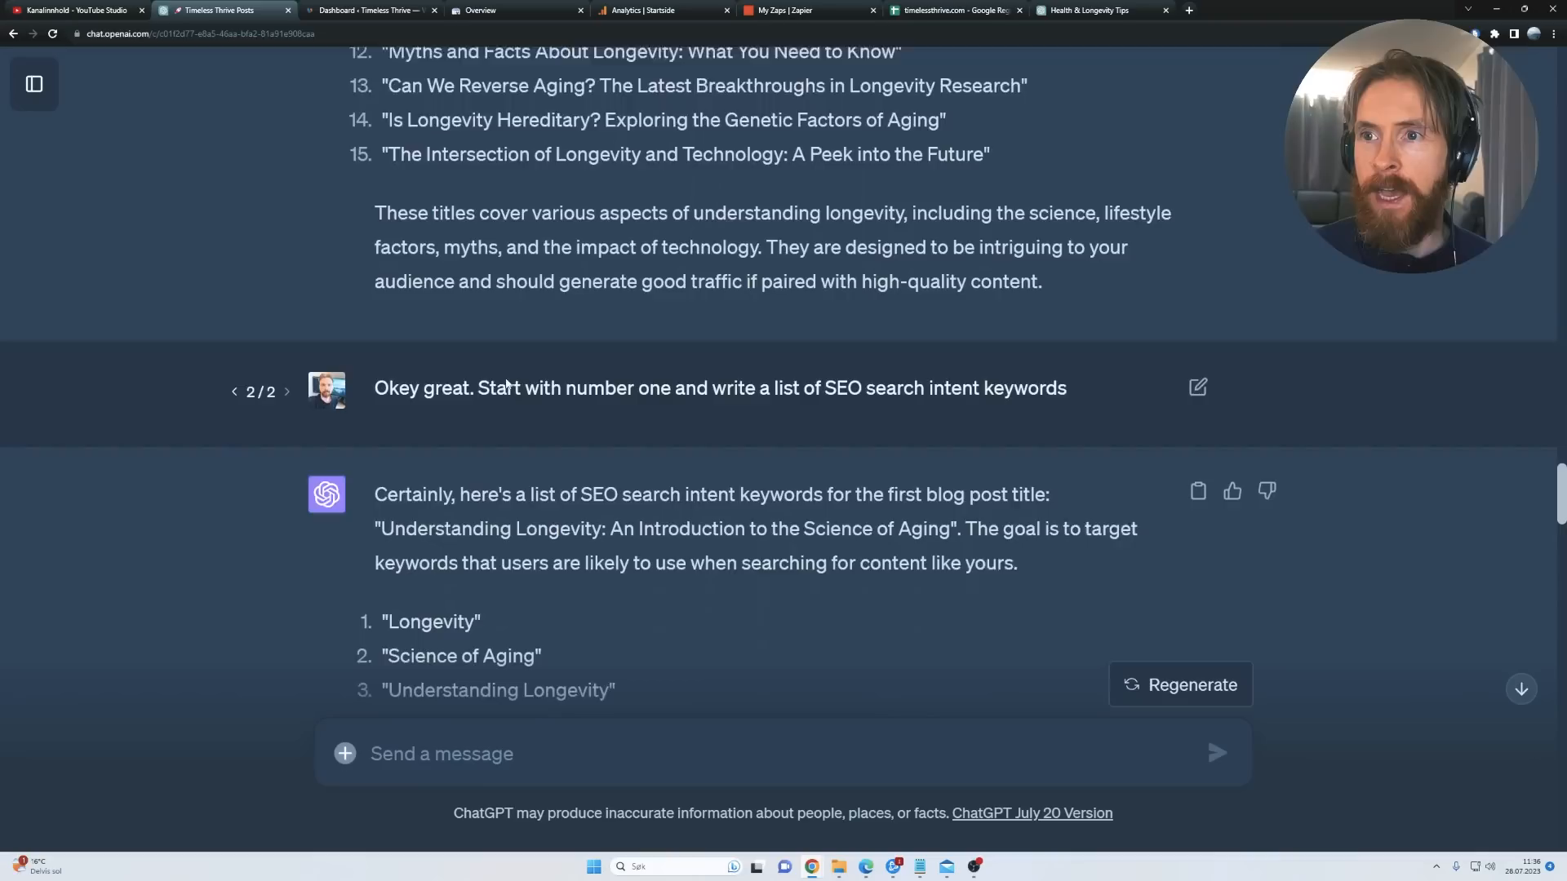
pyautogui.scroll(-3)
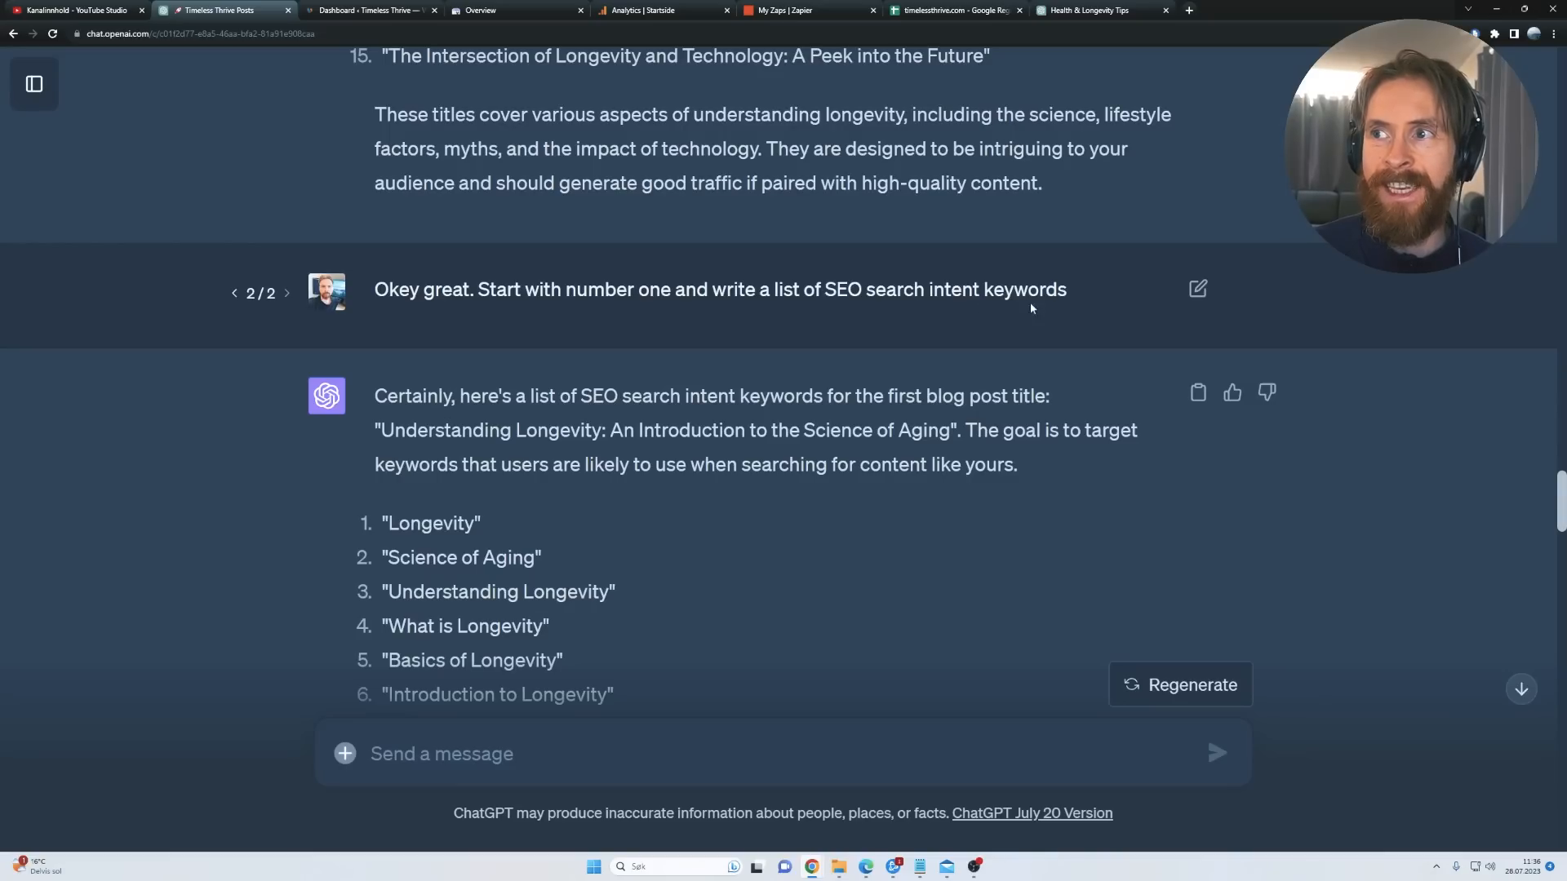
pyautogui.scroll(-3)
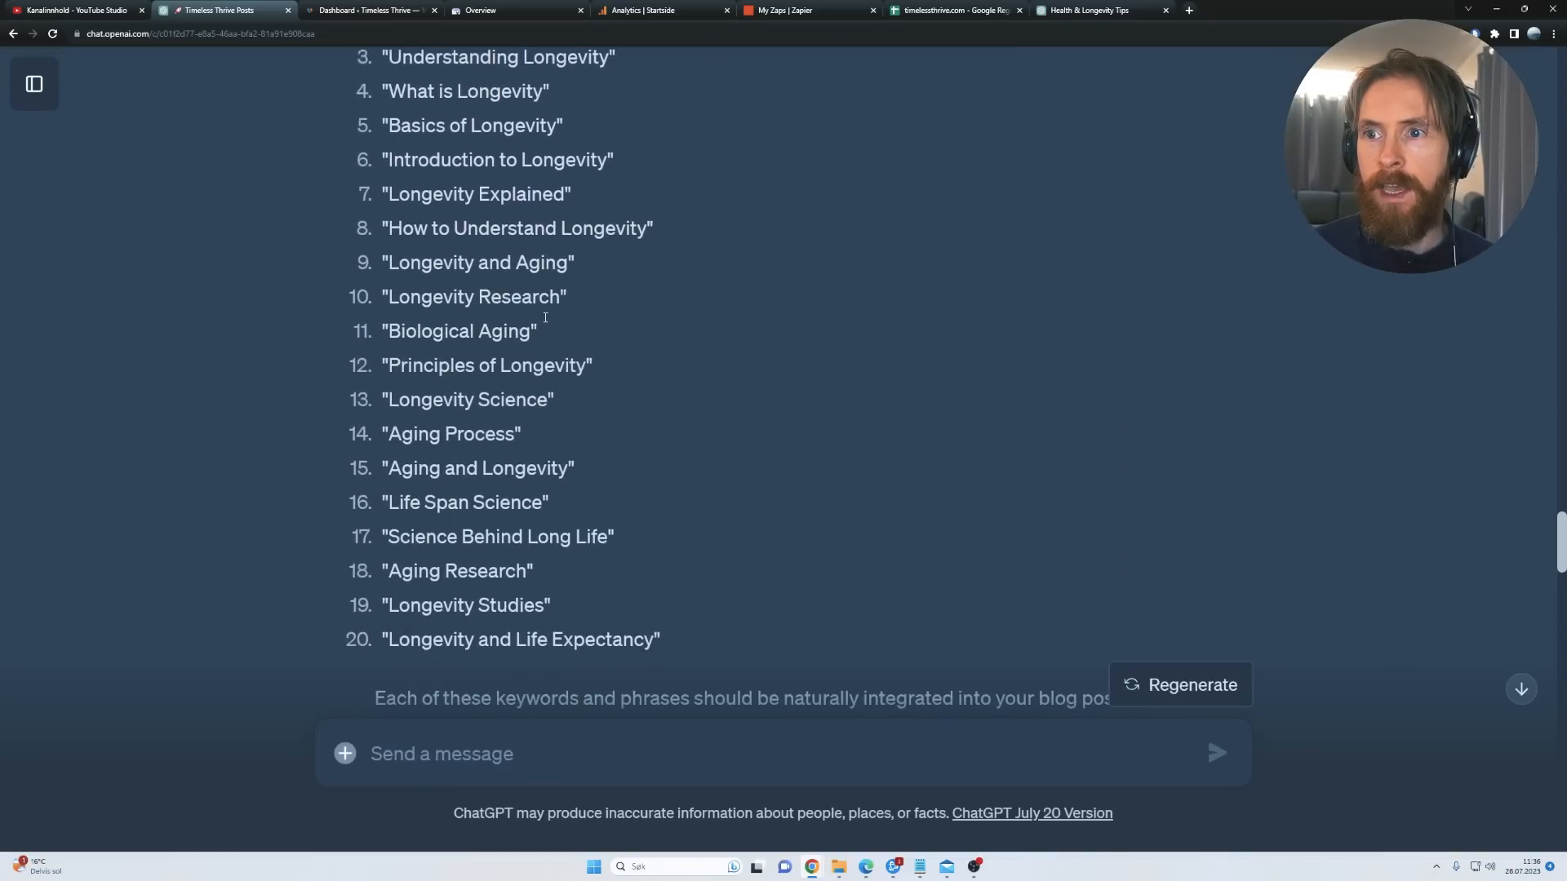
pyautogui.scroll(-3)
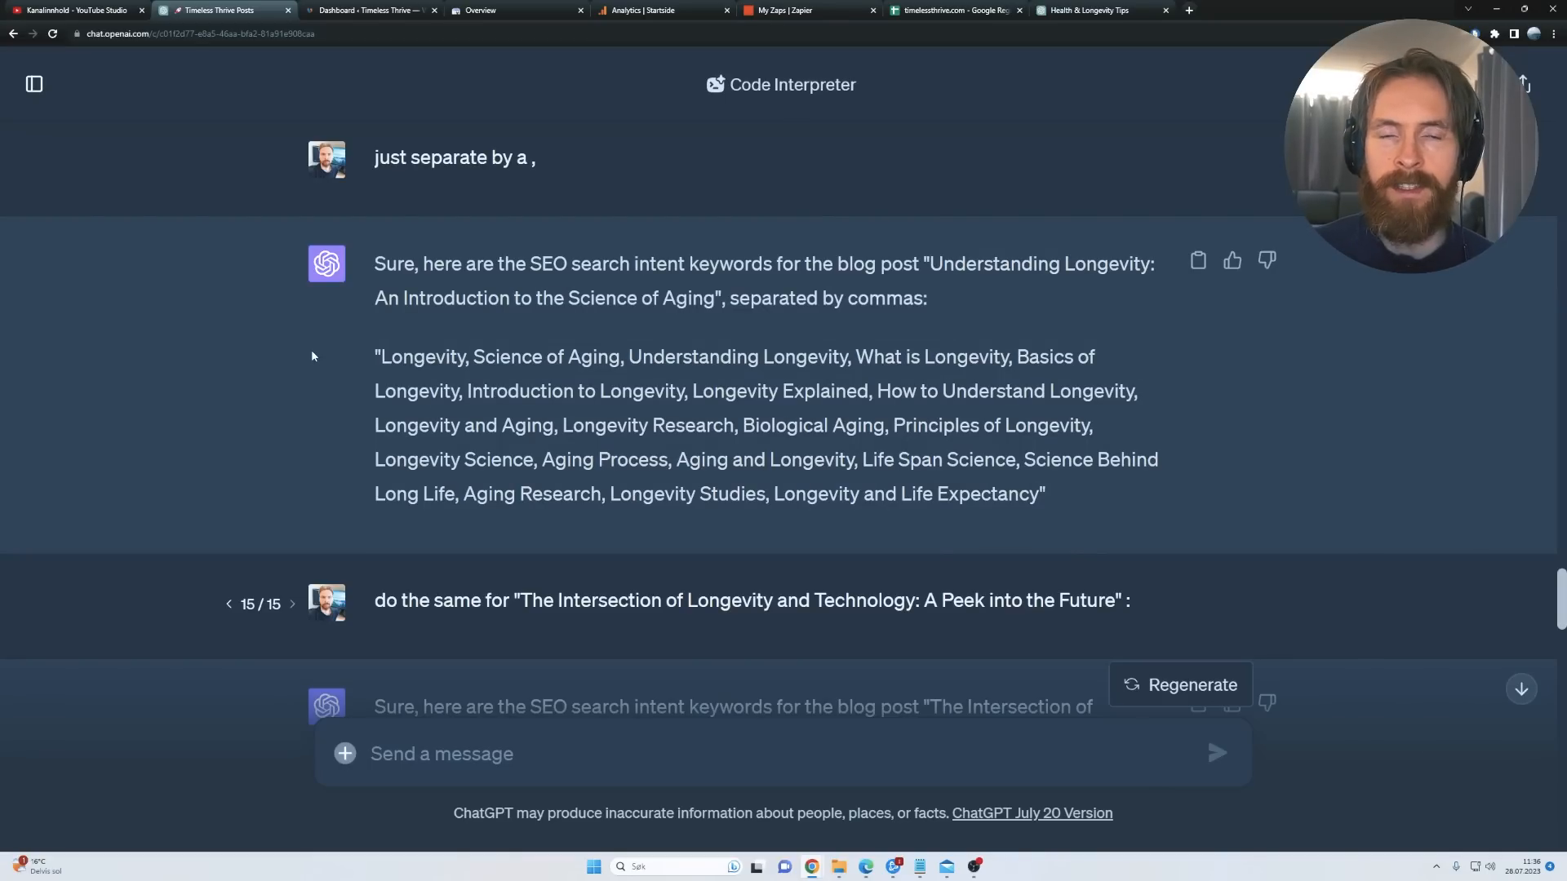
pyautogui.click(800, 11)
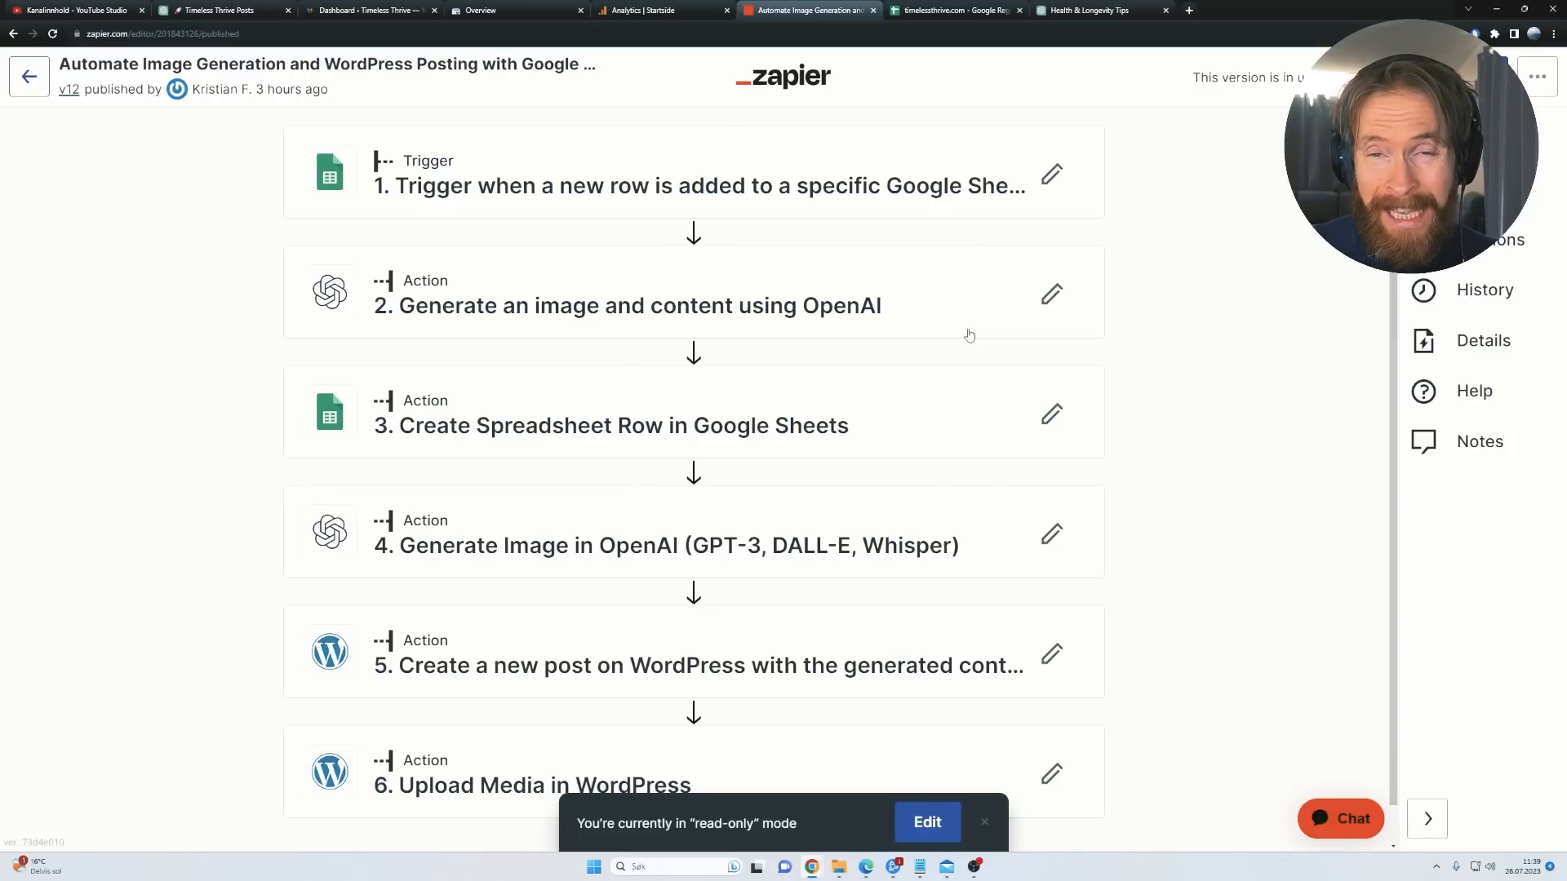
pyautogui.scroll(-3)
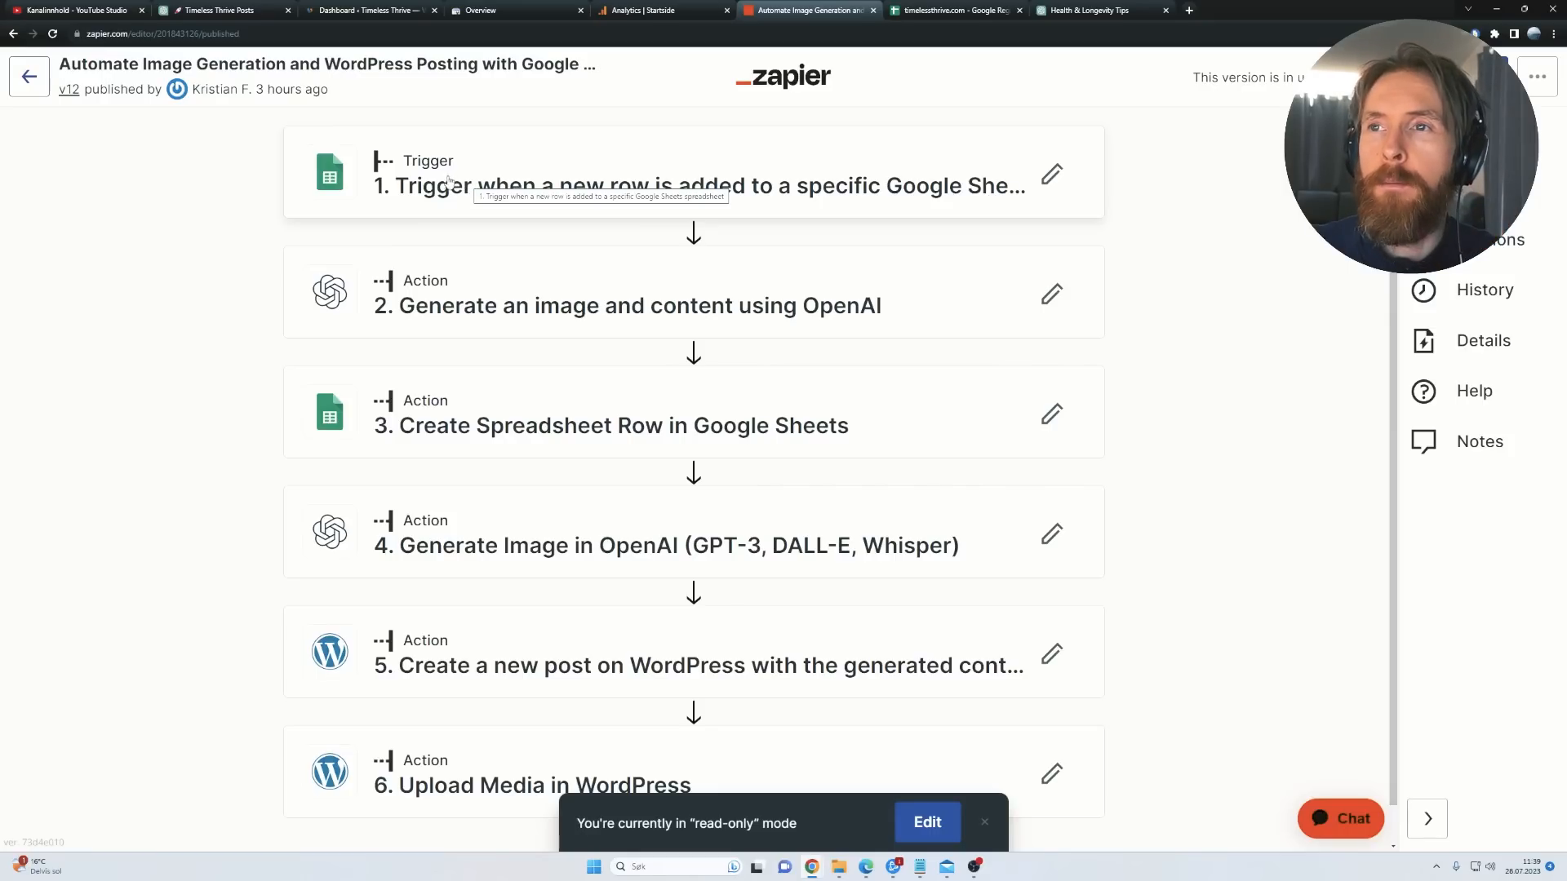
pyautogui.moveTo(995, 188)
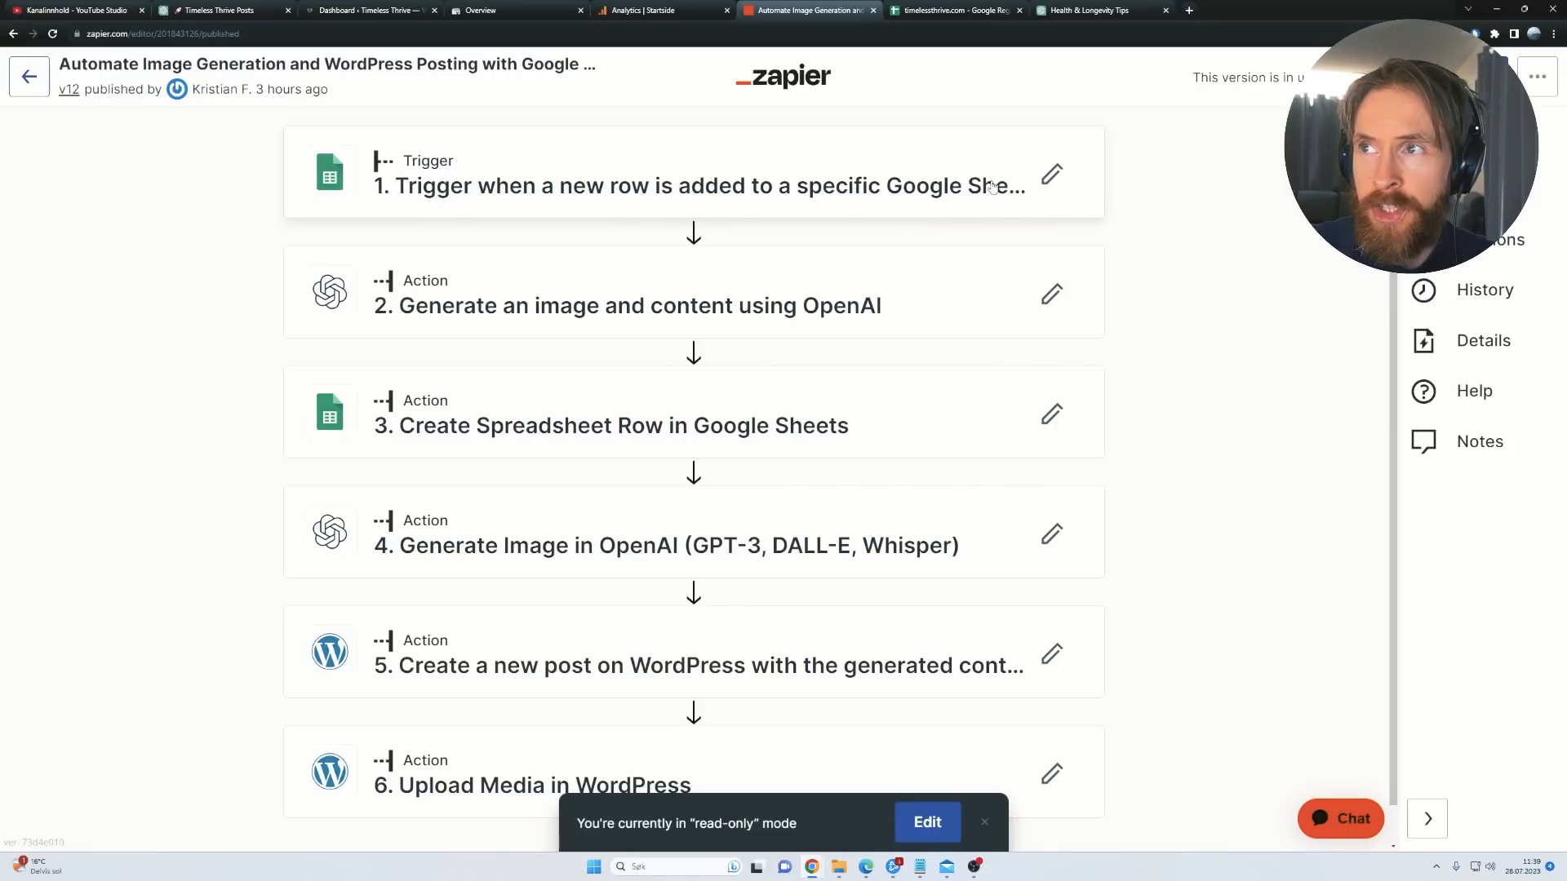
pyautogui.click(954, 10)
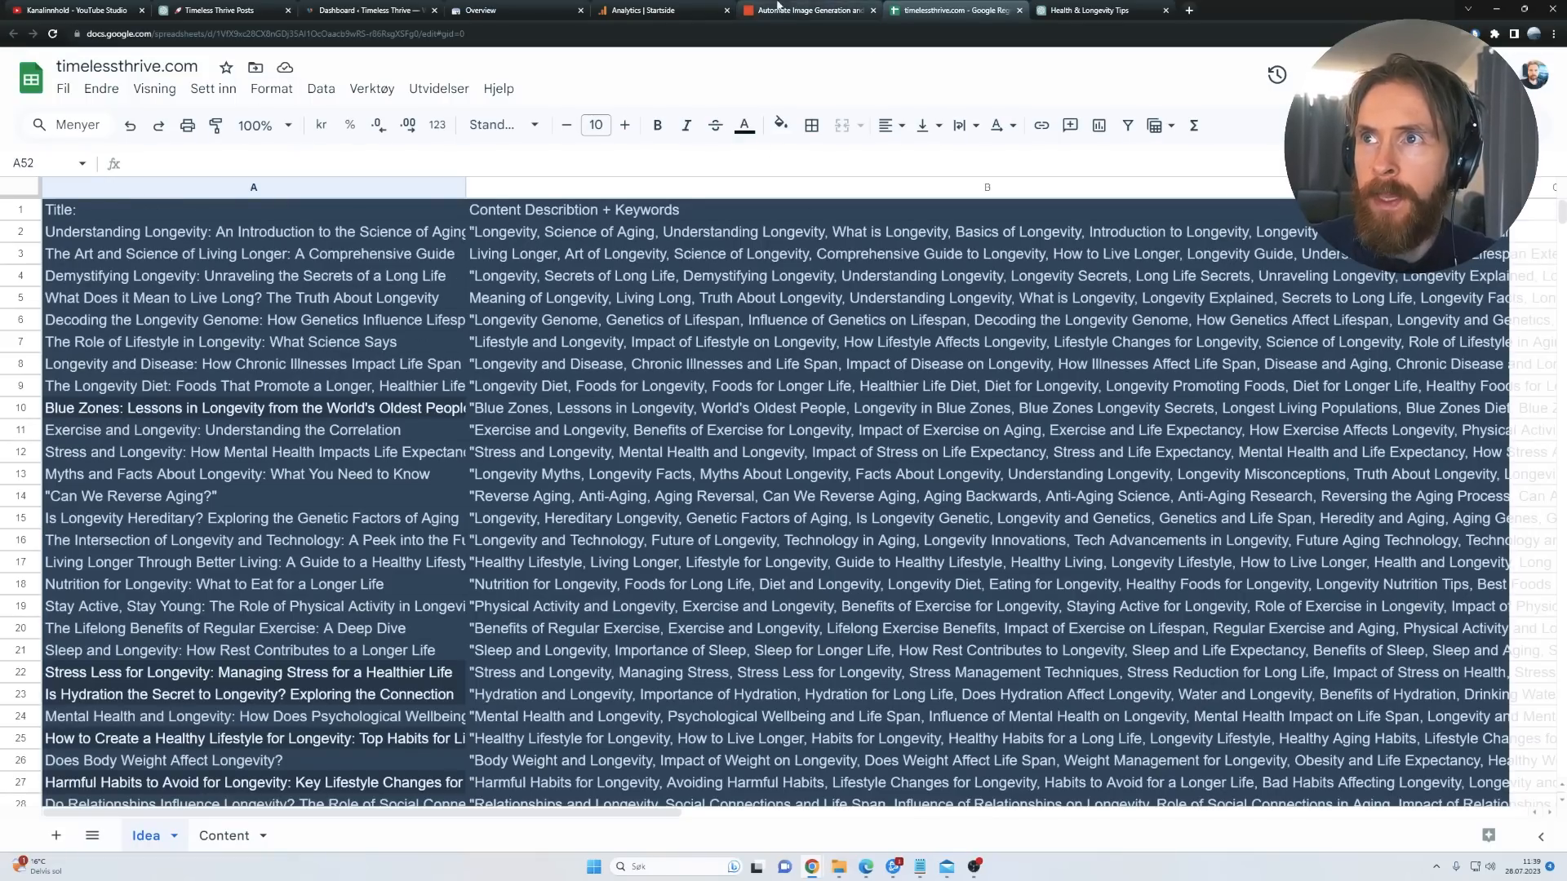
pyautogui.click(808, 11)
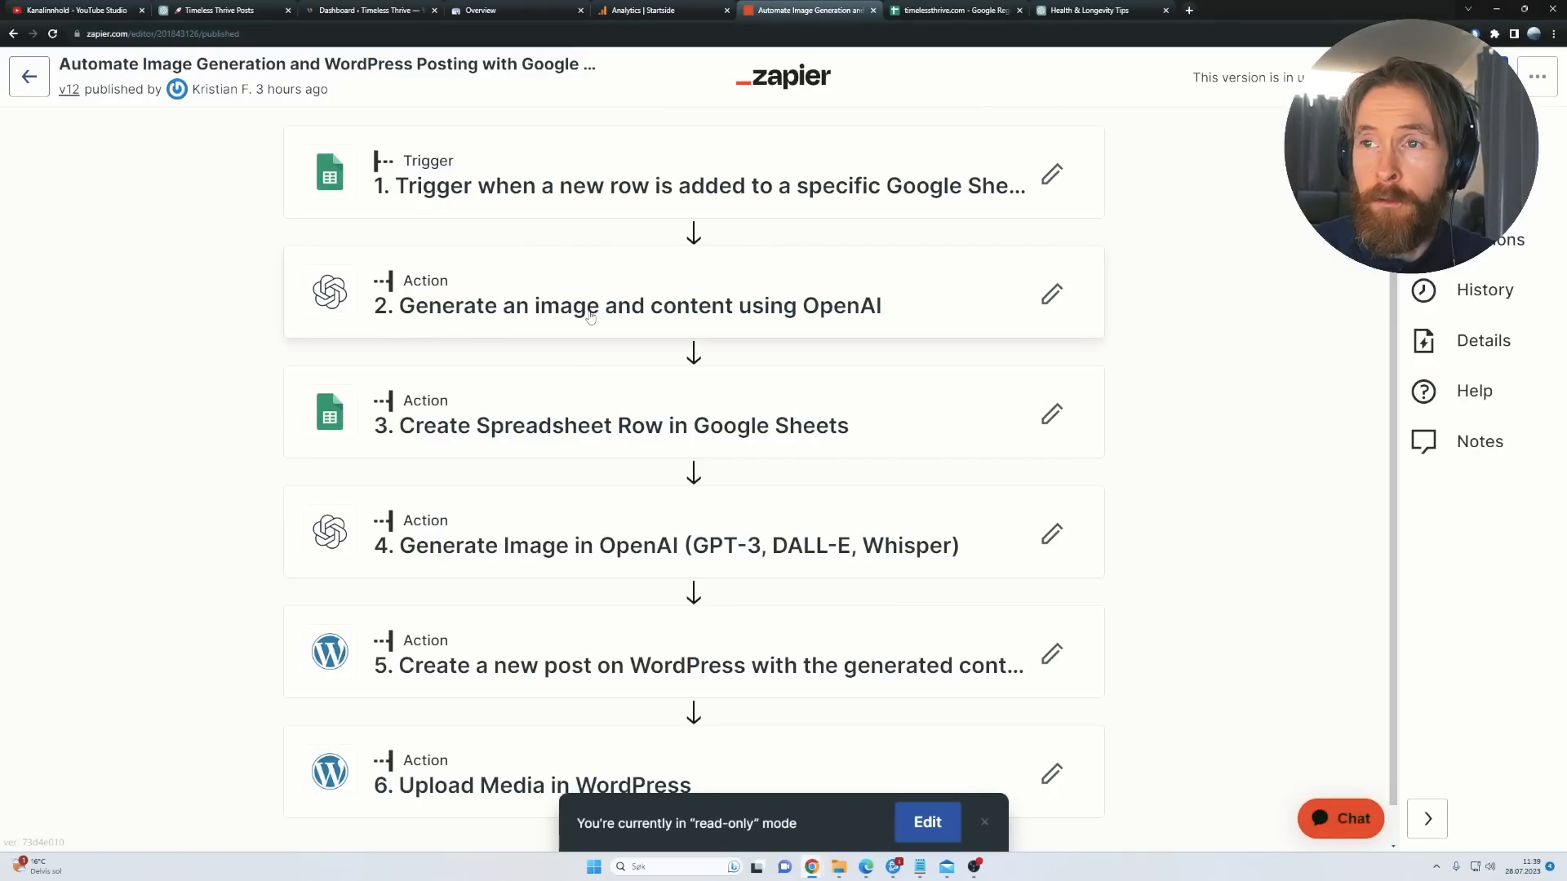
pyautogui.moveTo(581, 315)
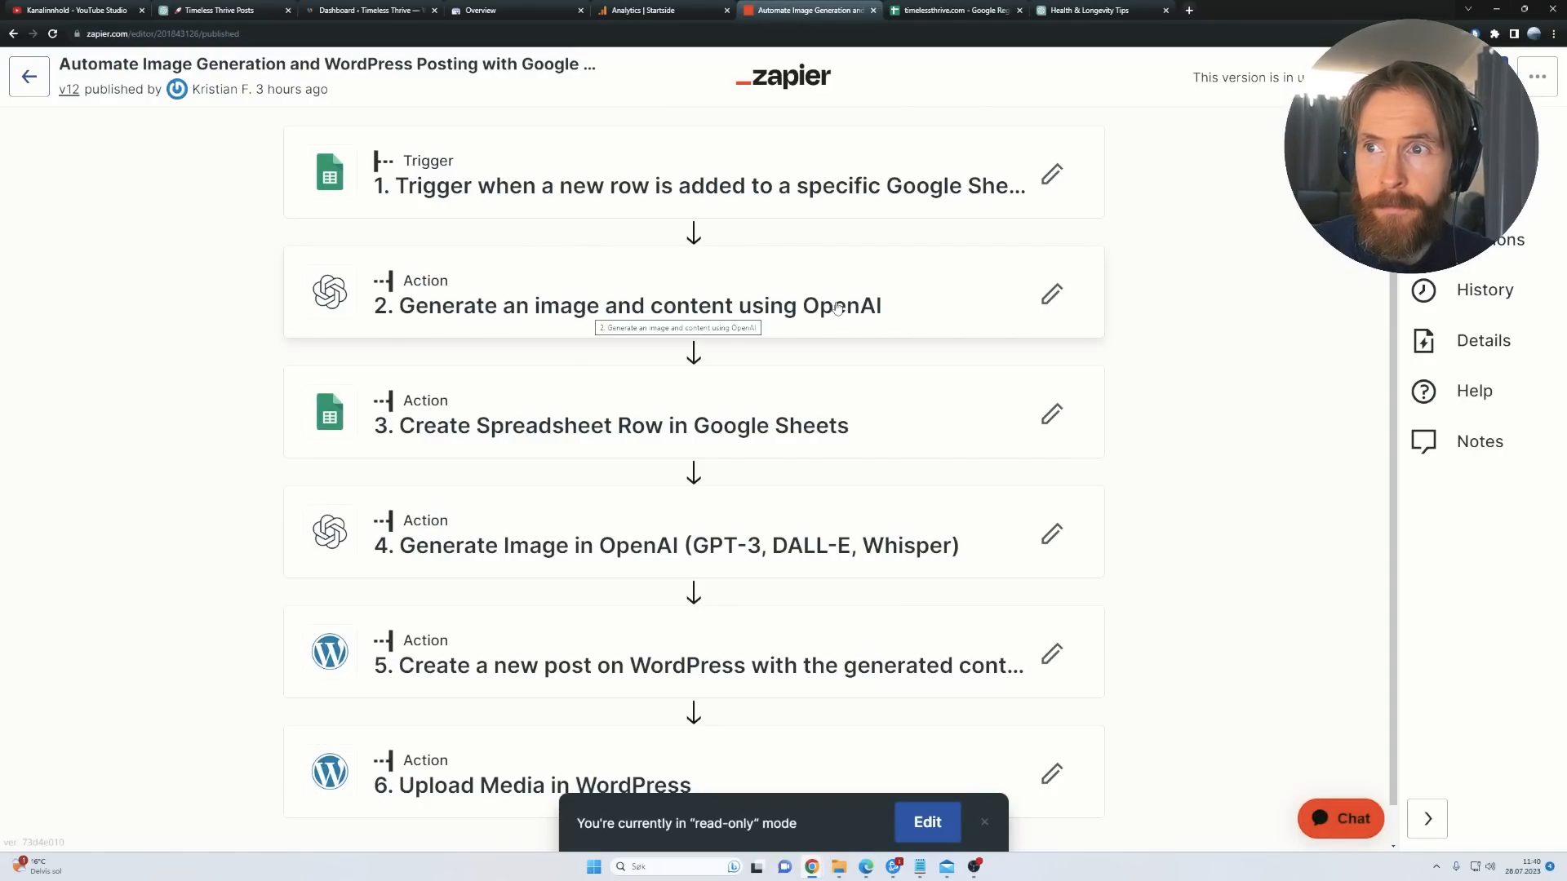
pyautogui.moveTo(577, 439)
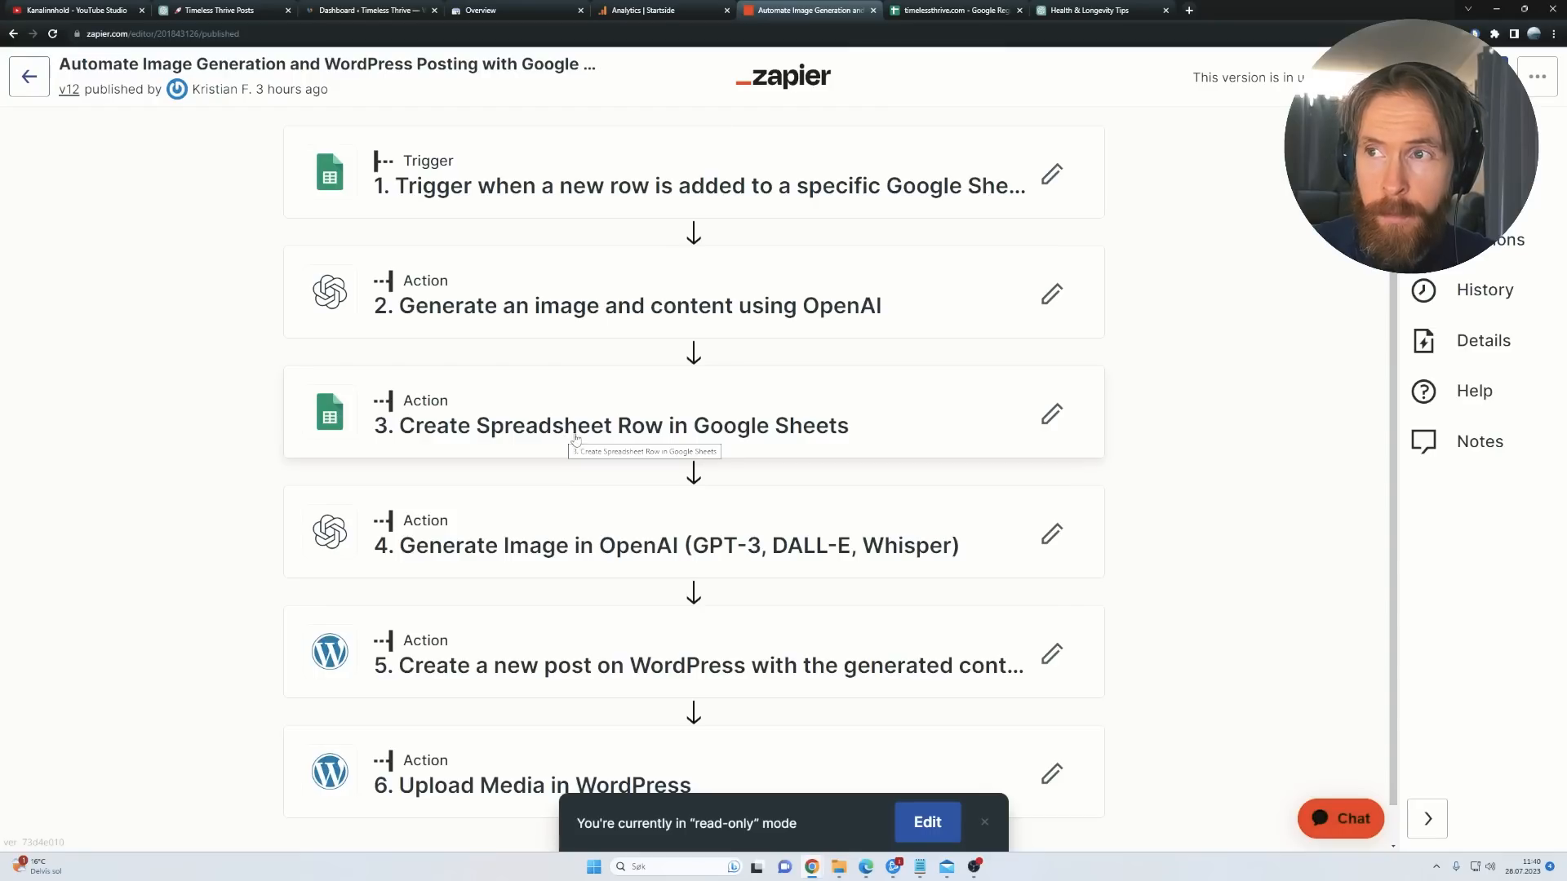
pyautogui.click(954, 10)
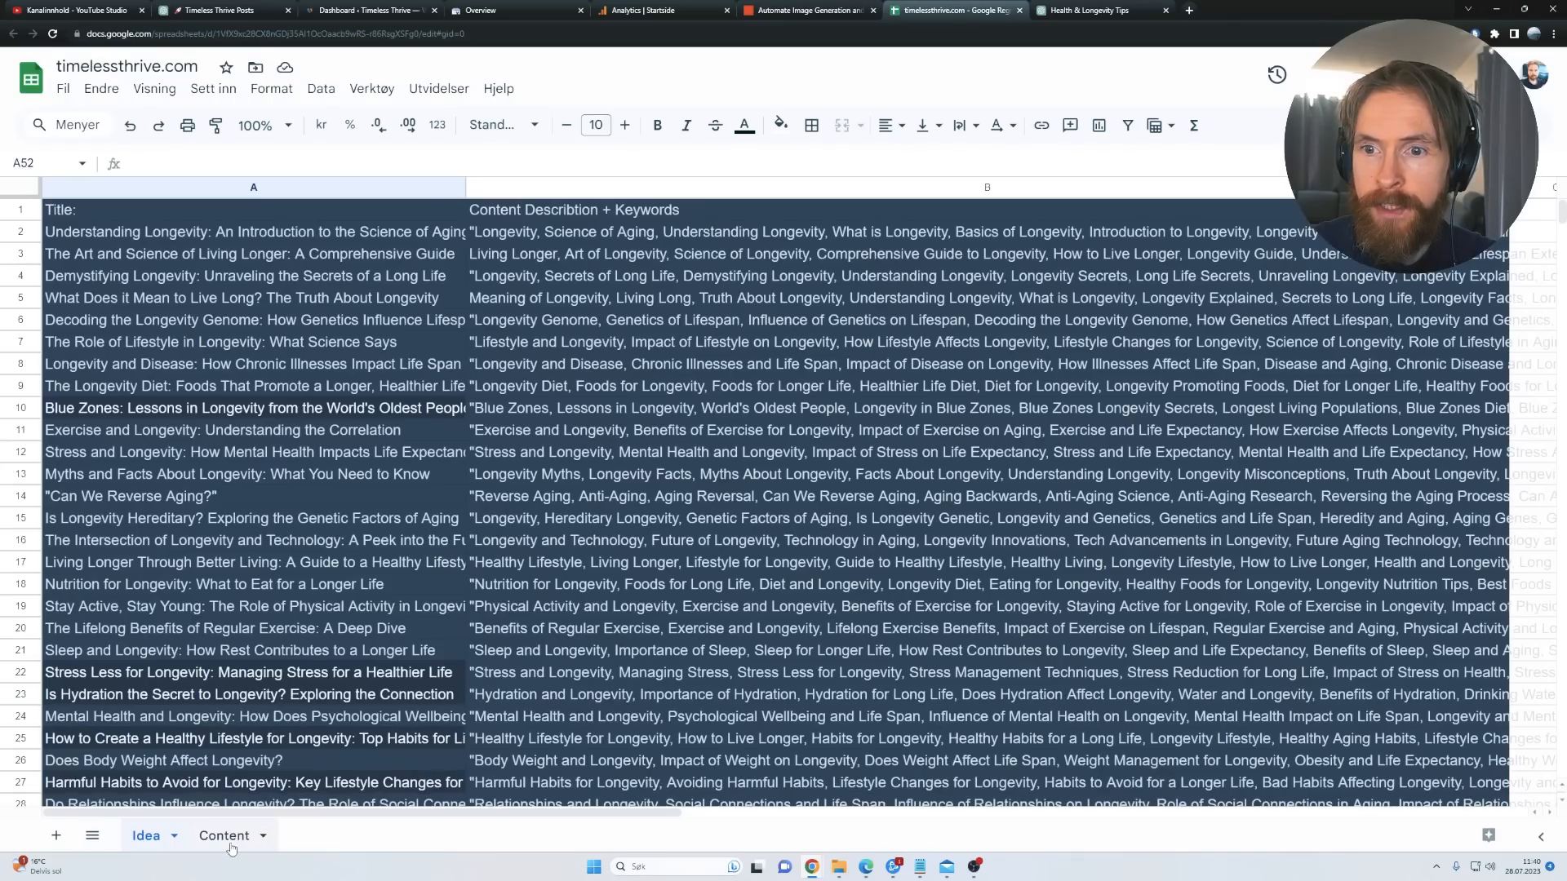
pyautogui.click(224, 836)
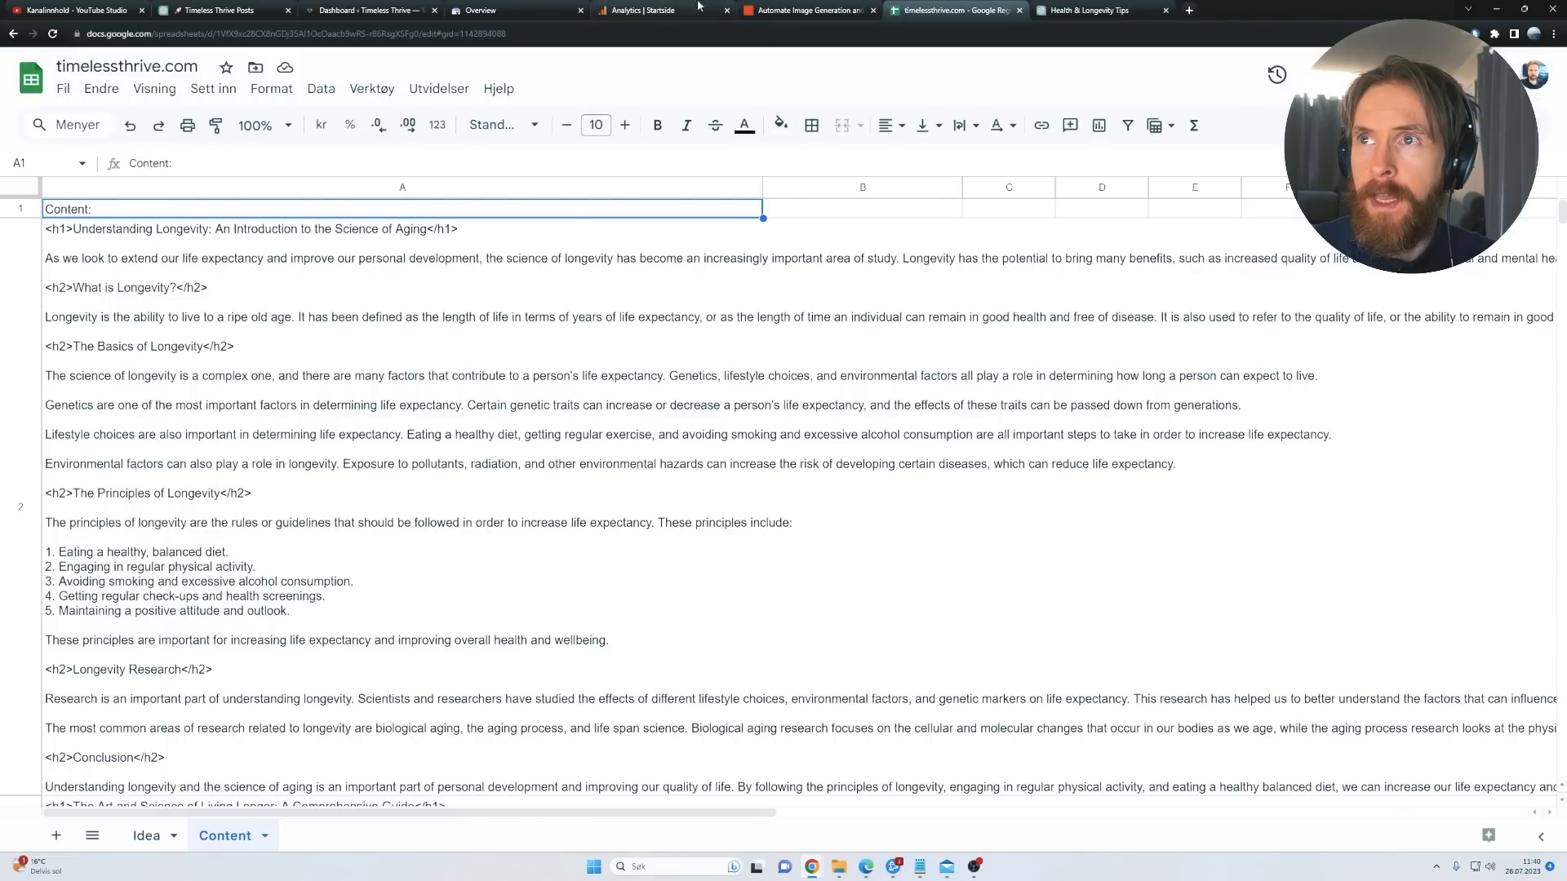
pyautogui.click(809, 10)
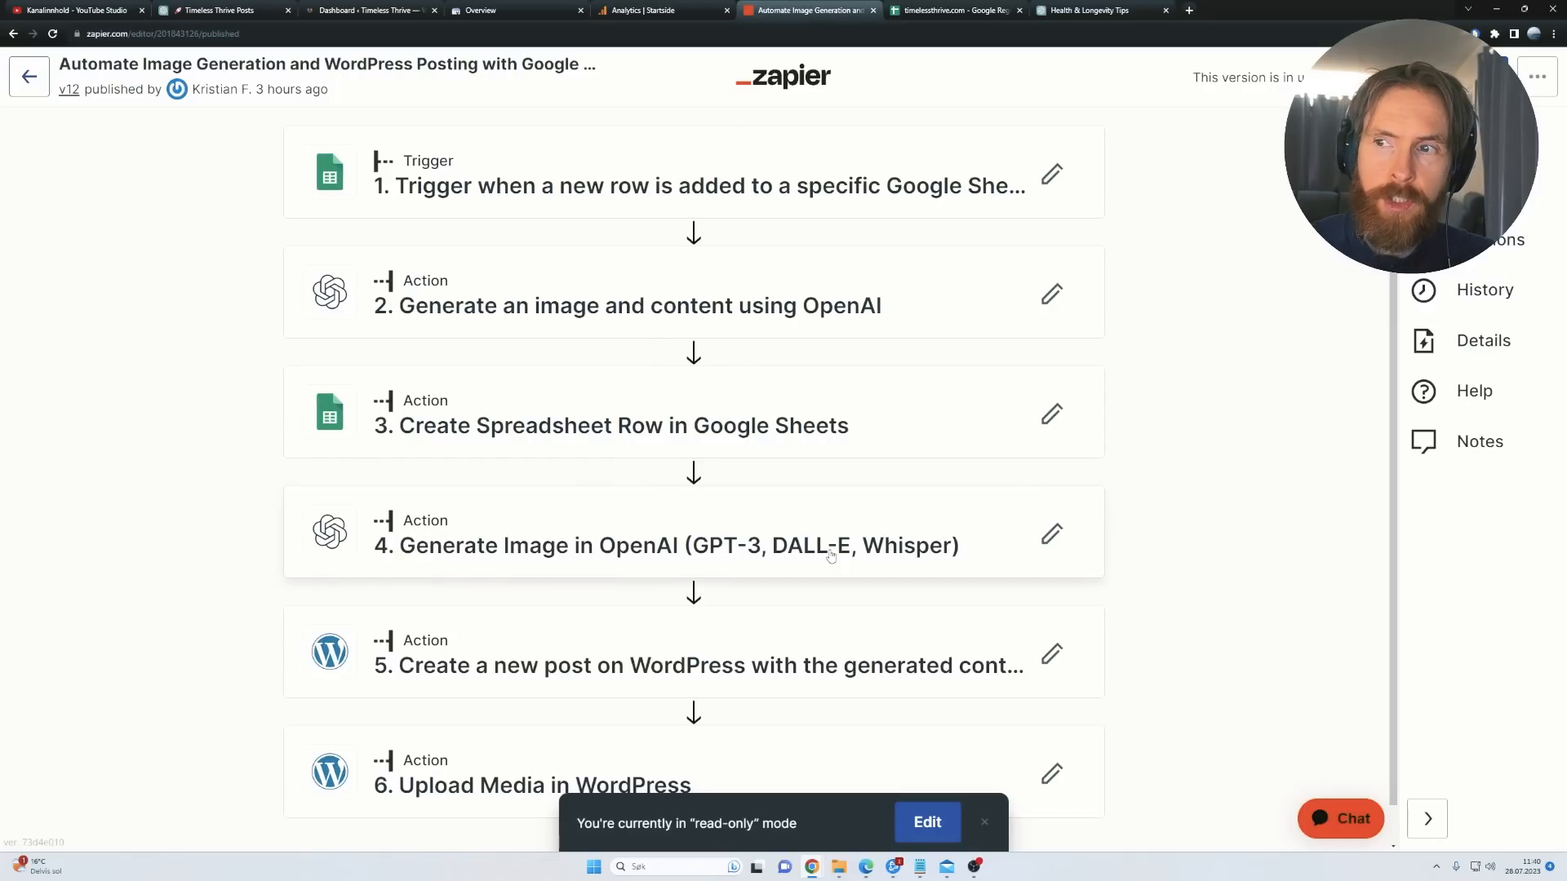
pyautogui.moveTo(816, 558)
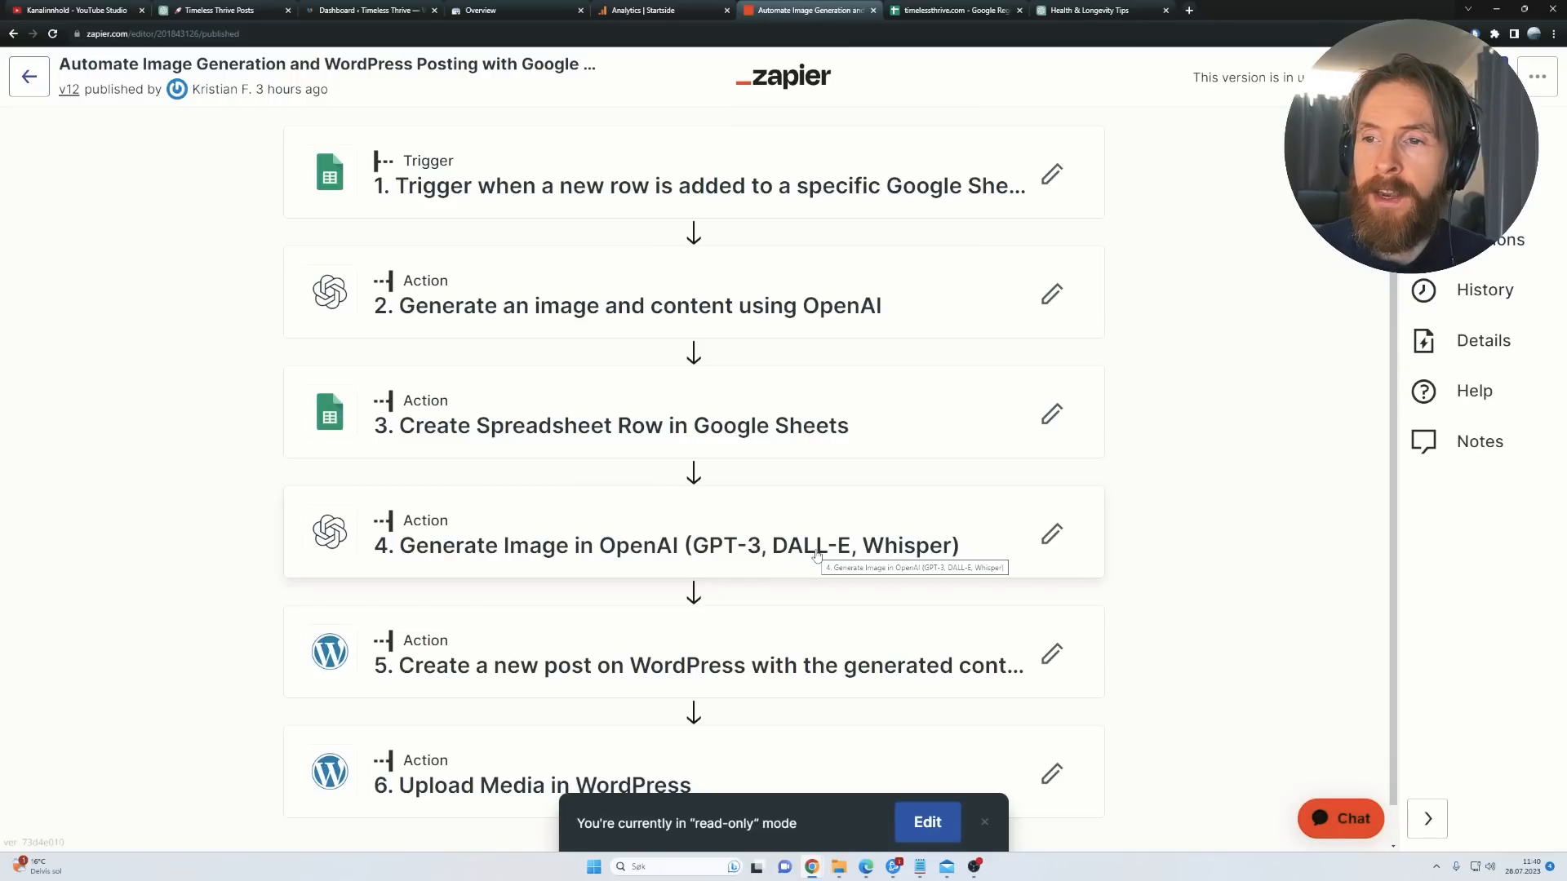
# Step: Scroll the Zap's WordPress steps, glance at the Content sheet and return to Zapier
pyautogui.scroll(-3)
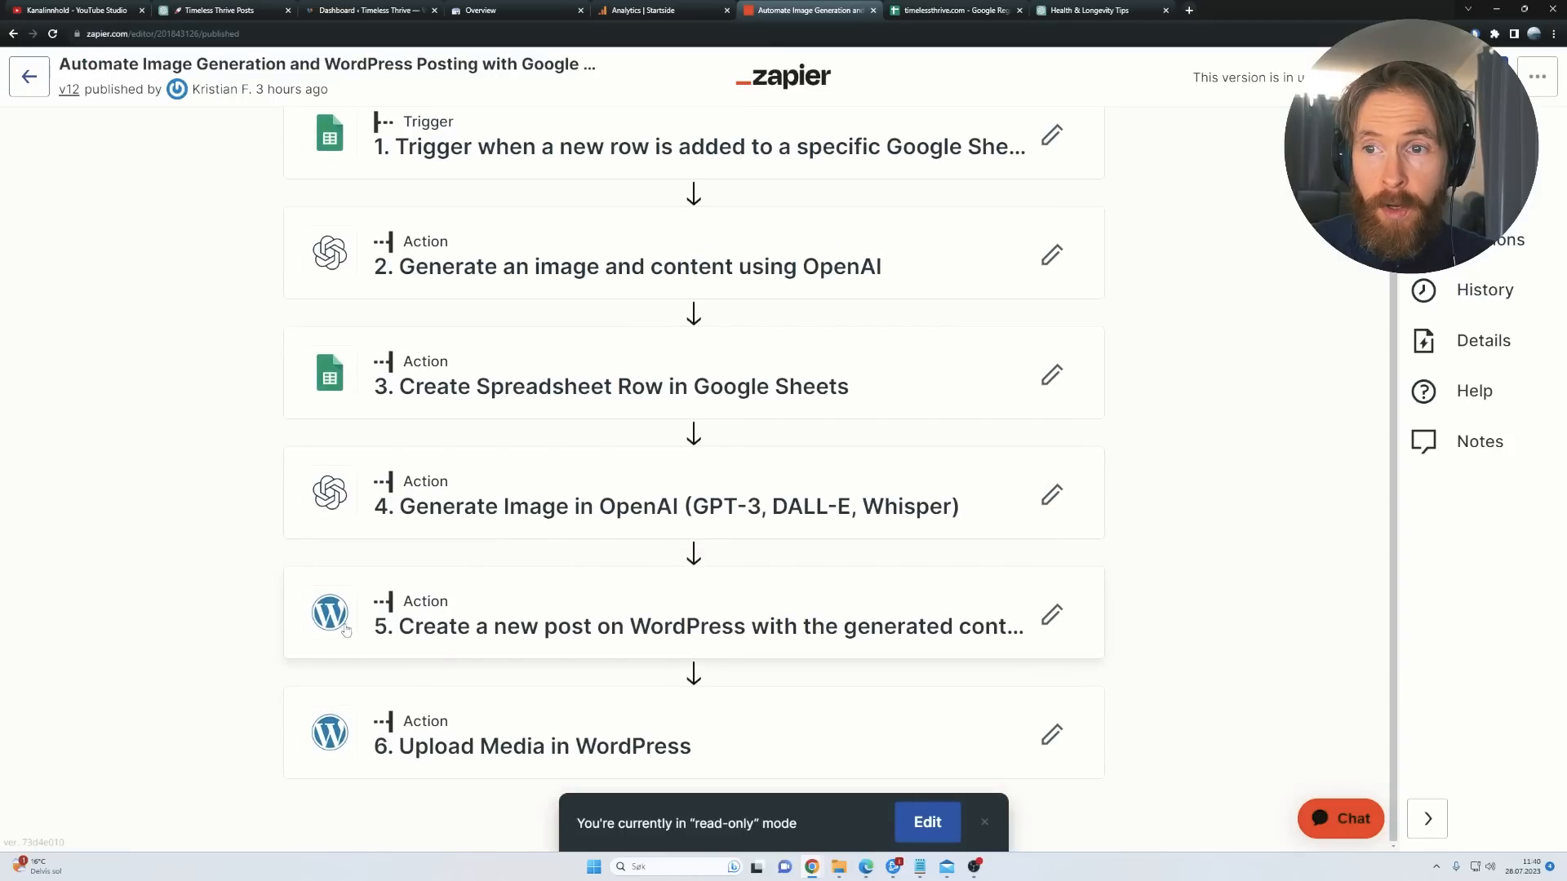
pyautogui.moveTo(609, 629)
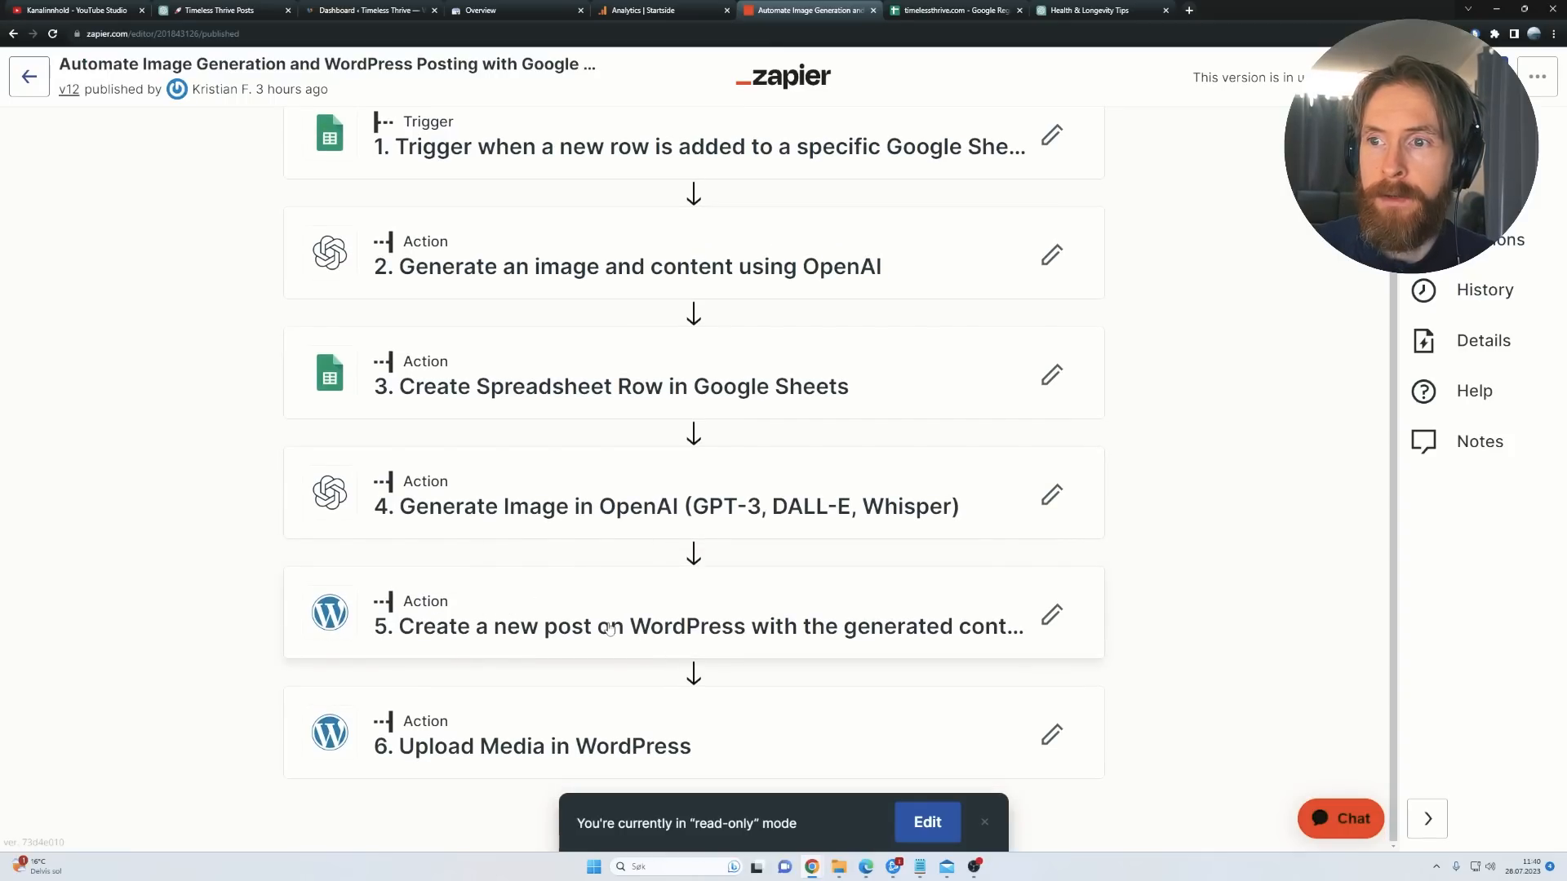
pyautogui.moveTo(612, 627)
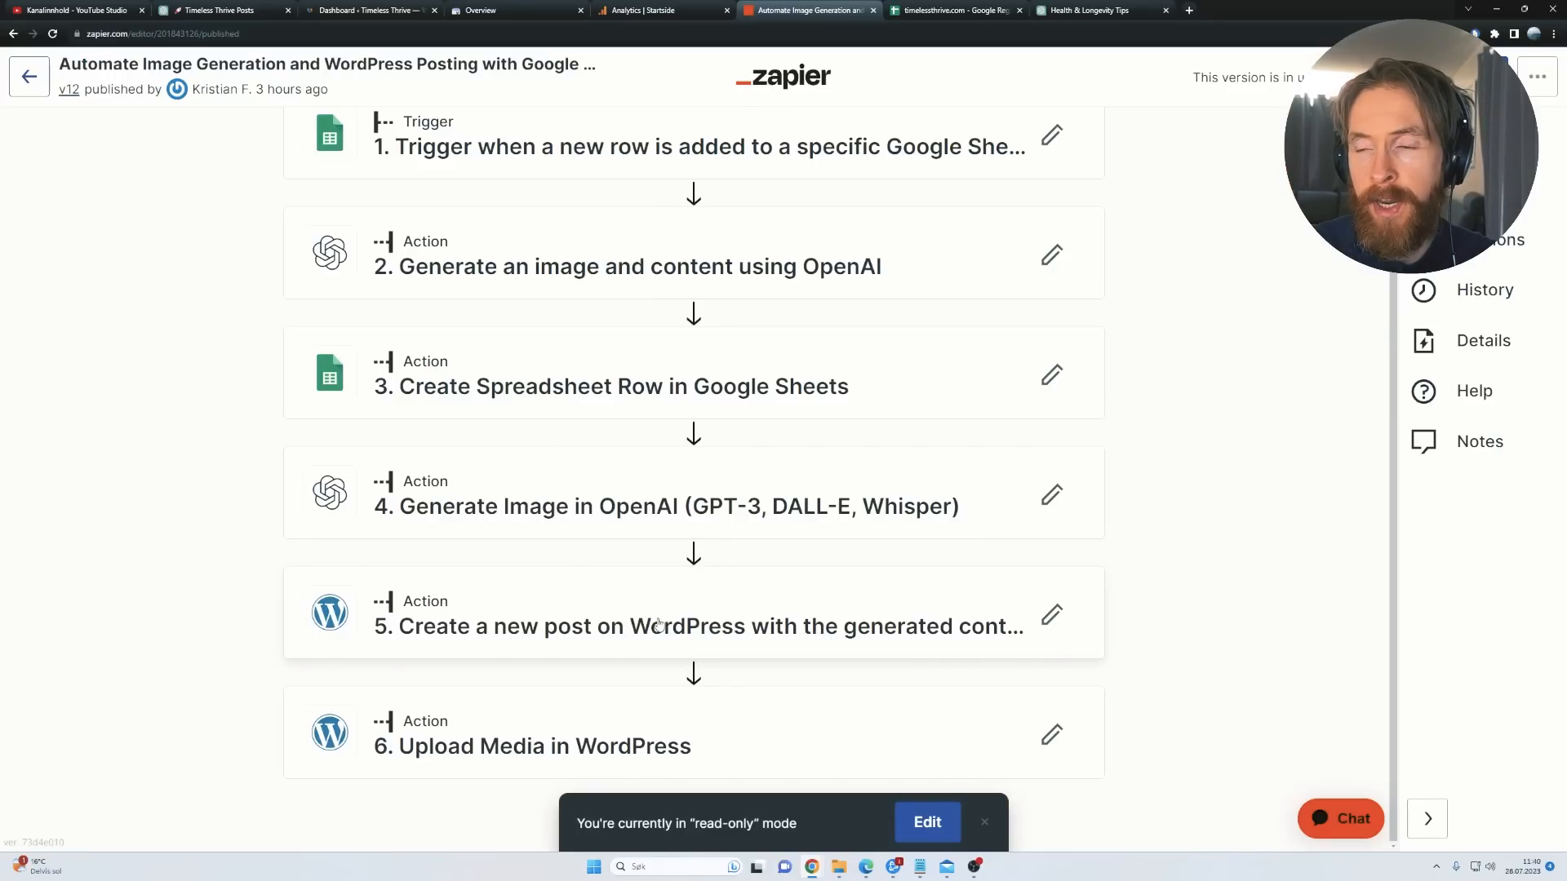
pyautogui.click(952, 10)
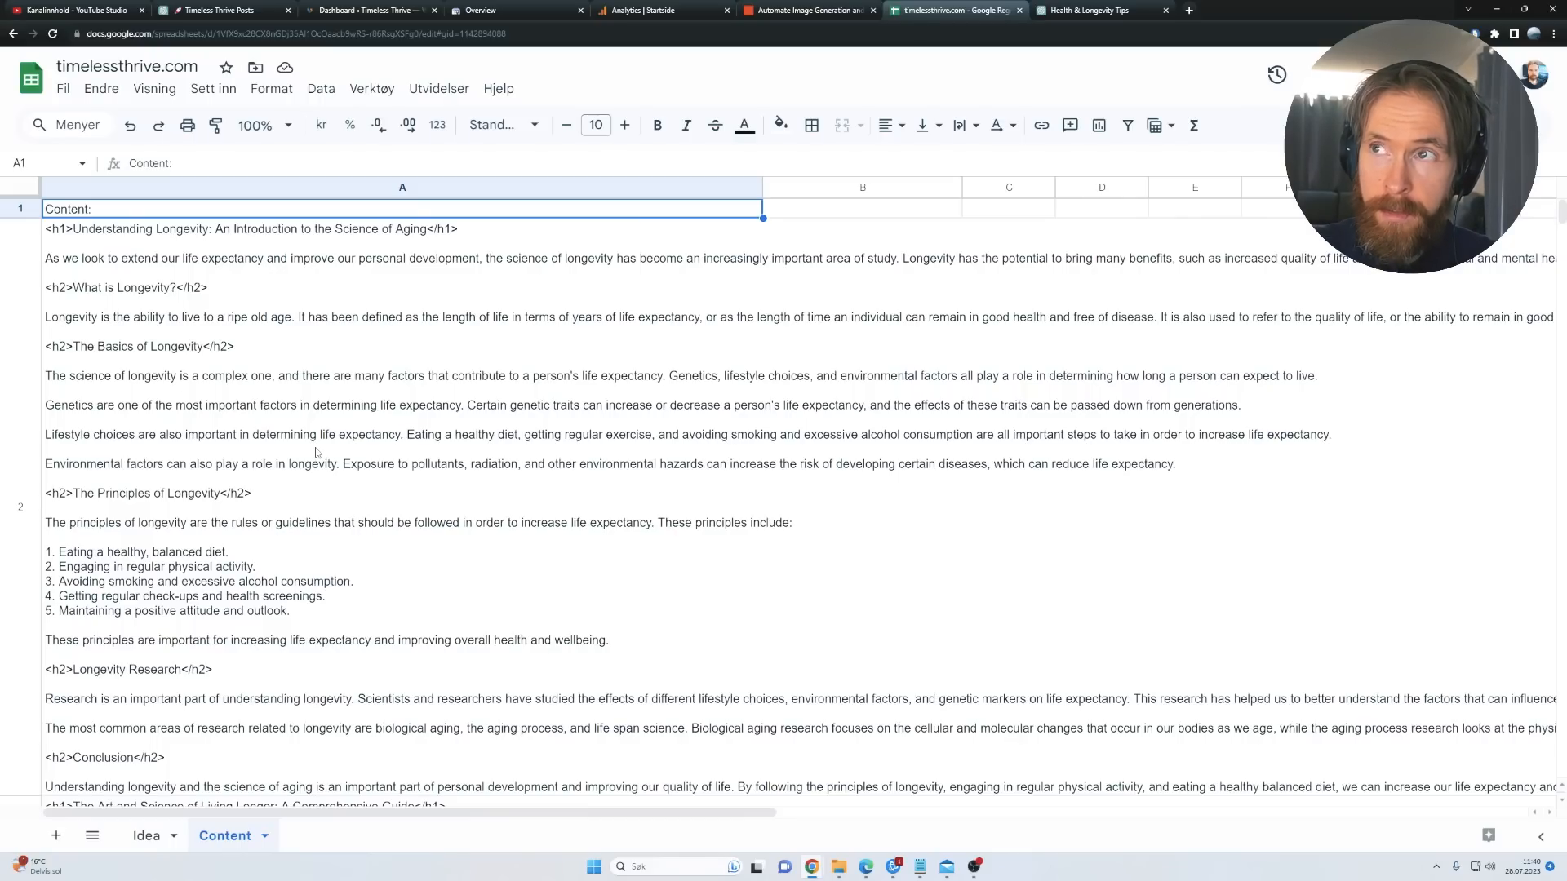
pyautogui.click(805, 10)
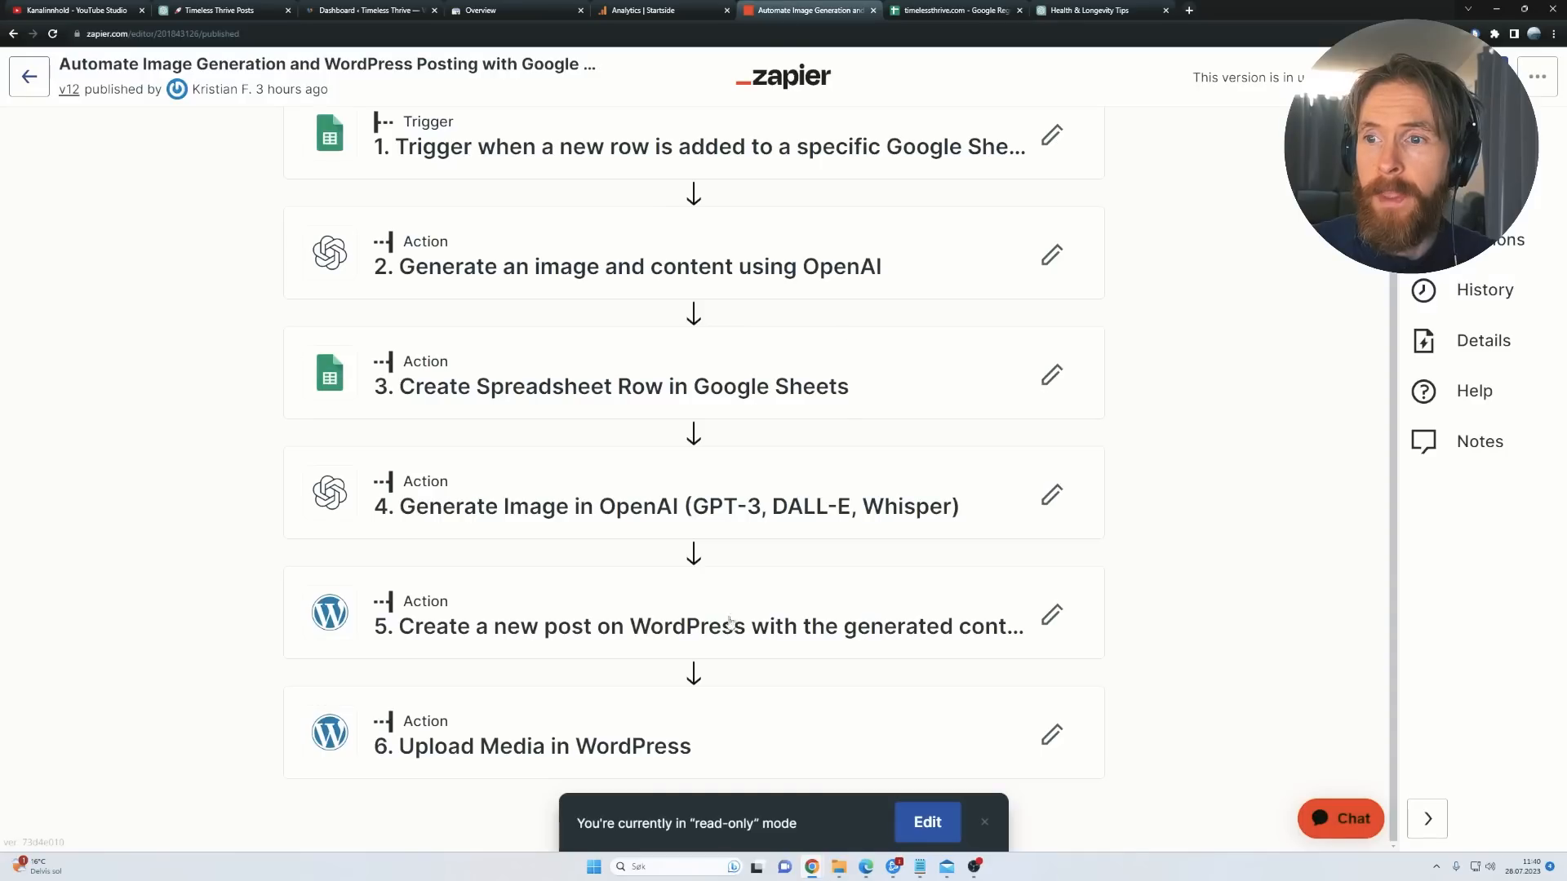
pyautogui.moveTo(666, 758)
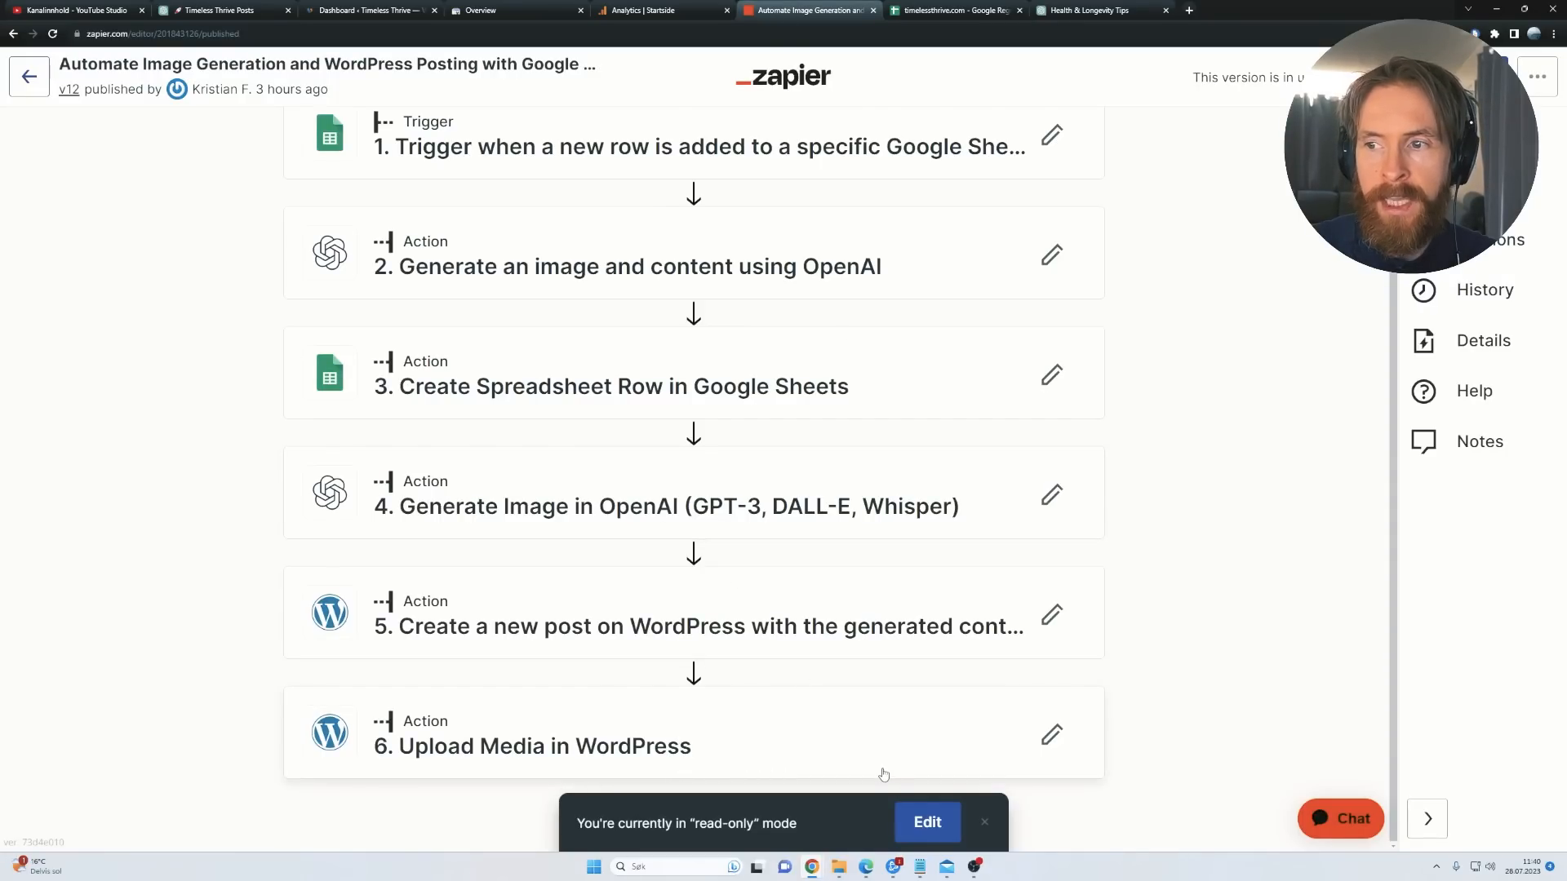
pyautogui.moveTo(1104, 722)
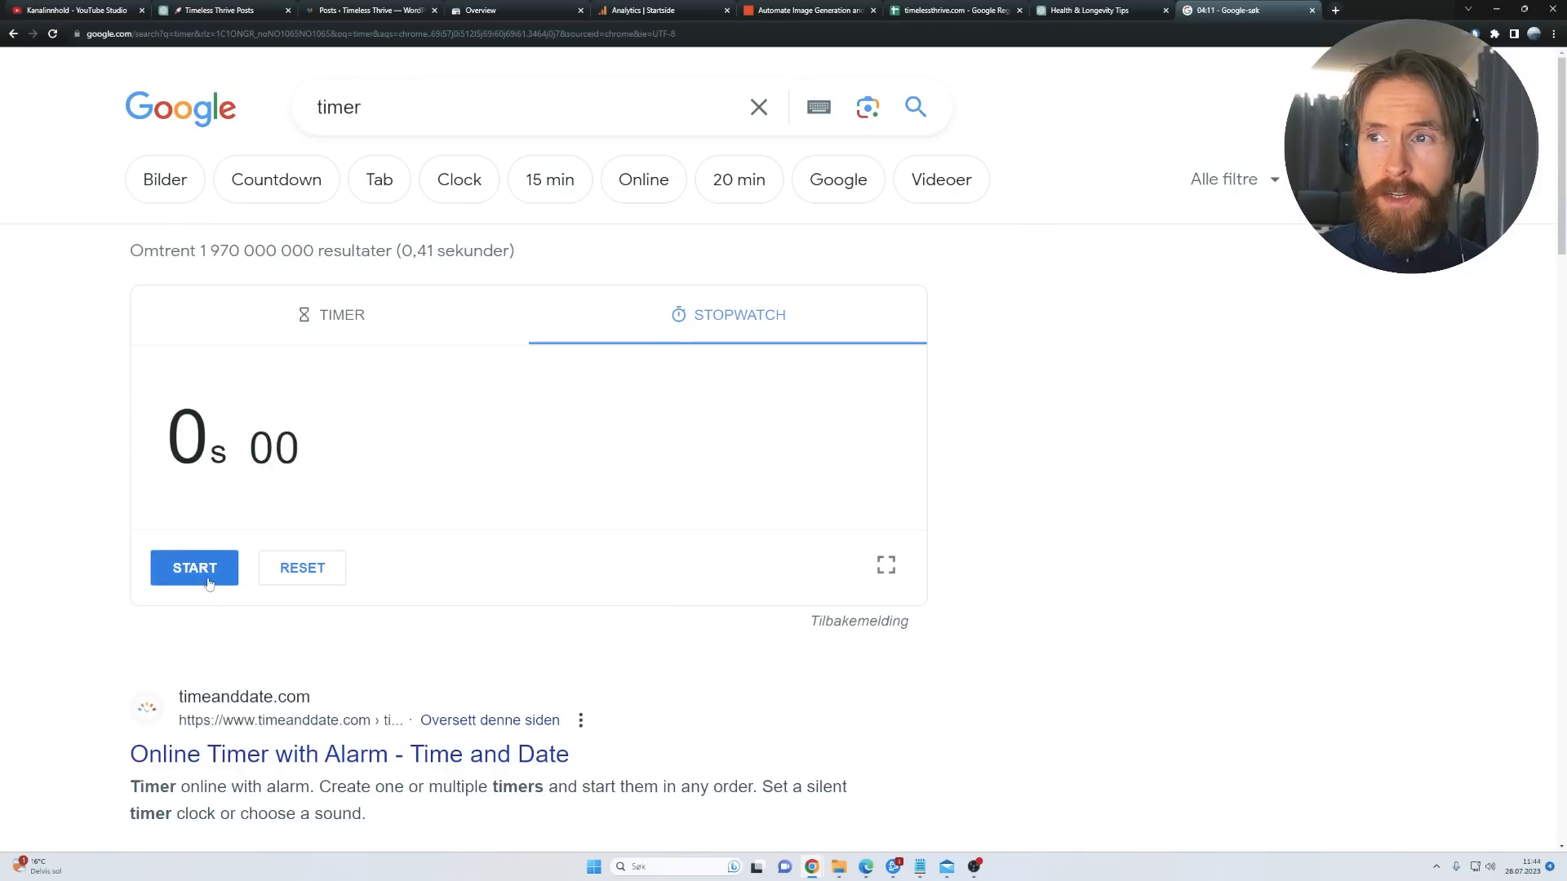
# Step: Start the stopwatch, submit the keyword prompt for Self-Reflection Techniques and select the generated keyword list
pyautogui.click(194, 568)
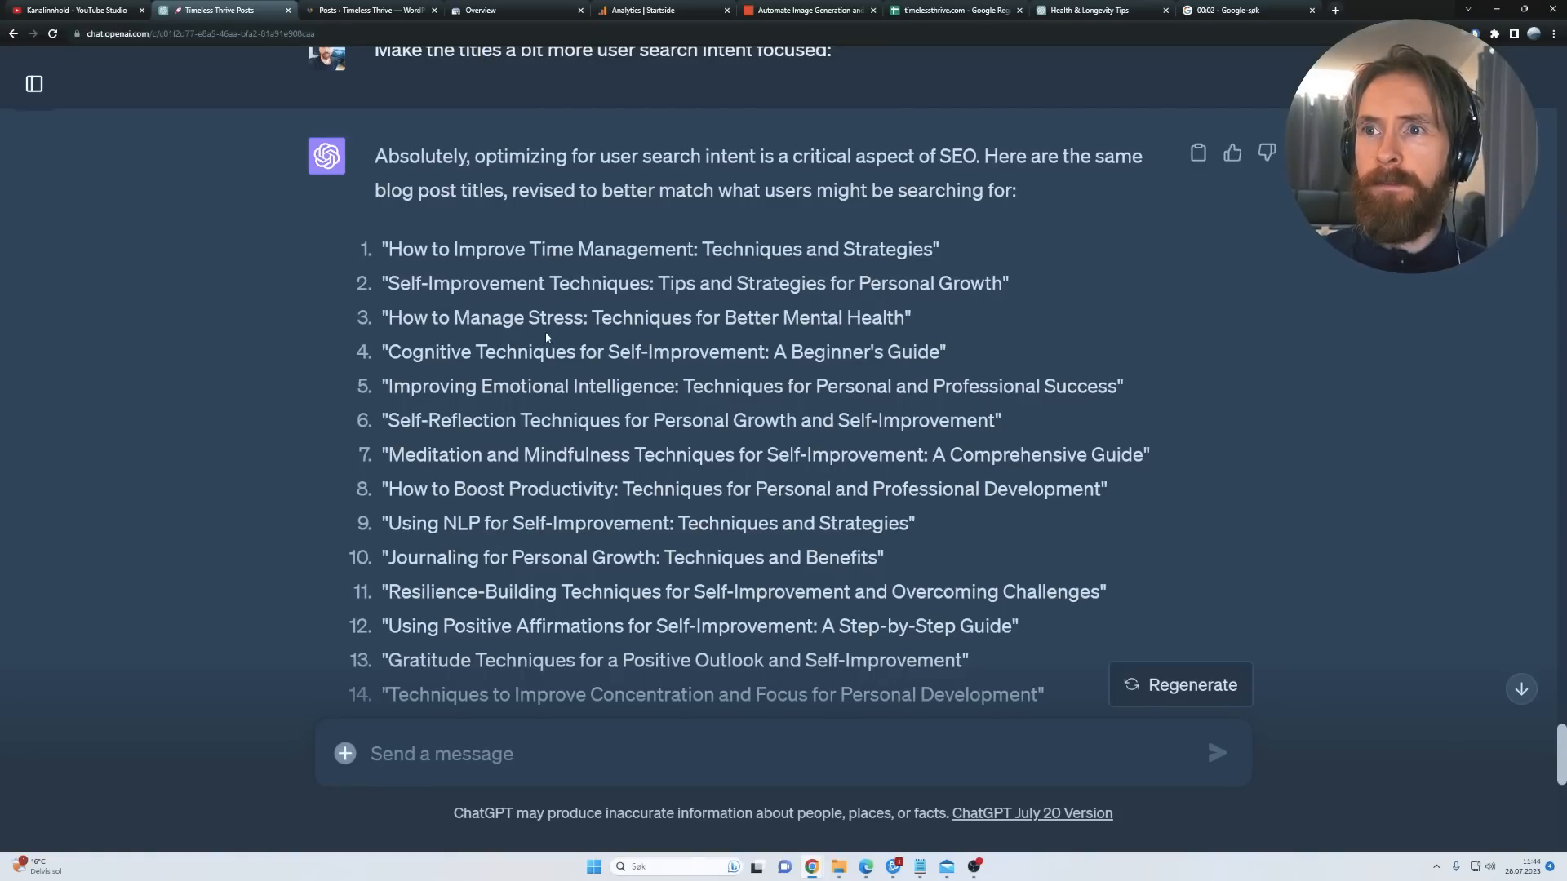
pyautogui.scroll(-3)
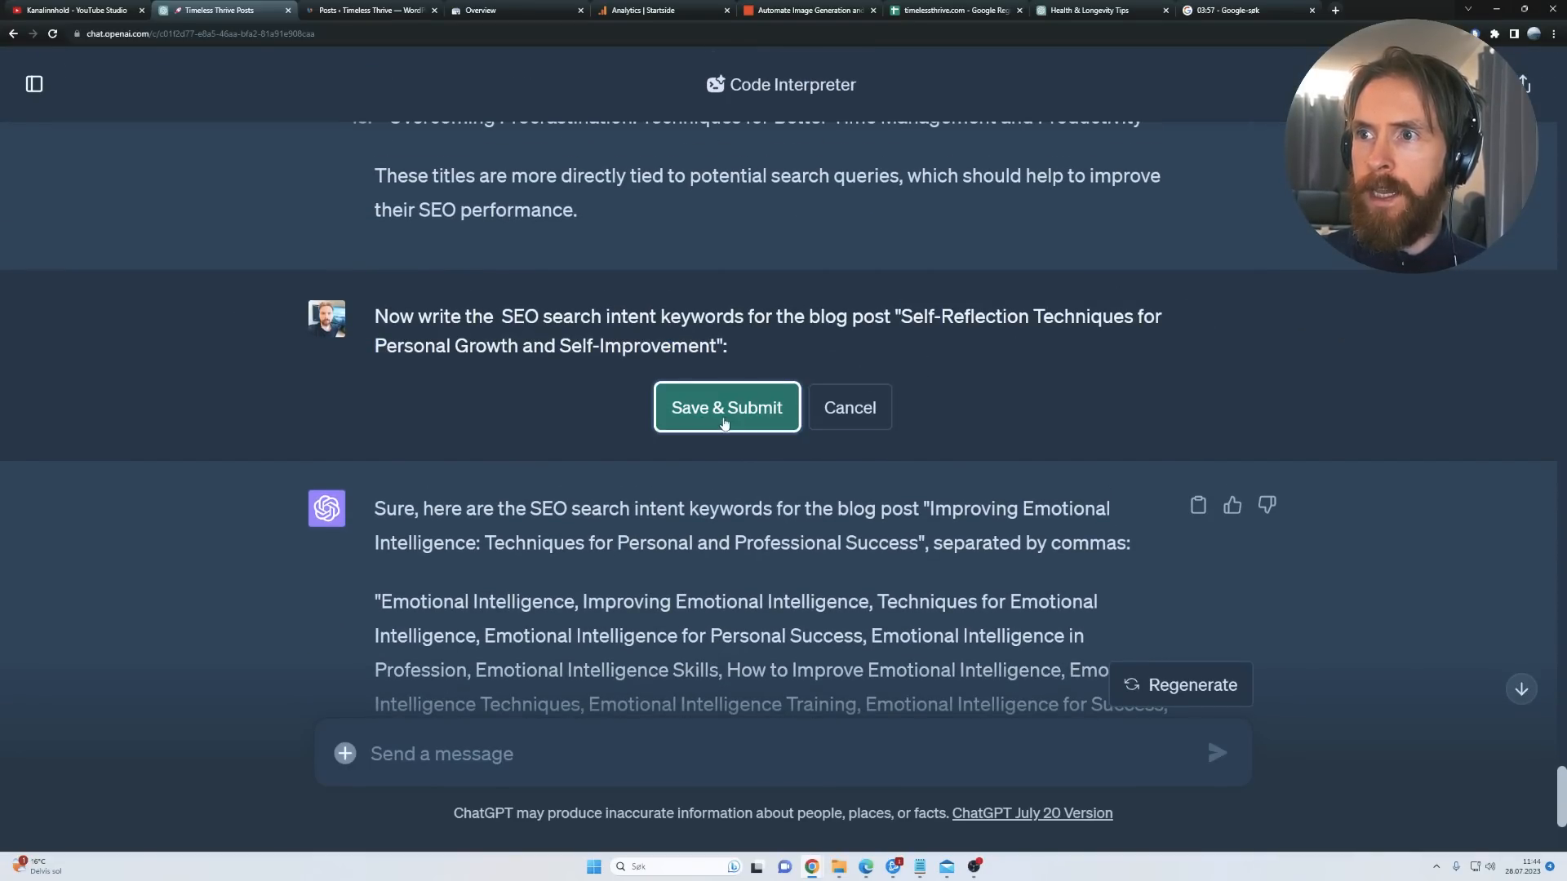
pyautogui.click(726, 407)
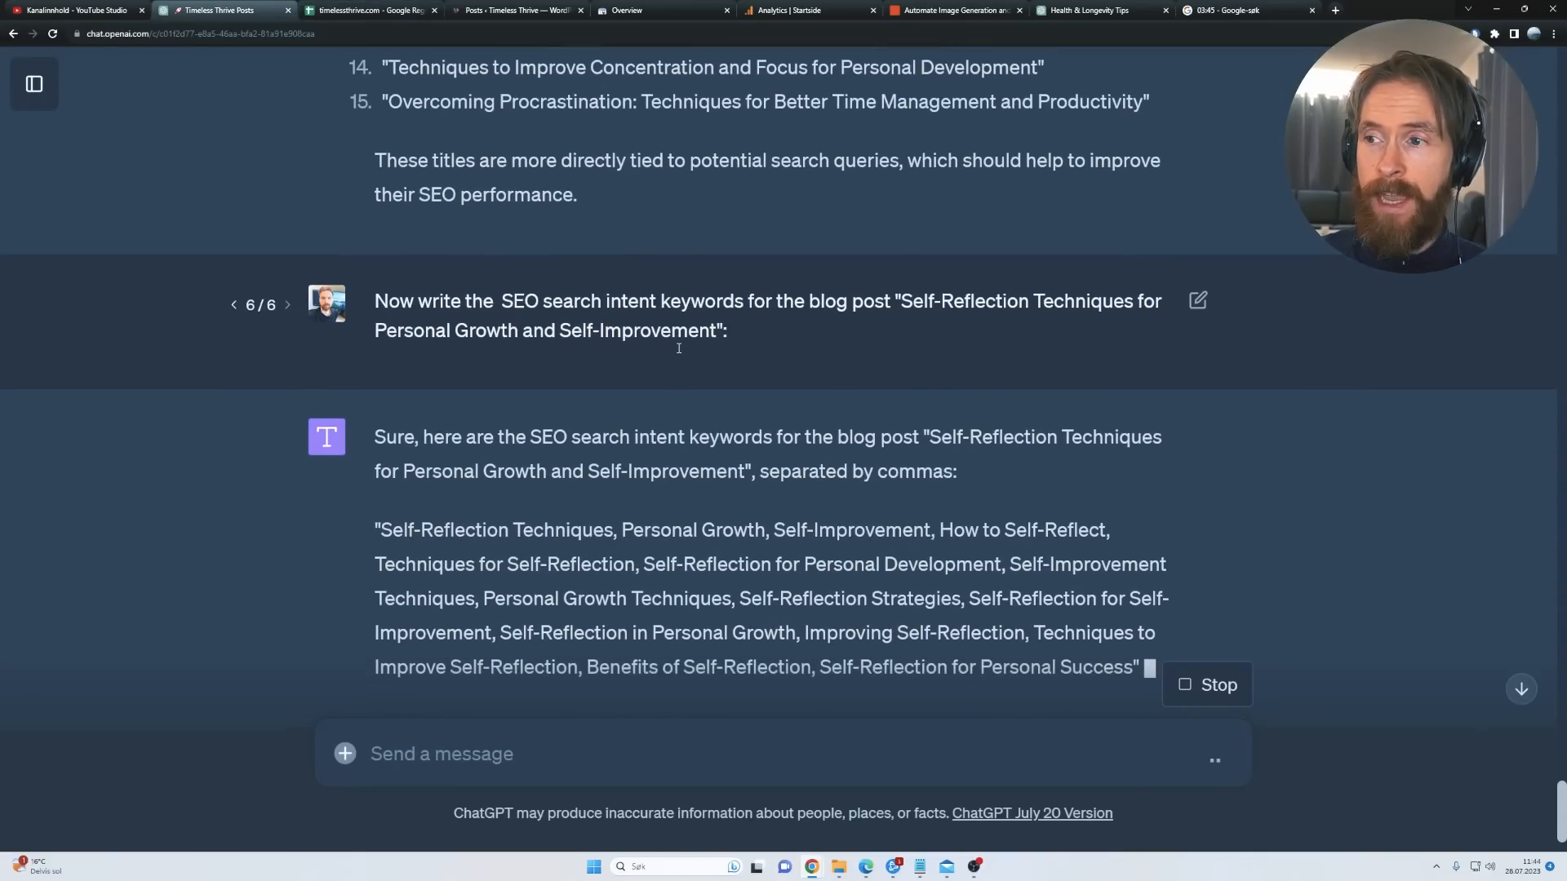
pyautogui.click(370, 9)
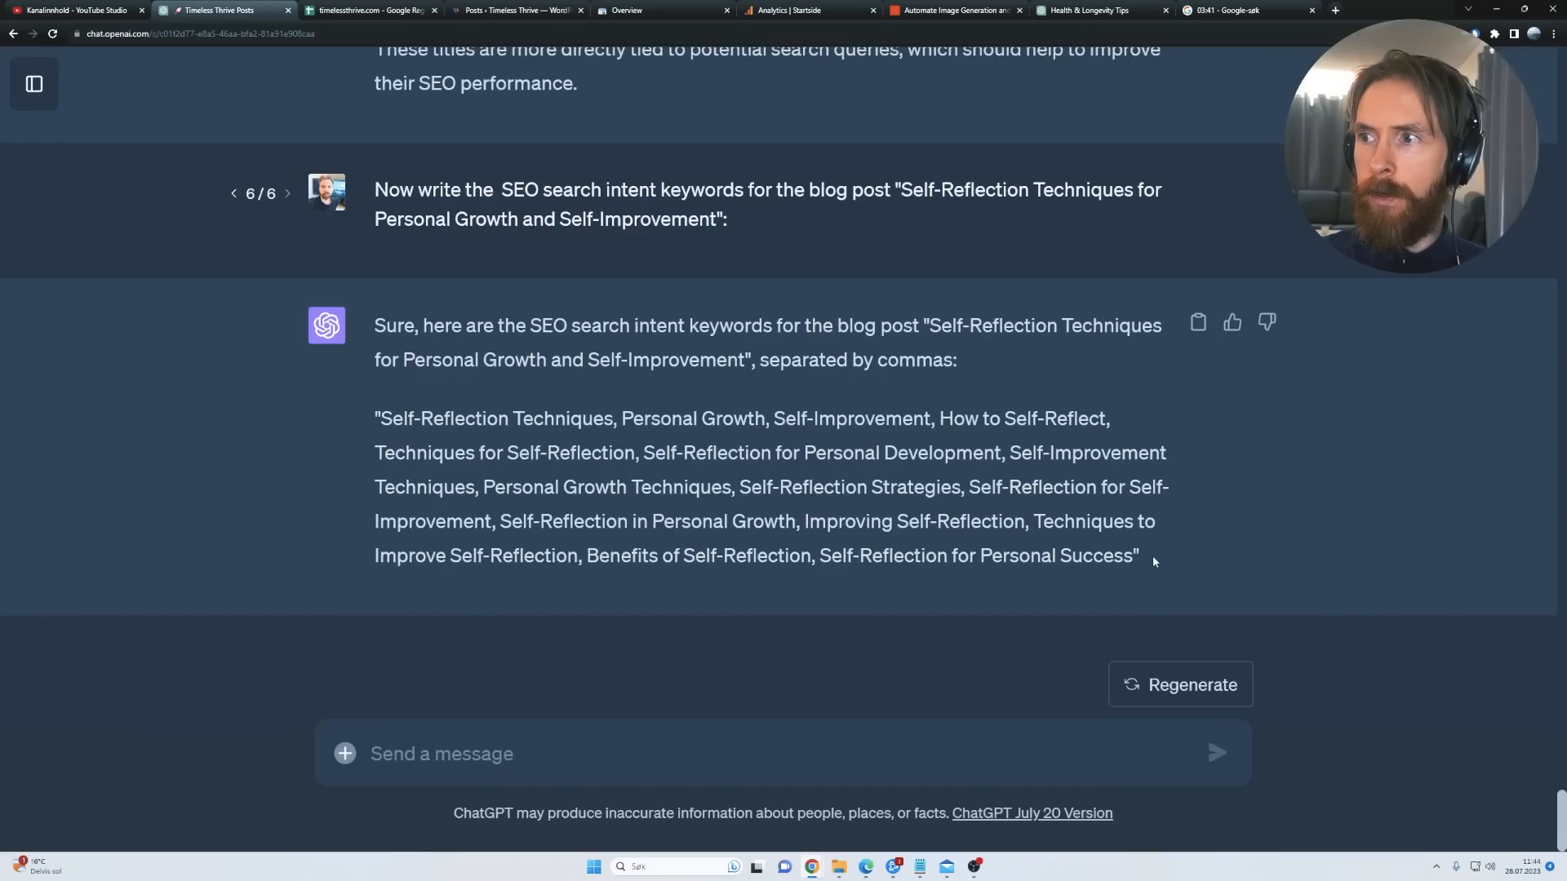
pyautogui.moveTo(378, 417); pyautogui.dragTo(1140, 556)
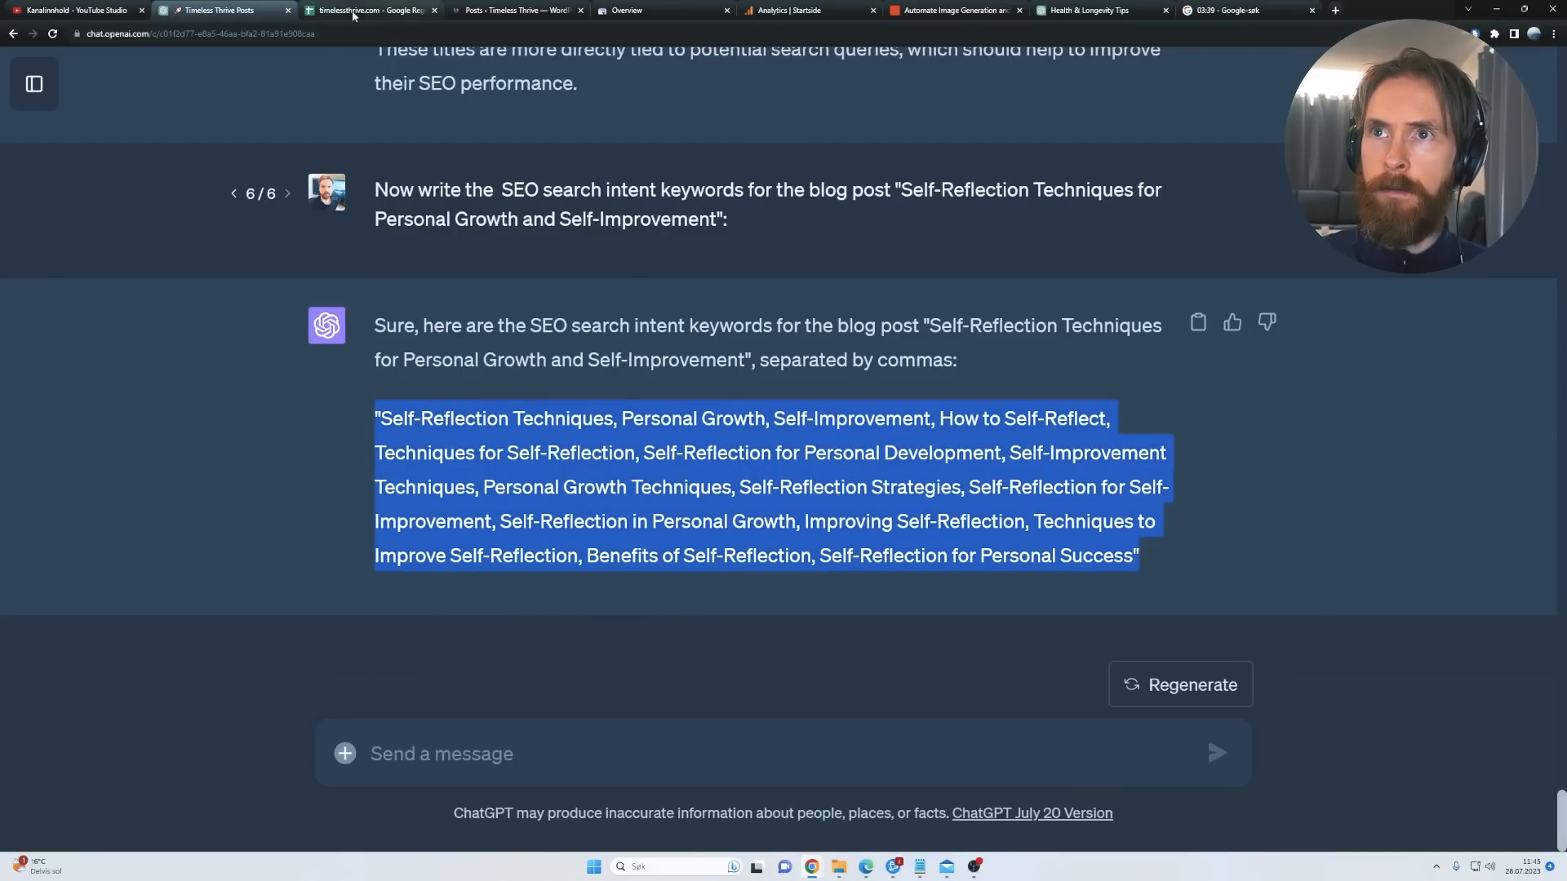
# Step: Leave row 52 with the Self-Reflection title and keywords on the Idea sheet, then view WordPress posts
pyautogui.click(369, 11)
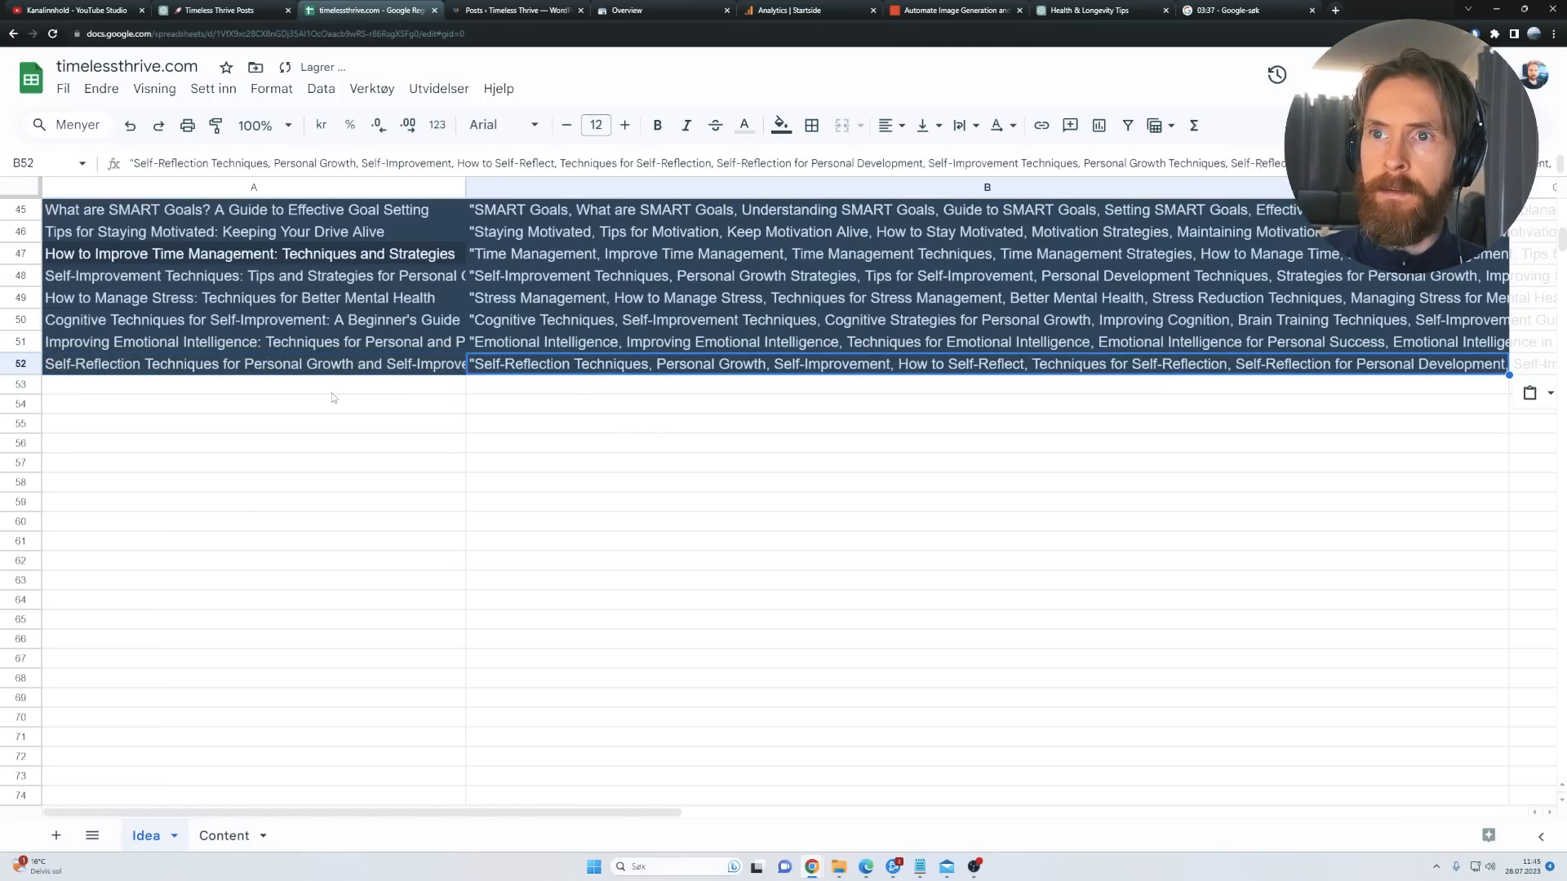
pyautogui.click(245, 384)
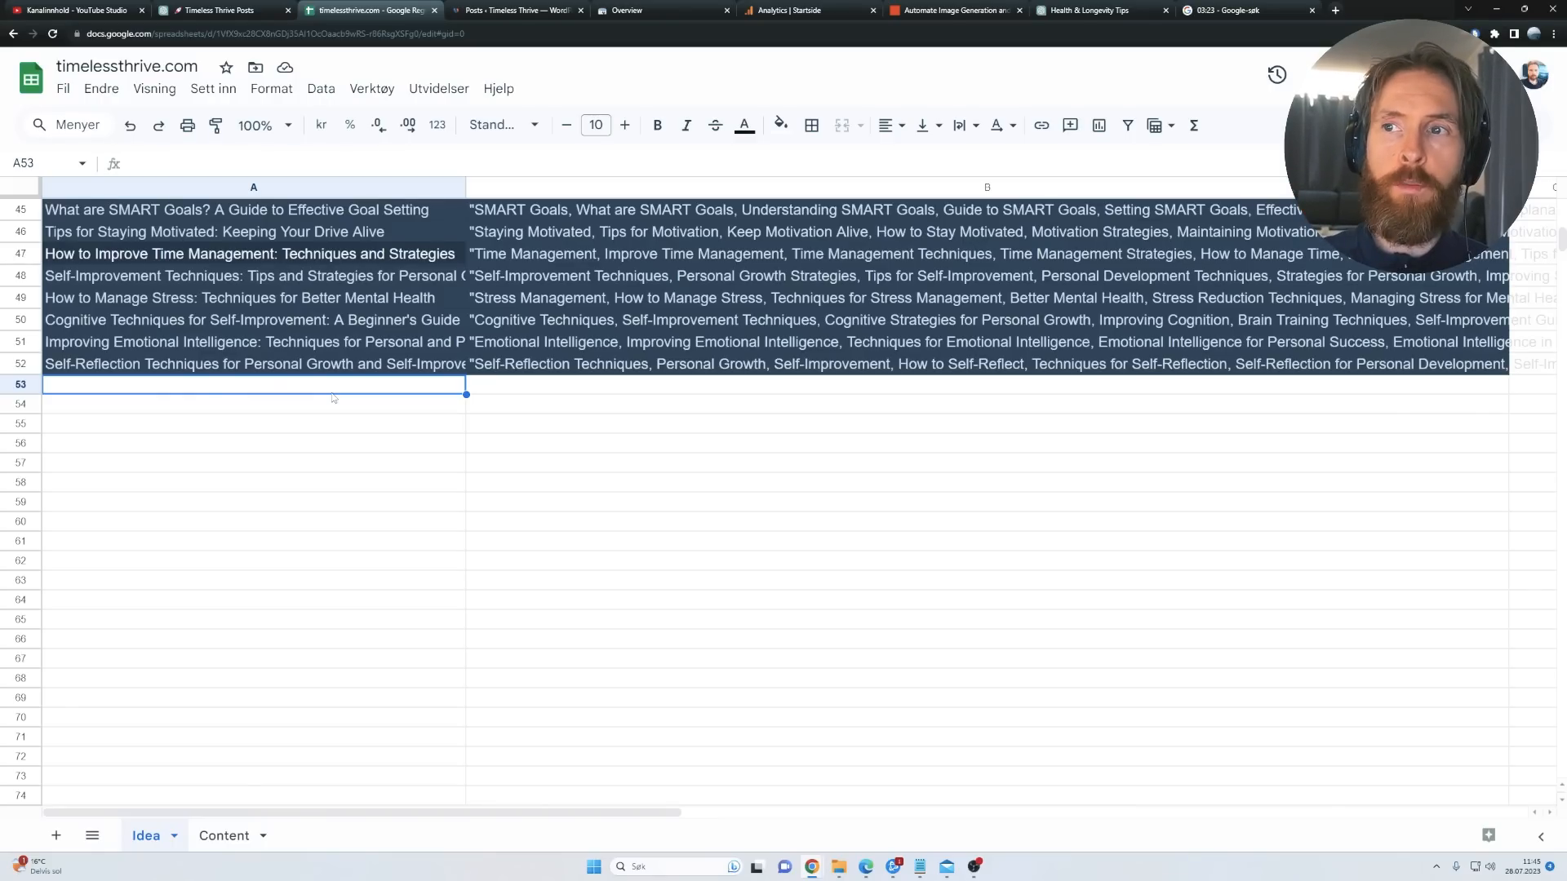
pyautogui.click(517, 11)
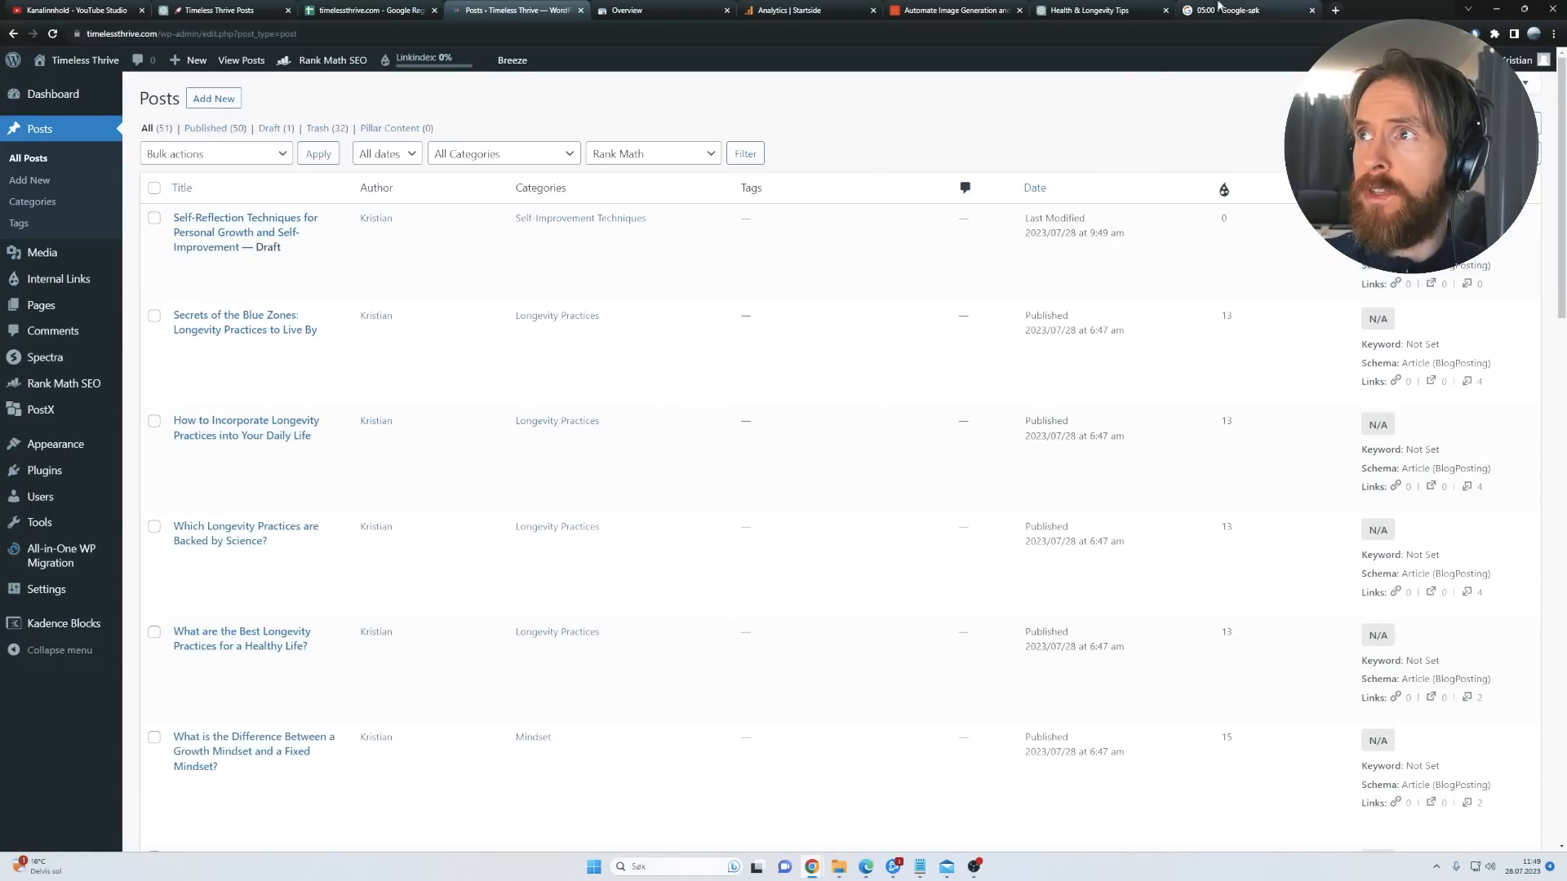
# Step: Check the stopwatch, open the Self-Reflection Techniques draft and file it under Self-Improvement Techniques
pyautogui.click(1239, 9)
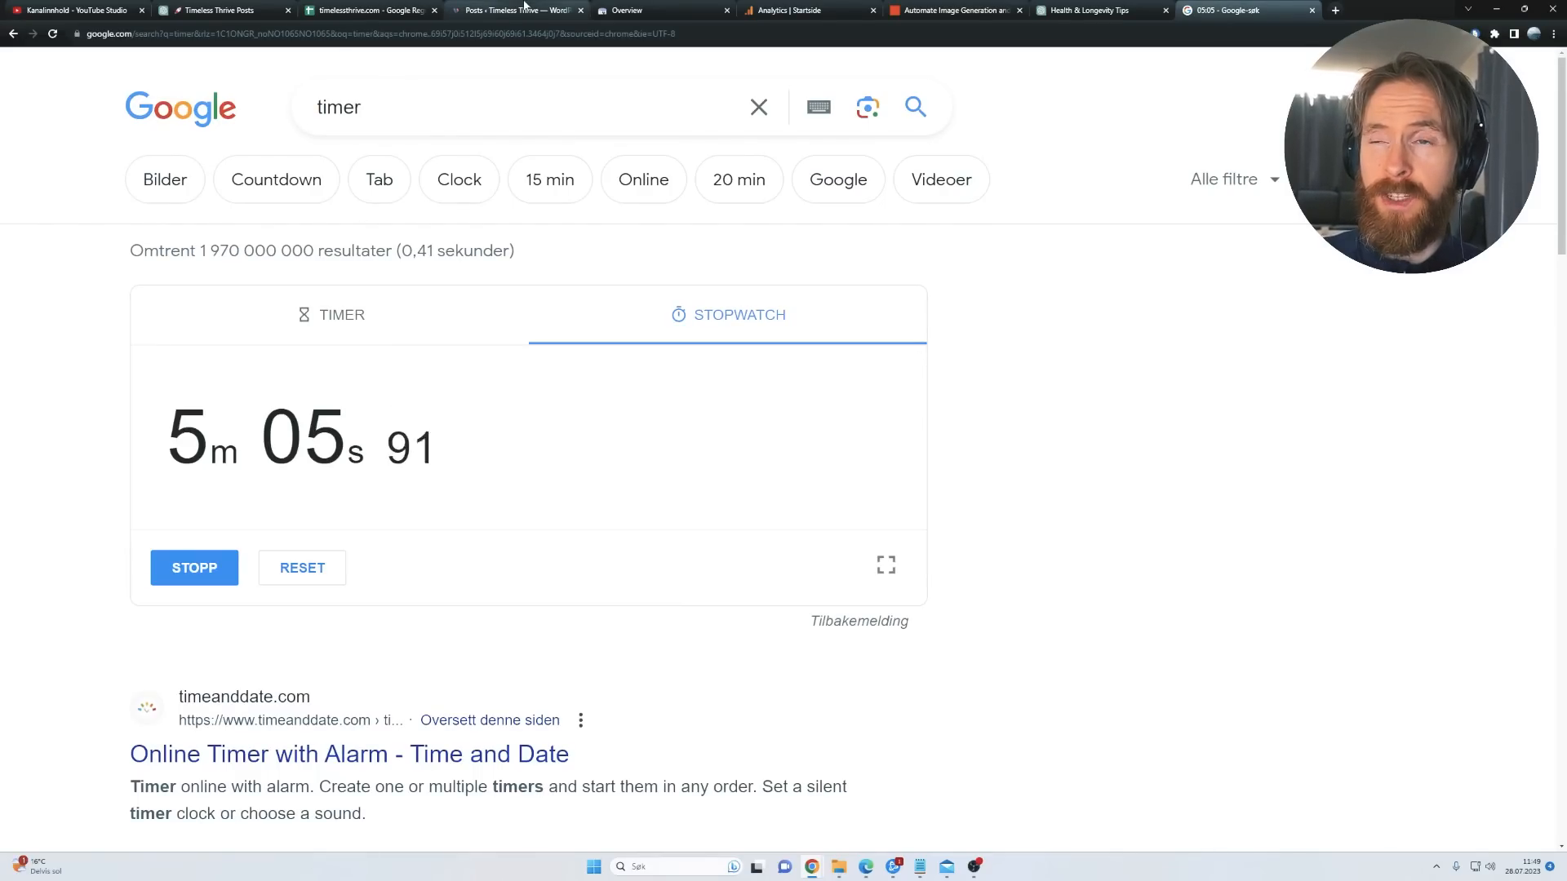
pyautogui.click(522, 9)
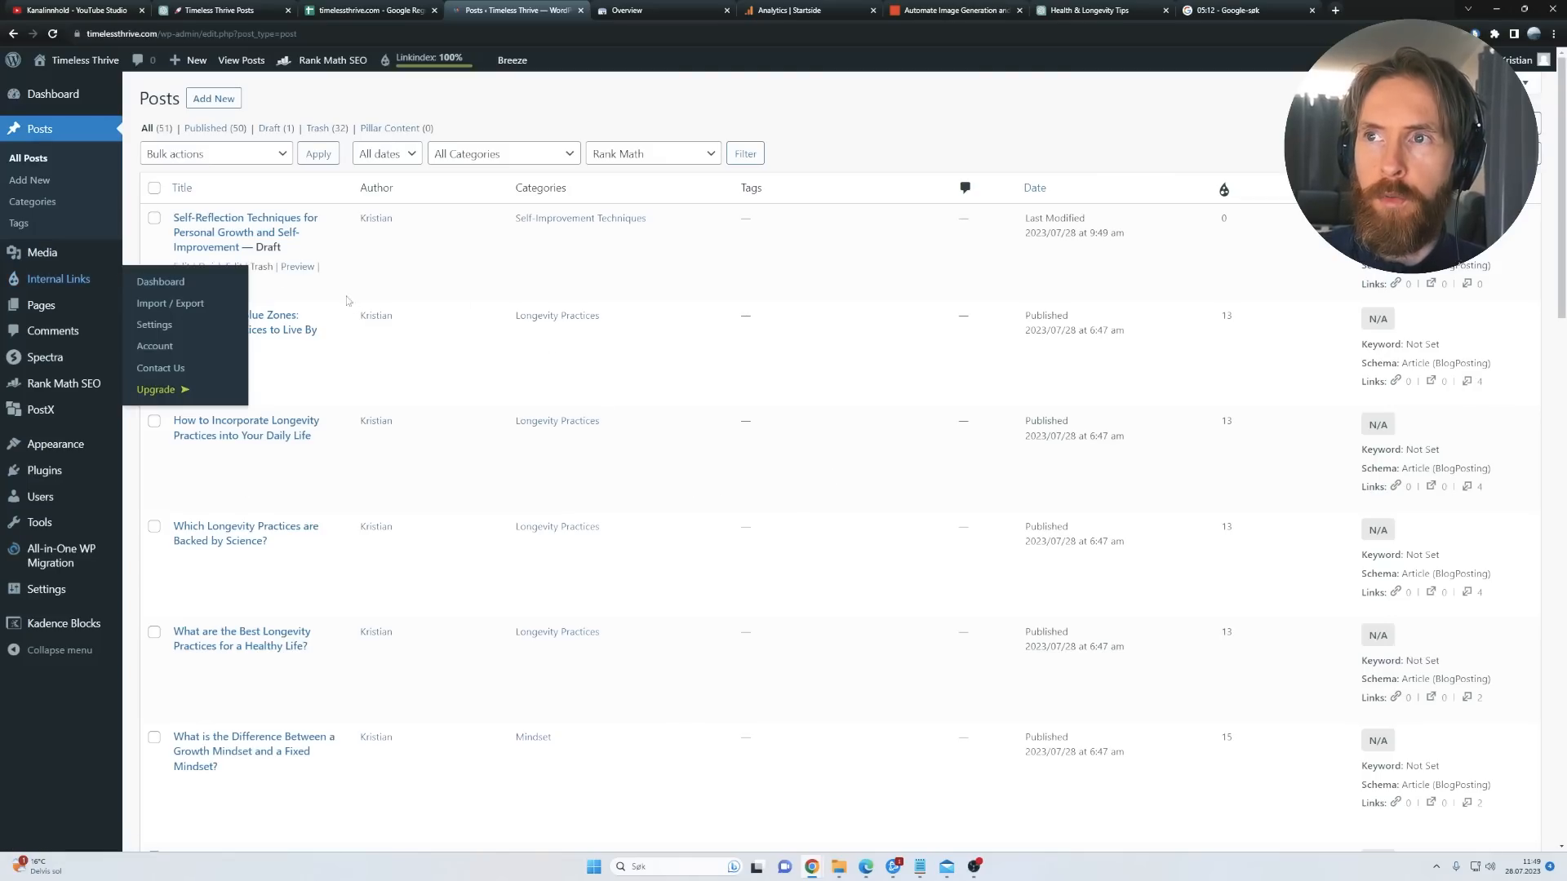
pyautogui.click(182, 267)
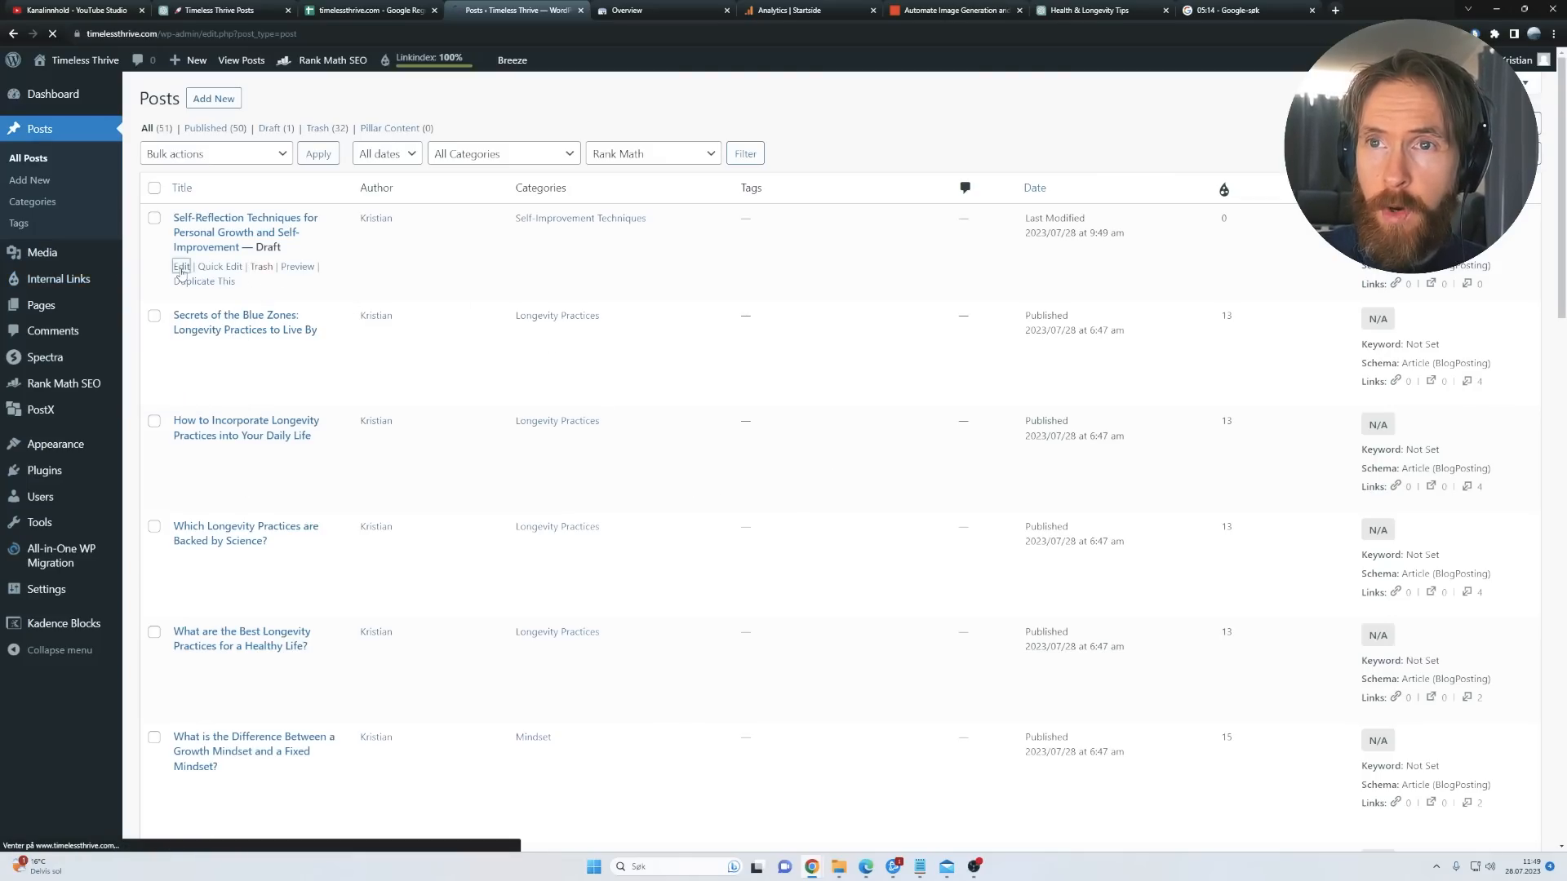
pyautogui.click(181, 267)
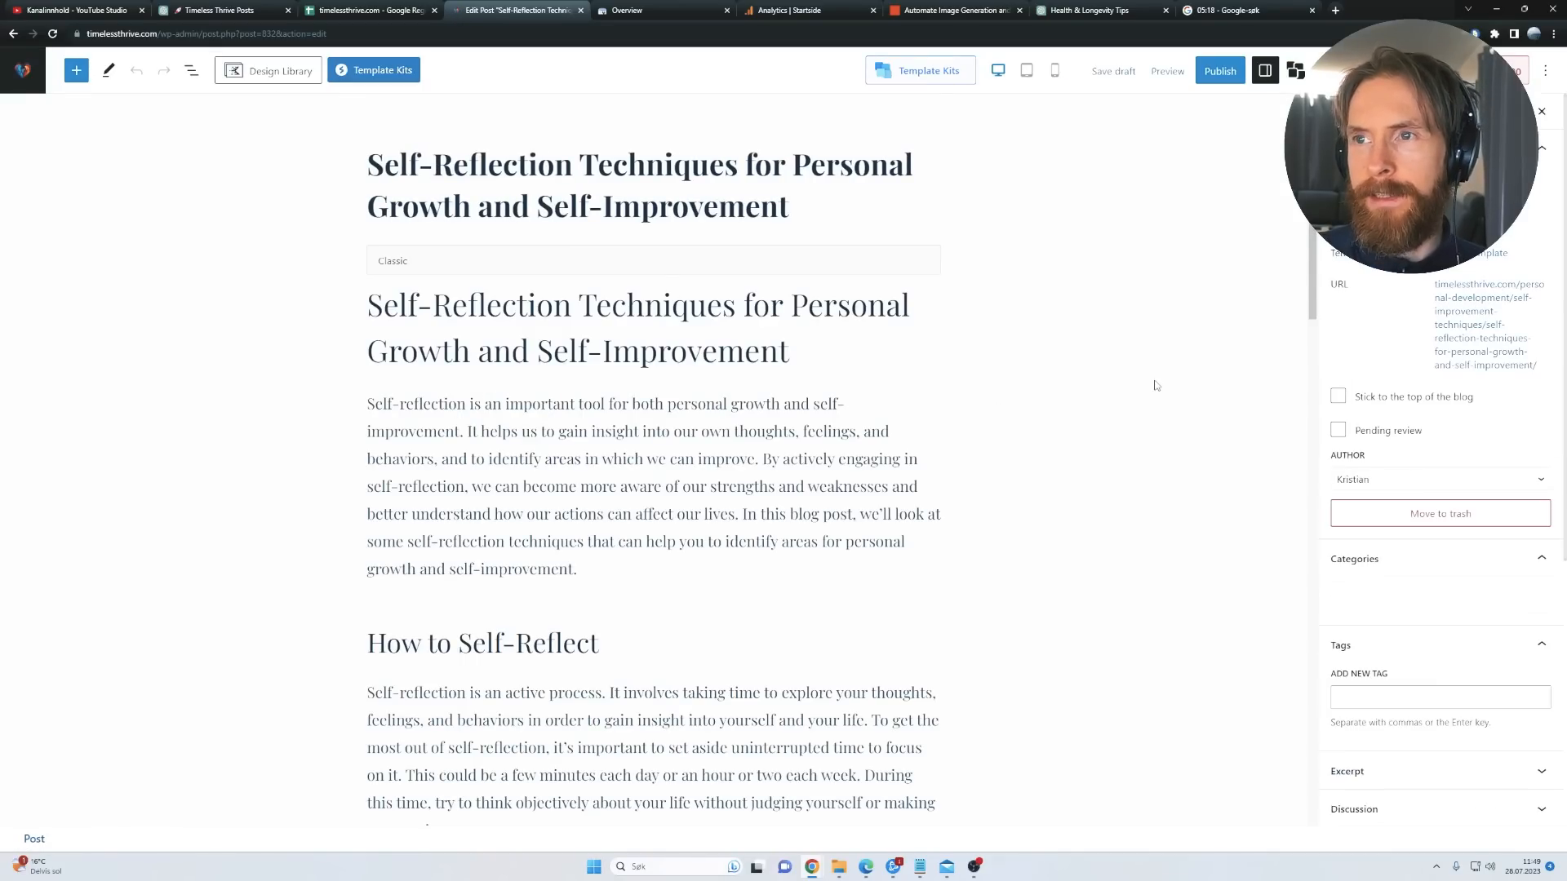
pyautogui.click(1355, 559)
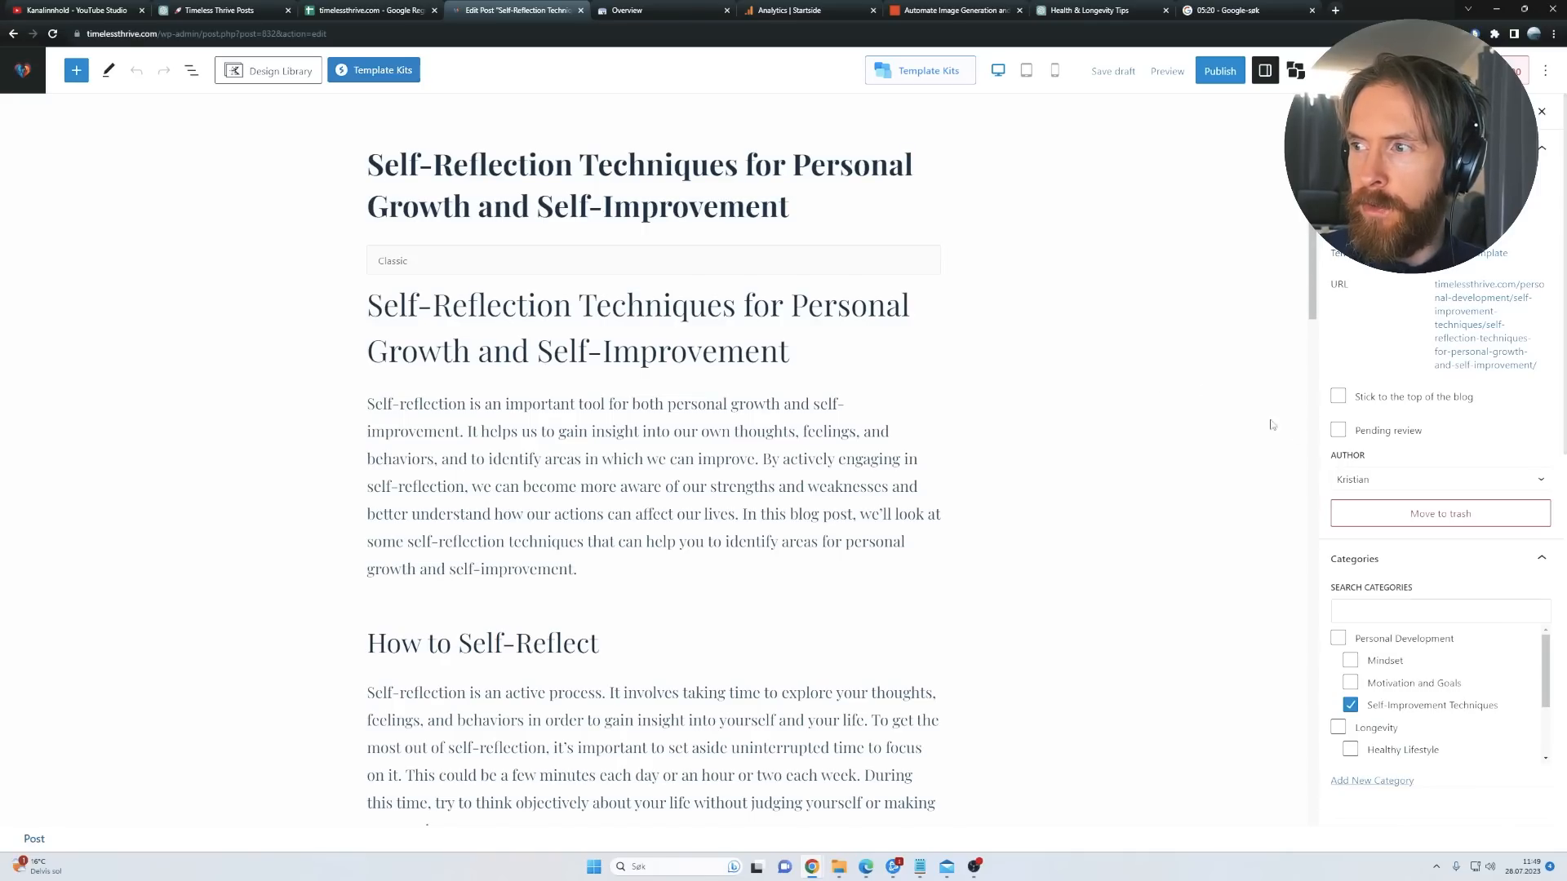
pyautogui.scroll(-3)
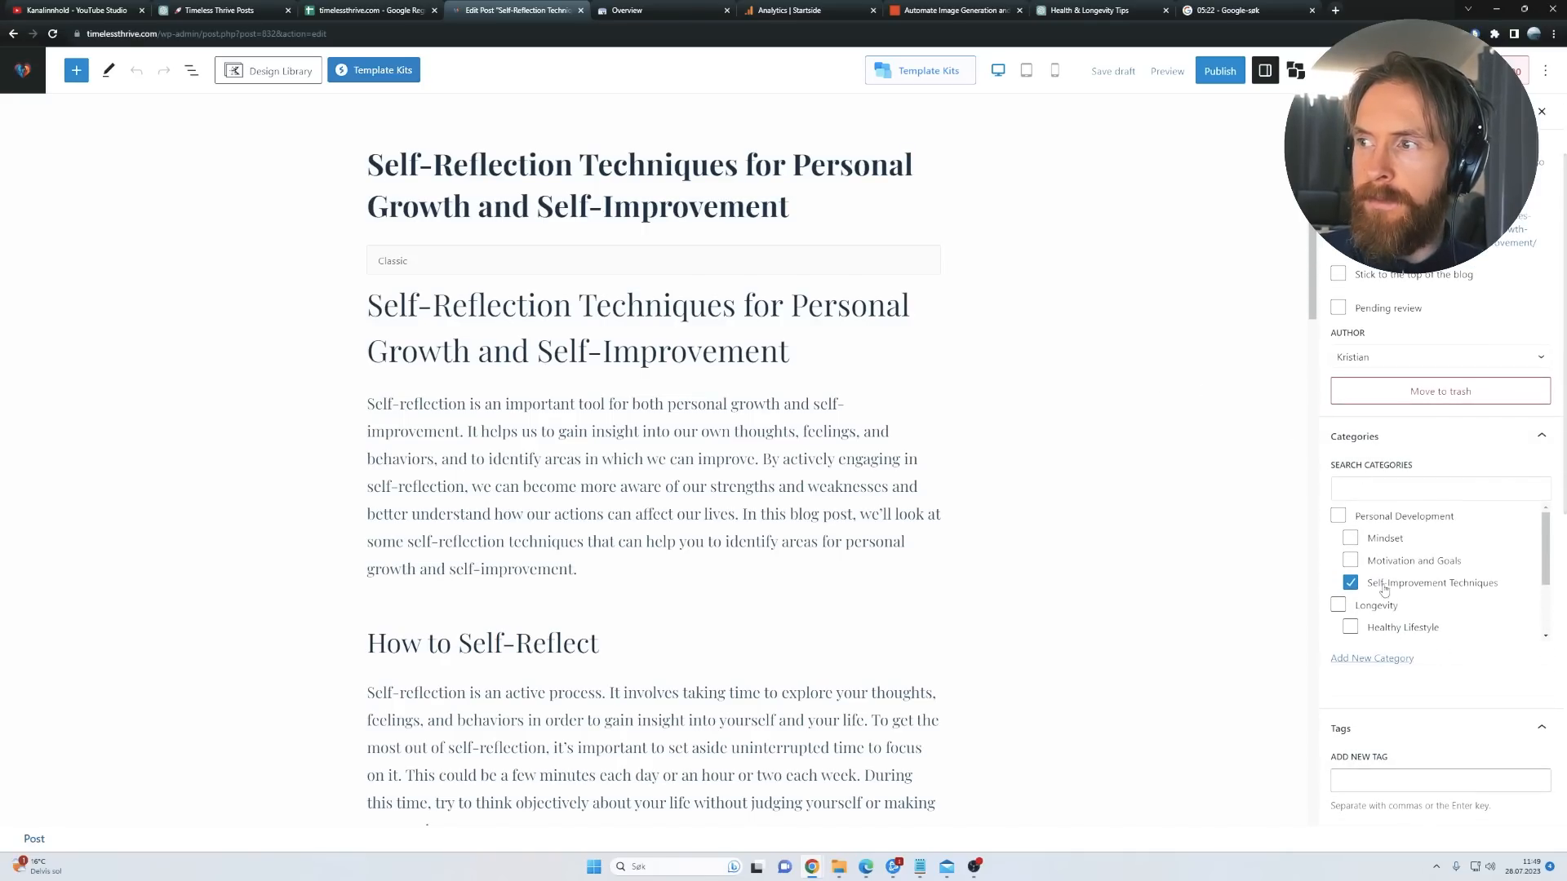
pyautogui.scroll(-3)
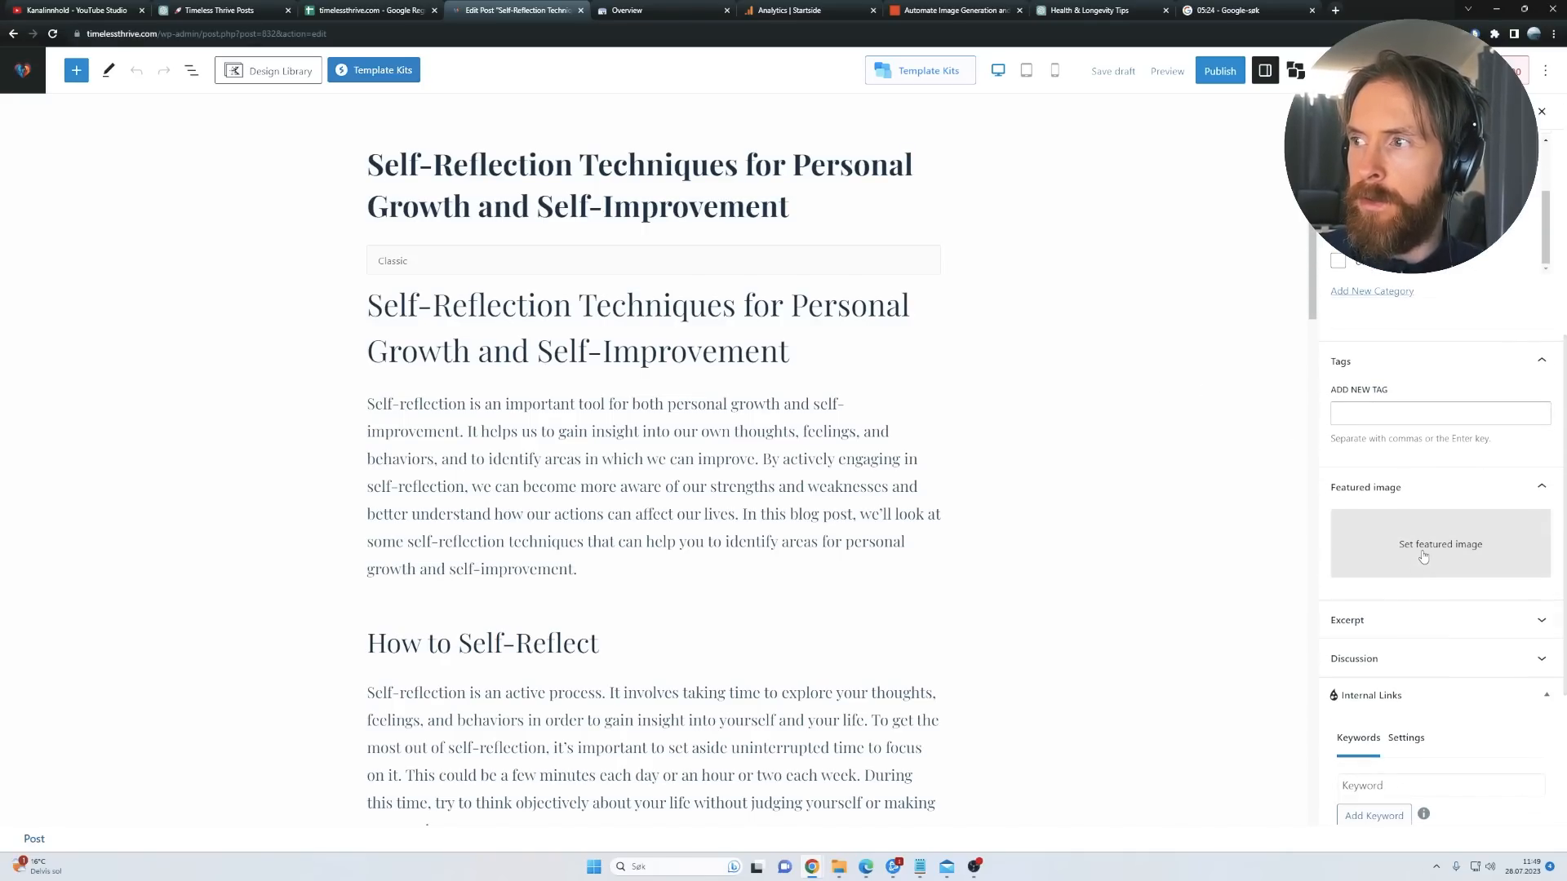
# Step: Set the blue brain illustration as the post's featured image and save the draft
pyautogui.click(1439, 544)
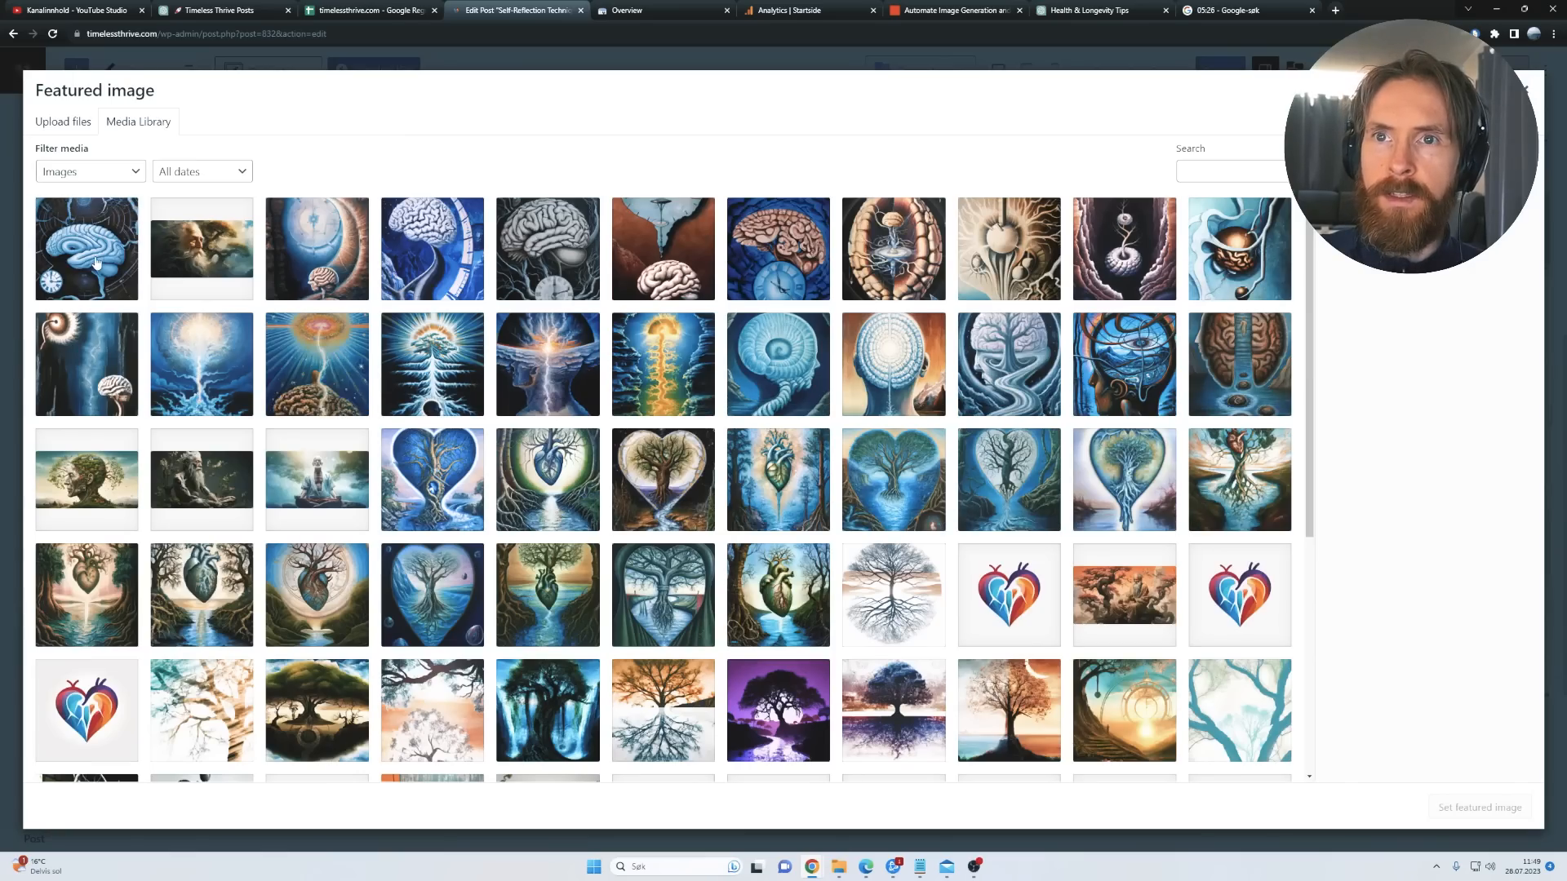
pyautogui.click(86, 248)
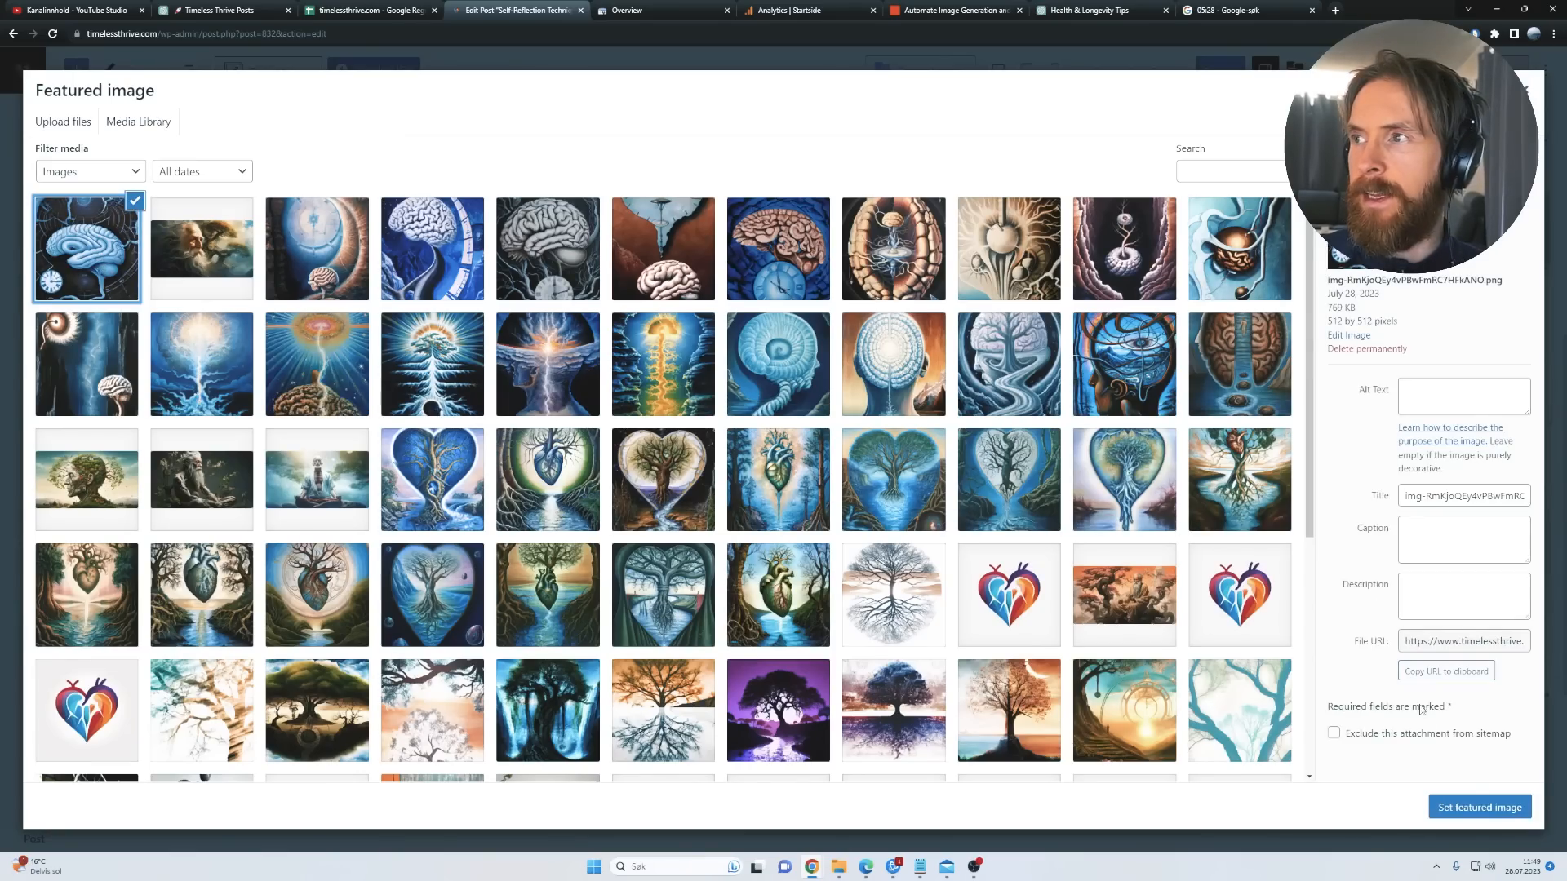
pyautogui.click(1479, 806)
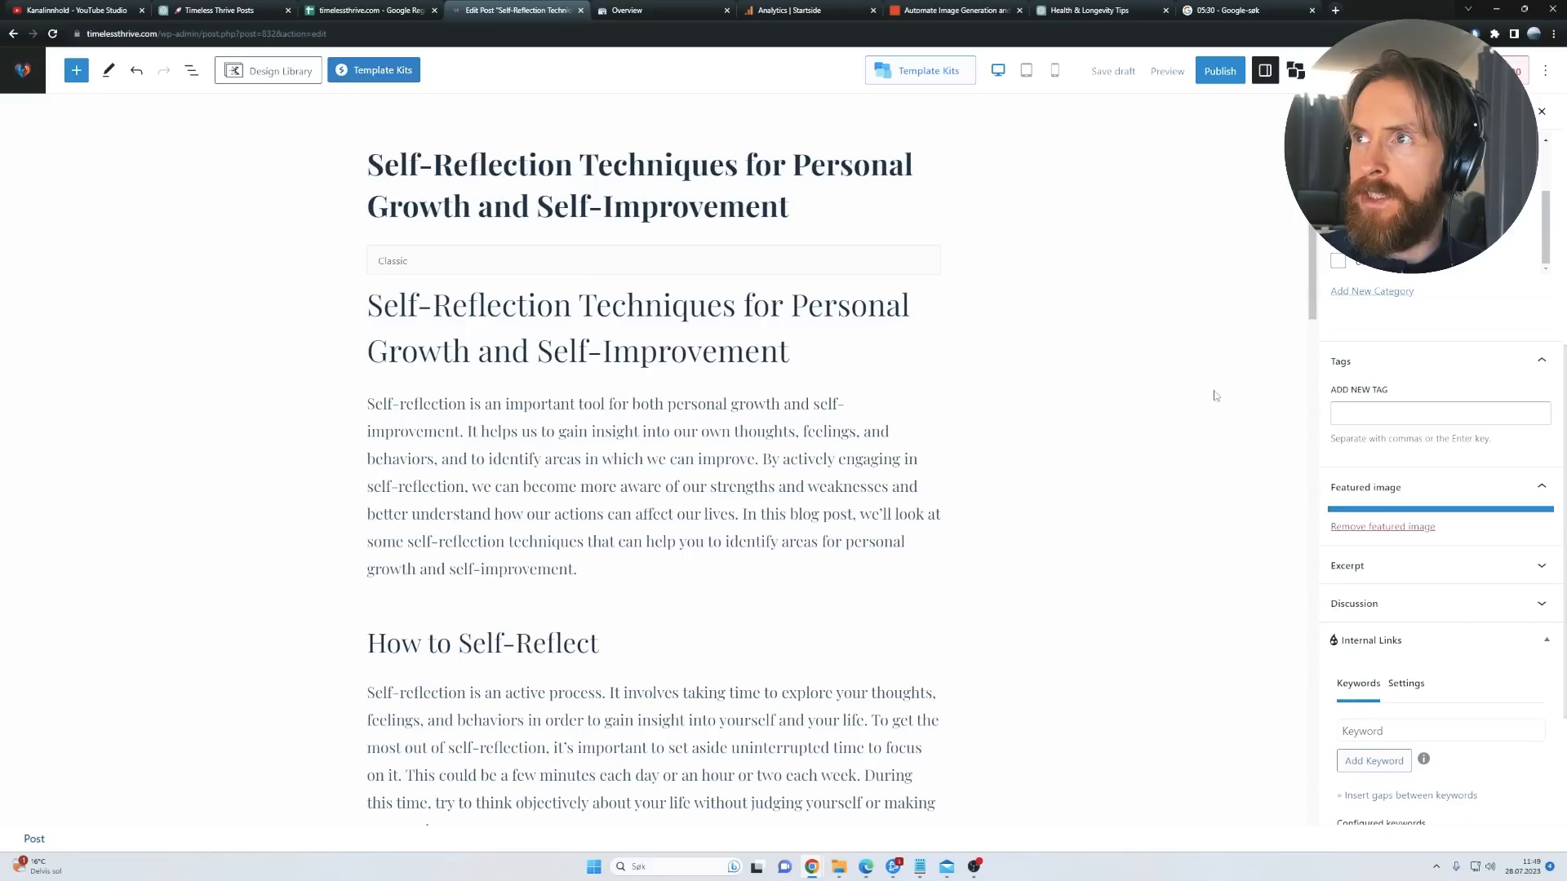
pyautogui.moveTo(1125, 154)
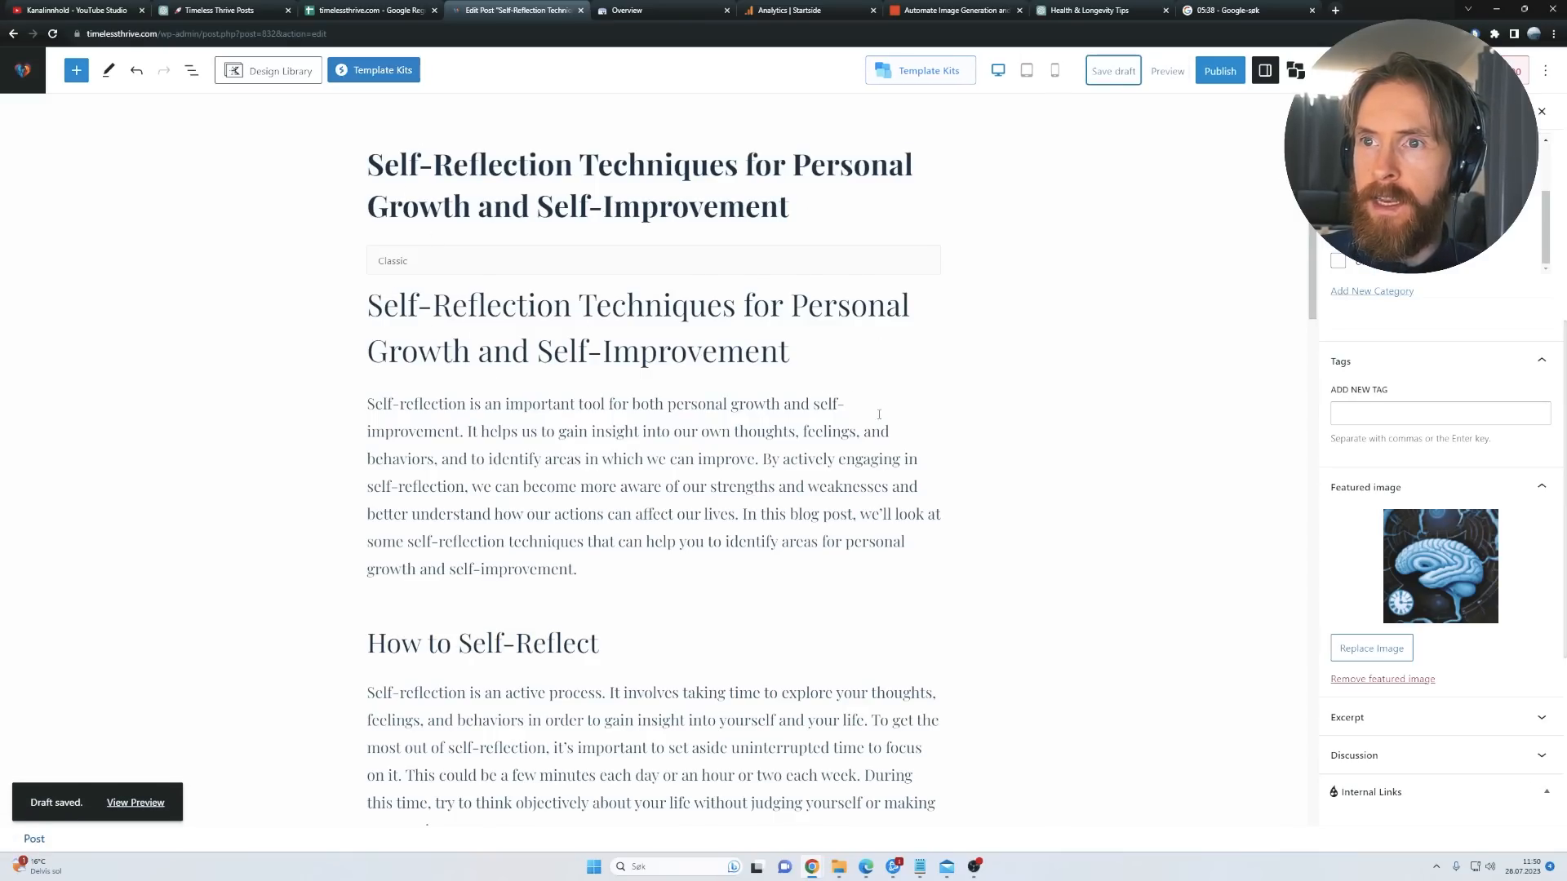
pyautogui.scroll(-3)
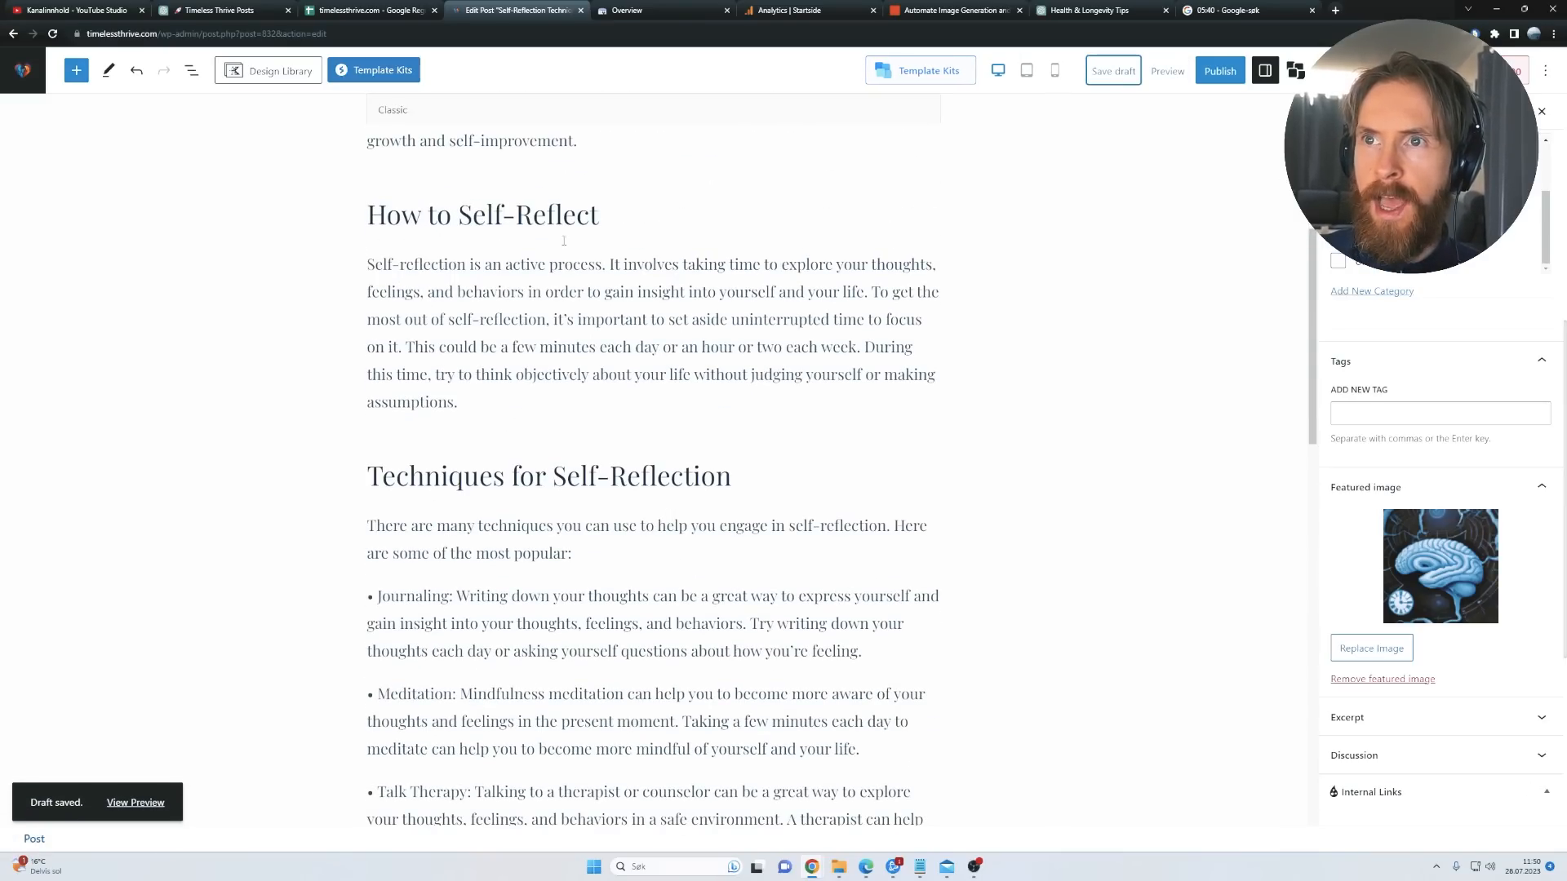
pyautogui.scroll(-3)
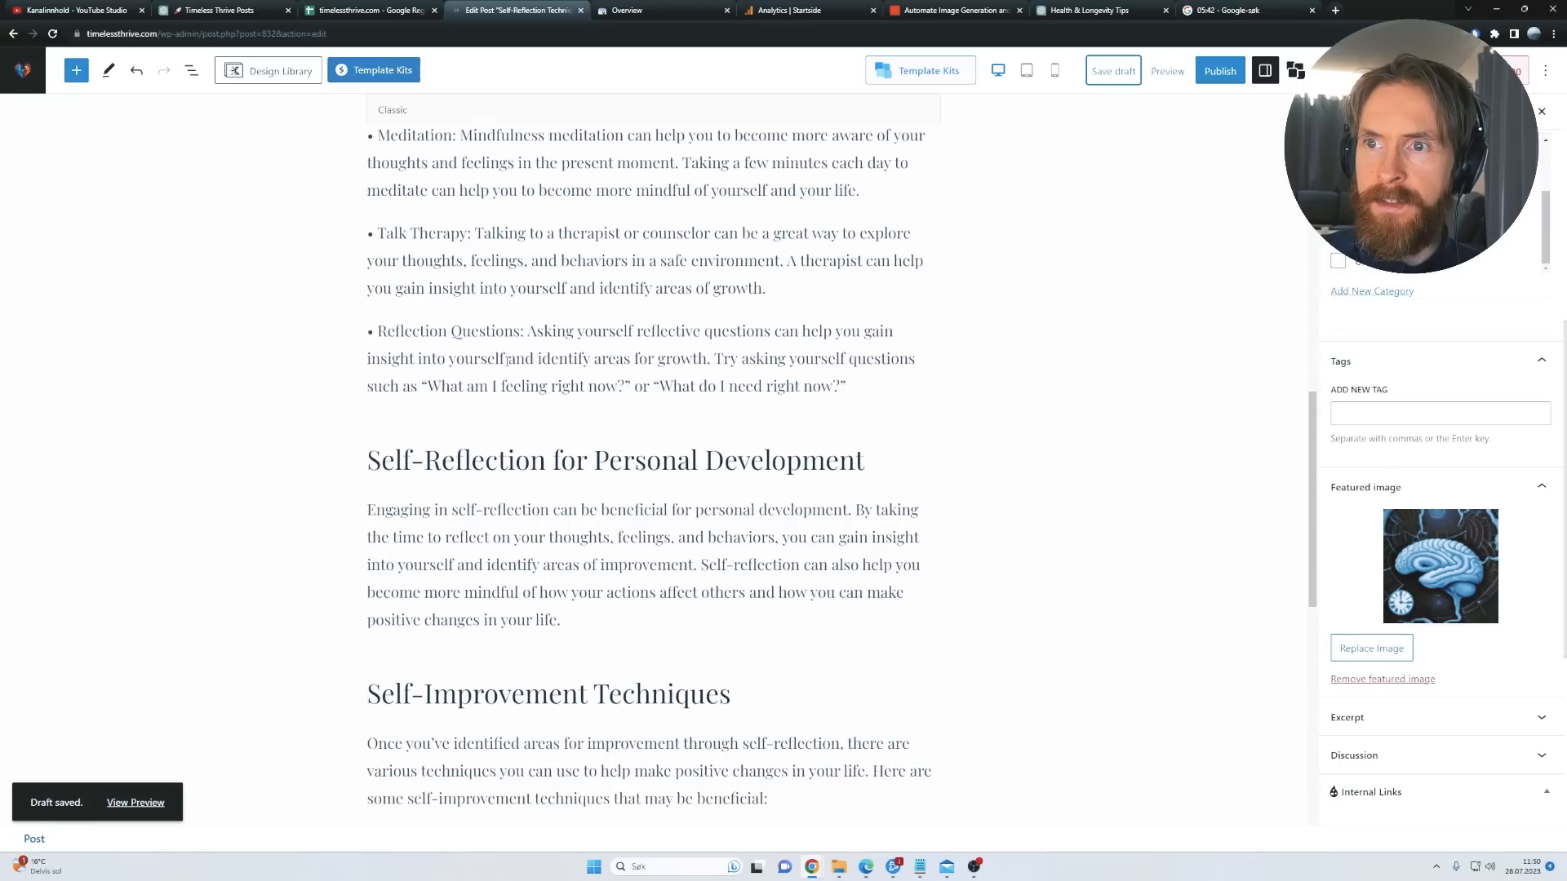
pyautogui.scroll(-3)
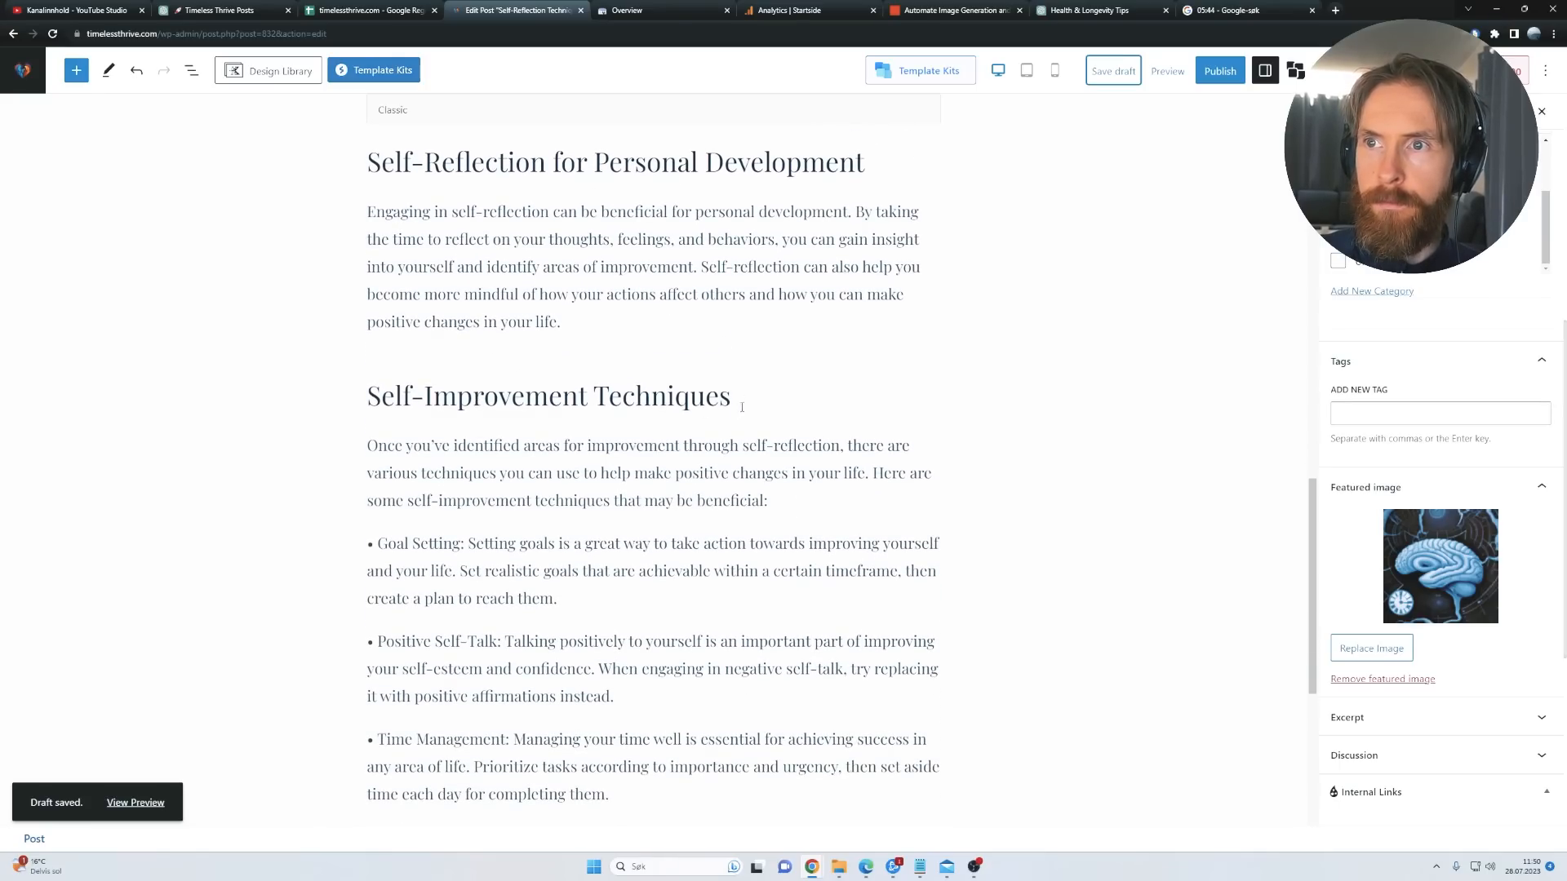
pyautogui.scroll(-3)
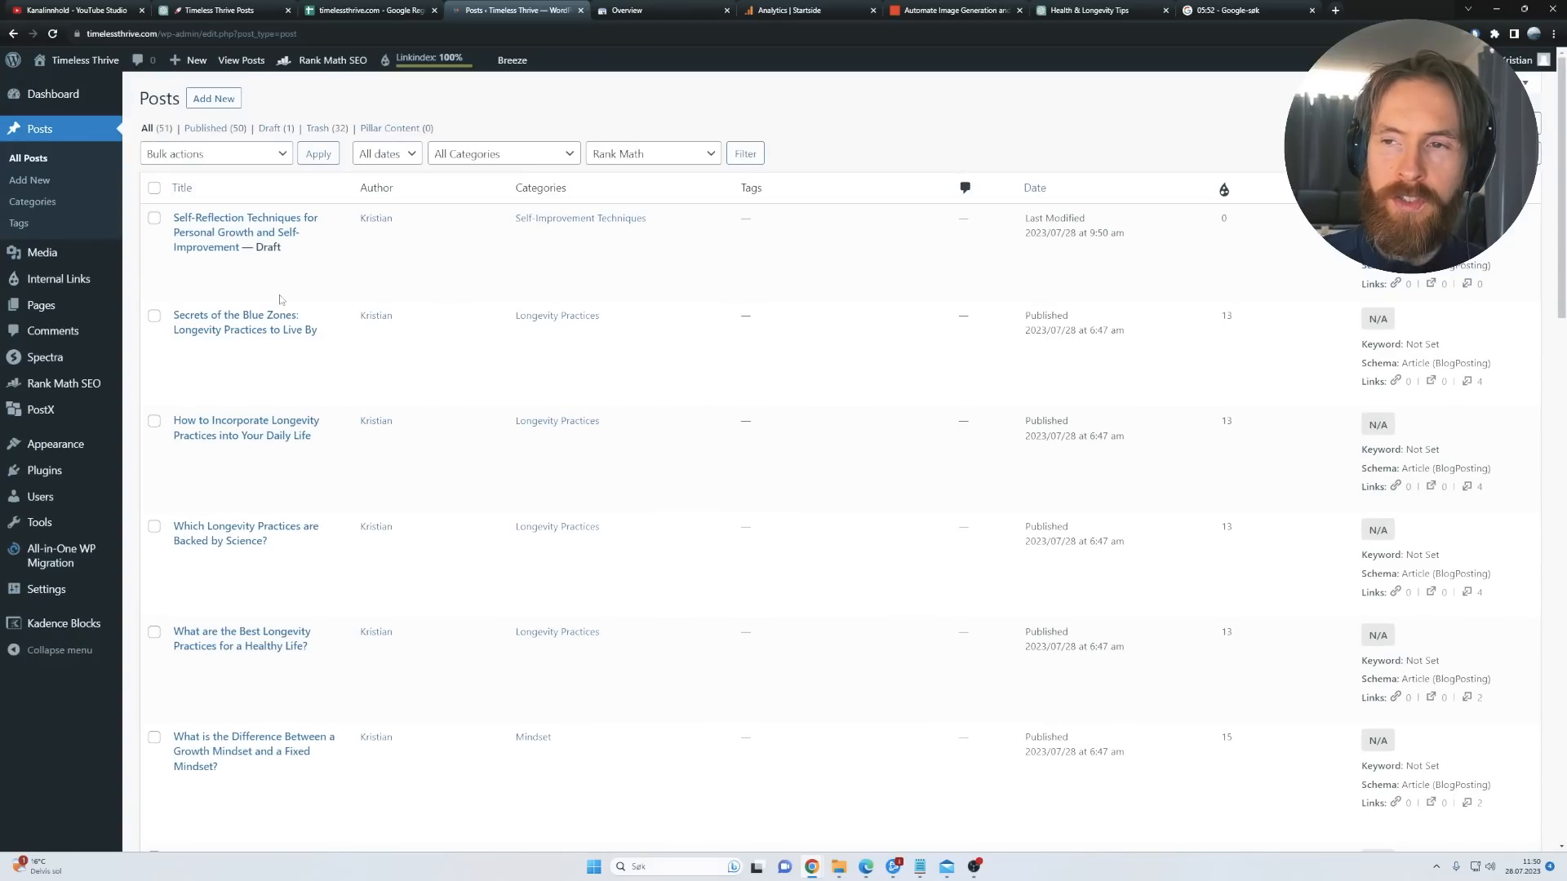
pyautogui.moveTo(245, 237)
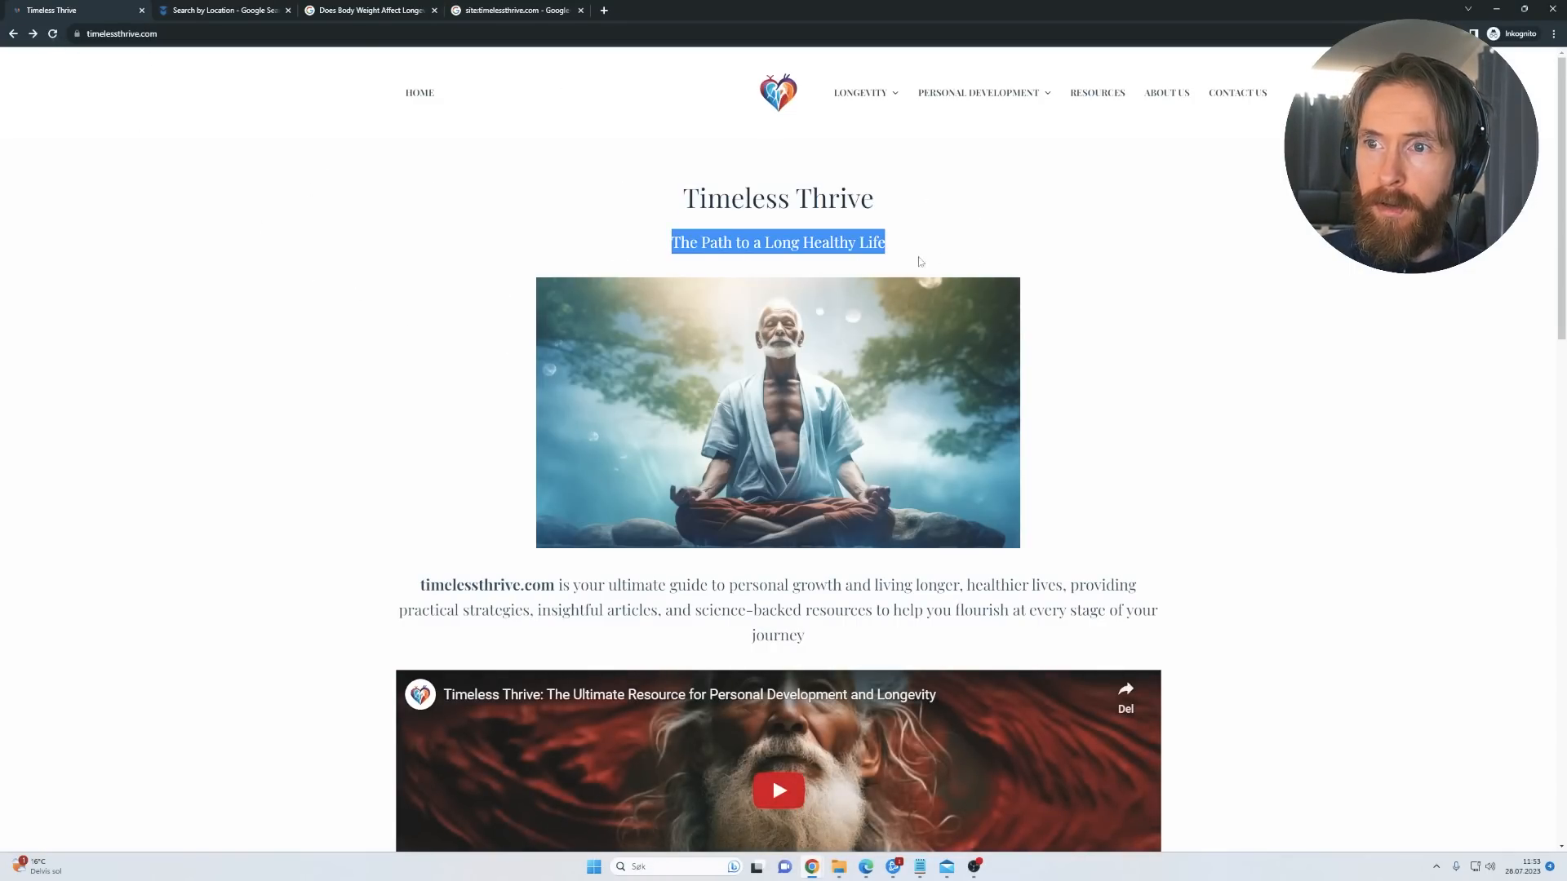
pyautogui.scroll(-3)
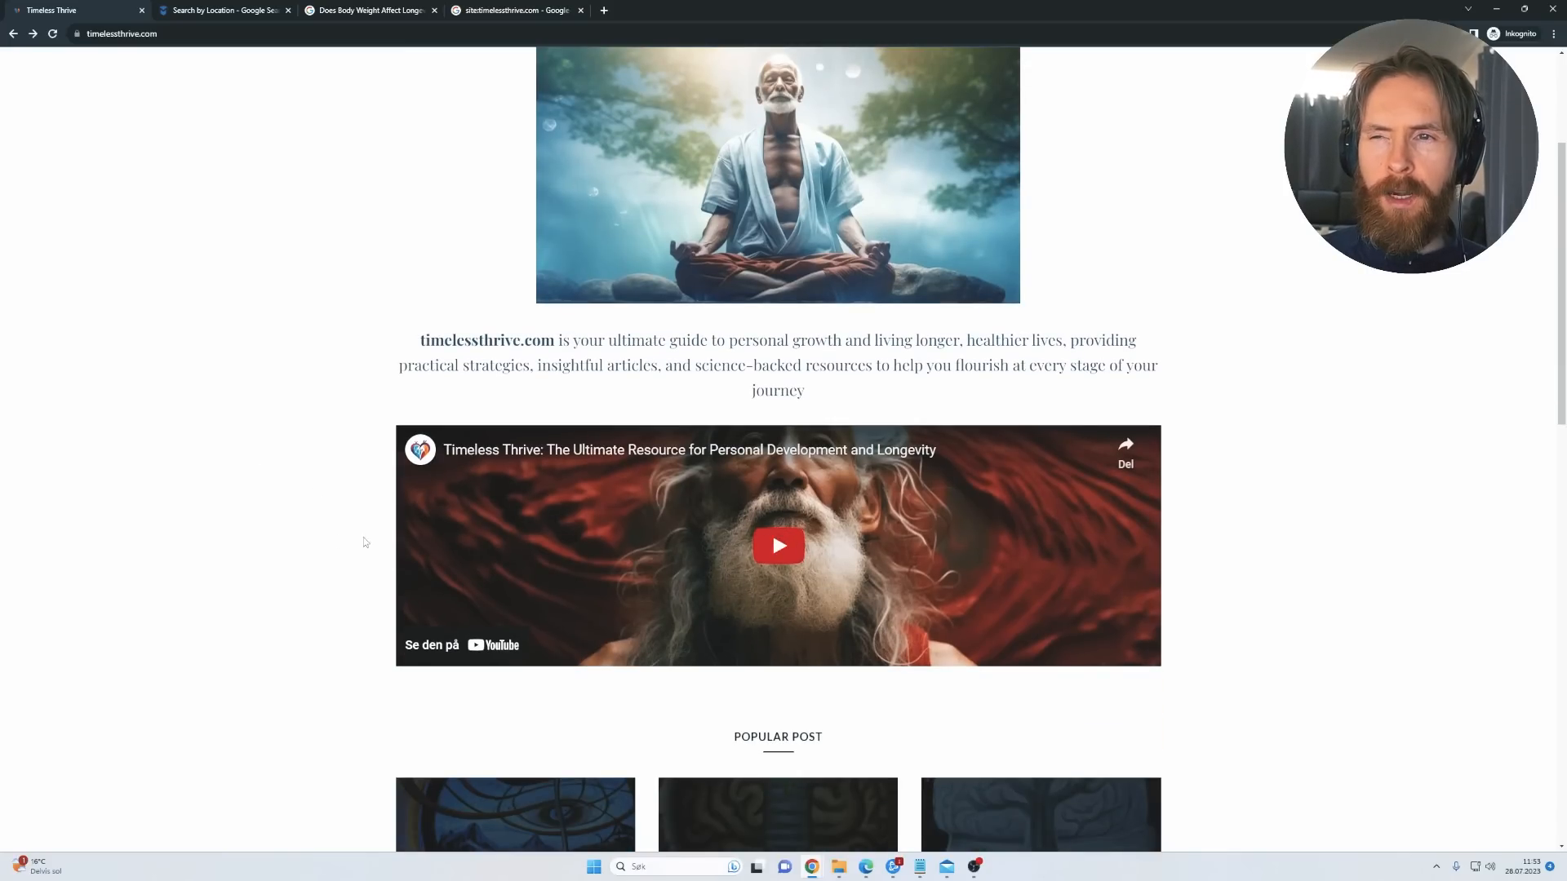
pyautogui.moveTo(792, 556)
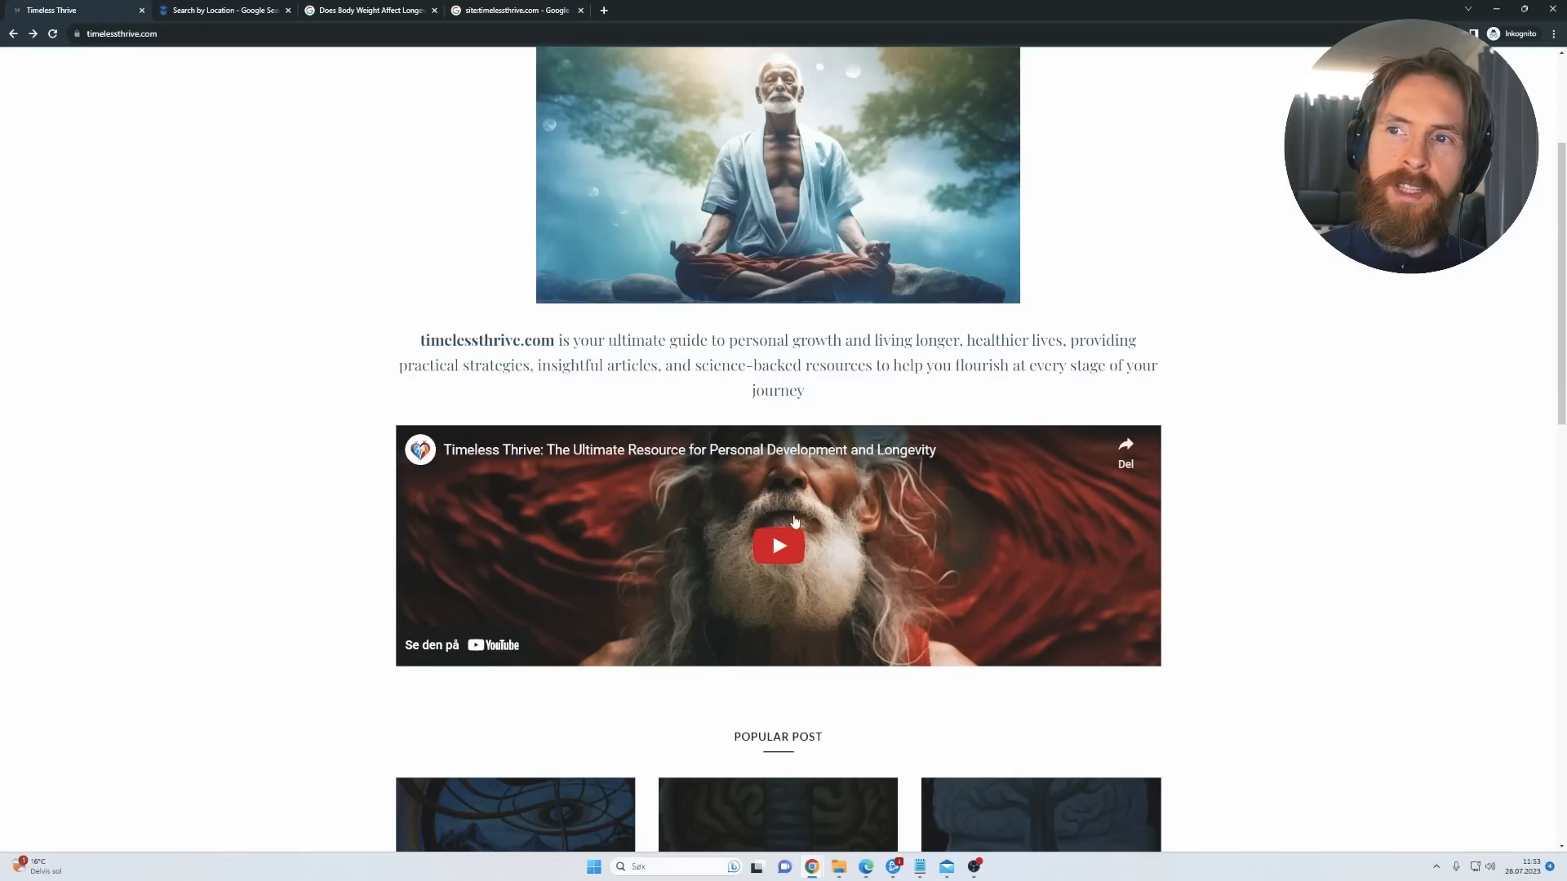
pyautogui.moveTo(233, 451)
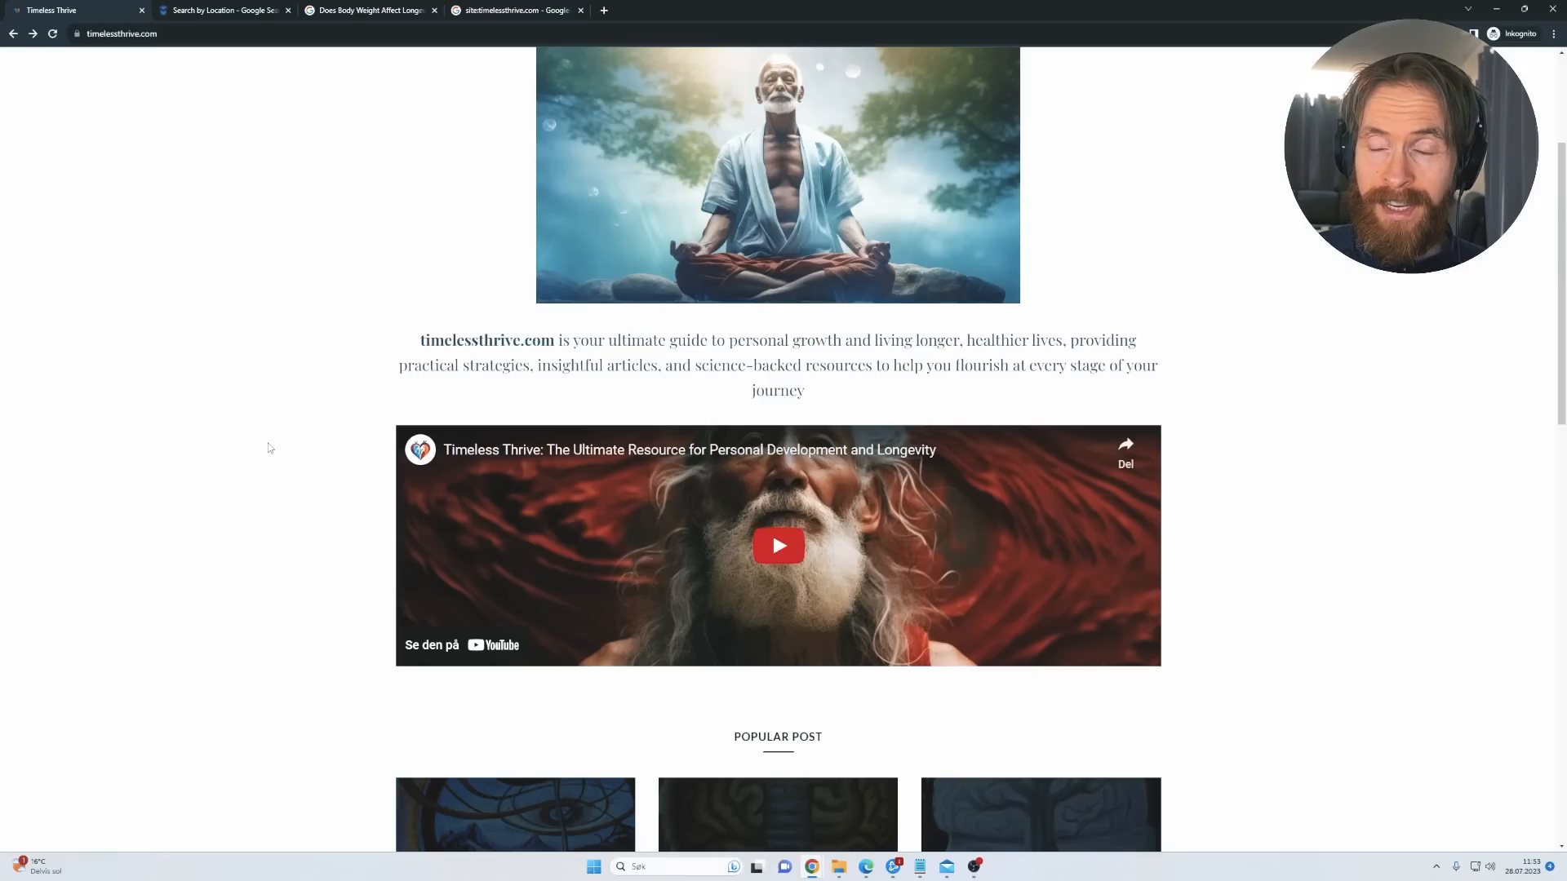
pyautogui.scroll(-3)
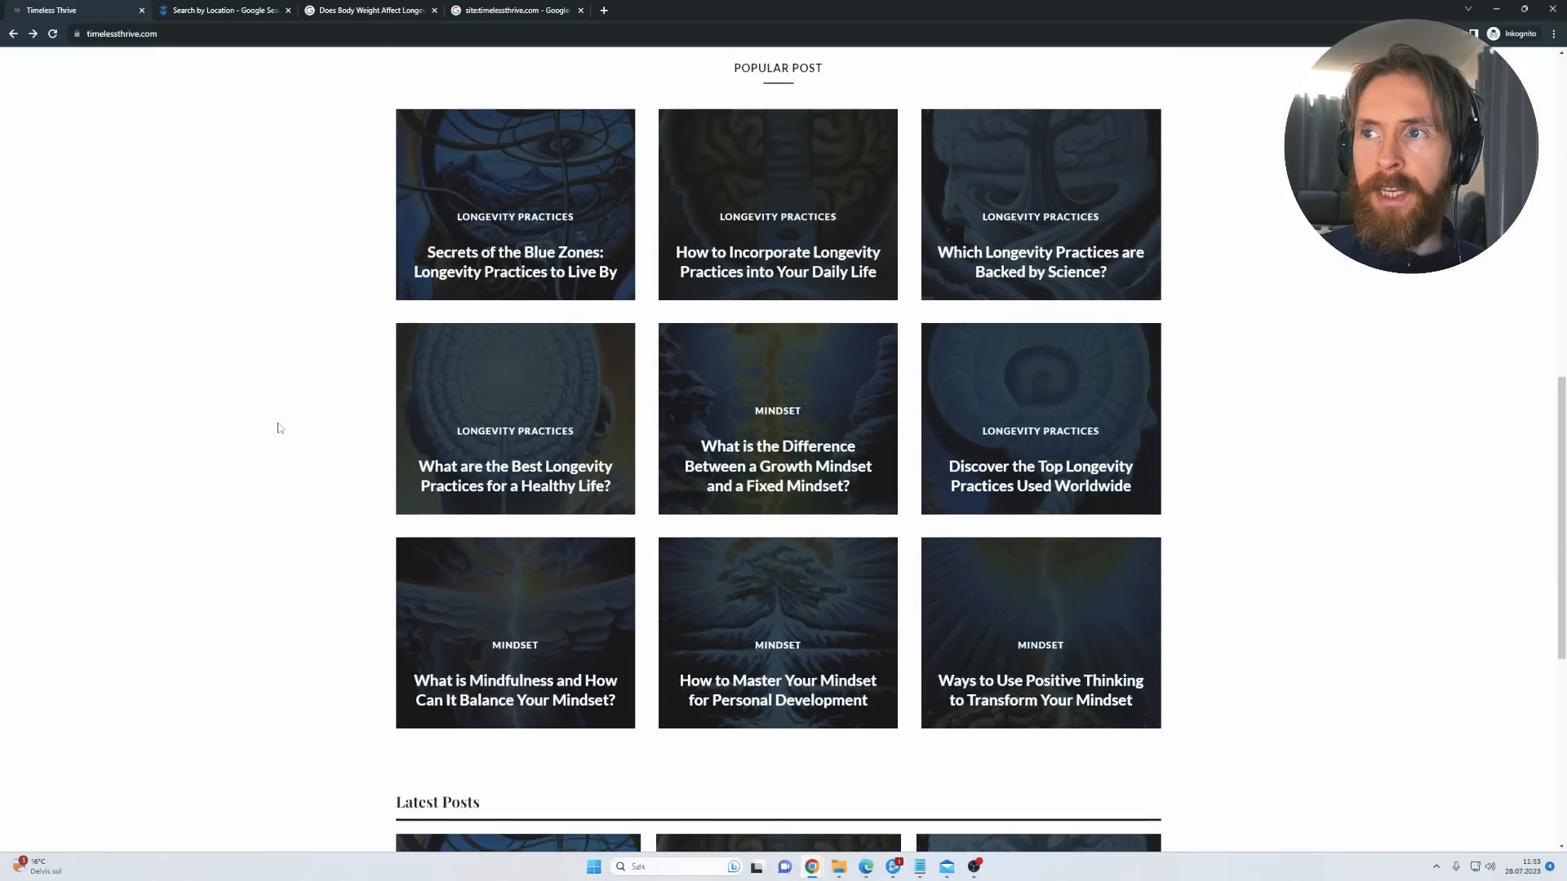
pyautogui.scroll(-3)
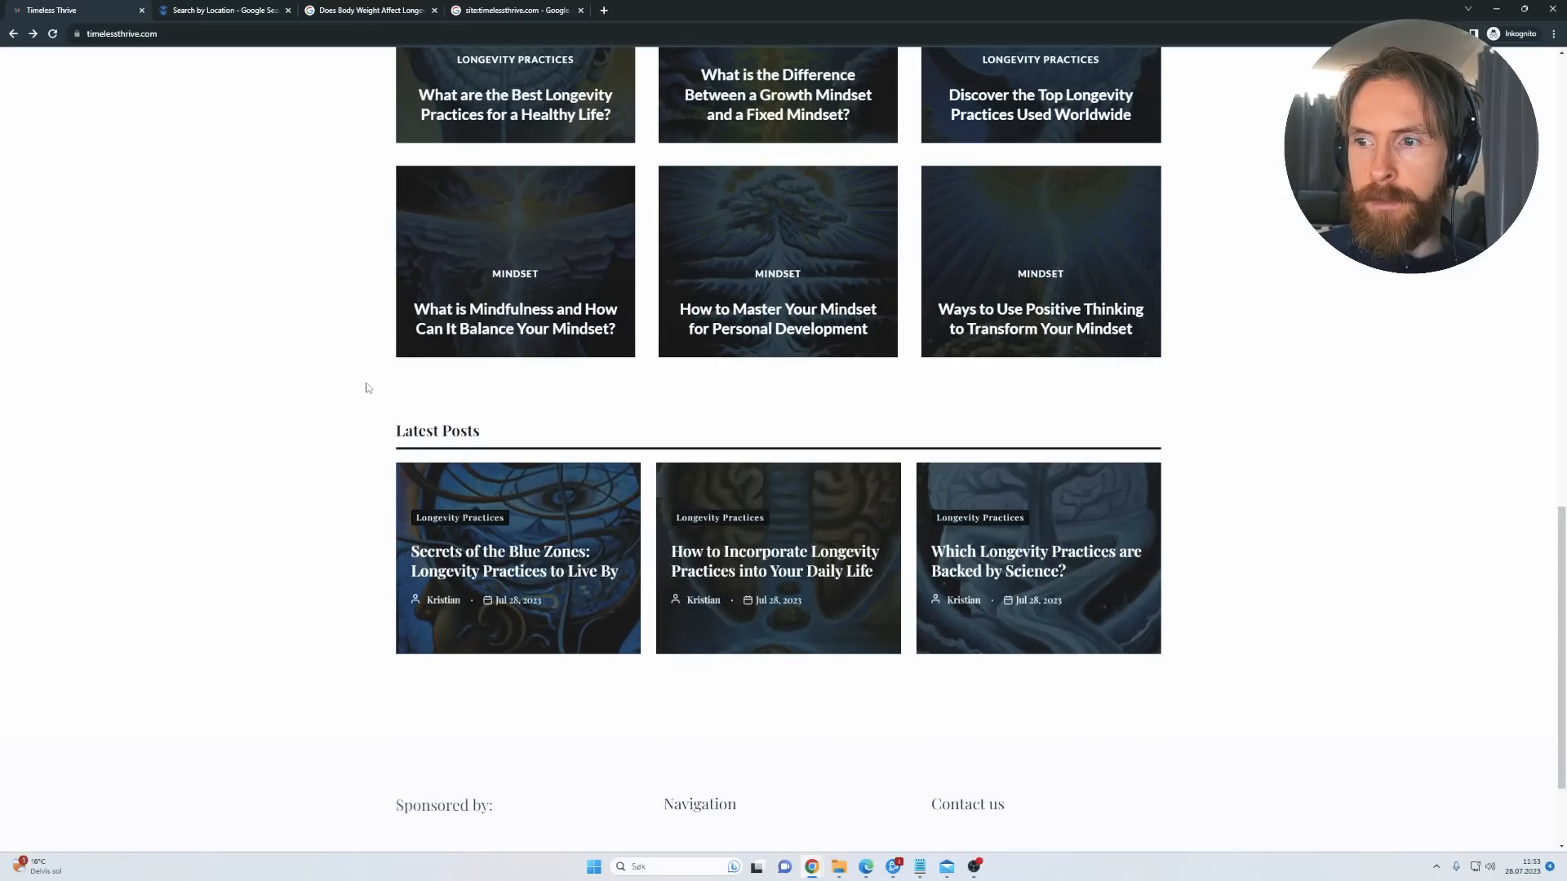
pyautogui.scroll(-3)
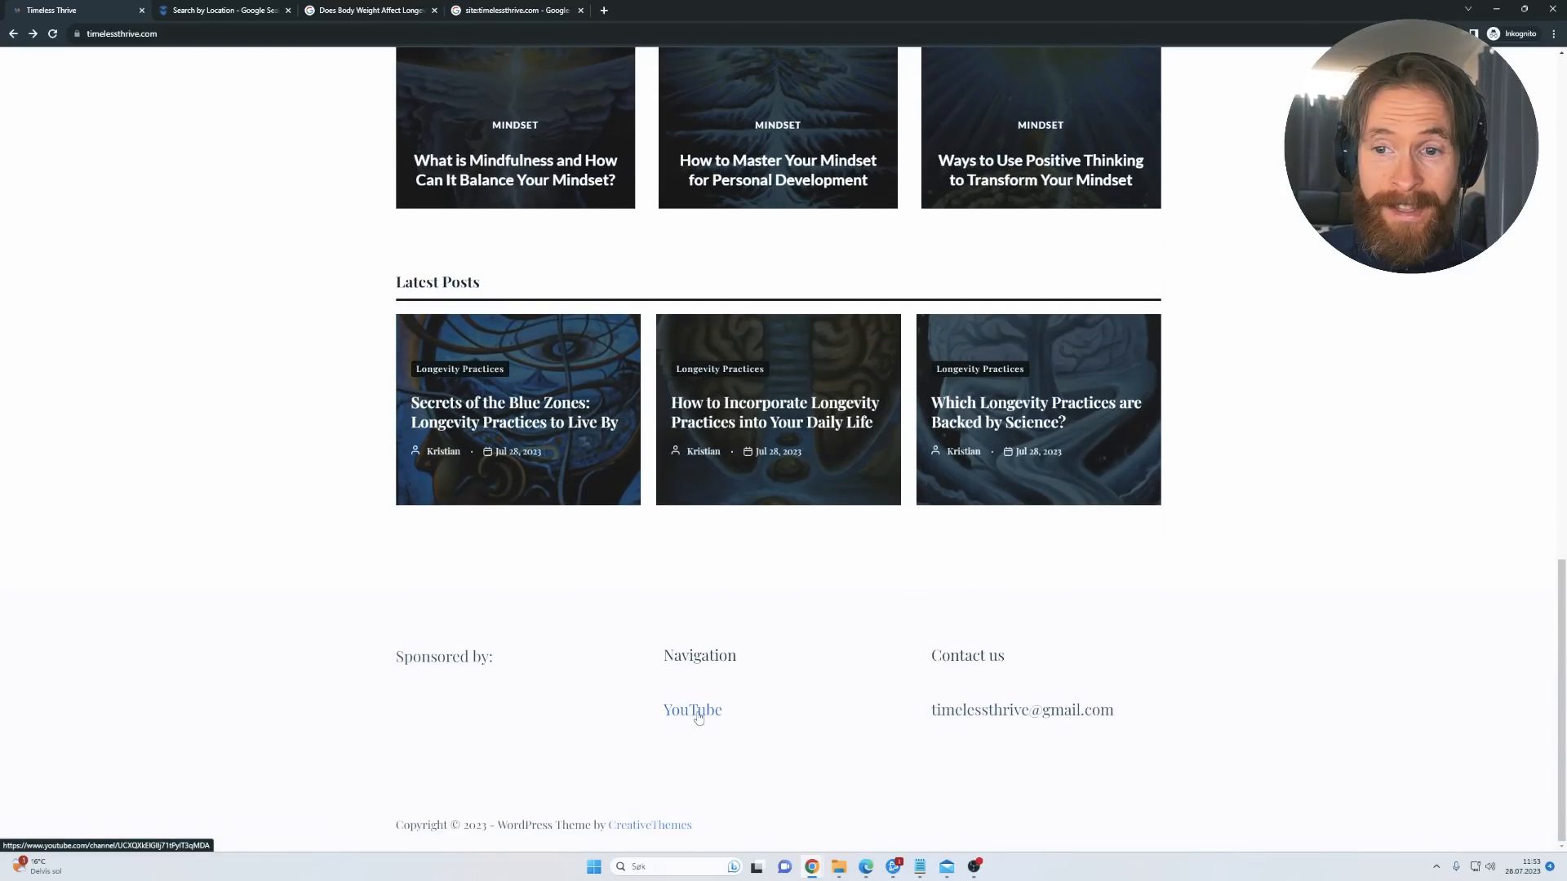
pyautogui.moveTo(555, 578)
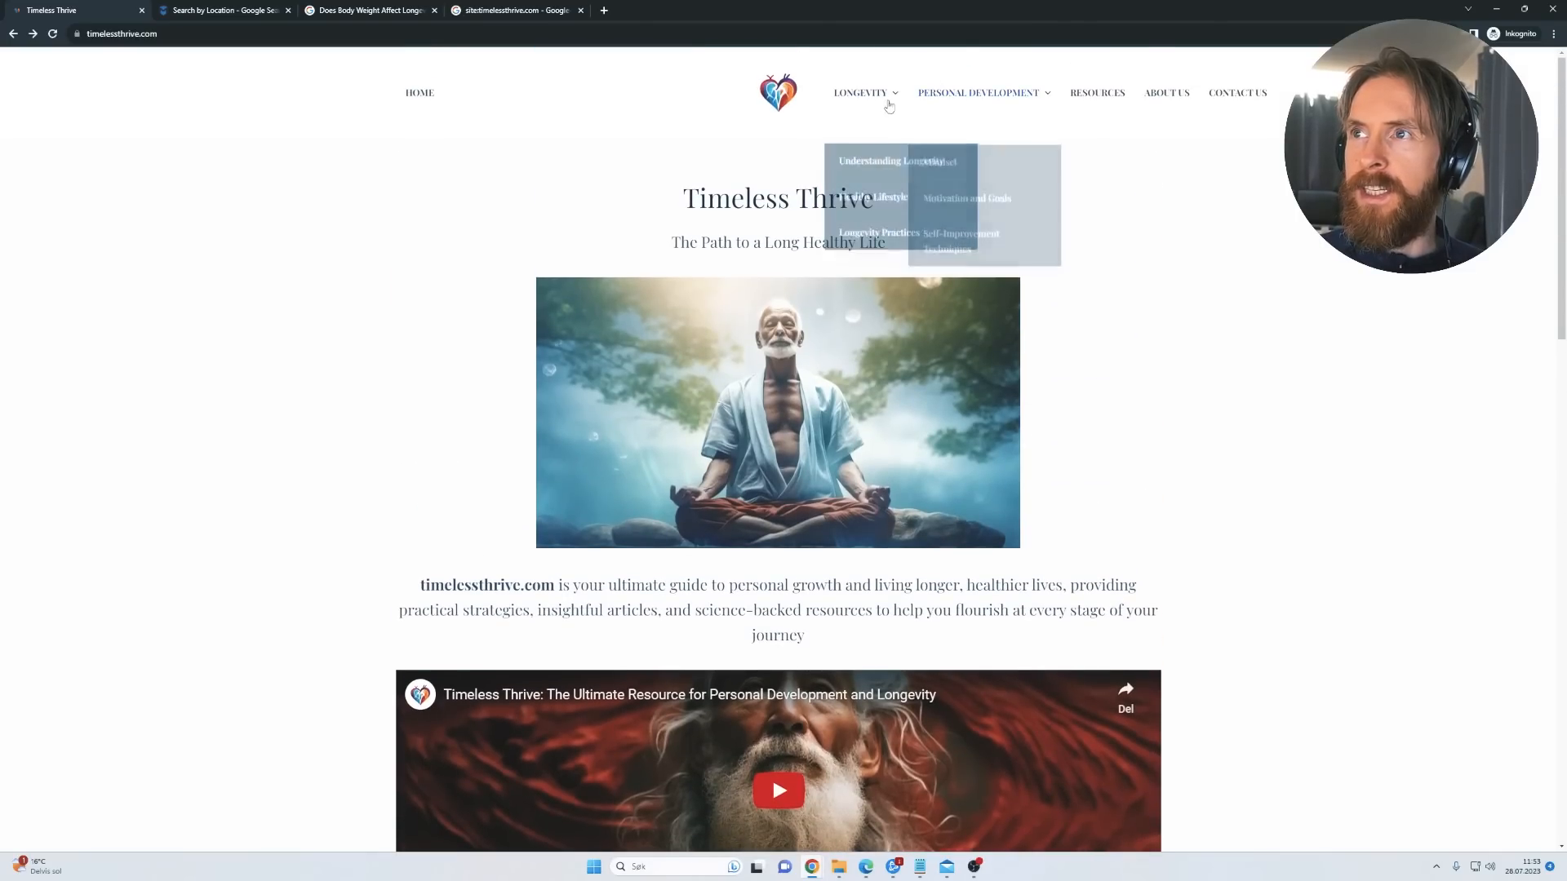
pyautogui.click(884, 160)
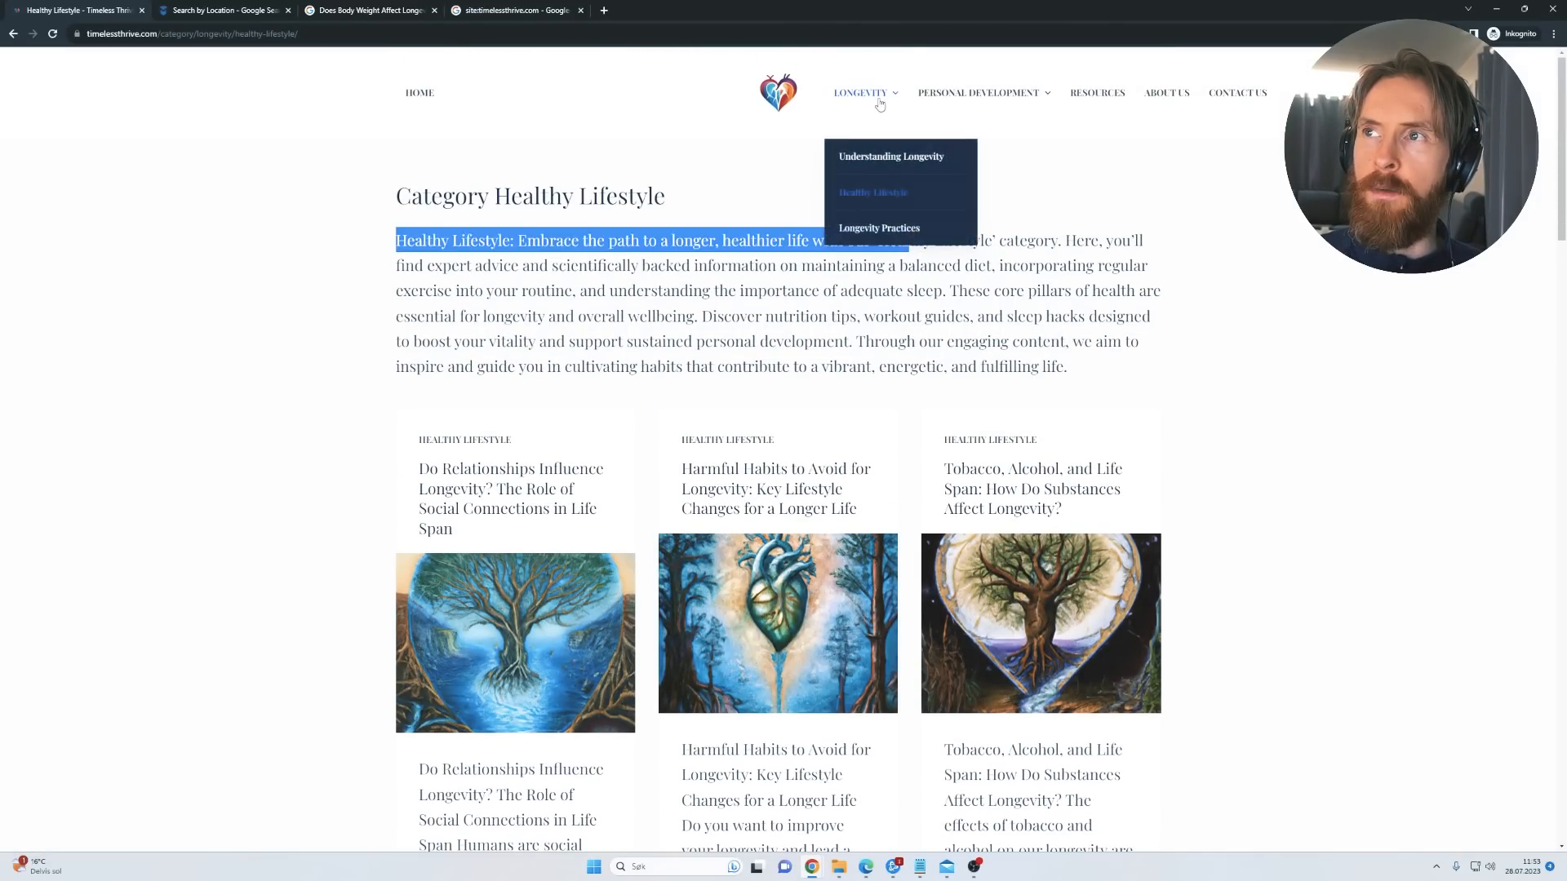
pyautogui.click(879, 227)
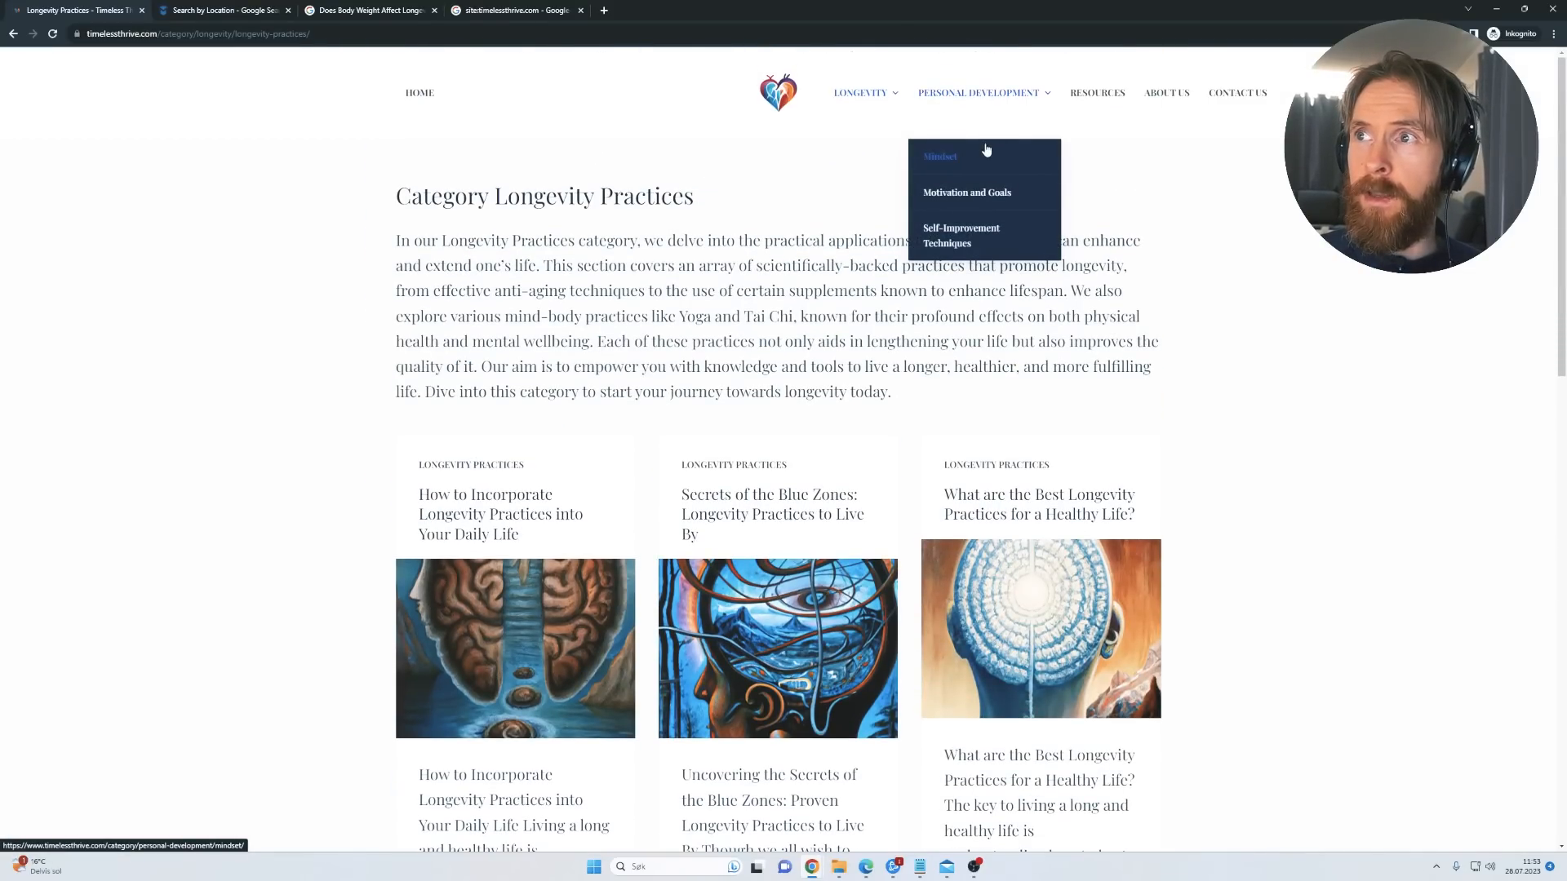
pyautogui.click(939, 156)
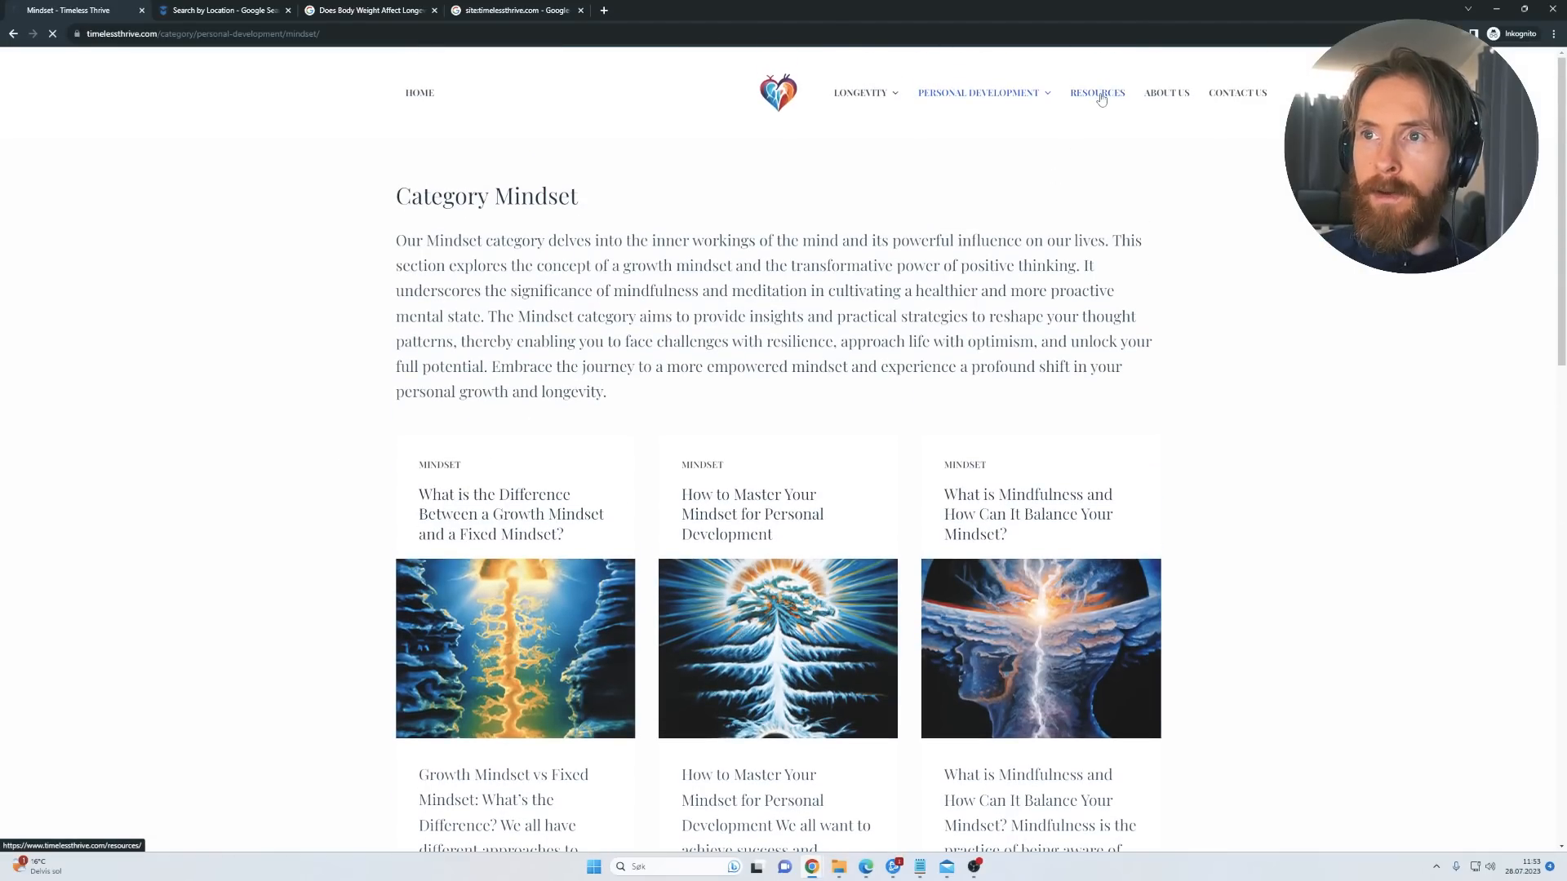
pyautogui.click(1098, 92)
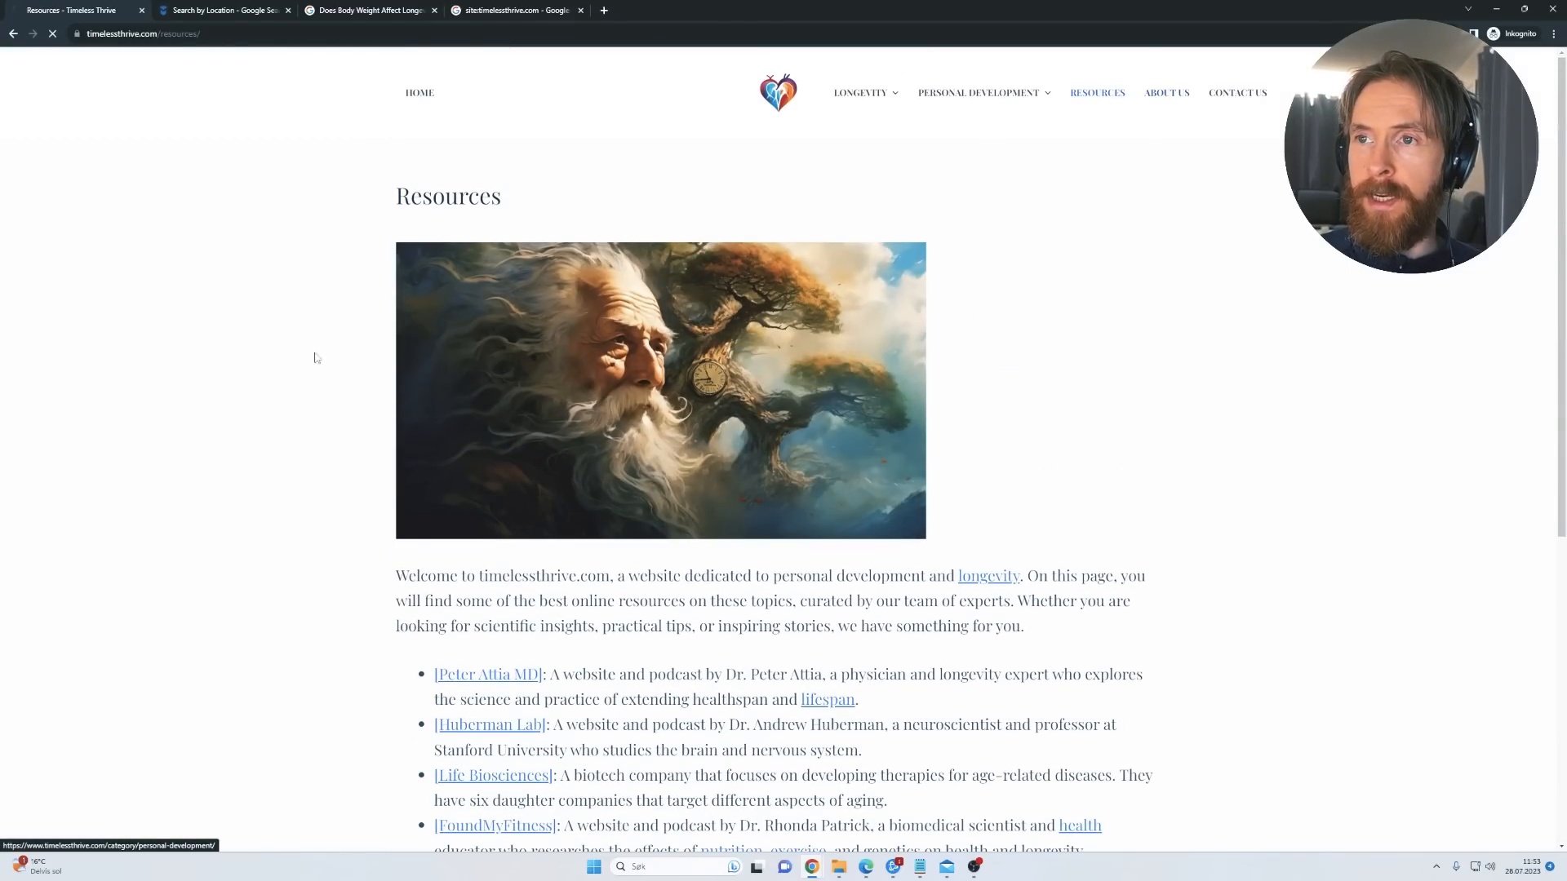
pyautogui.click(1166, 92)
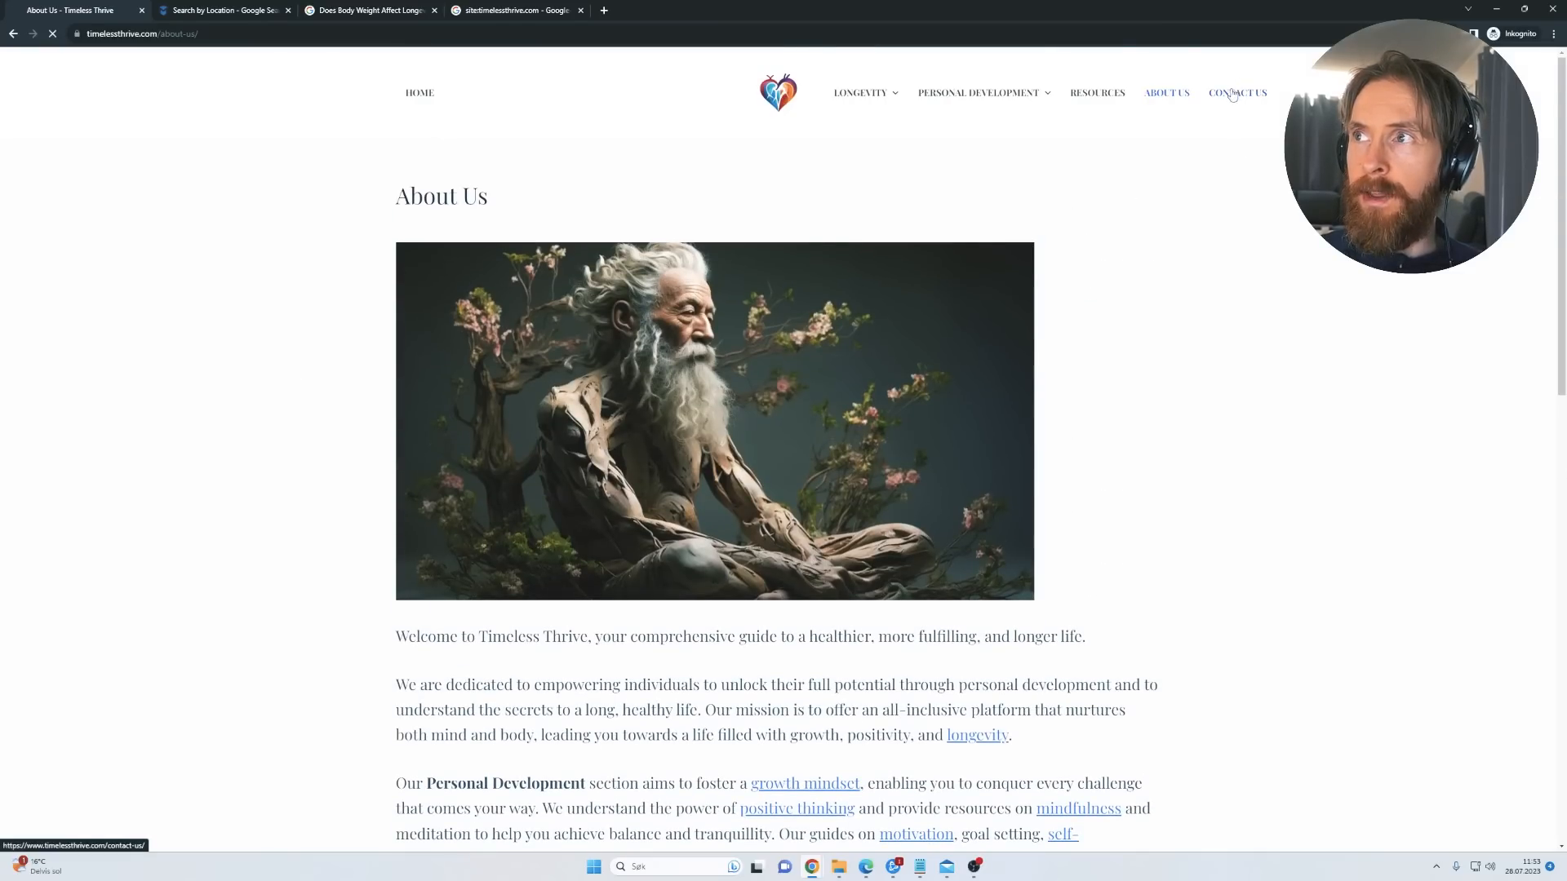
pyautogui.click(1237, 93)
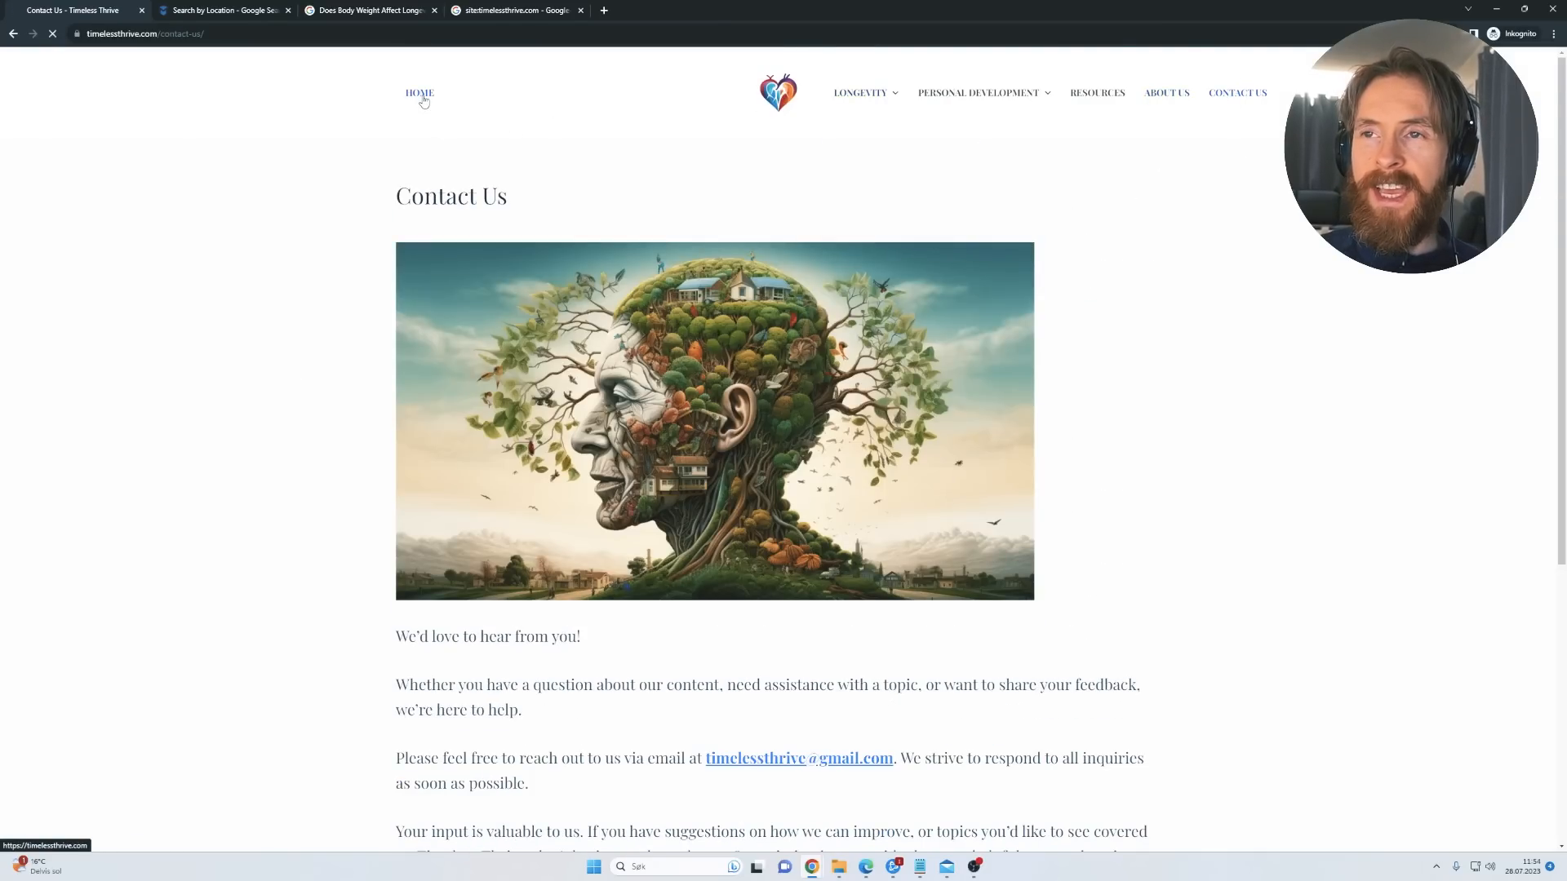
pyautogui.click(419, 91)
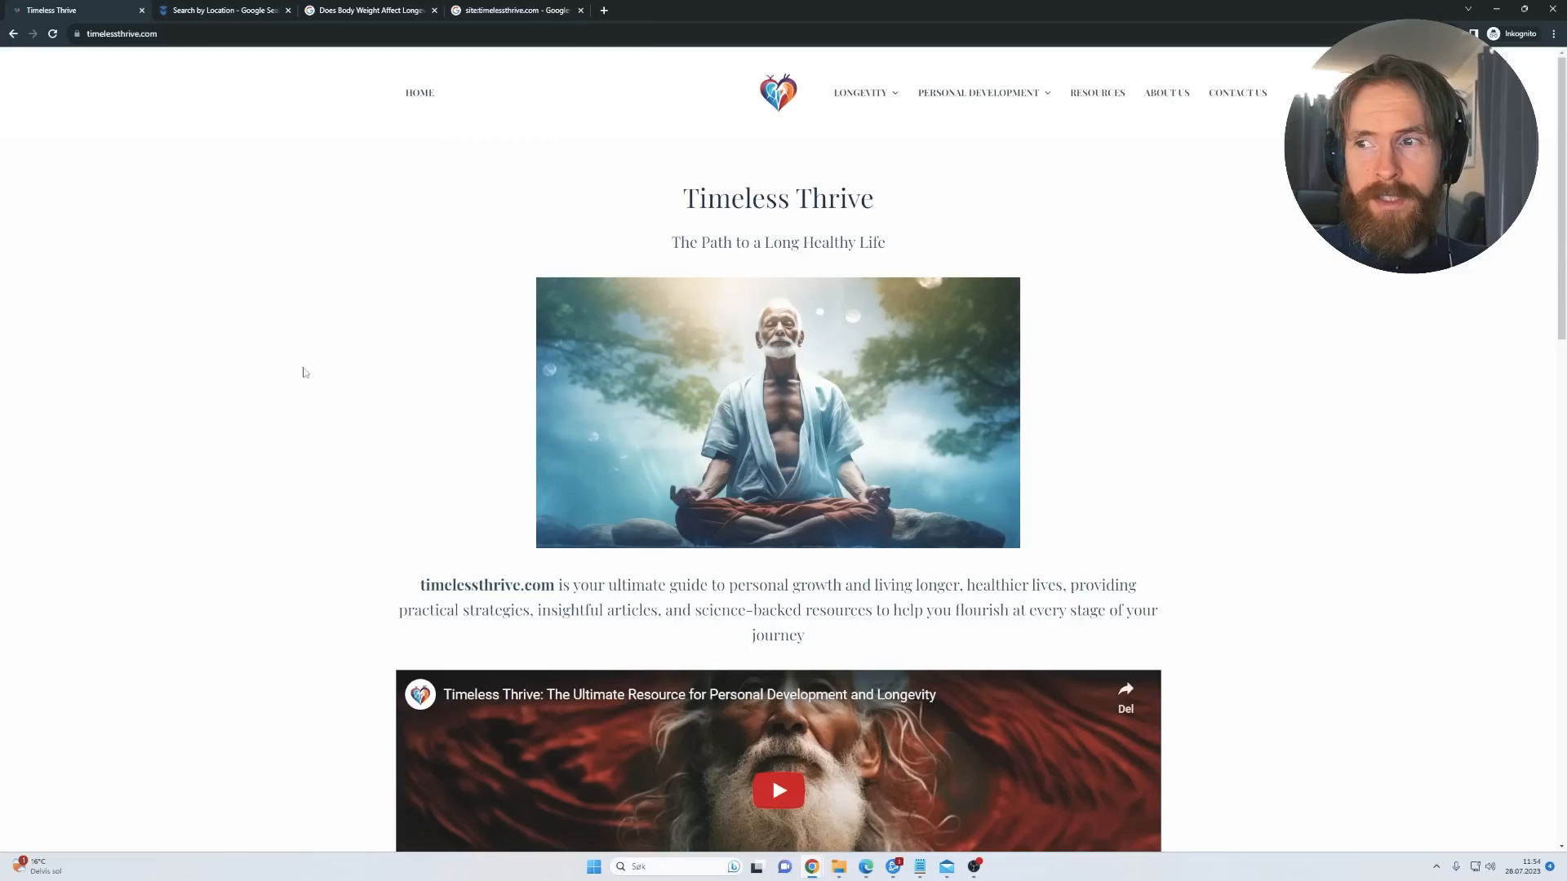
pyautogui.moveTo(311, 371)
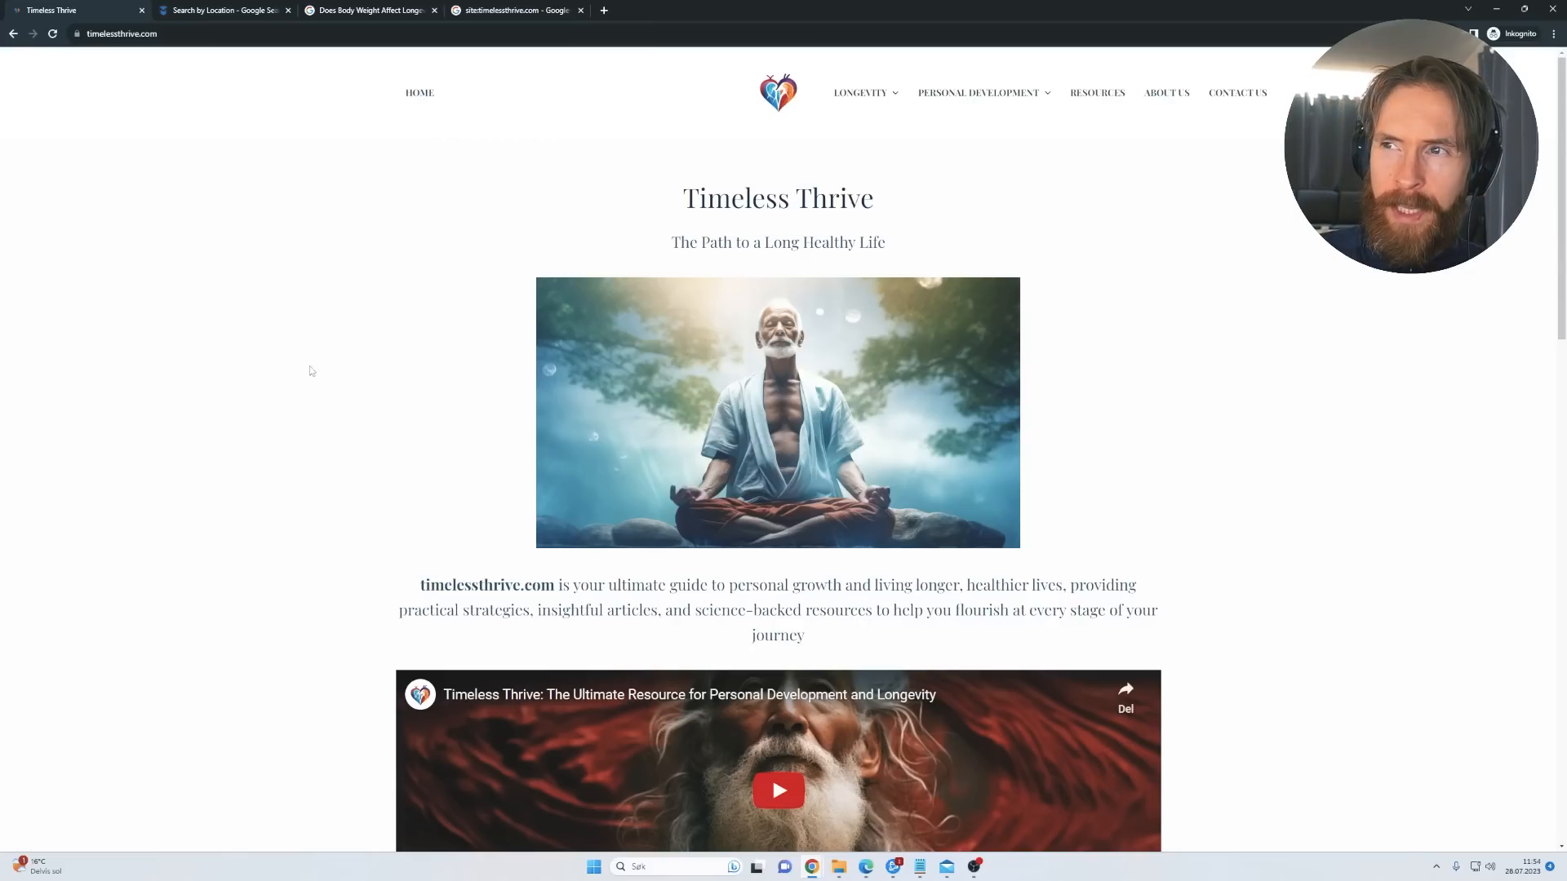
pyautogui.moveTo(341, 306)
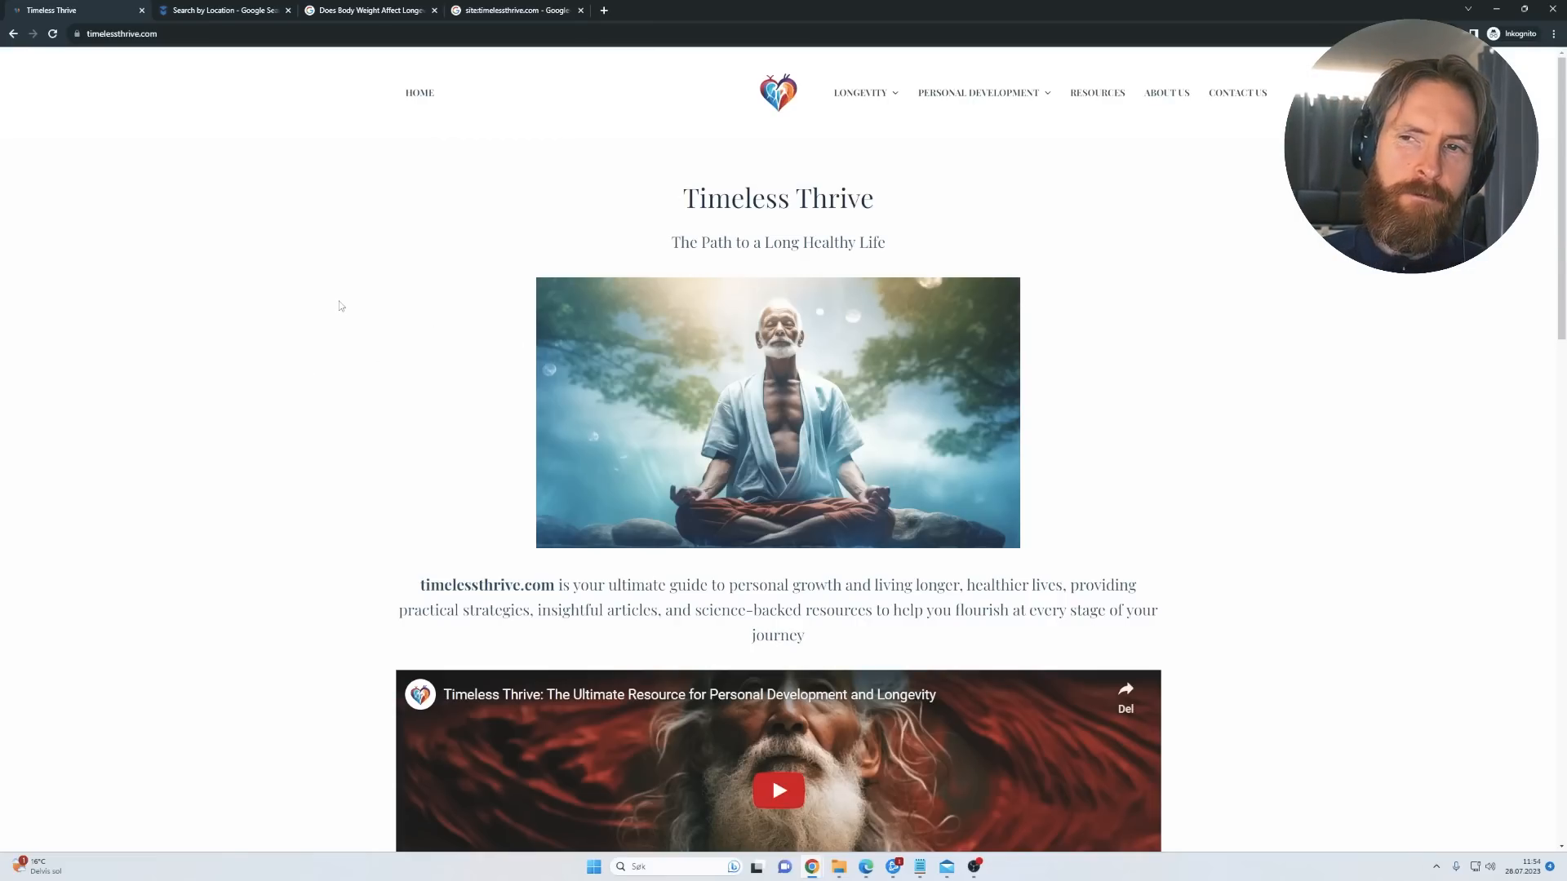
pyautogui.scroll(-3)
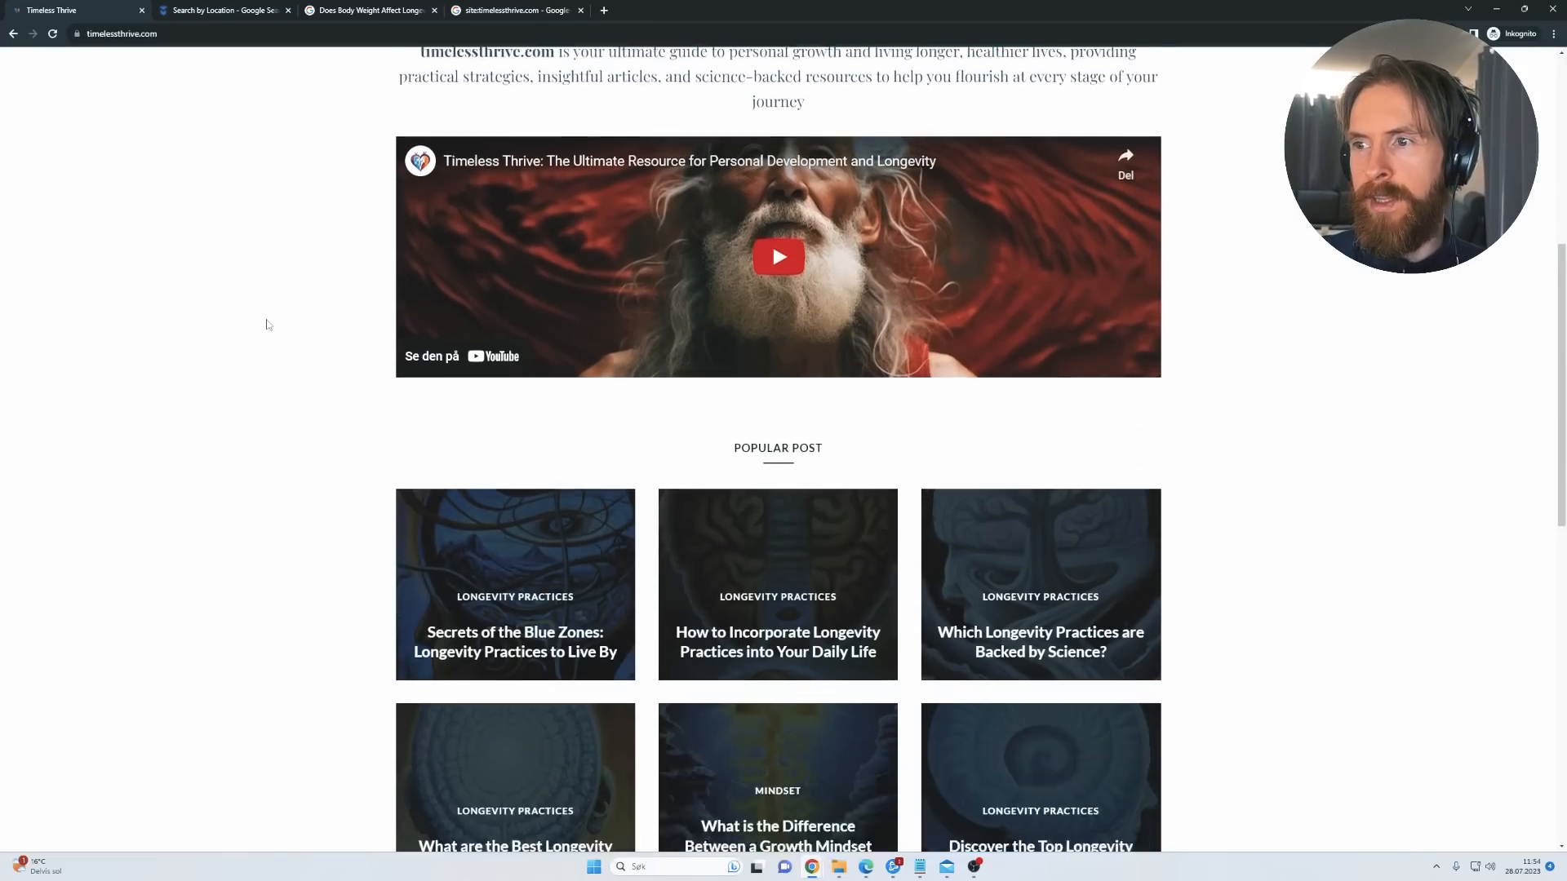
pyautogui.scroll(3)
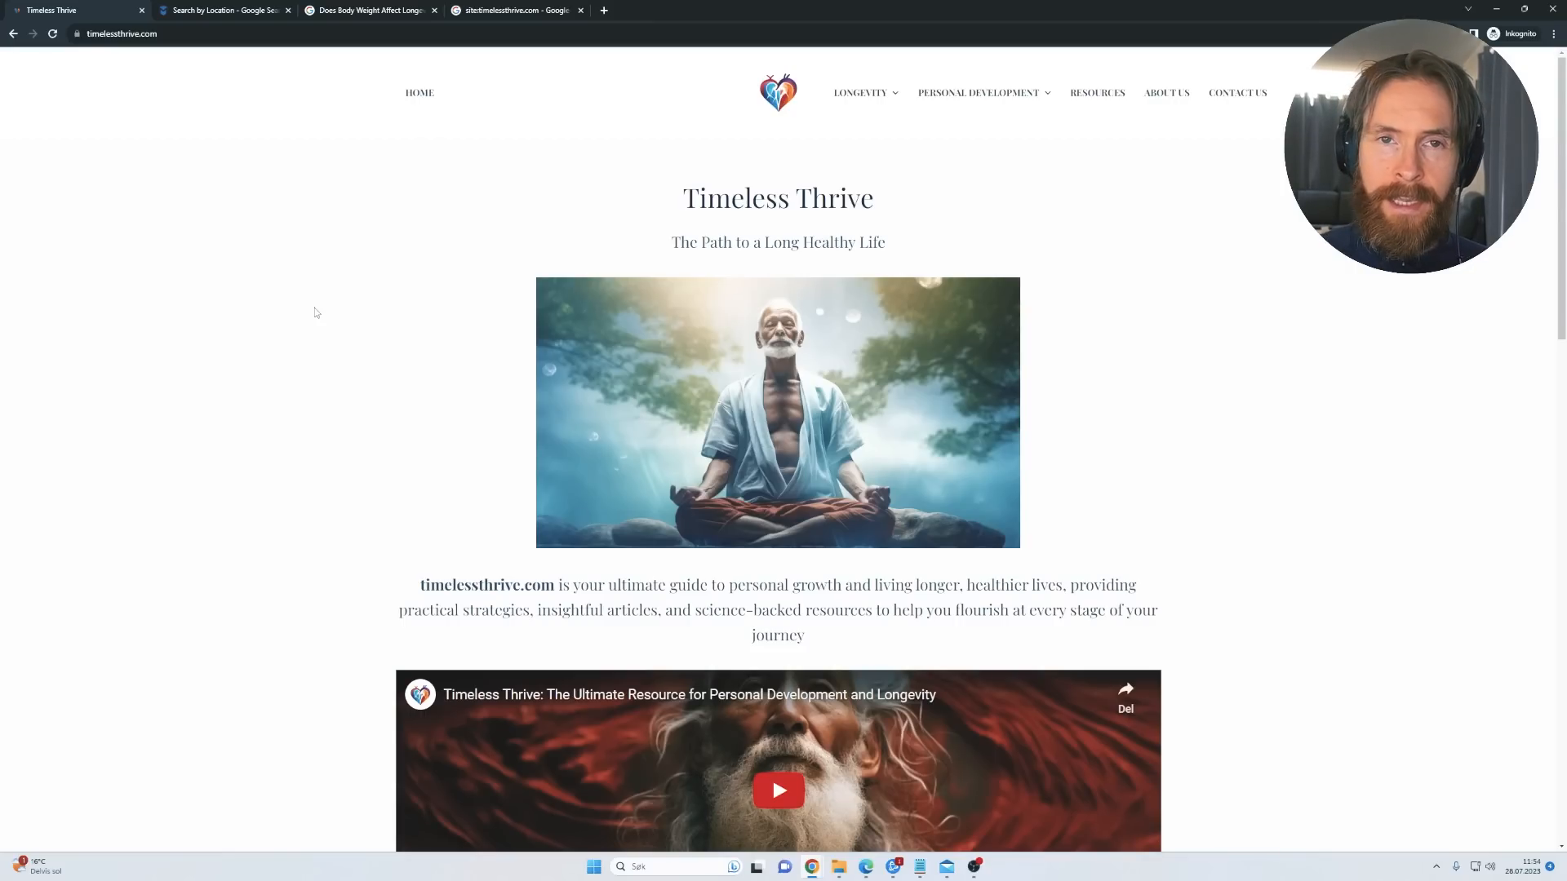
pyautogui.click(74, 12)
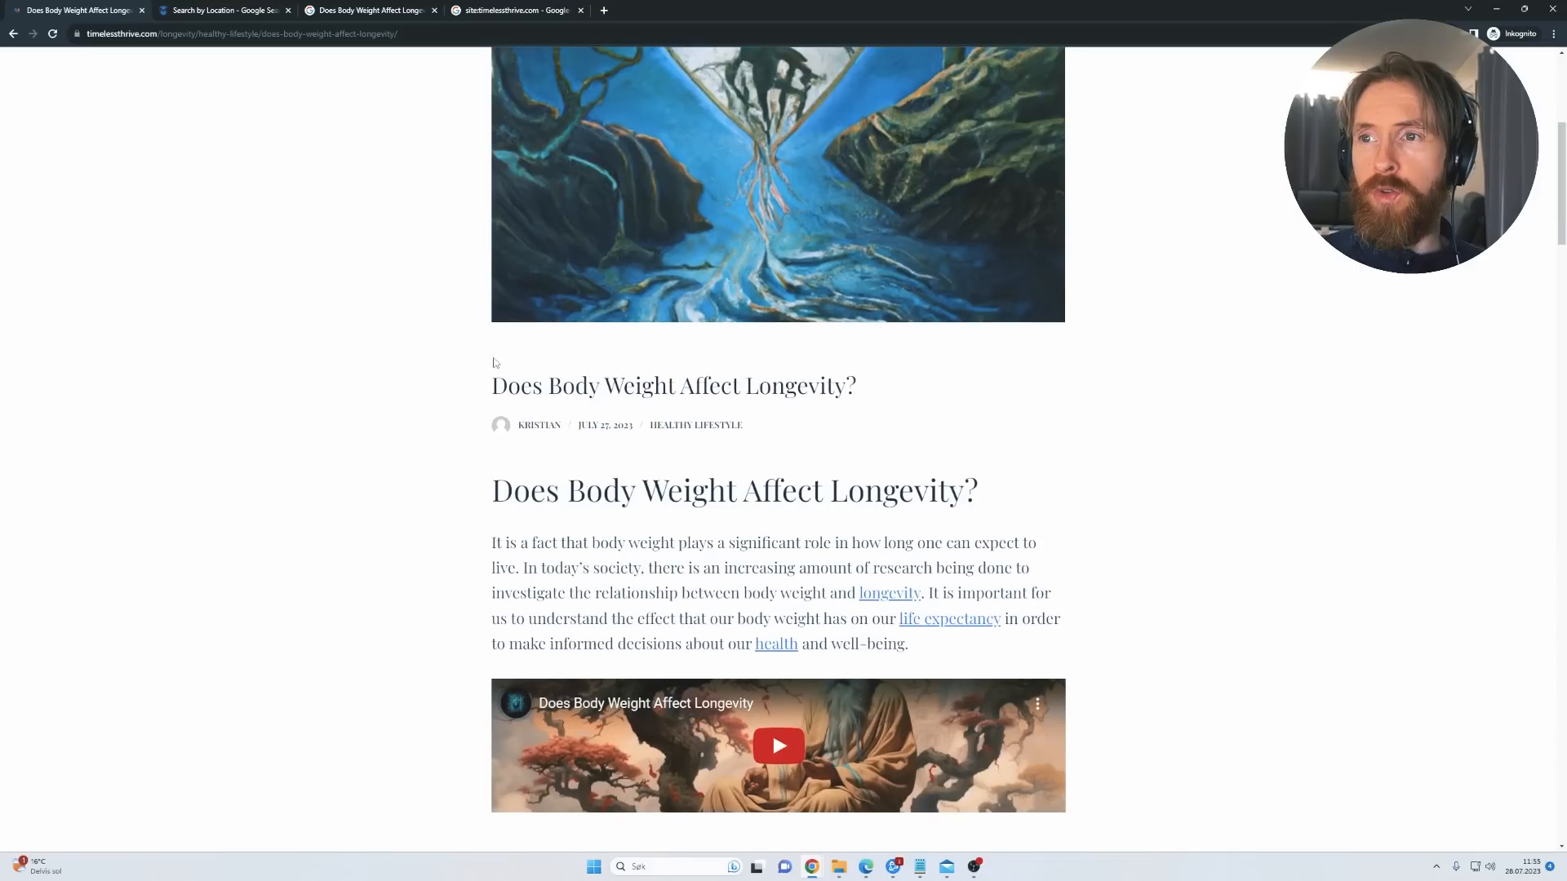
pyautogui.moveTo(373, 454)
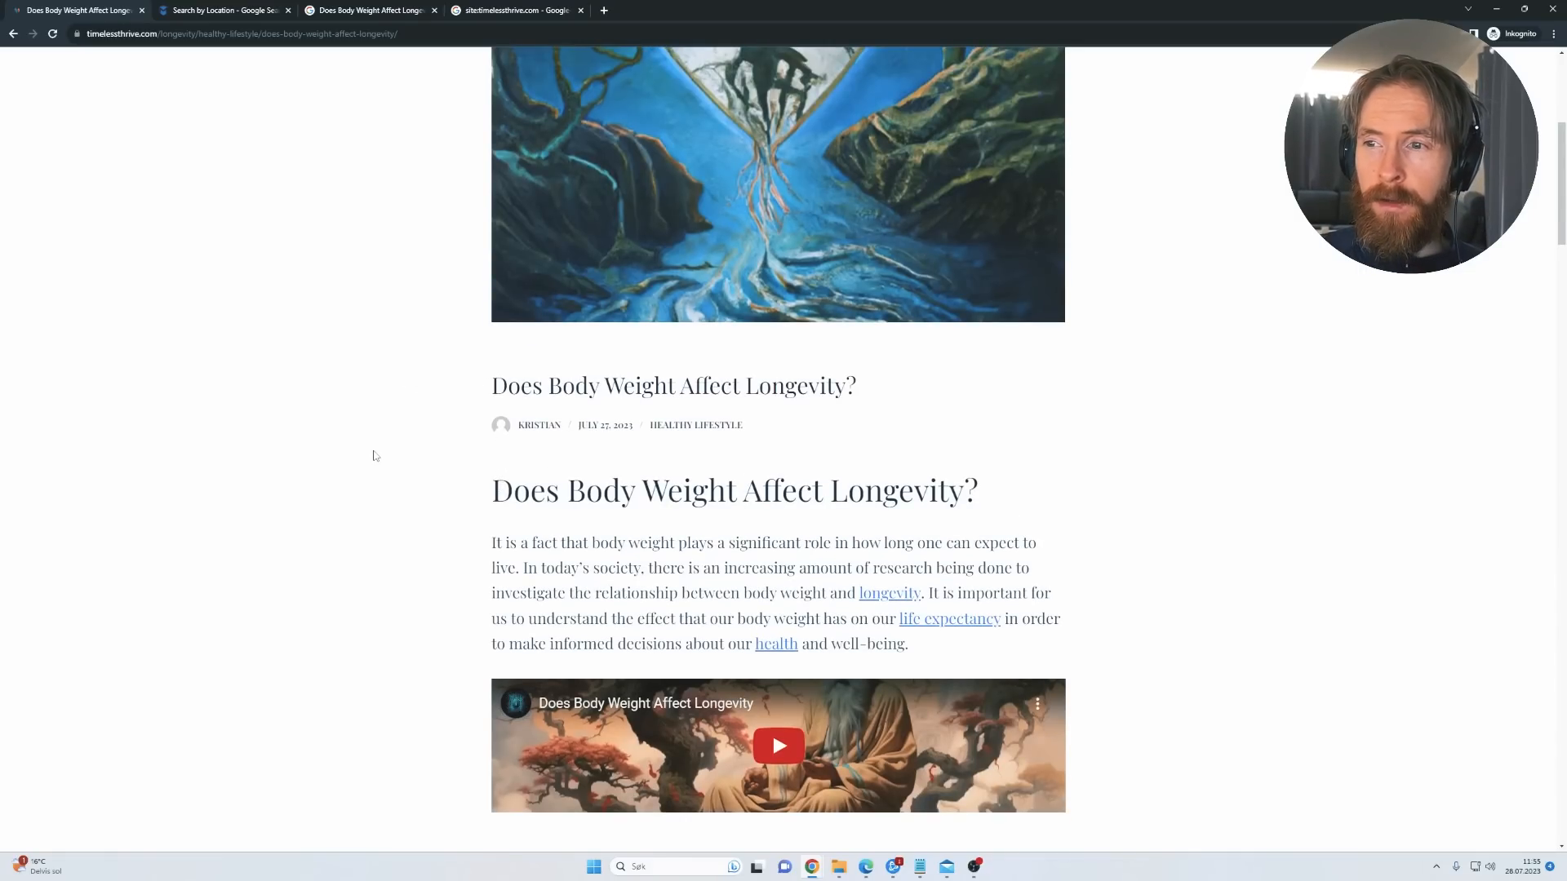
pyautogui.scroll(-3)
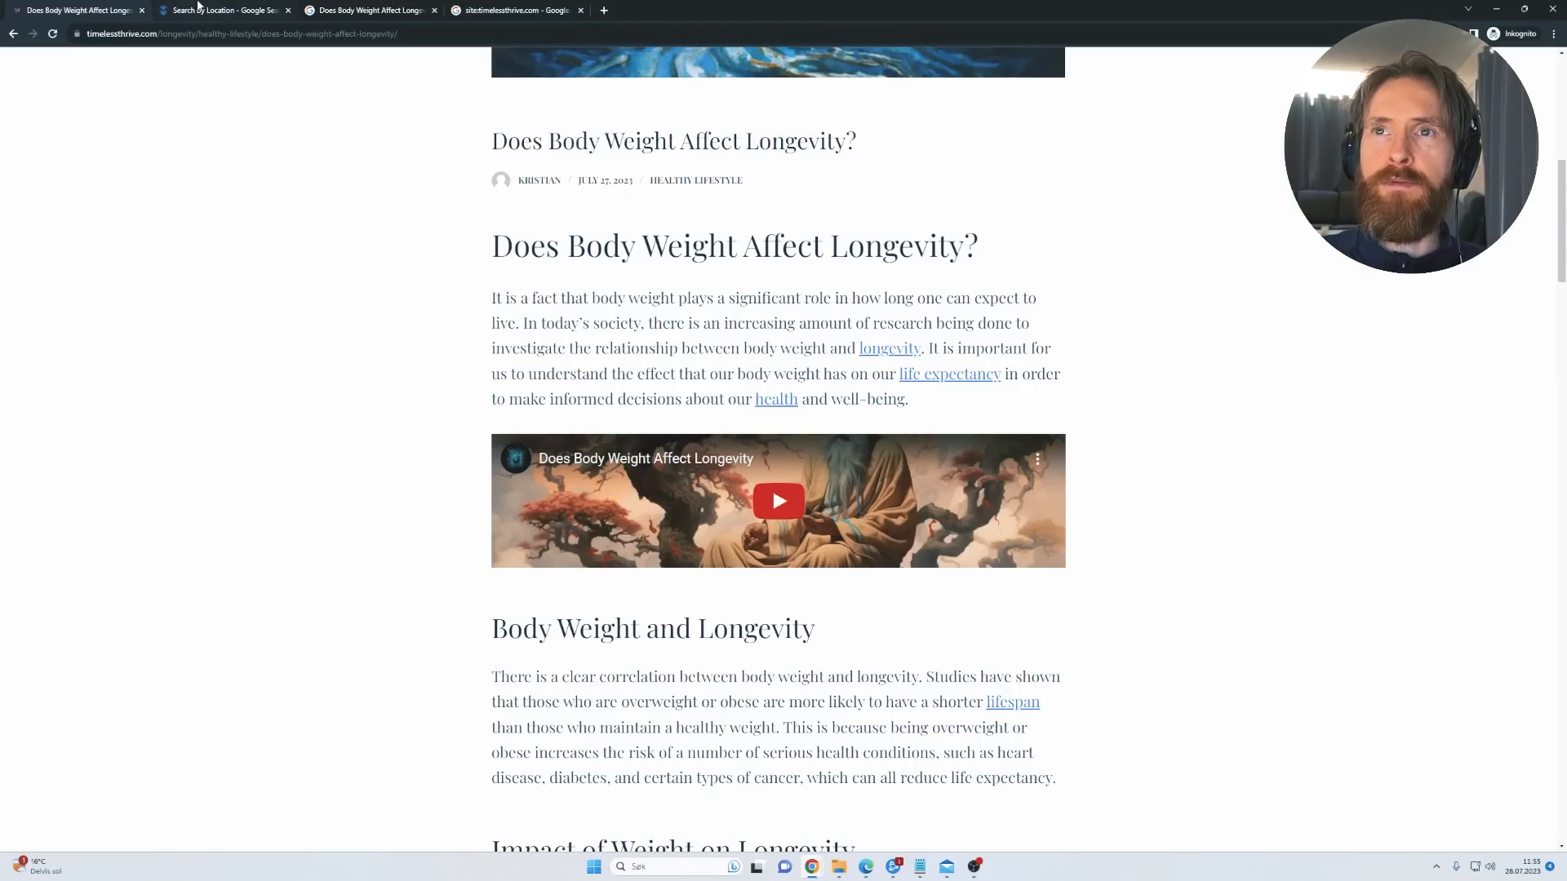
# Step: Search 'Does Body Weight Affect Longevity?' as seen from the United States in vpnMentor
pyautogui.click(229, 10)
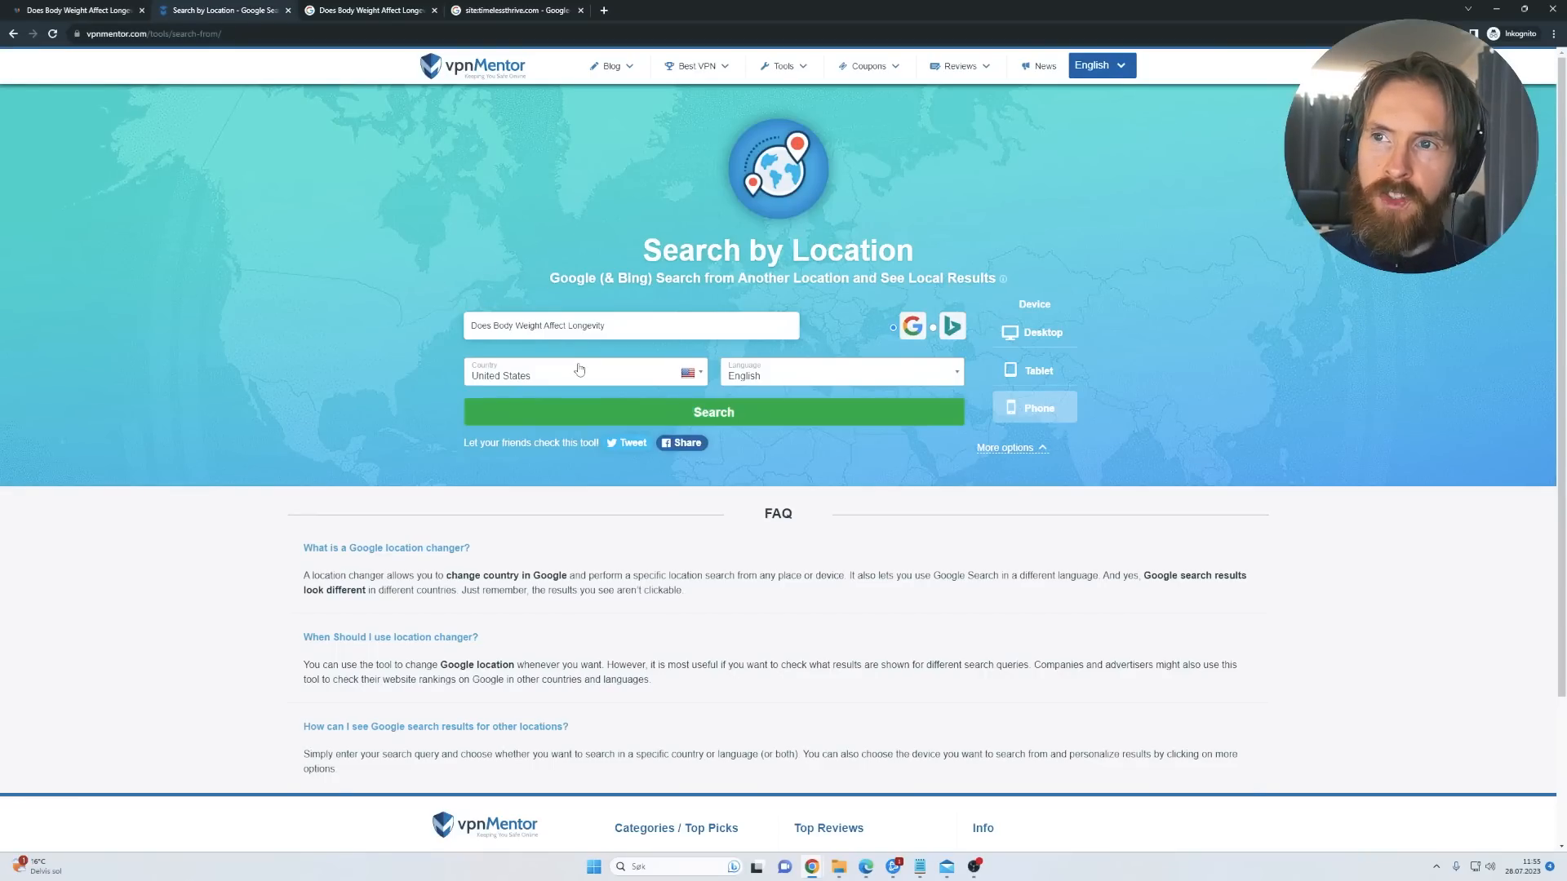
pyautogui.click(624, 325)
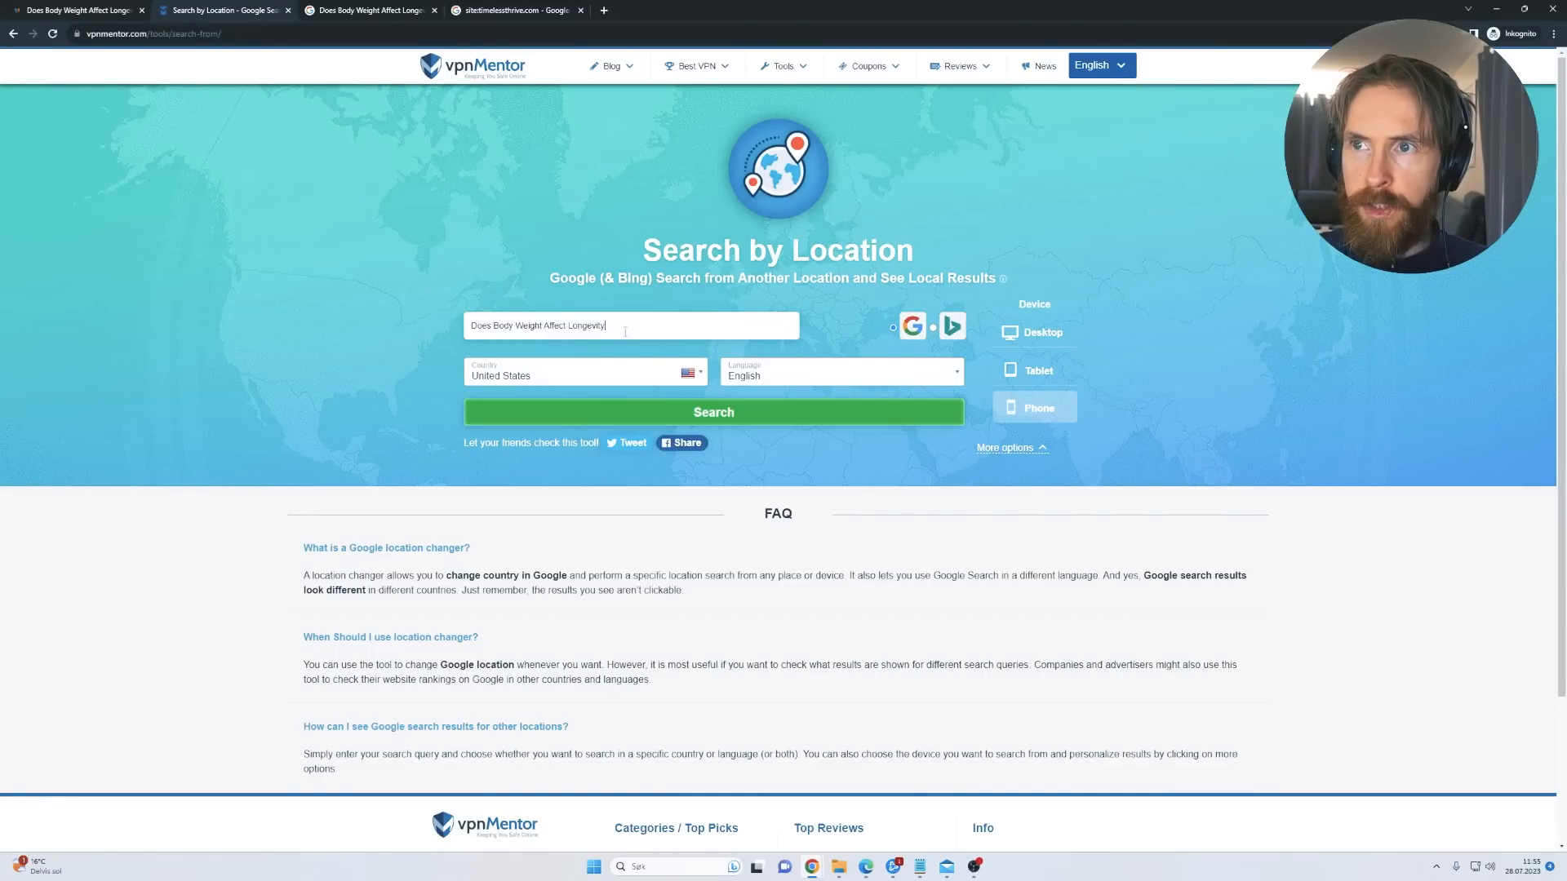
pyautogui.write('?')
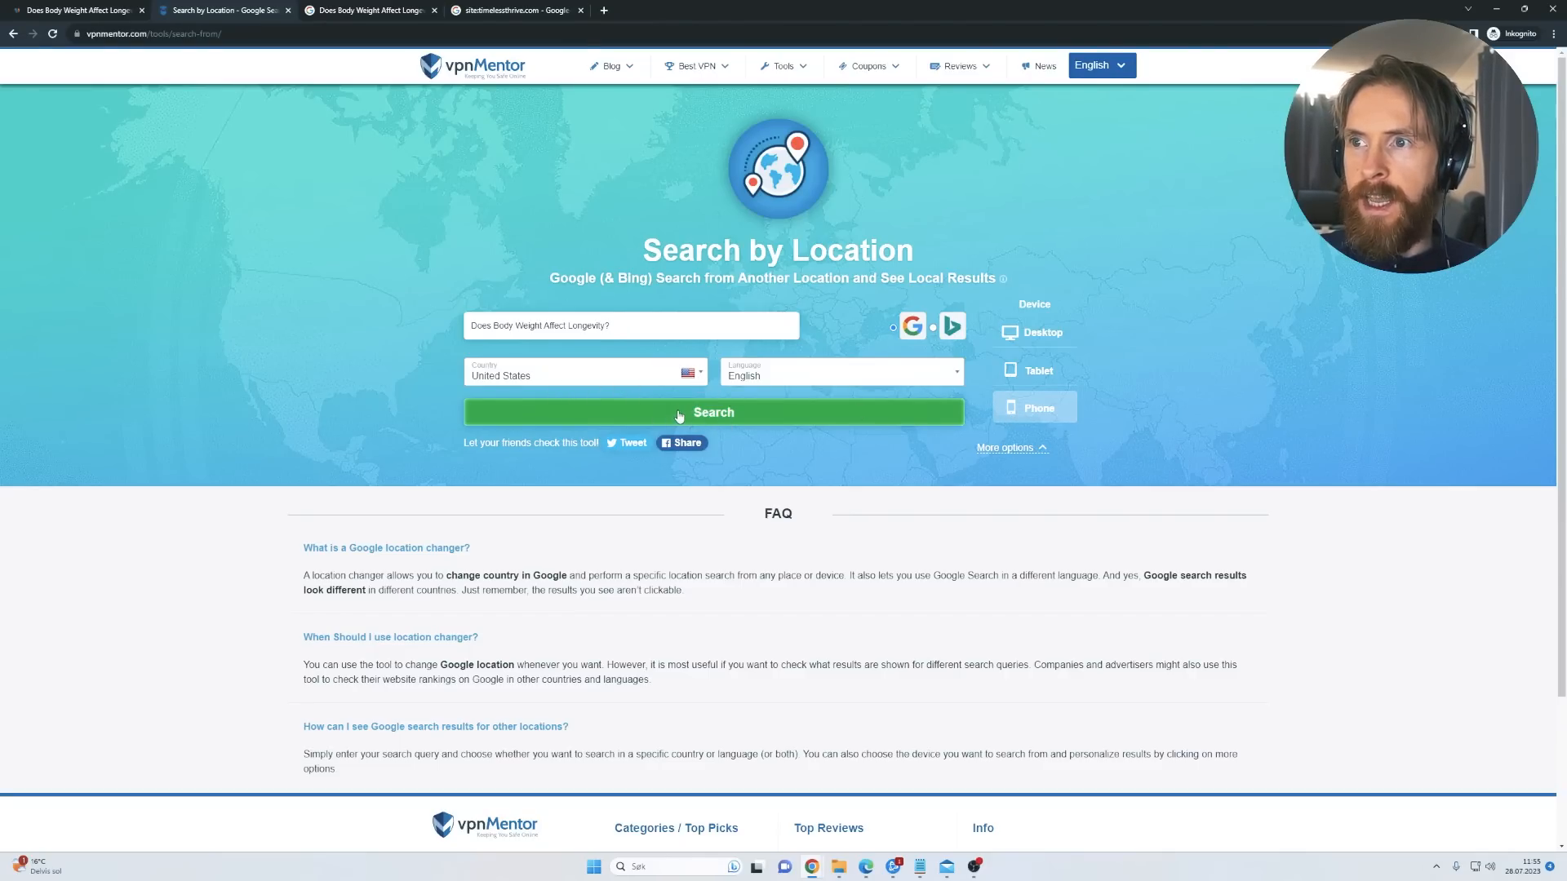
pyautogui.click(678, 412)
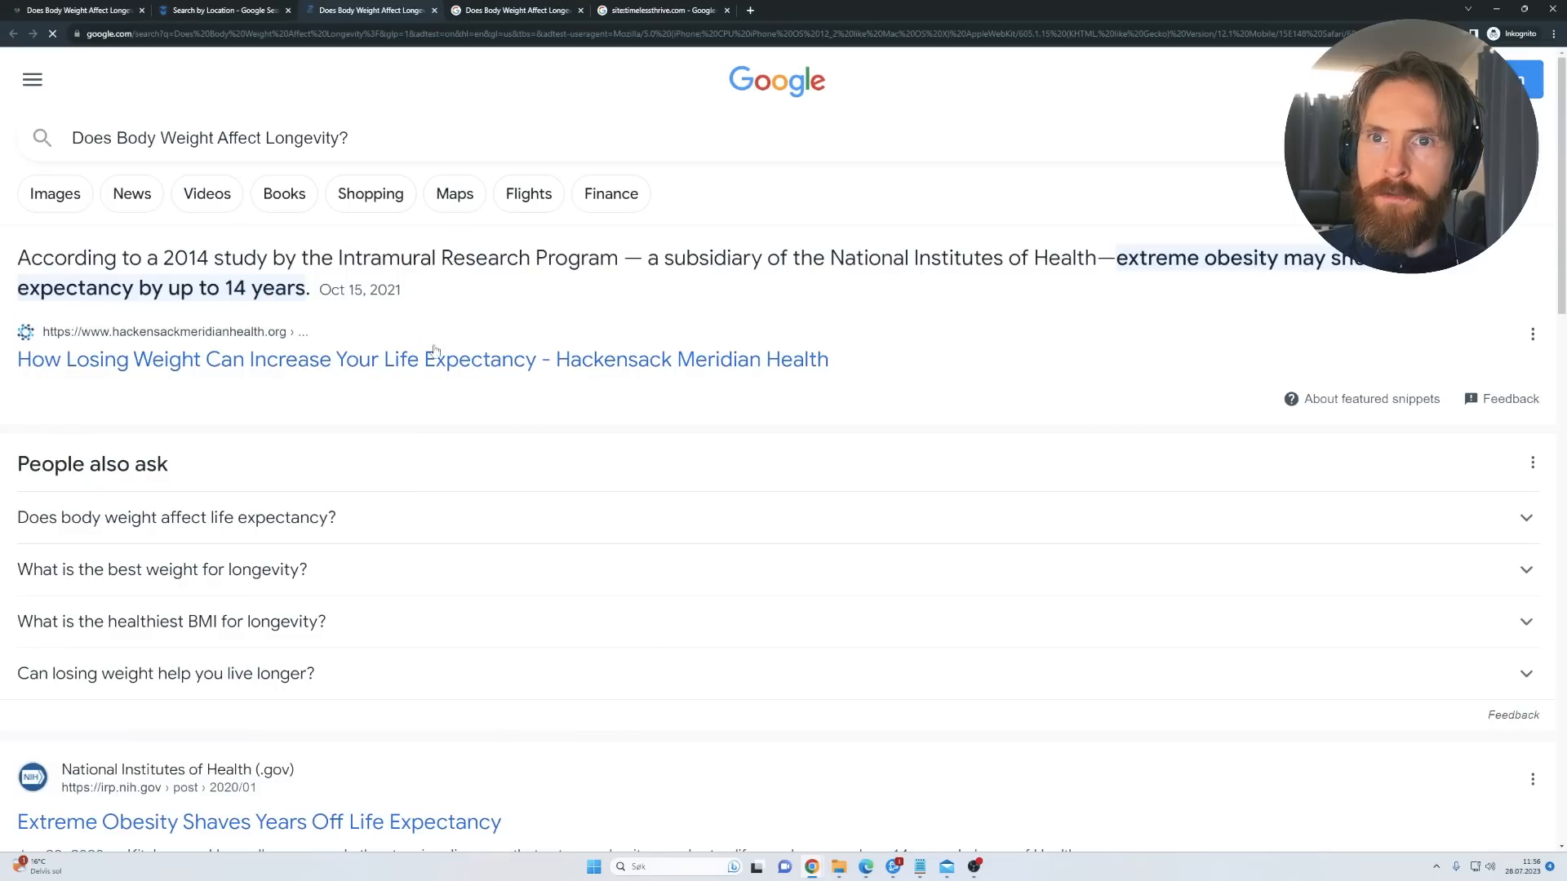
# Step: Locate the Timeless Thrive result and mark its '22 hours ago' indexing date
pyautogui.scroll(-3)
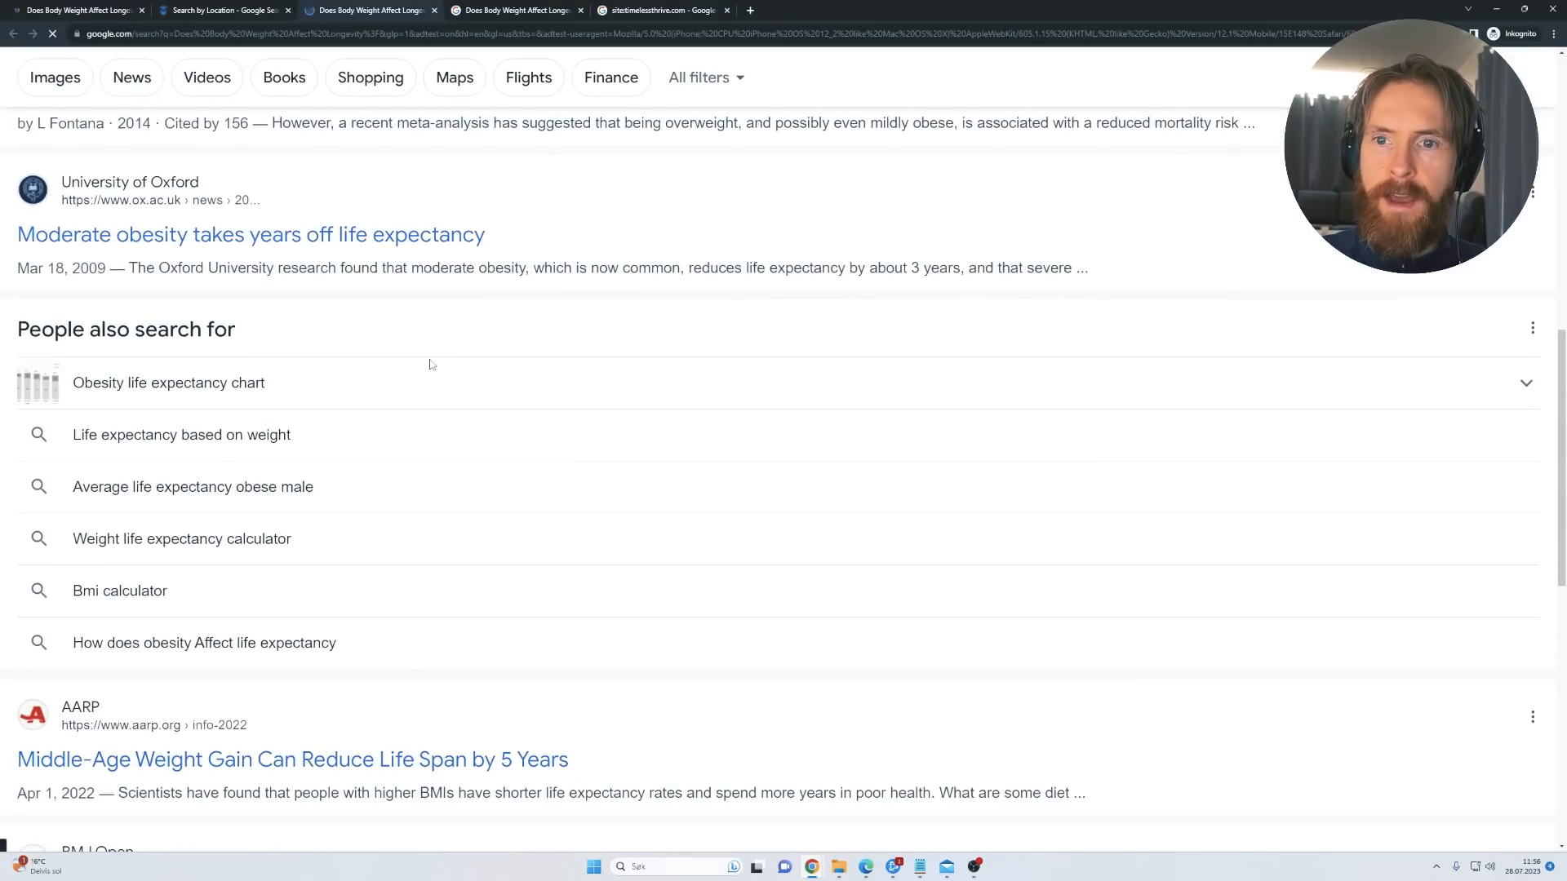
pyautogui.scroll(-3)
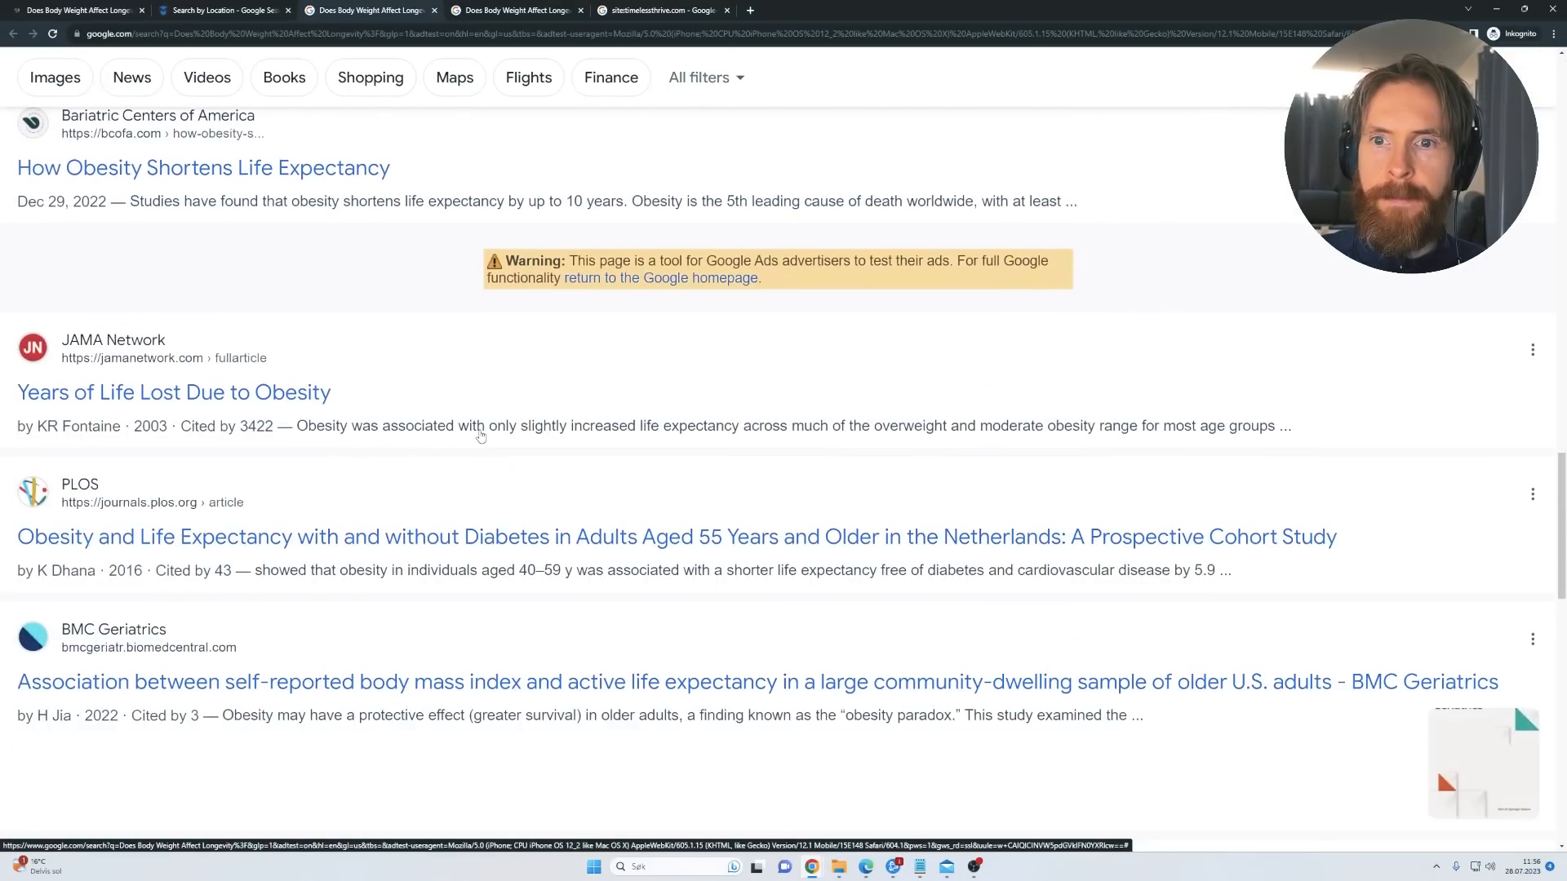
pyautogui.scroll(-3)
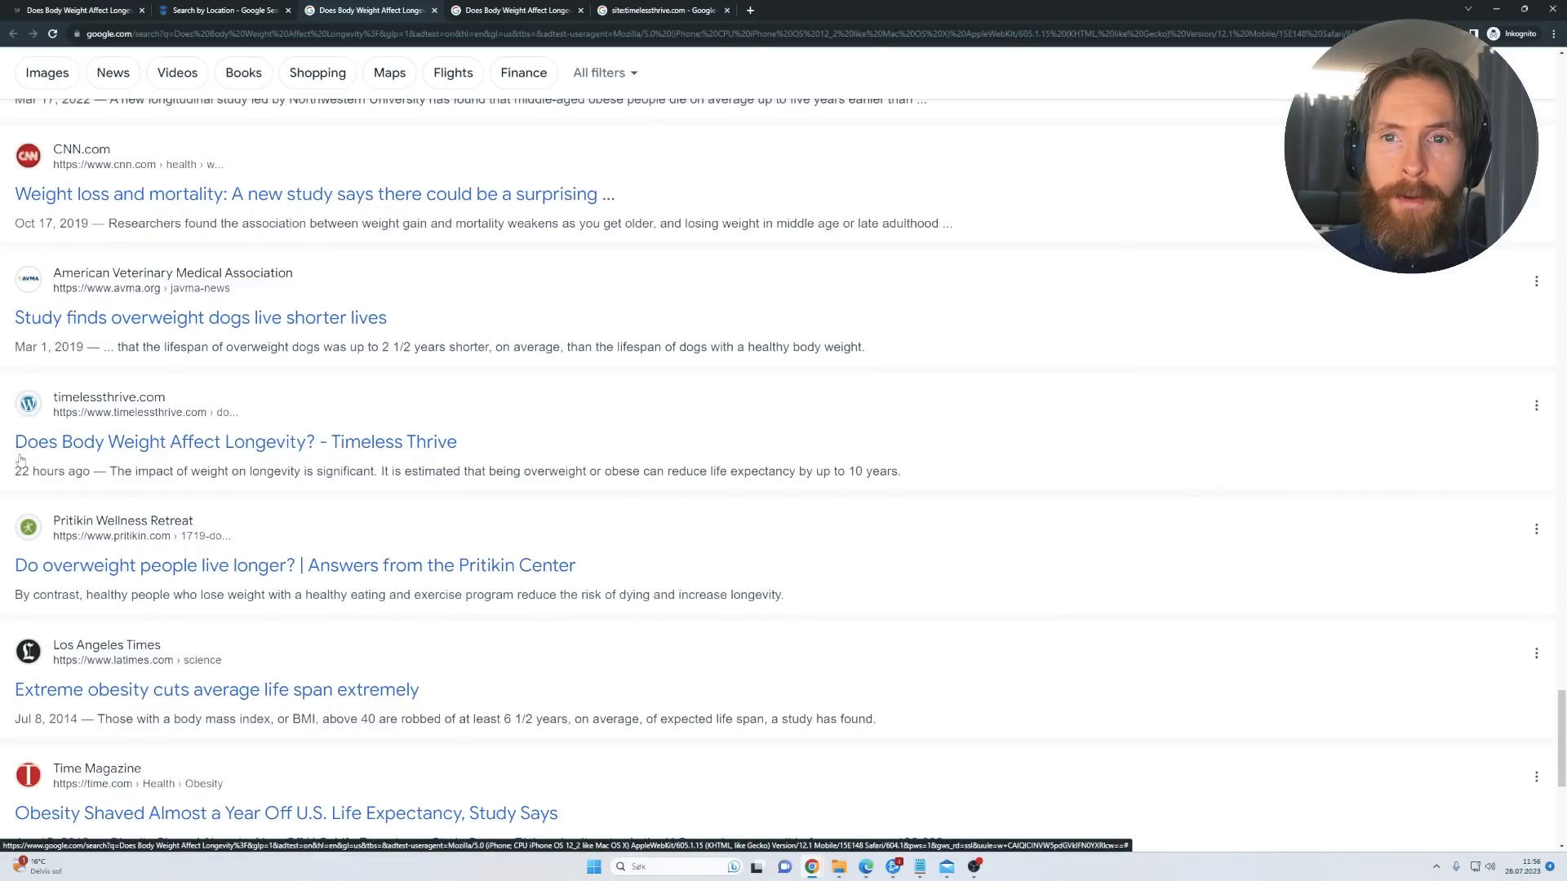
pyautogui.doubleClick(51, 471)
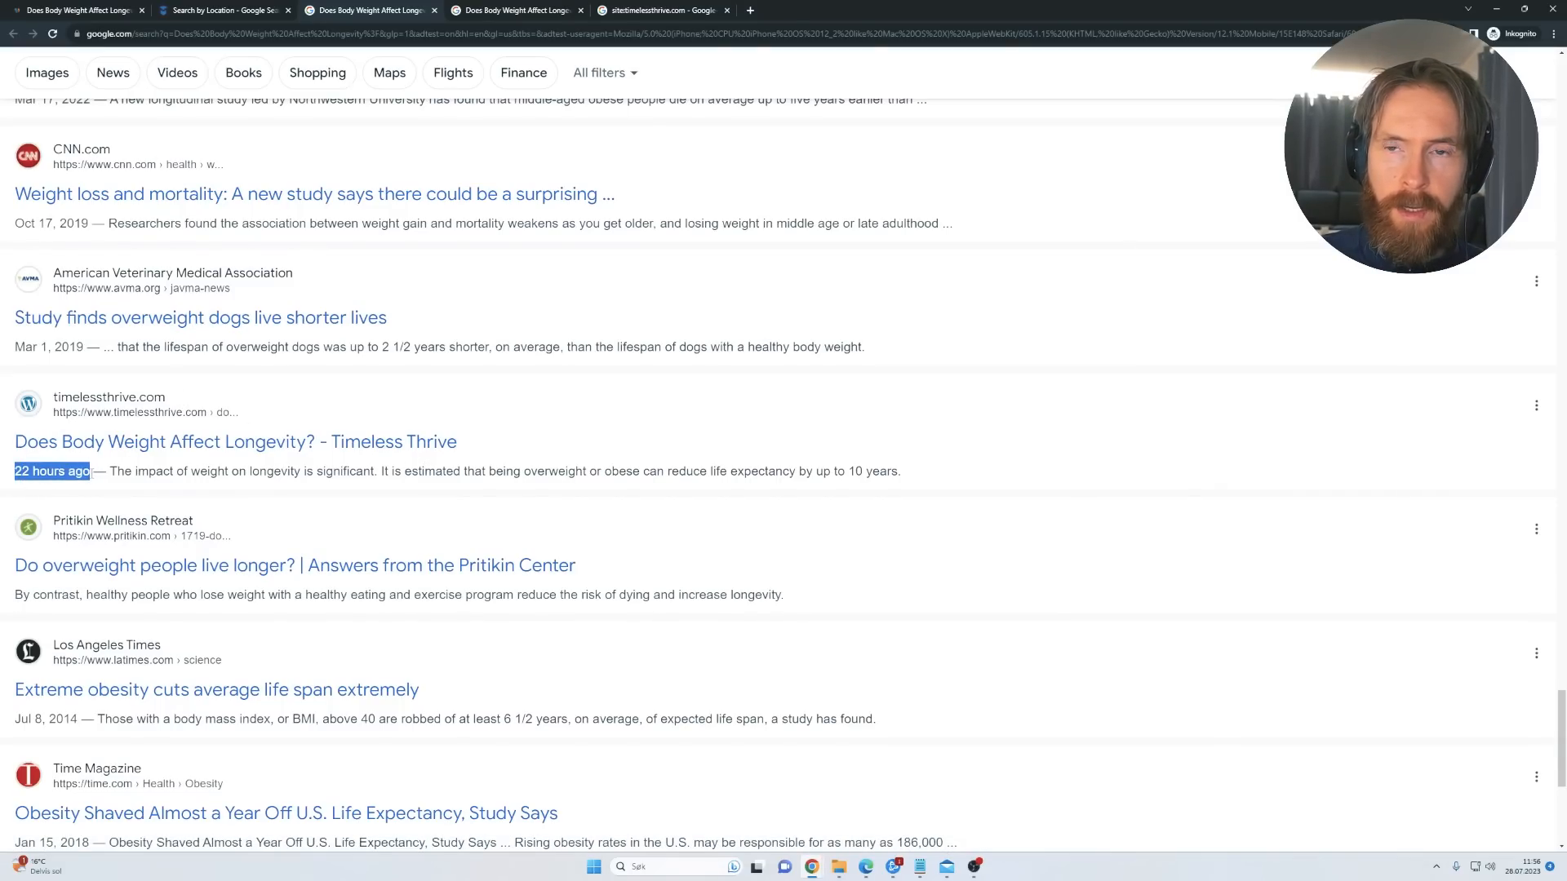
pyautogui.scroll(-3)
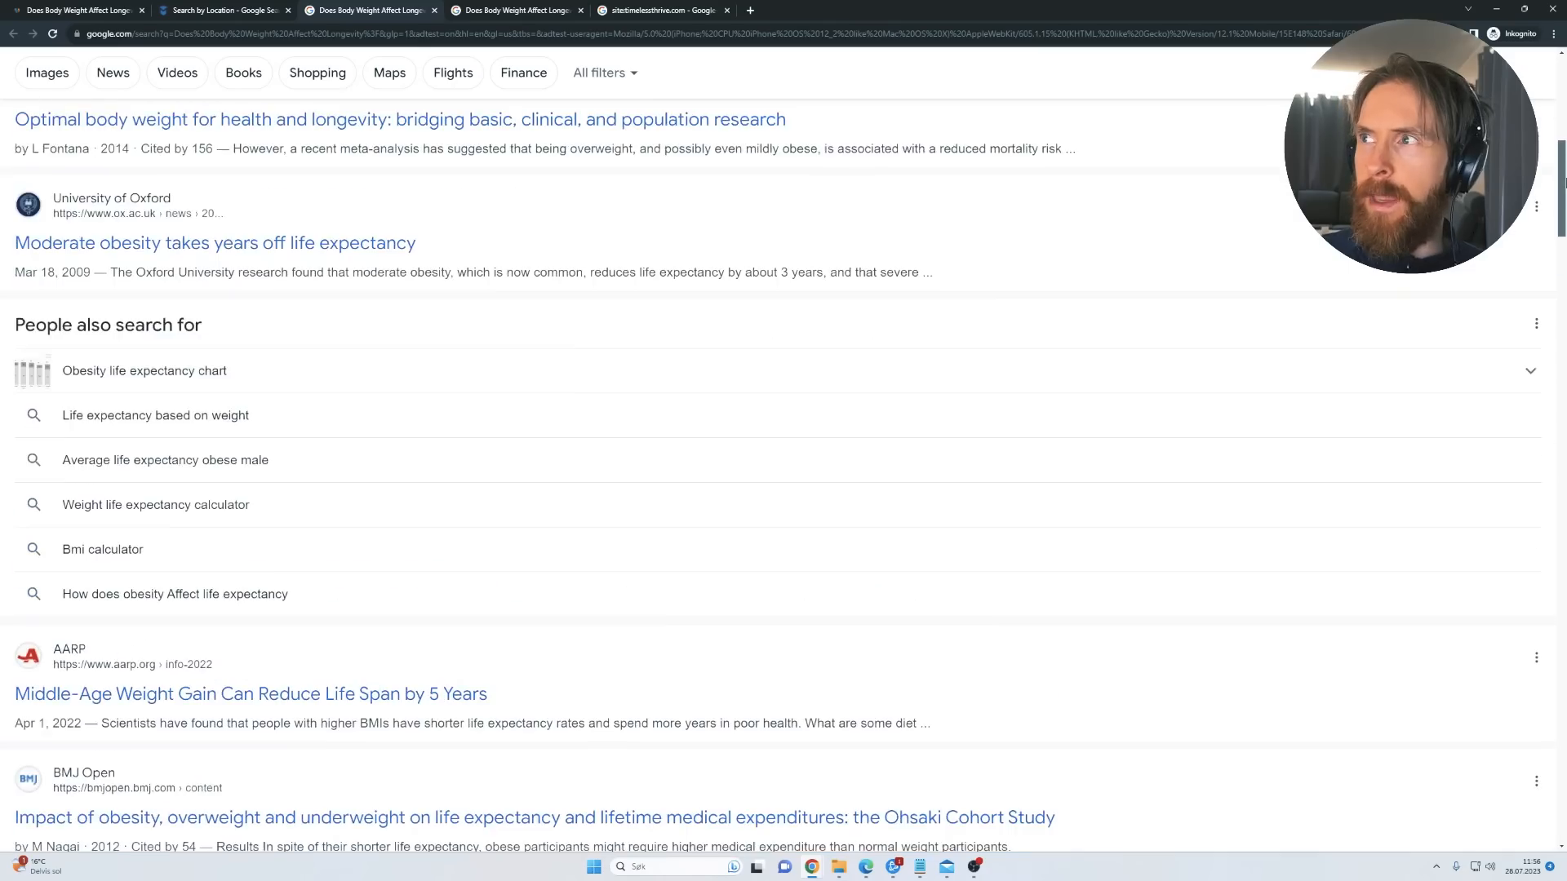
pyautogui.scroll(-3)
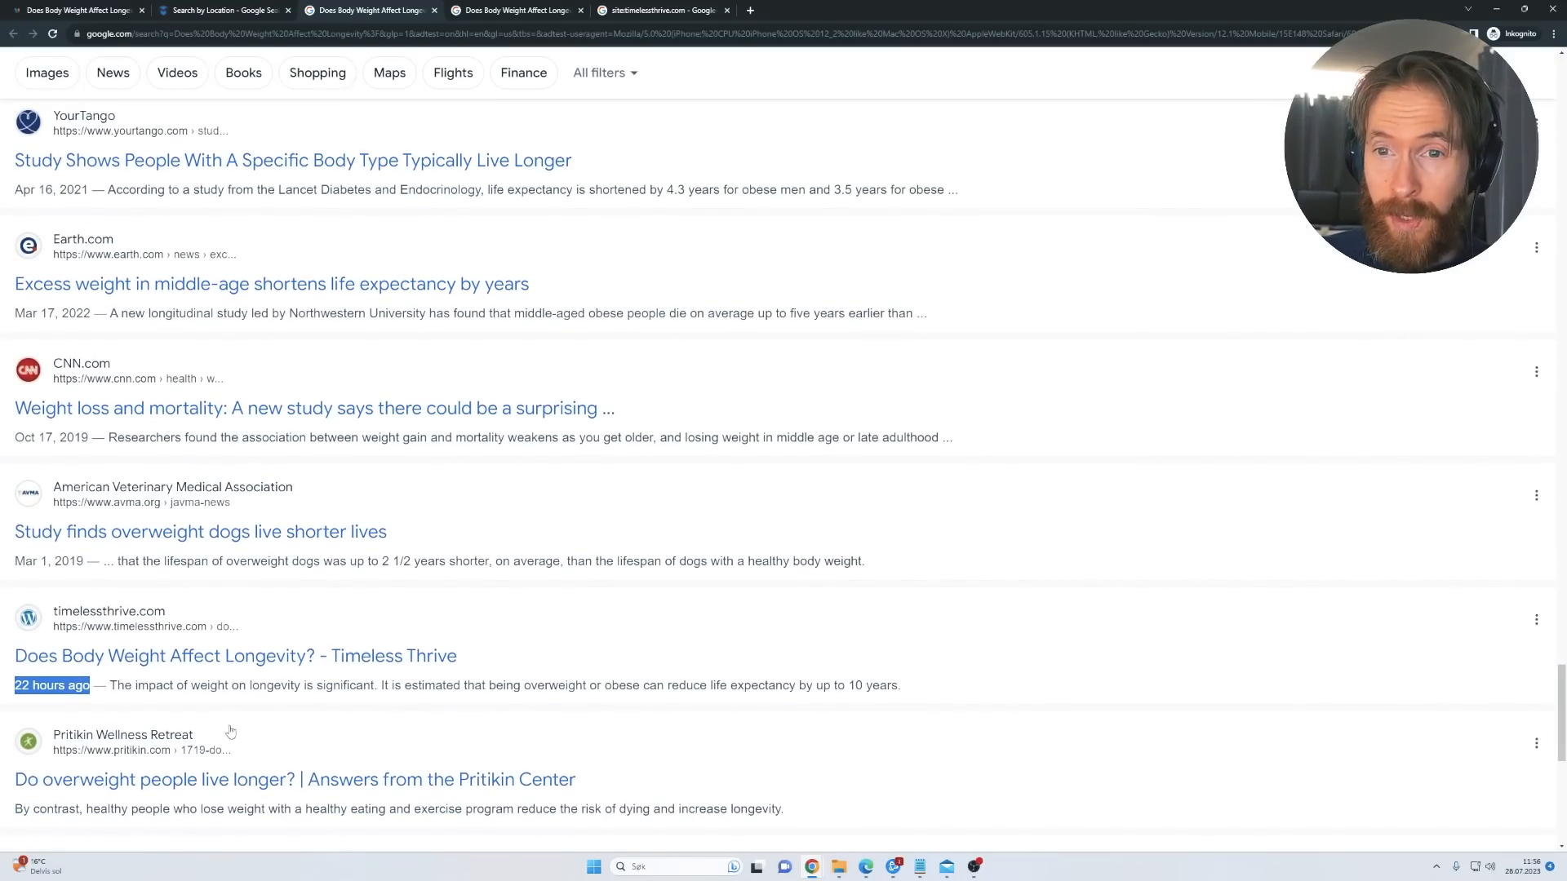
pyautogui.moveTo(145, 670)
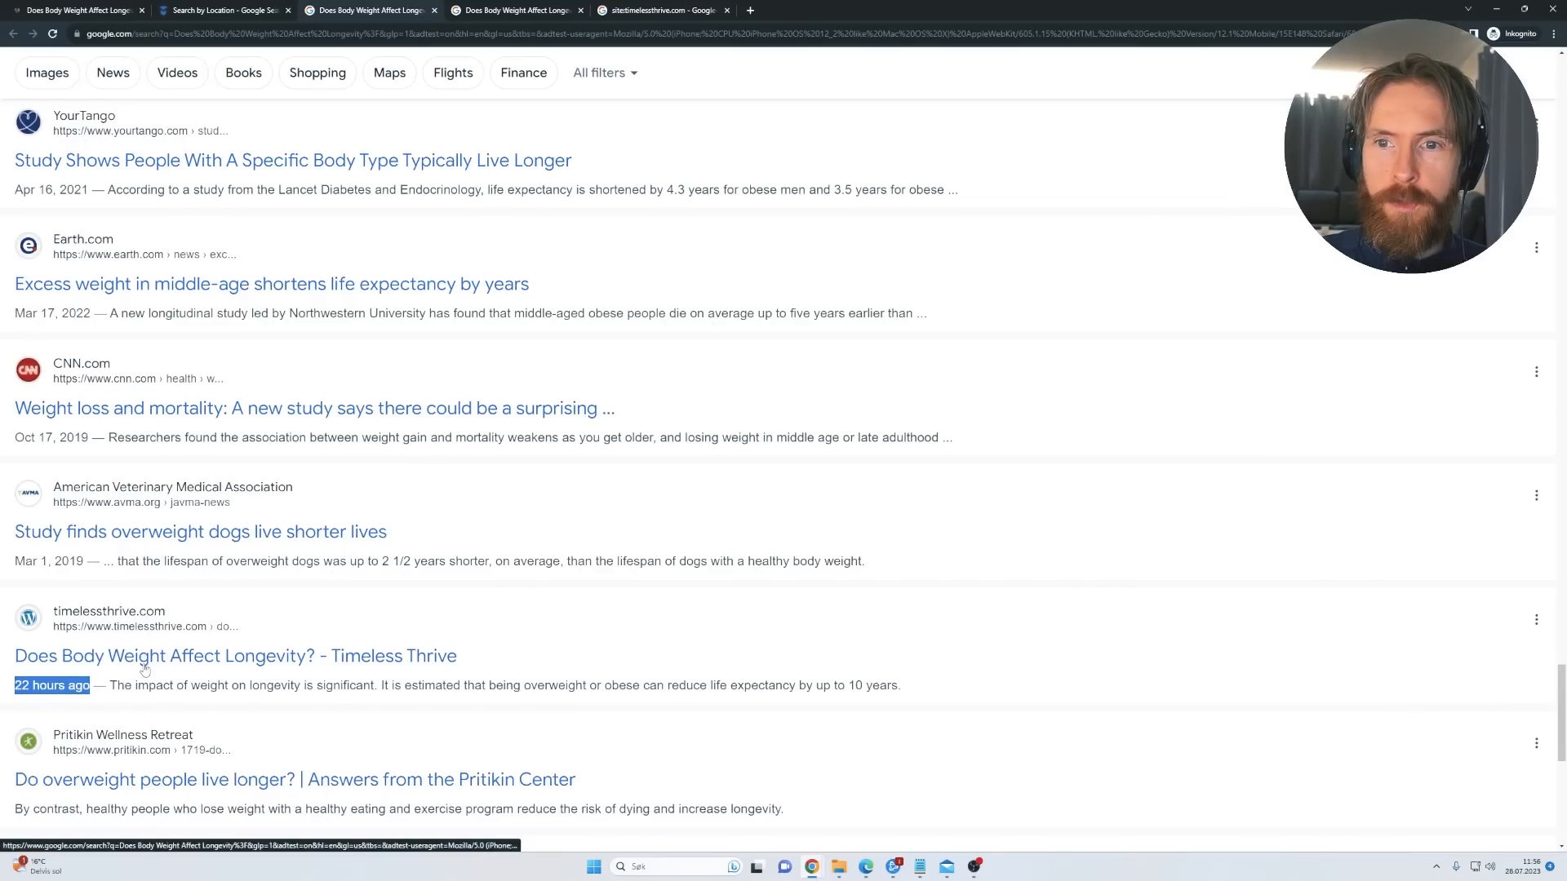
pyautogui.scroll(-3)
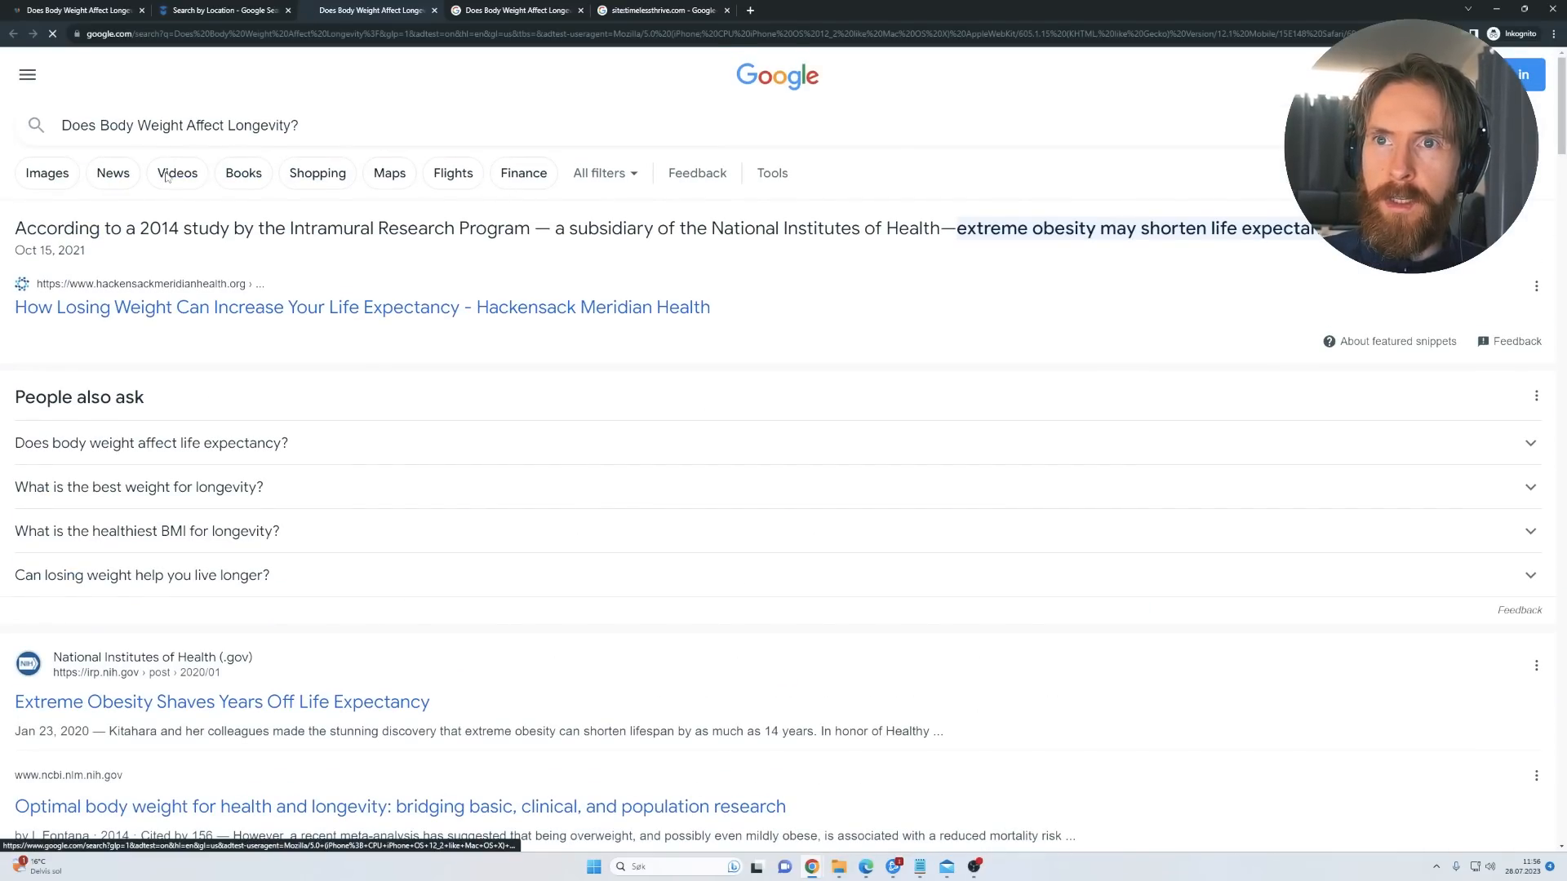
# Step: Show Videos results and find the Timeless Thrive video posted 21 hours ago
pyautogui.click(177, 173)
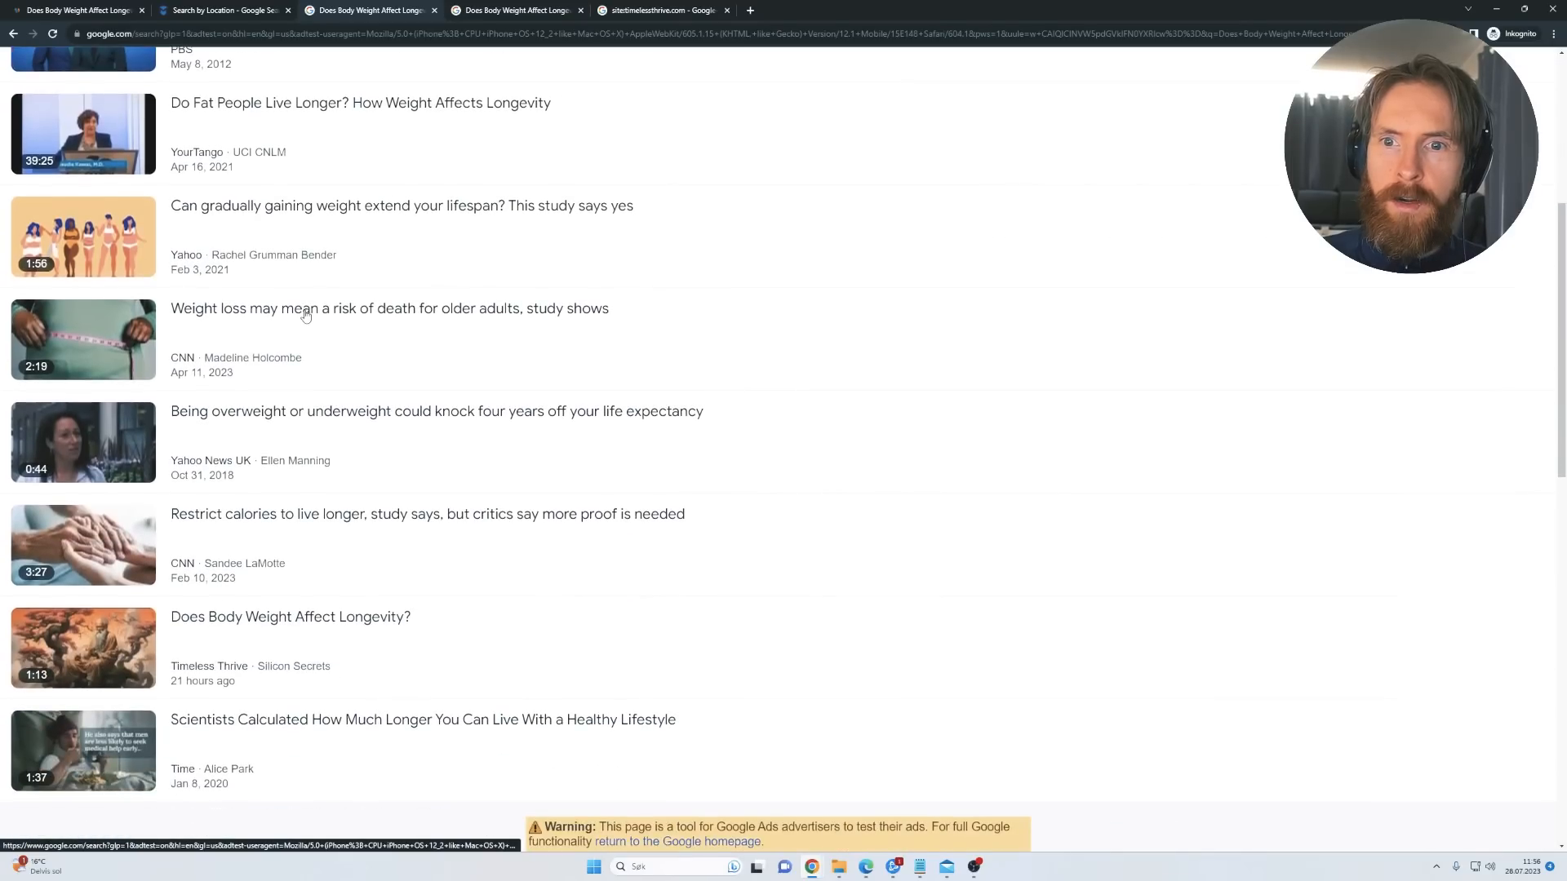
pyautogui.scroll(-3)
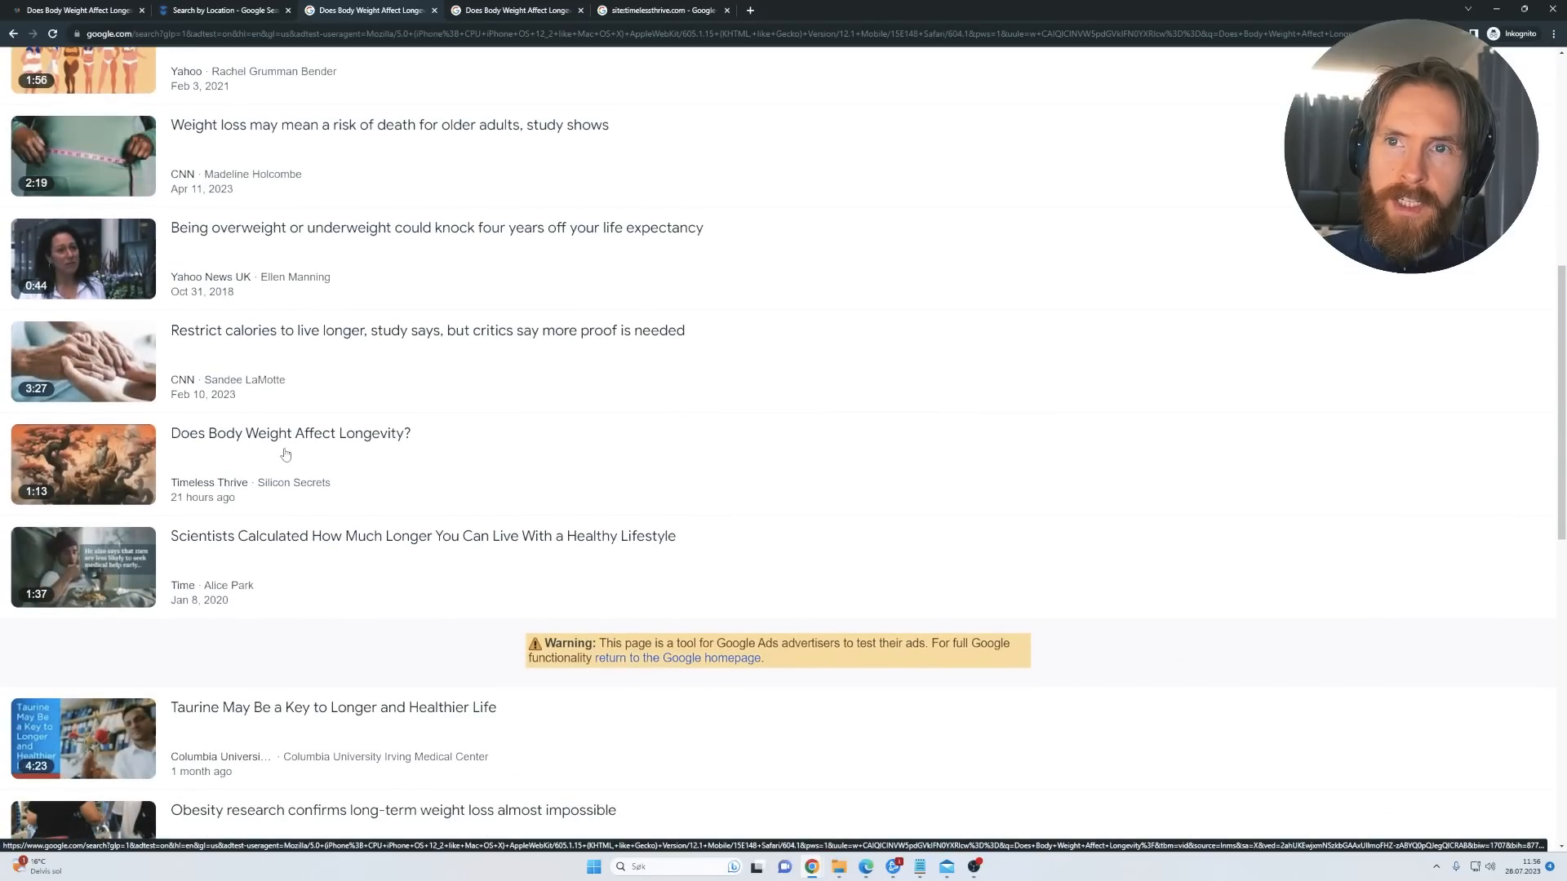
pyautogui.moveTo(300, 500)
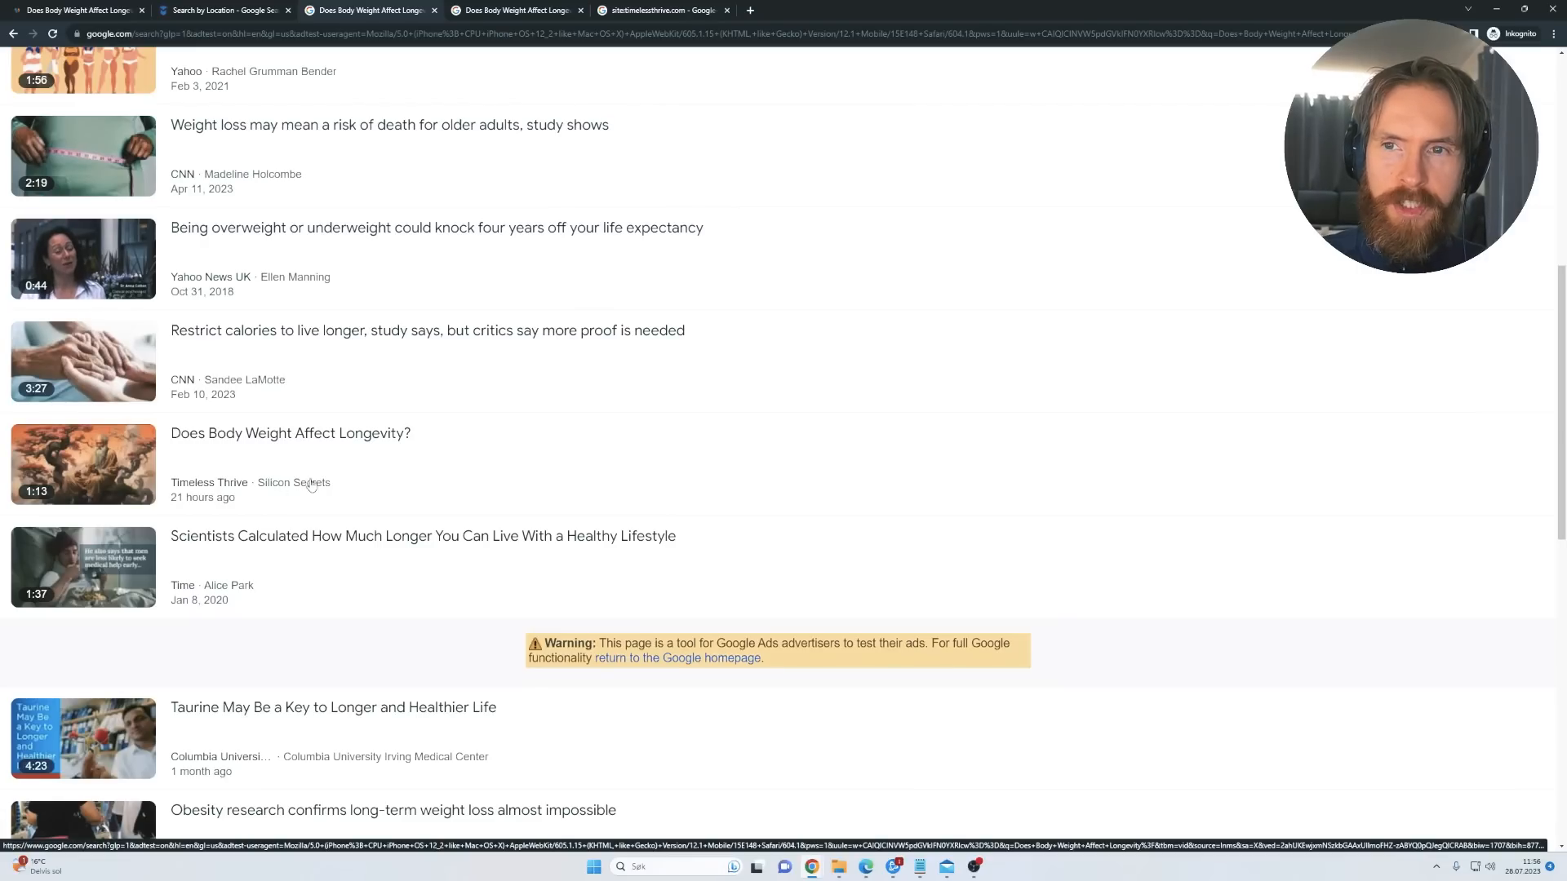
pyautogui.scroll(3)
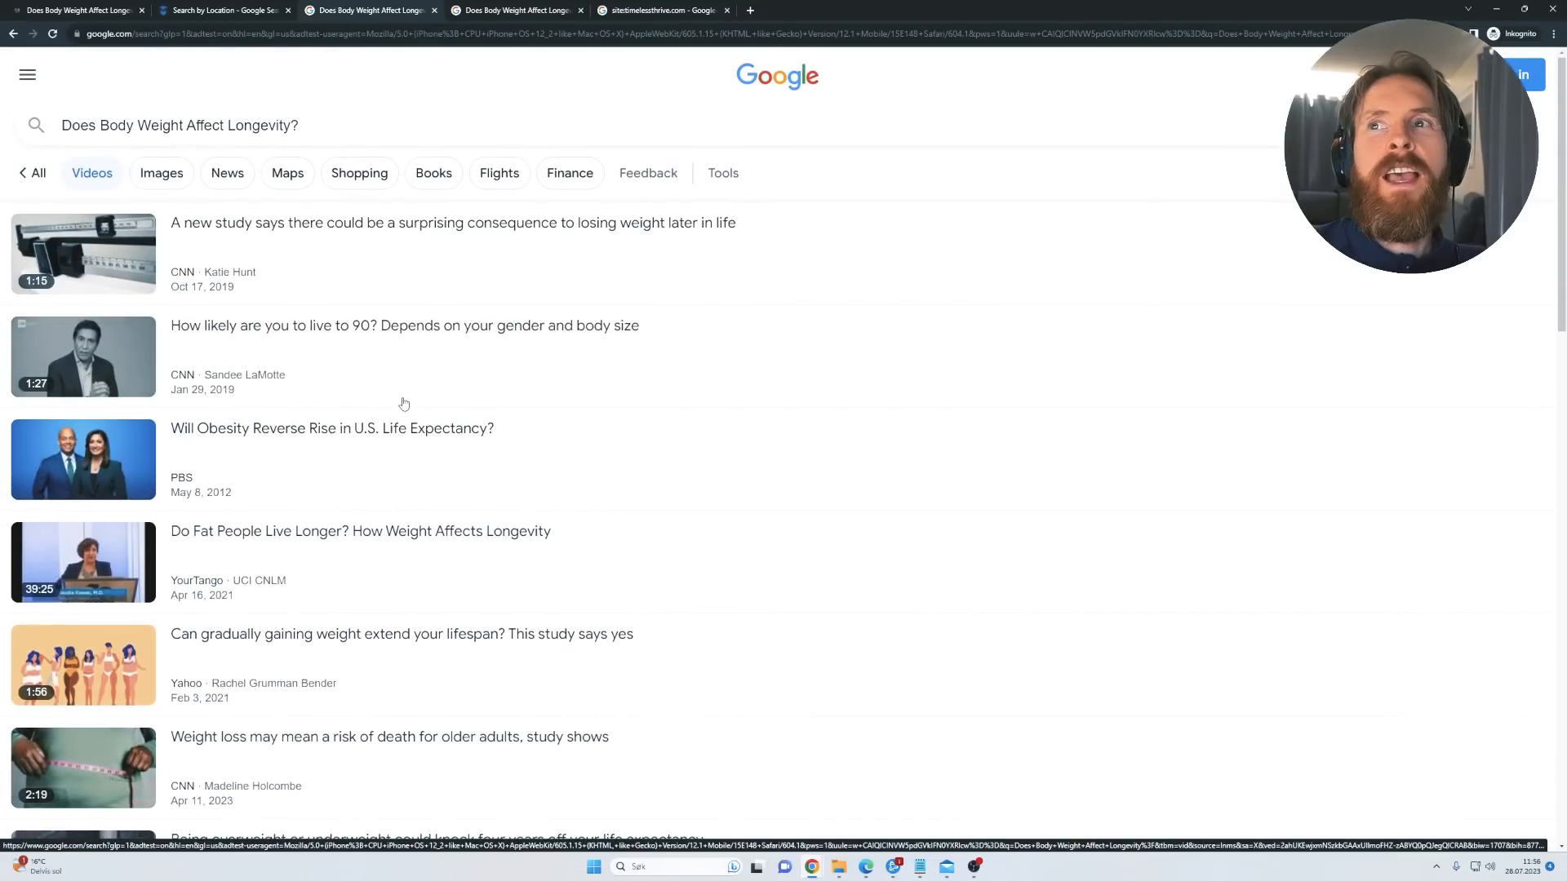
pyautogui.moveTo(432, 360)
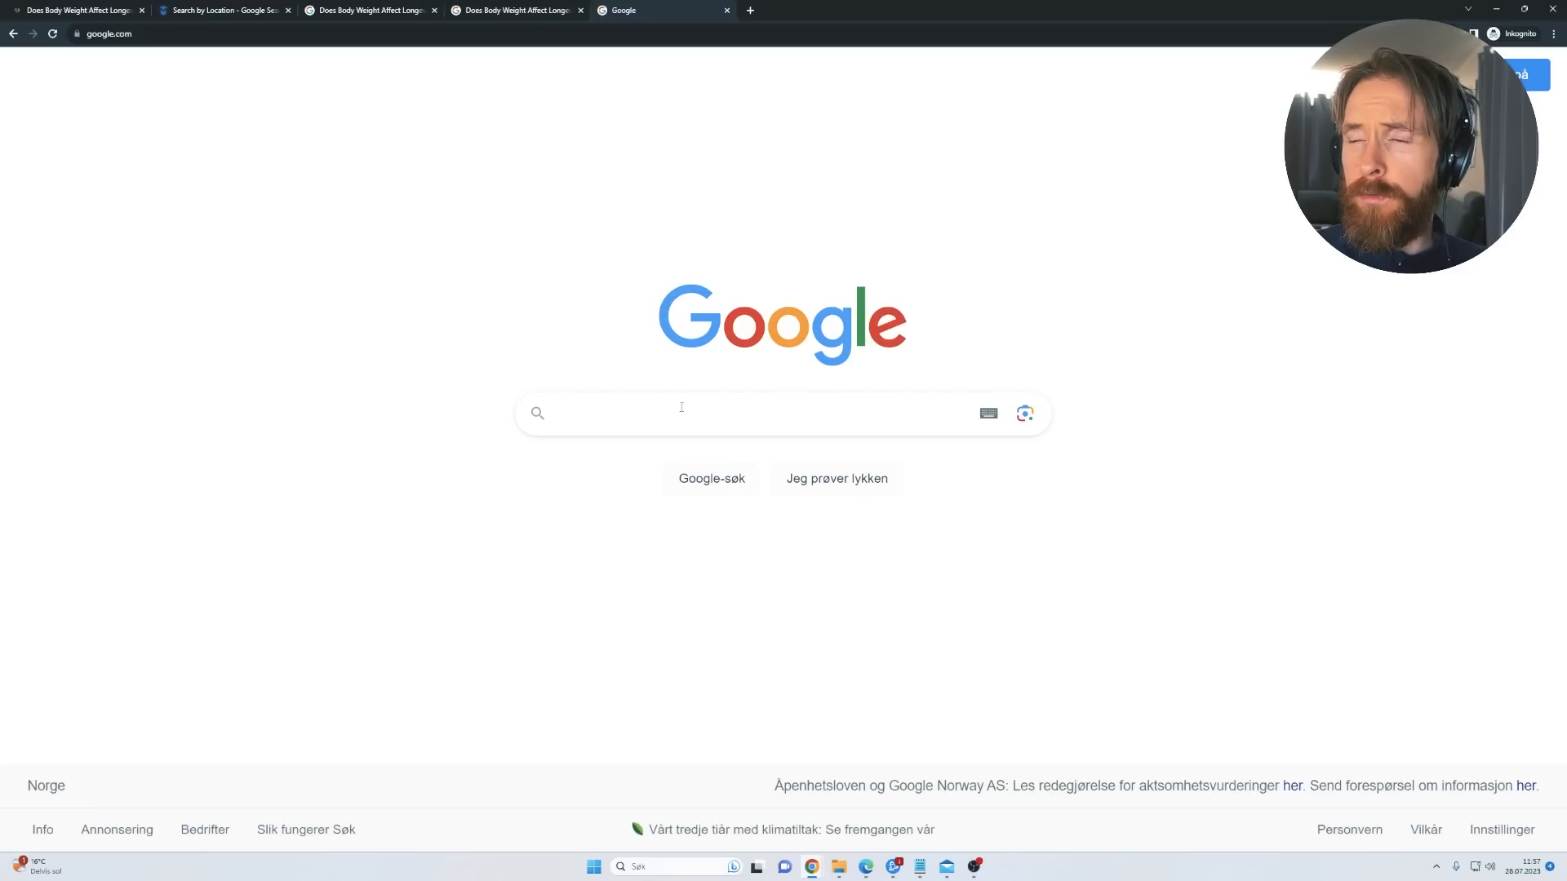
# Step: Search site:timelessthrive.com and review both pages of roughly 18 indexed results
pyautogui.write('site:timelessthrive.com')
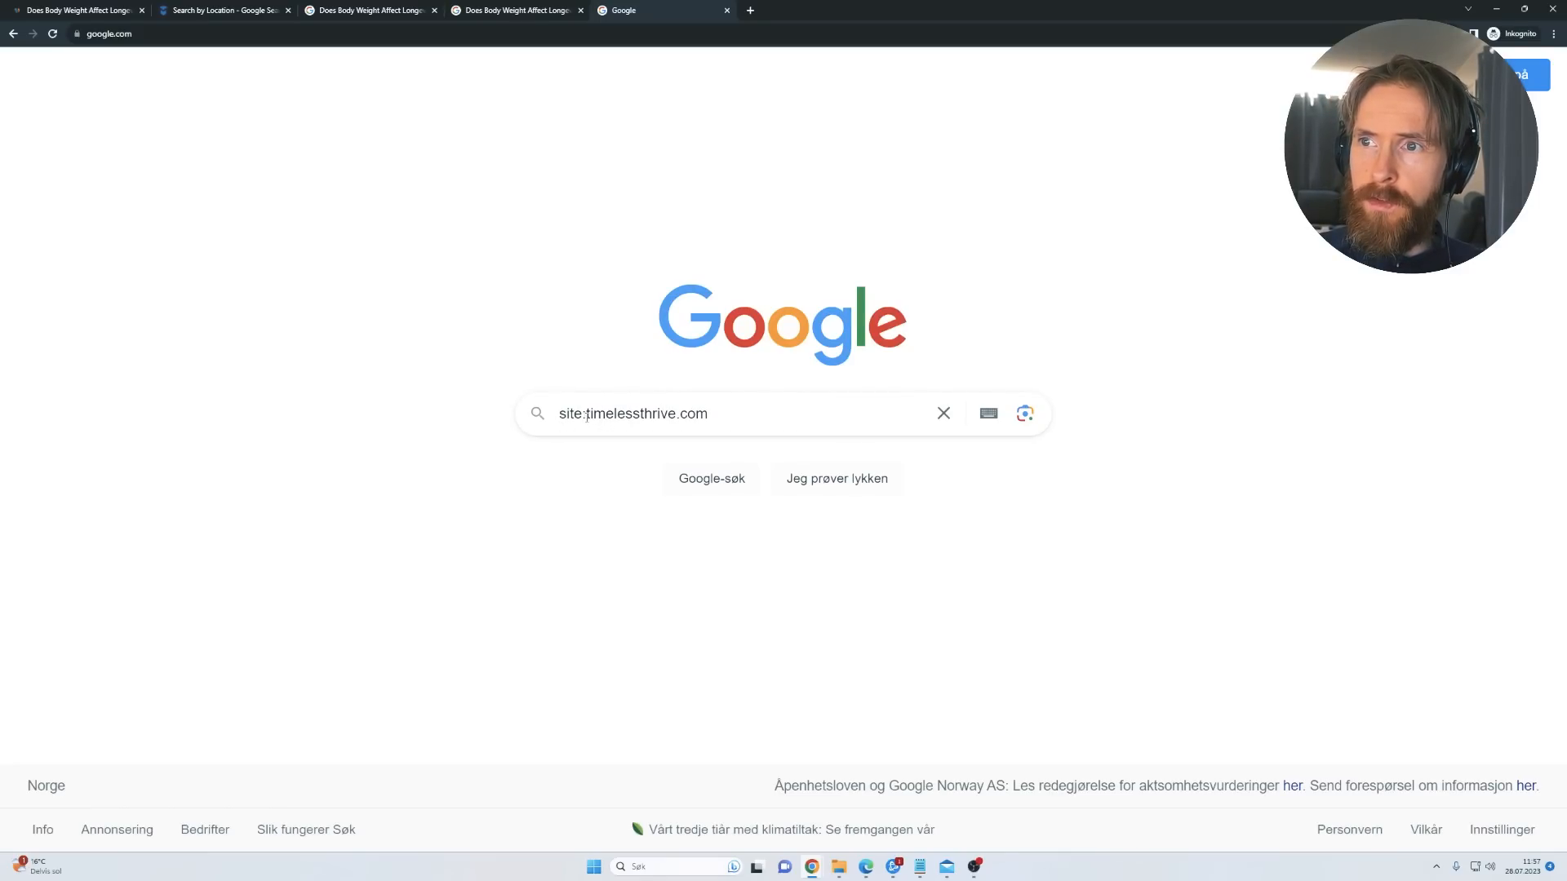
pyautogui.press('Return')
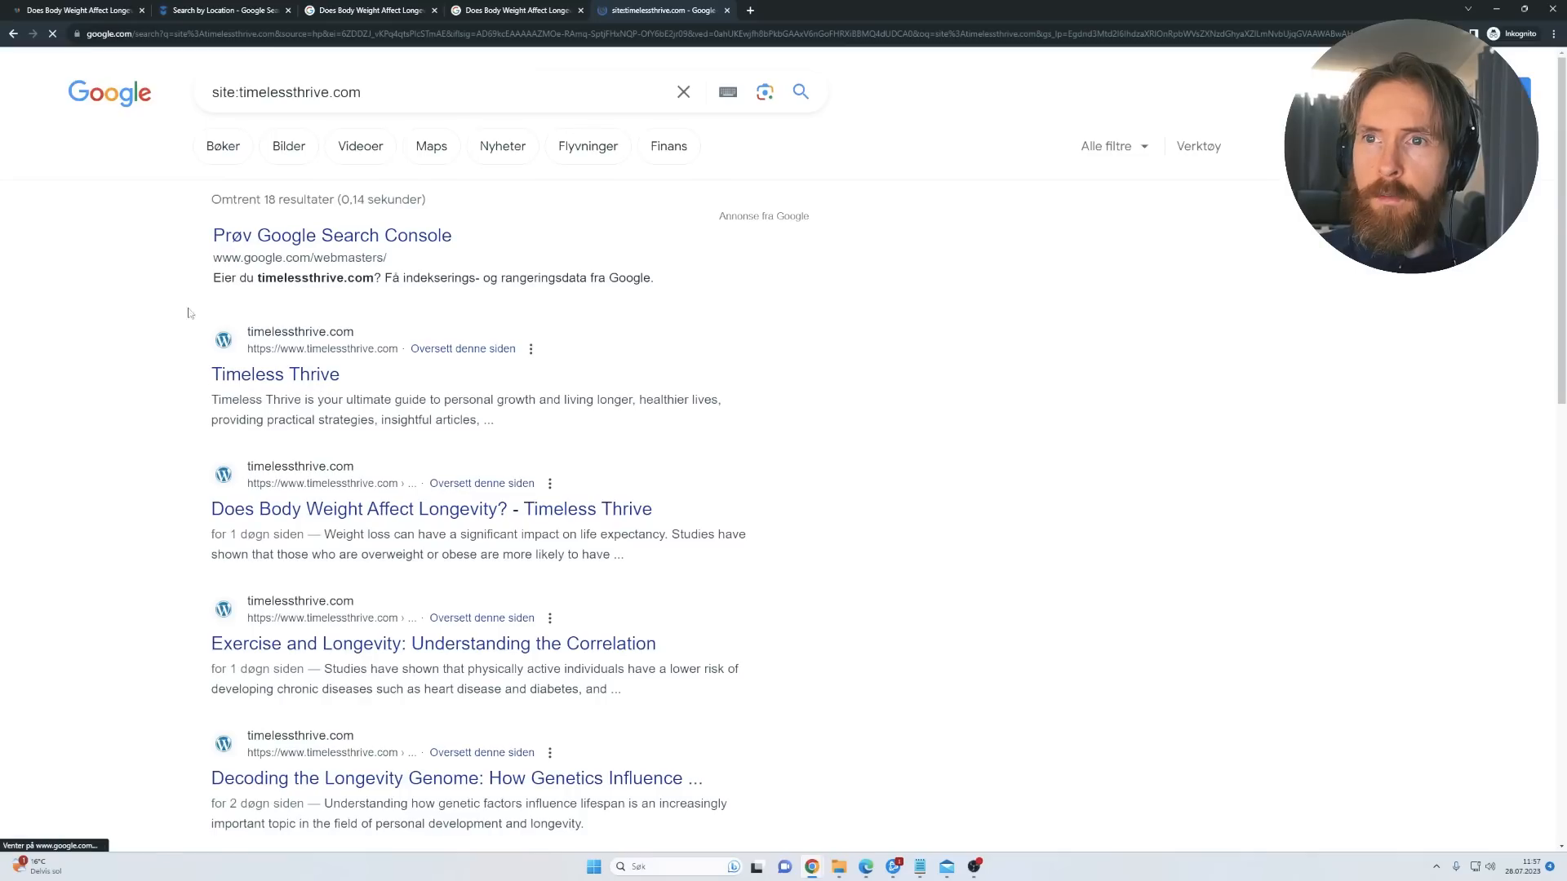
pyautogui.scroll(-3)
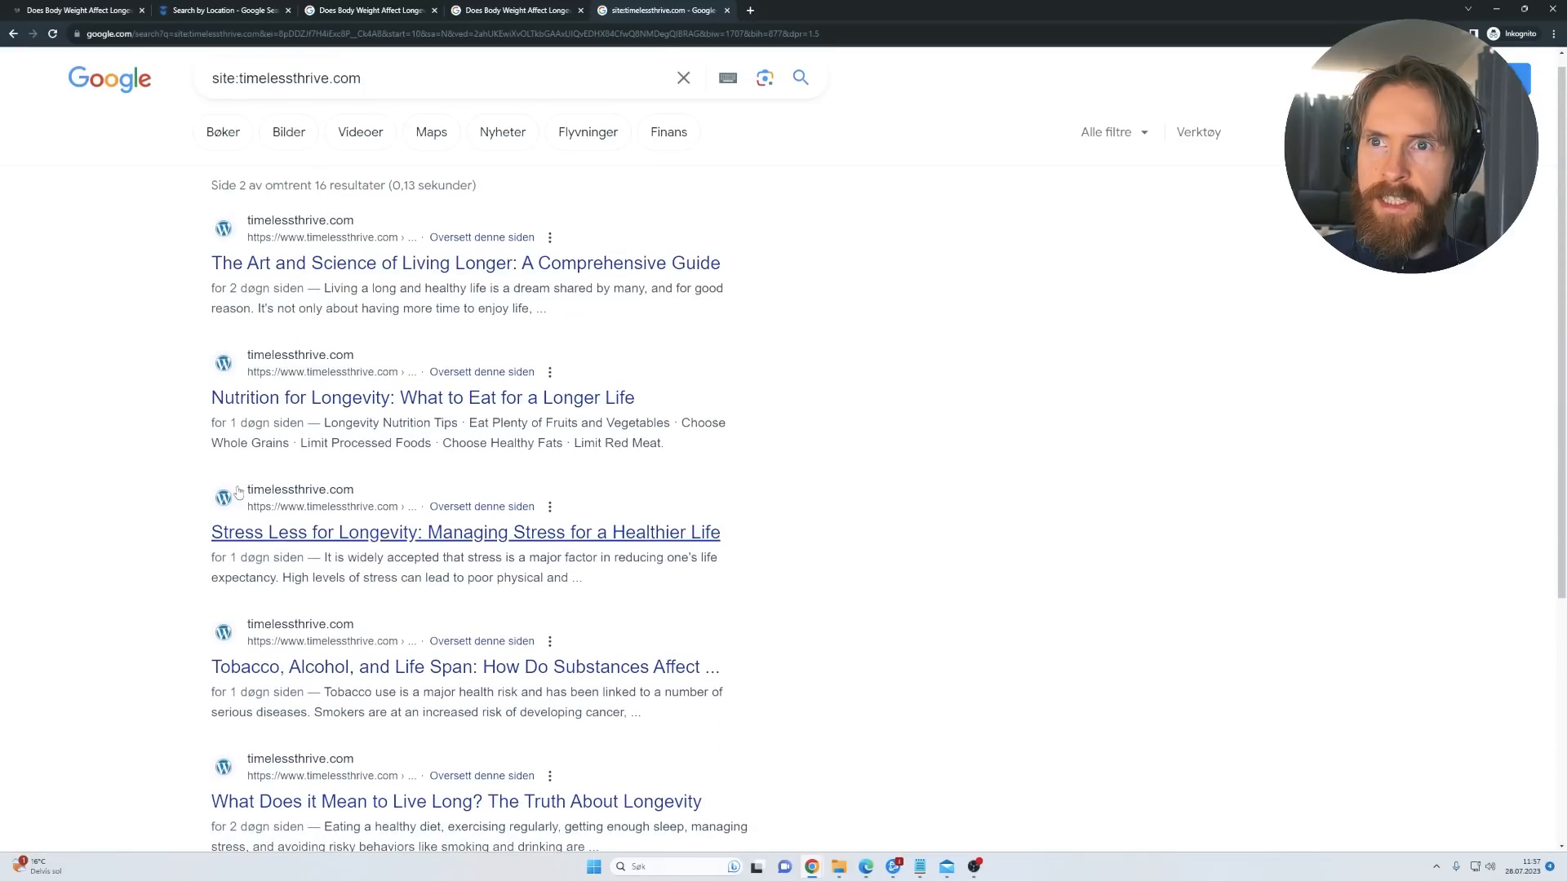
pyautogui.scroll(-3)
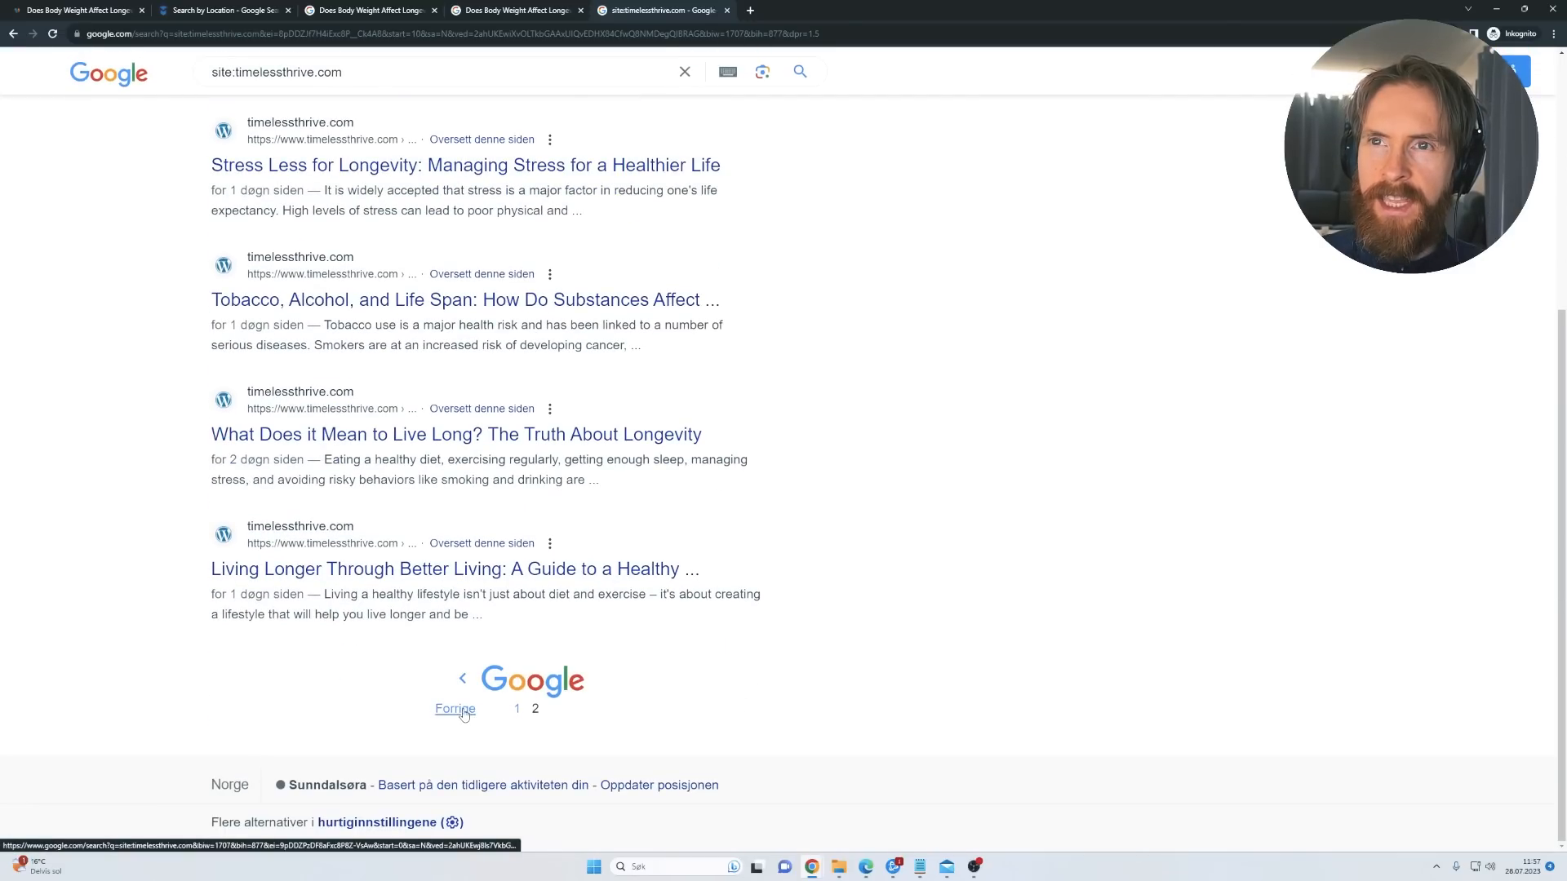
pyautogui.click(455, 709)
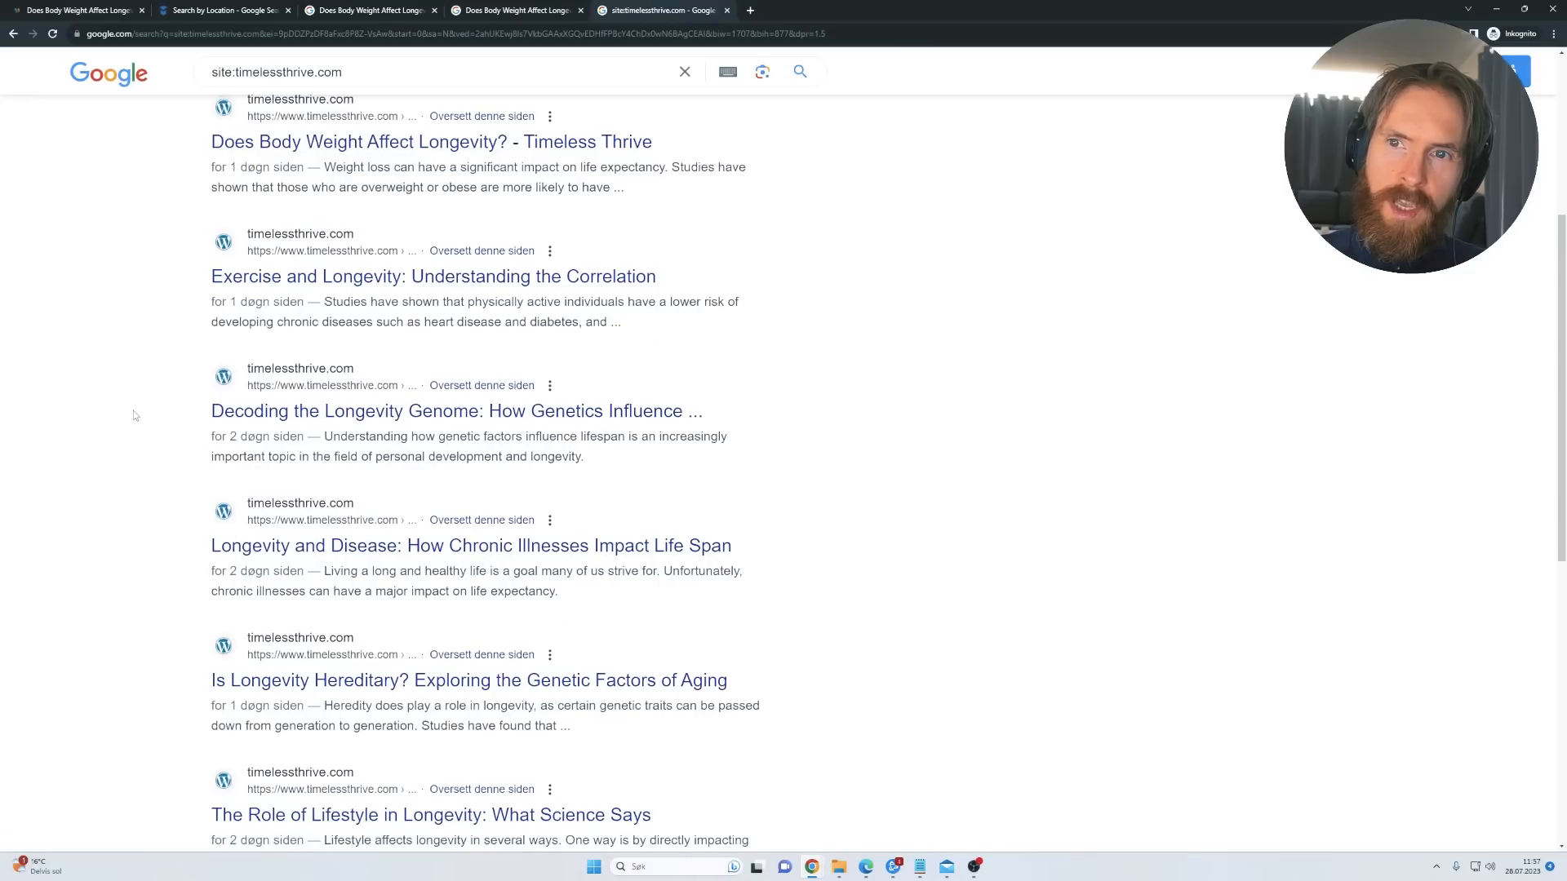
pyautogui.scroll(3)
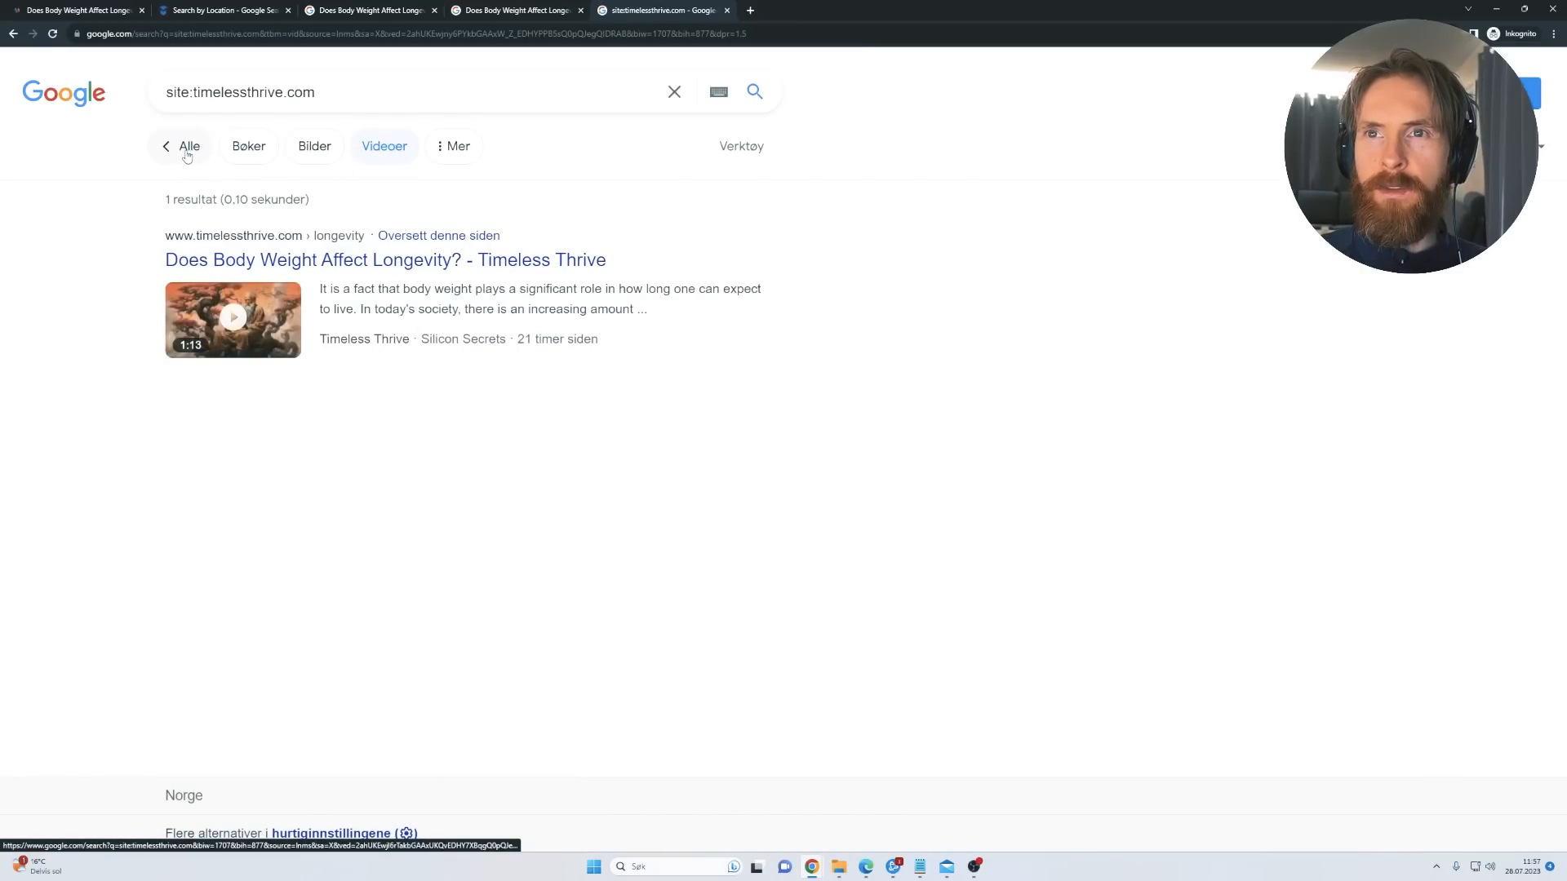
# Step: Check the single indexed video, return to All results and scroll the list
pyautogui.click(189, 147)
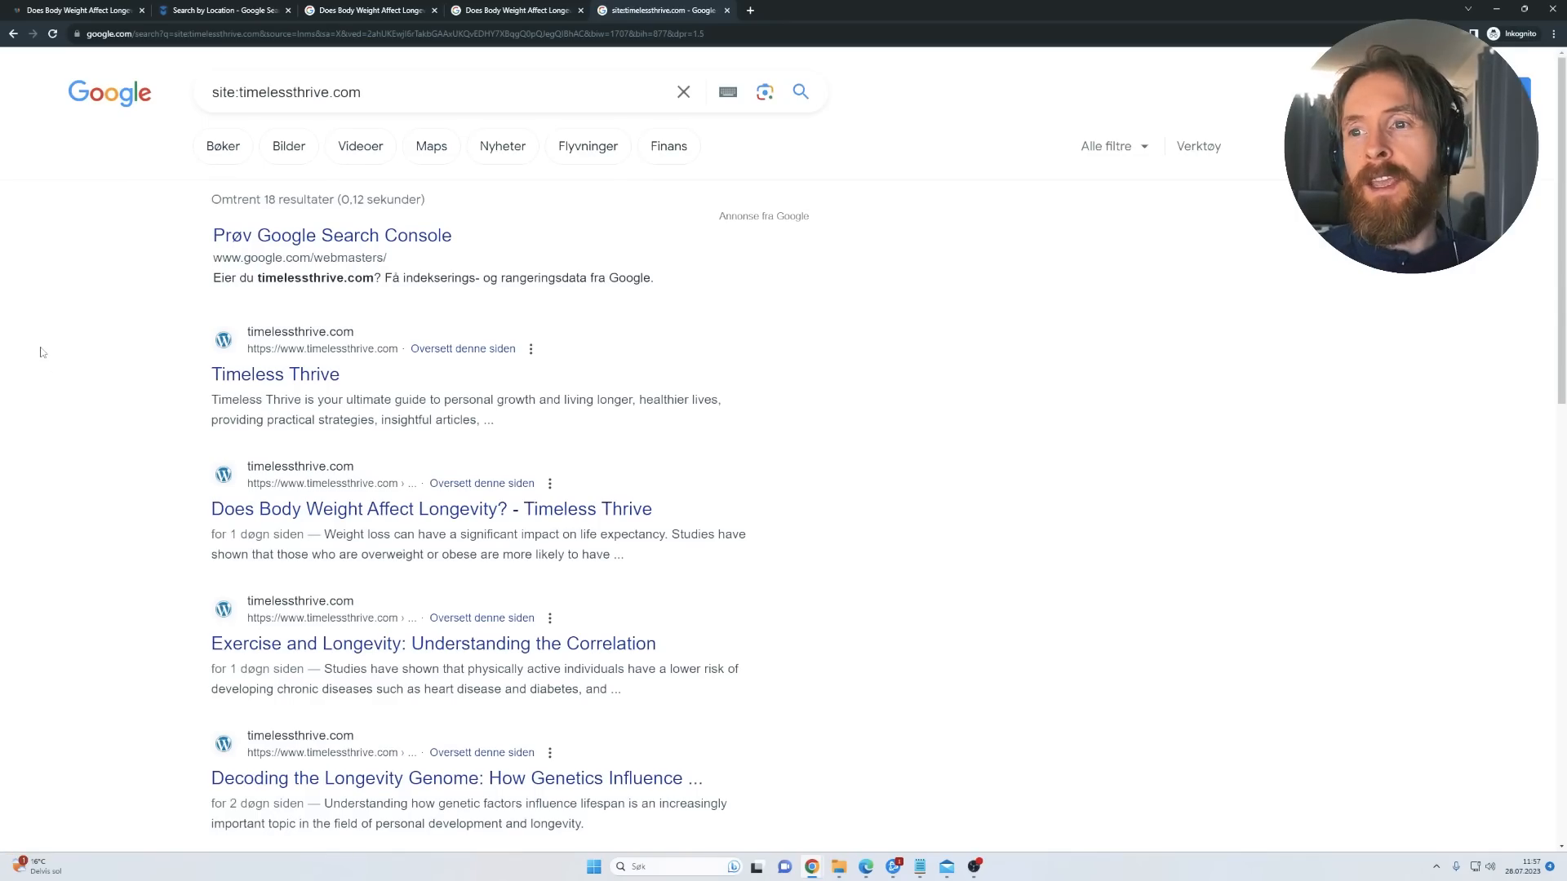
pyautogui.moveTo(121, 411)
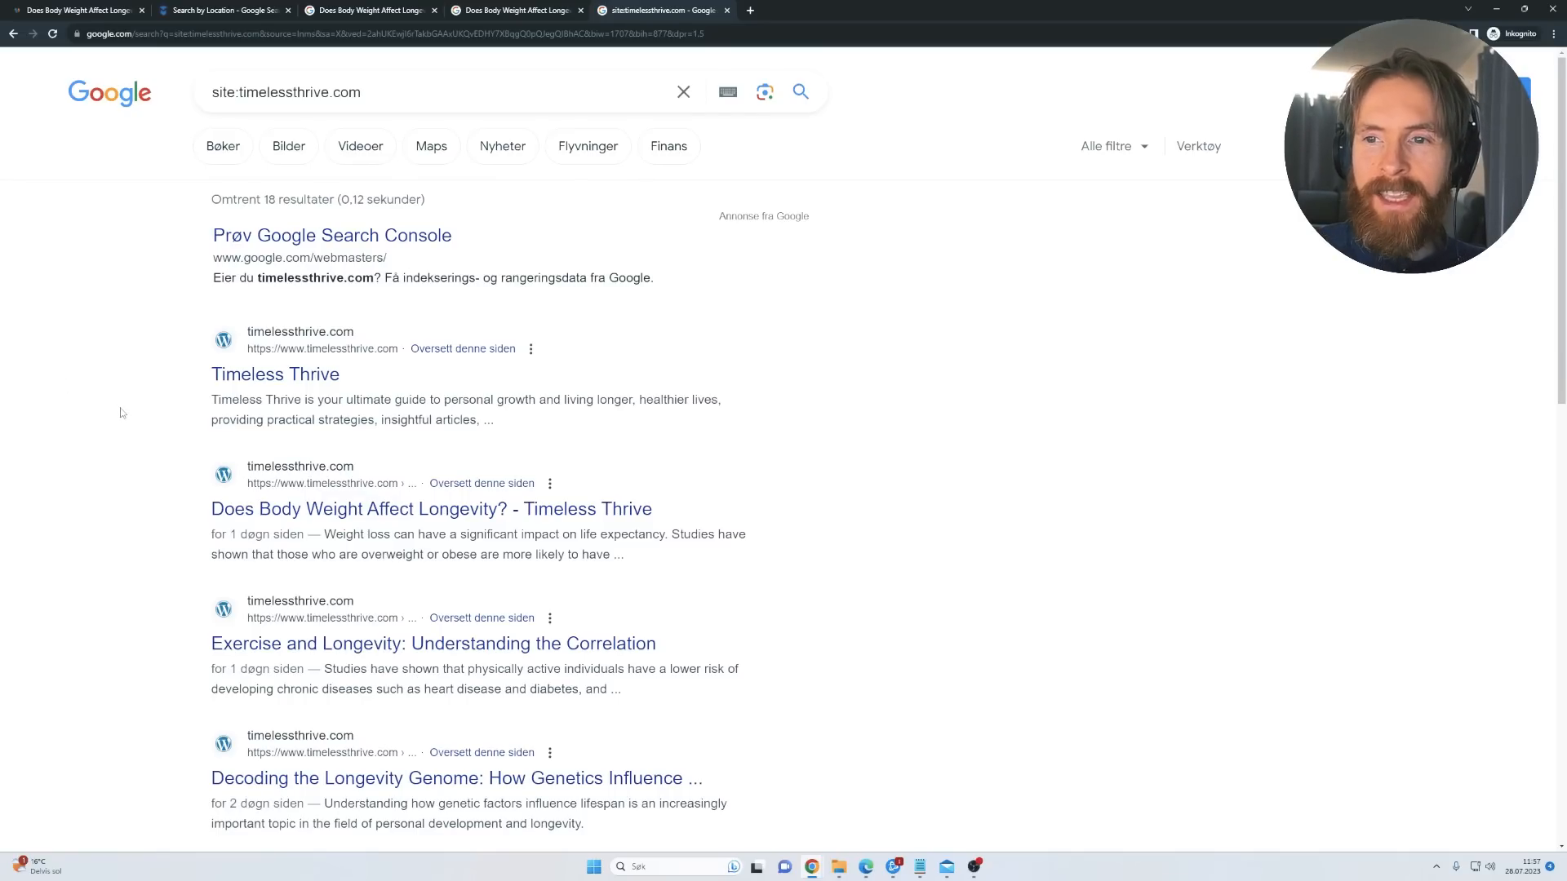
pyautogui.scroll(-3)
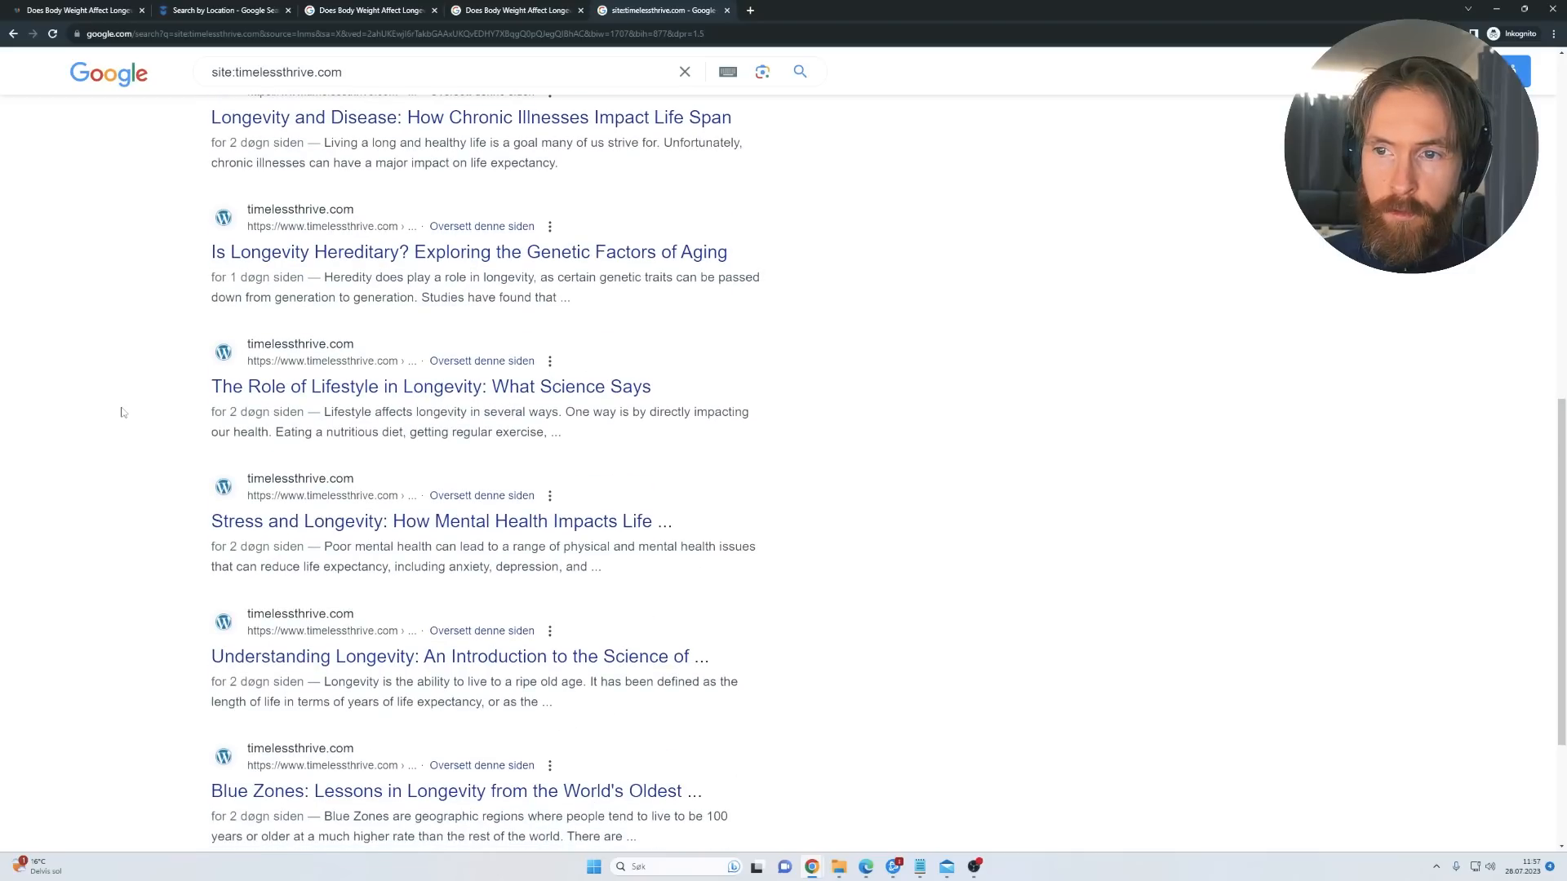
pyautogui.scroll(-3)
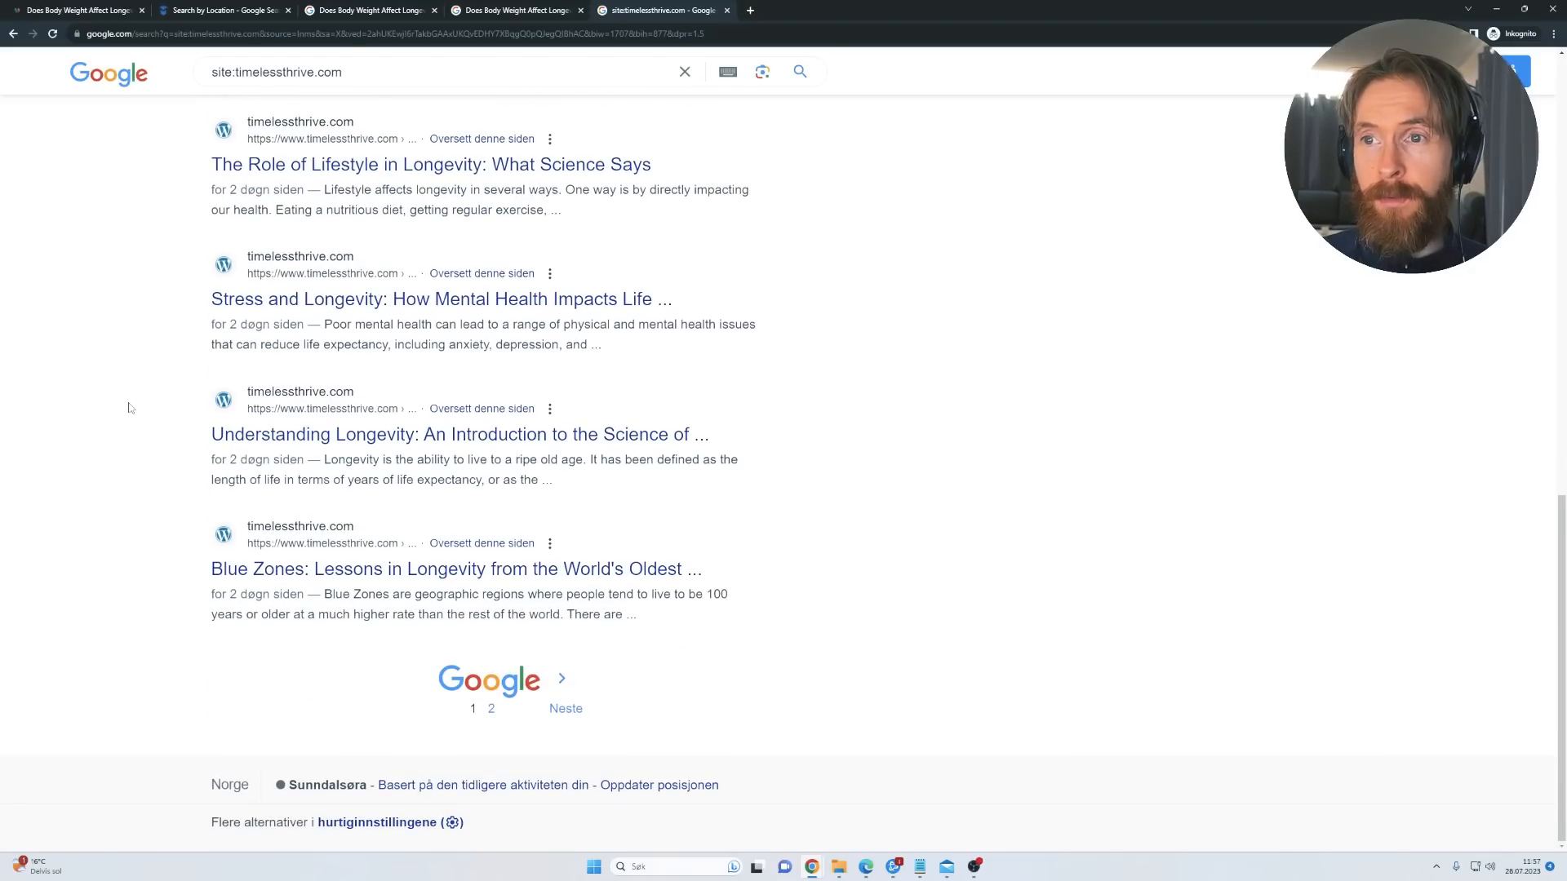